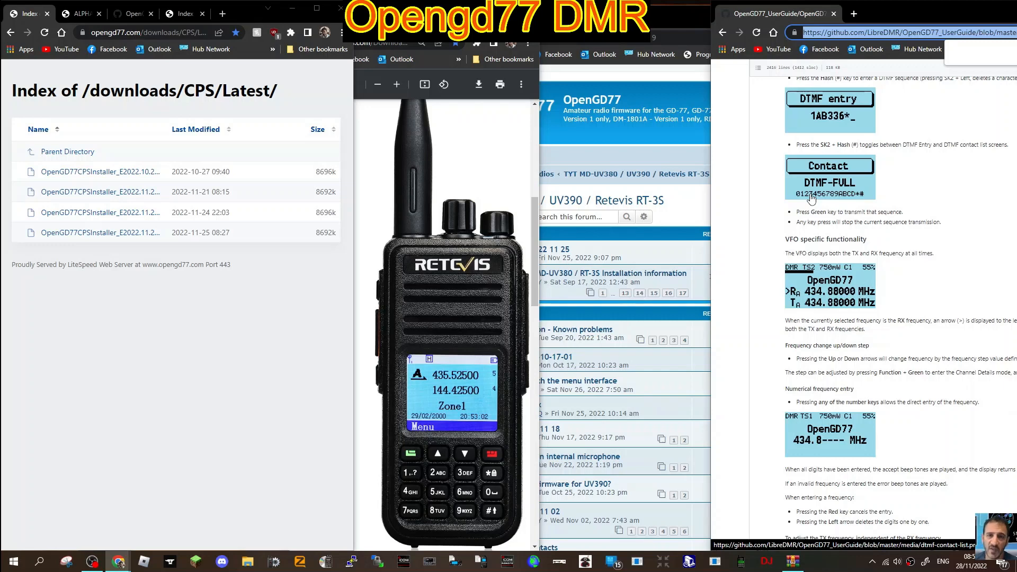
{"action": "mouse_move", "coordinate": [383, 131]}
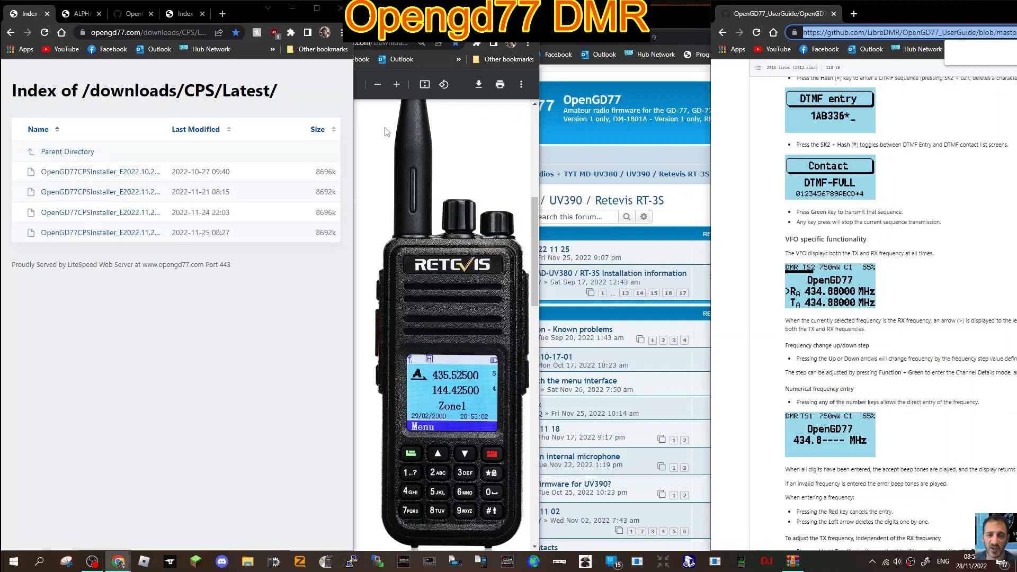
{"action": "mouse_move", "coordinate": [126, 333]}
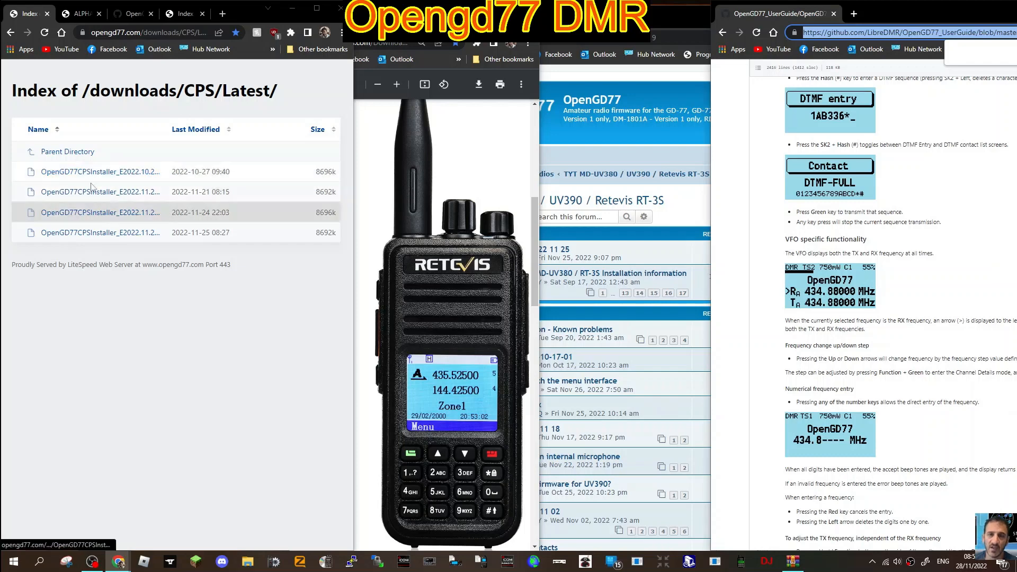
{"action": "mouse_move", "coordinate": [100, 171]}
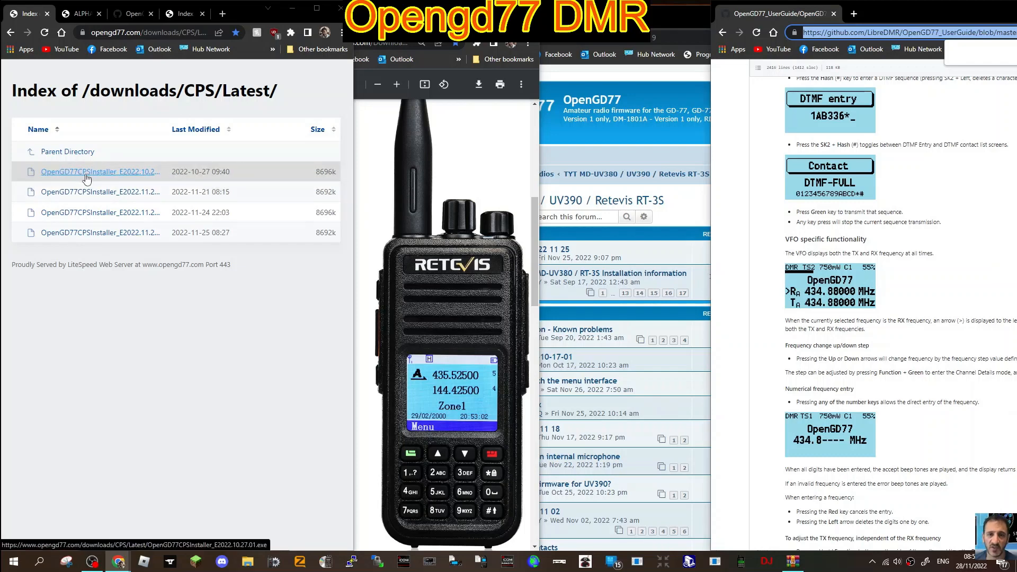
Download the first OpenGD77CPSInstaller from the list and keep it despite Chrome's warning
{"action": "left_click", "coordinate": [101, 172]}
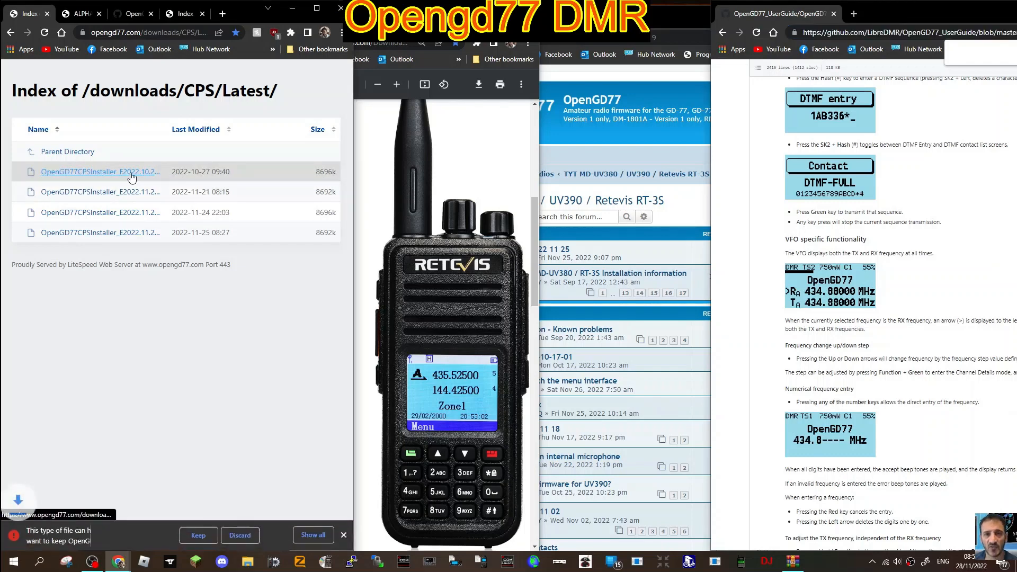
{"action": "left_click", "coordinate": [198, 535]}
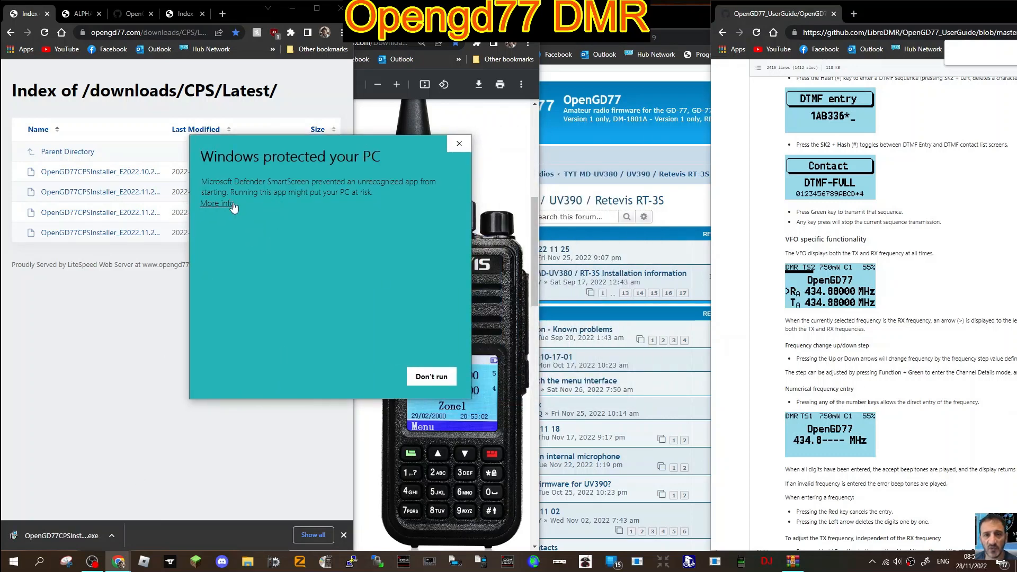
Run the installer past SmartScreen and complete setup into the existing default folder with a desktop shortcut
{"action": "left_click", "coordinate": [217, 203]}
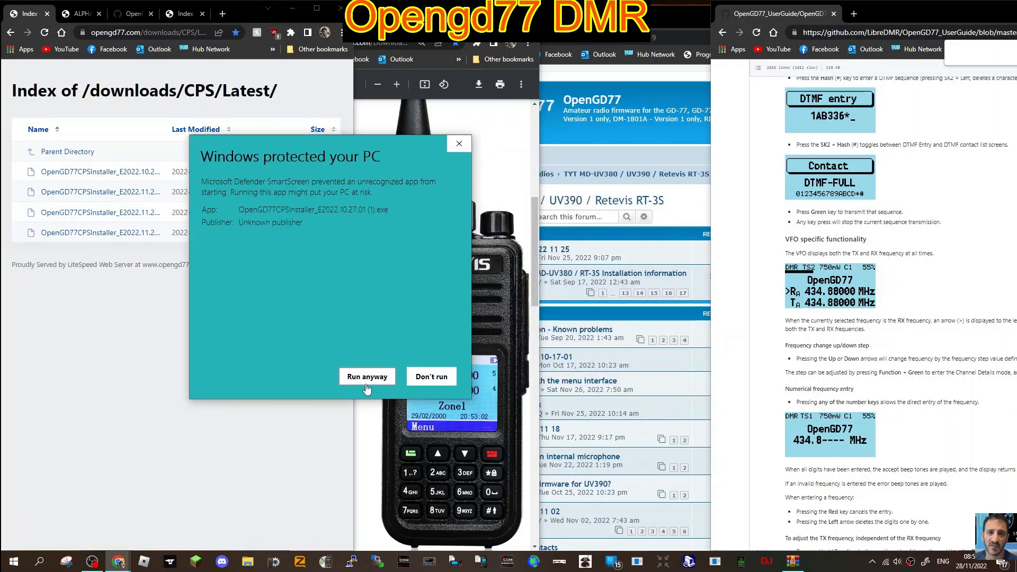
{"action": "left_click", "coordinate": [367, 376]}
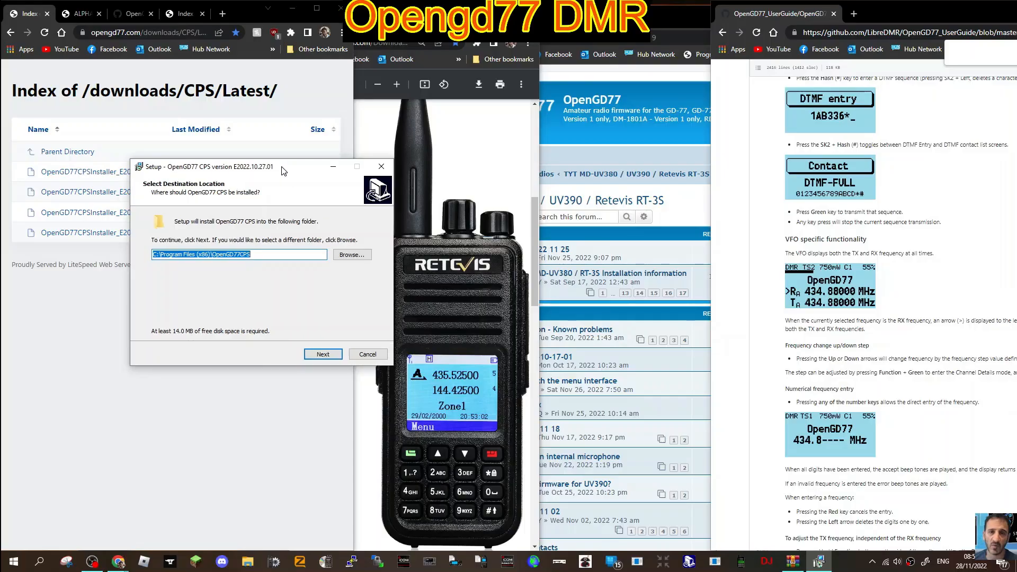
{"action": "left_click", "coordinate": [322, 354]}
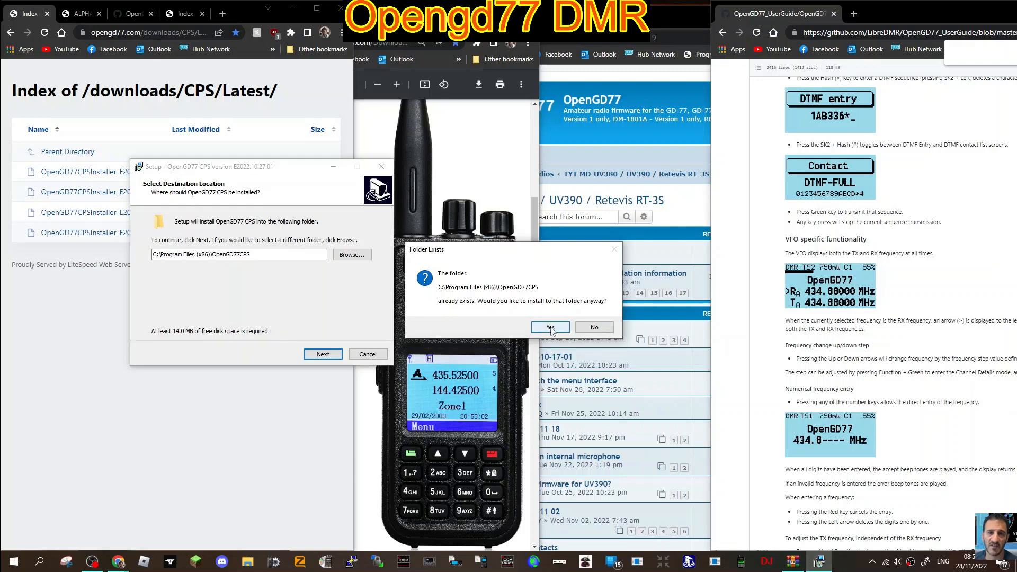
{"action": "left_click", "coordinate": [548, 327]}
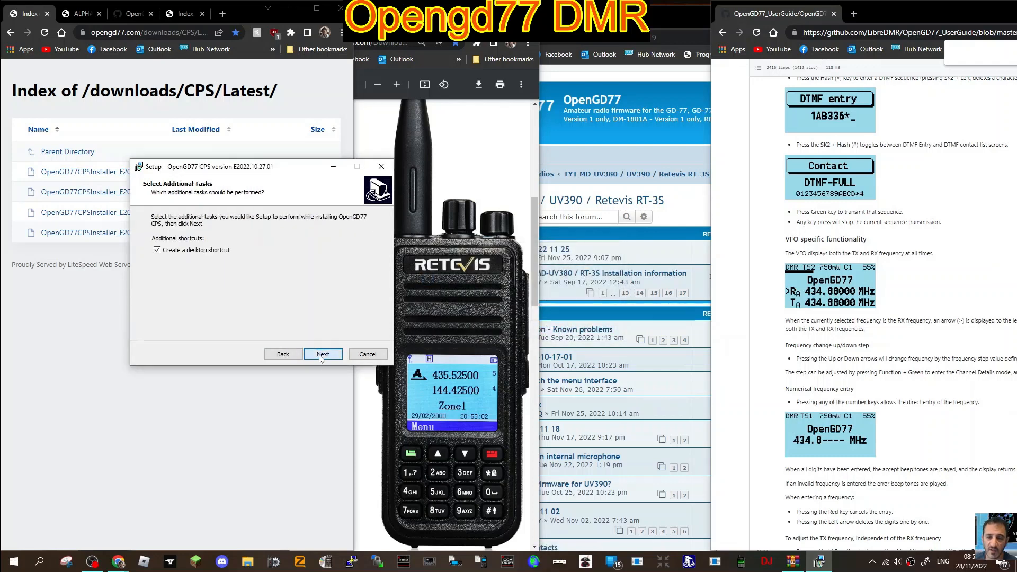
{"action": "left_click", "coordinate": [322, 354]}
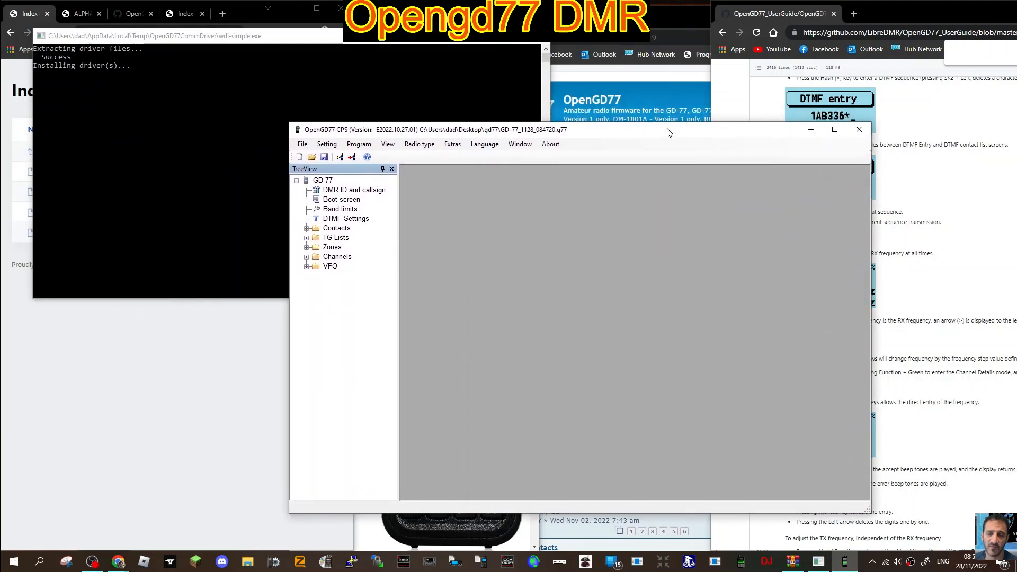
{"action": "mouse_move", "coordinate": [699, 154]}
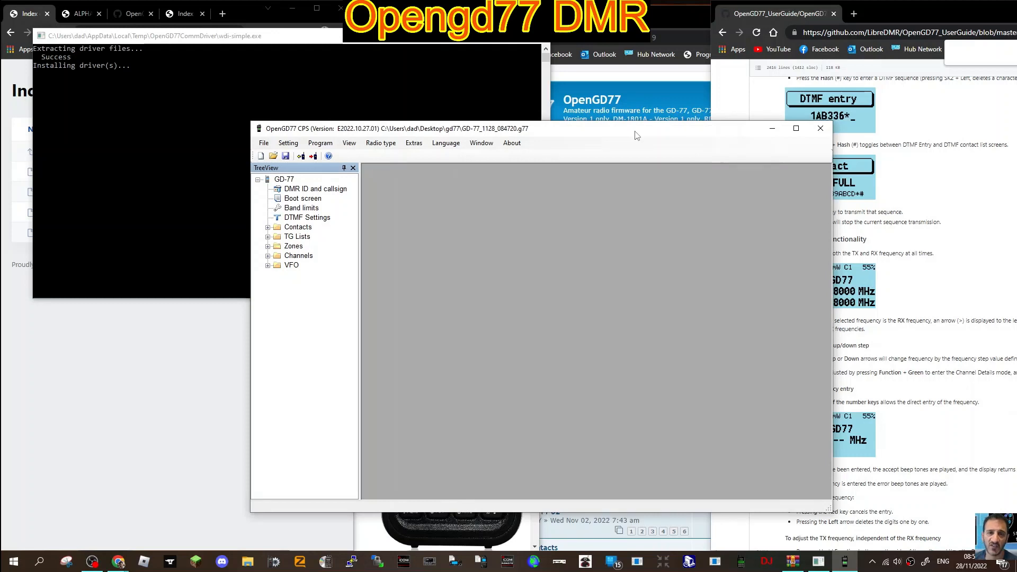
{"action": "mouse_move", "coordinate": [307, 46]}
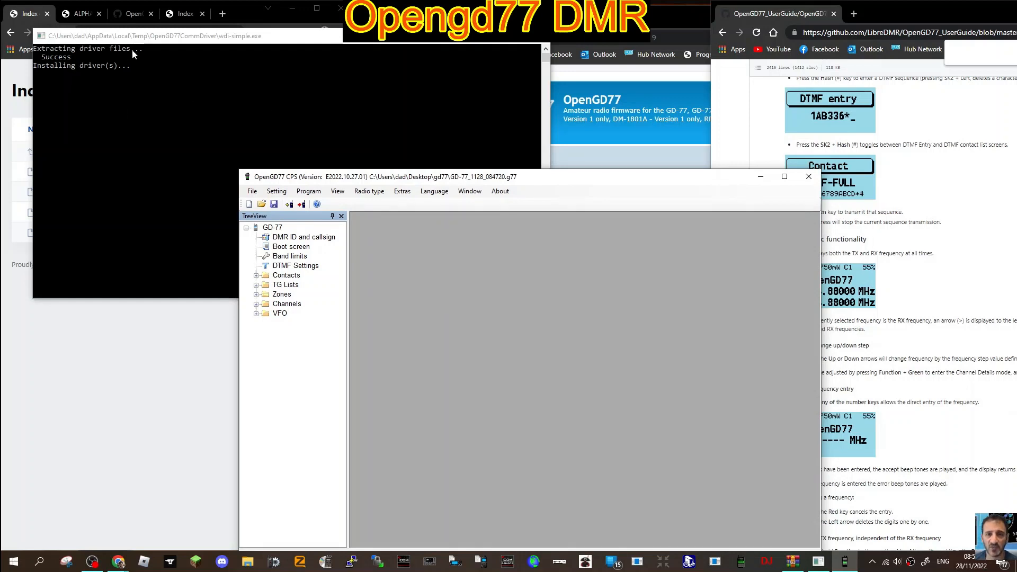
{"action": "mouse_move", "coordinate": [94, 79]}
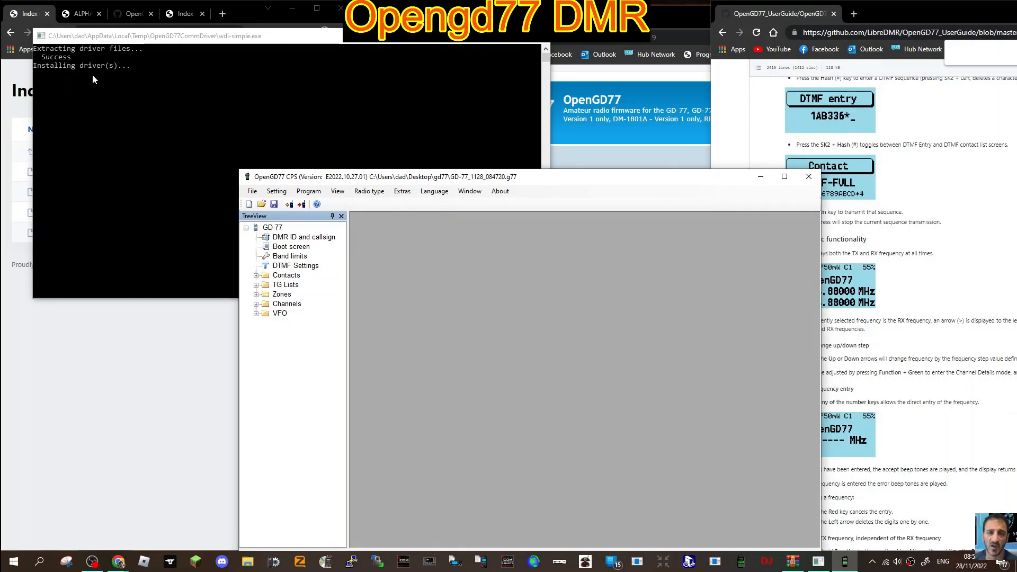
{"action": "mouse_move", "coordinate": [113, 78]}
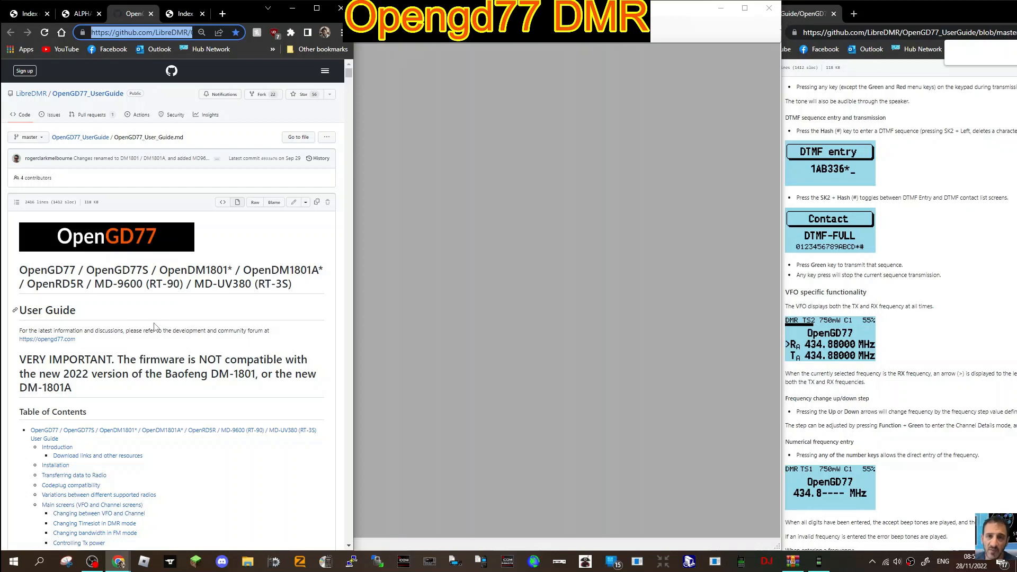
{"action": "mouse_move", "coordinate": [186, 330]}
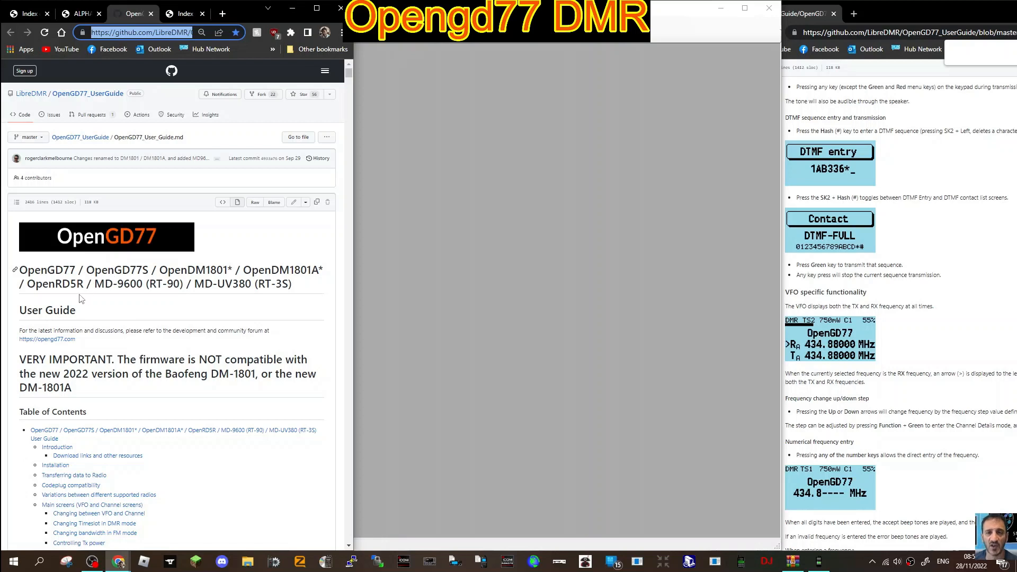
{"action": "mouse_move", "coordinate": [126, 306]}
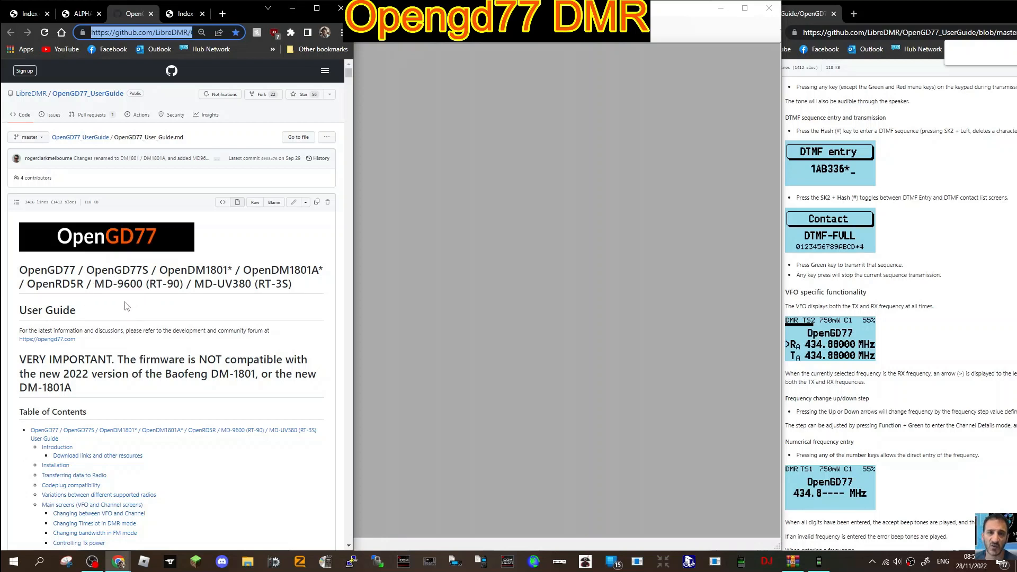
{"action": "mouse_move", "coordinate": [173, 289]}
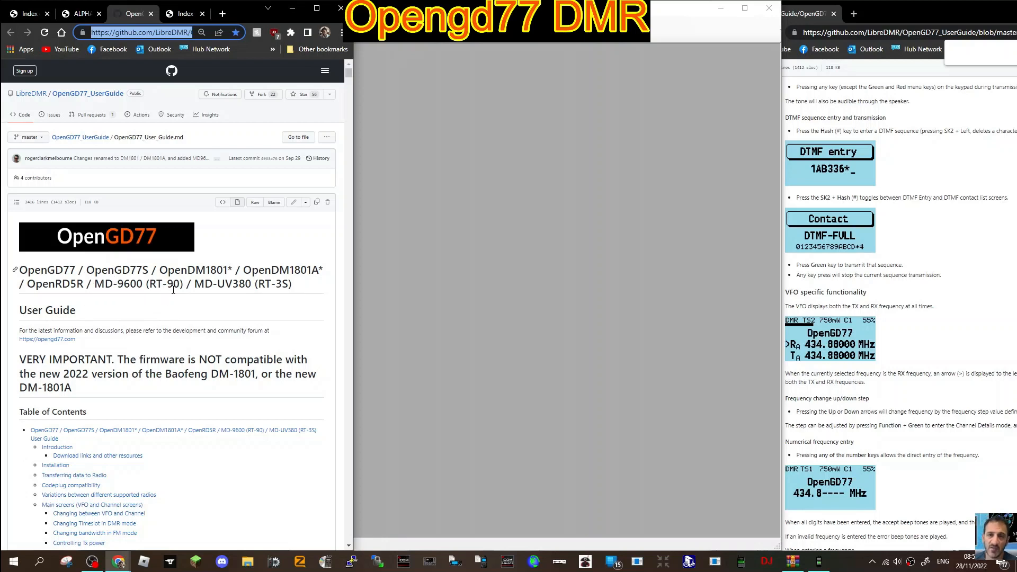
{"action": "mouse_move", "coordinate": [250, 330]}
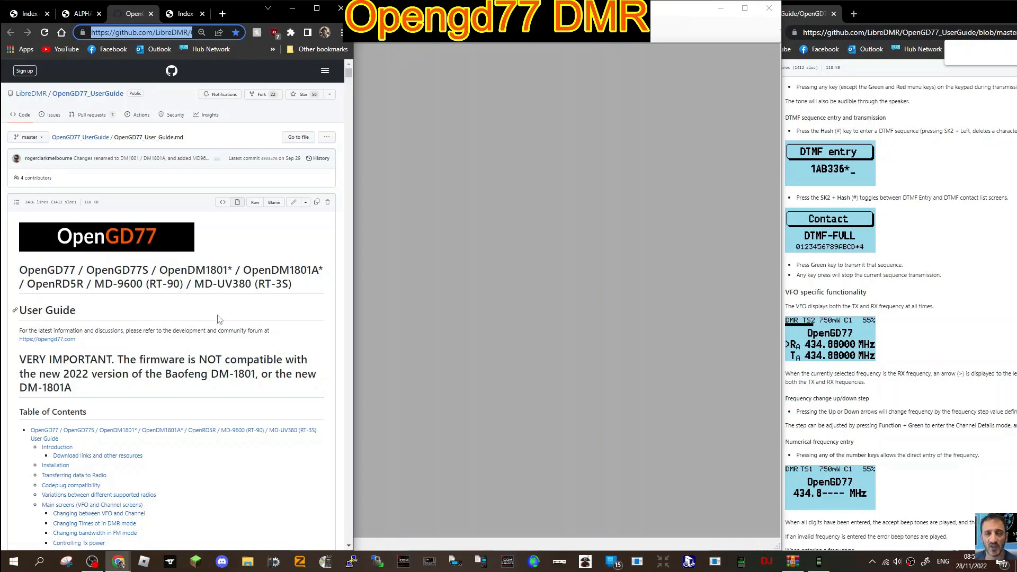
{"action": "mouse_move", "coordinate": [276, 302]}
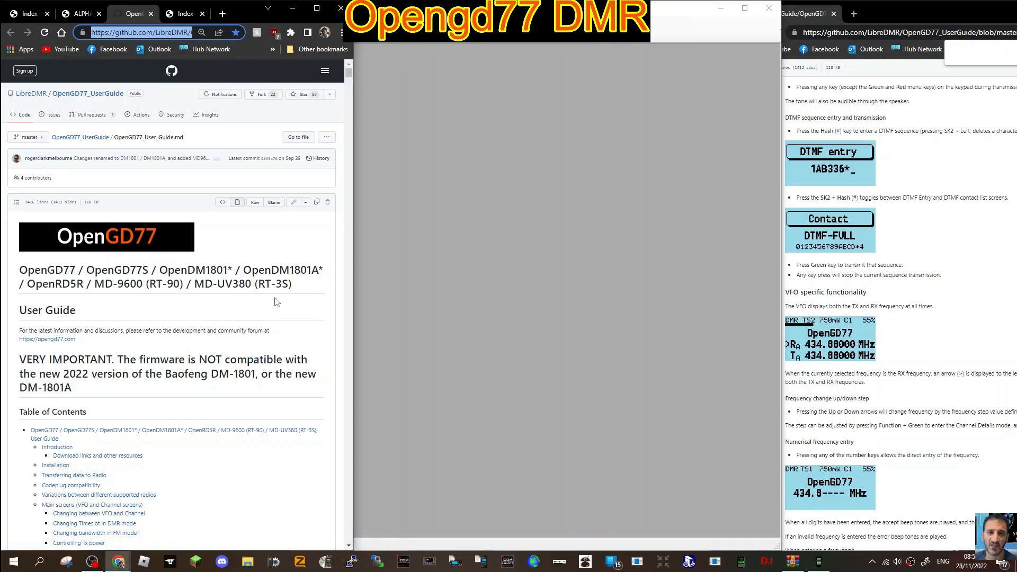
{"action": "mouse_move", "coordinate": [250, 312]}
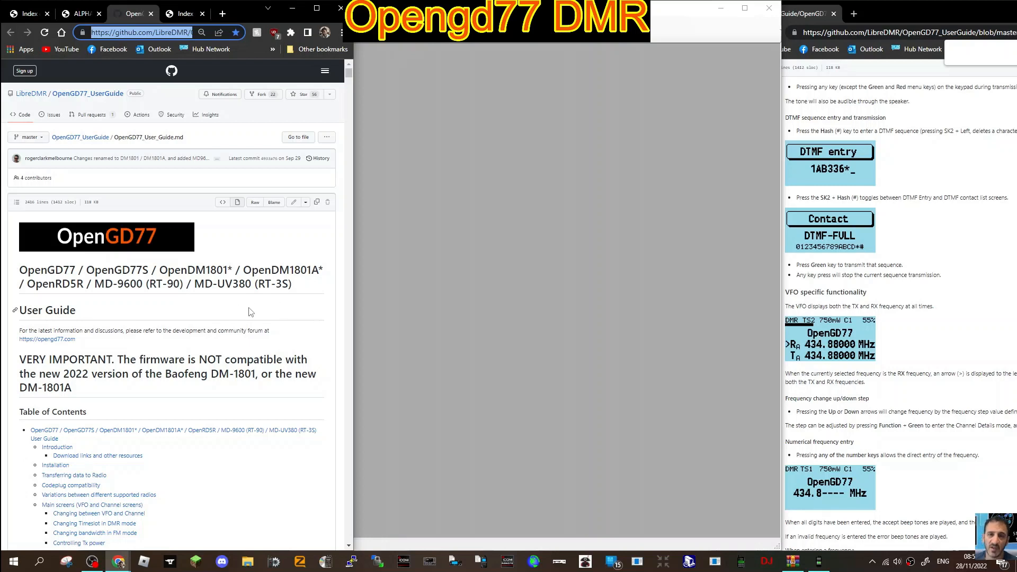
{"action": "mouse_move", "coordinate": [435, 238]}
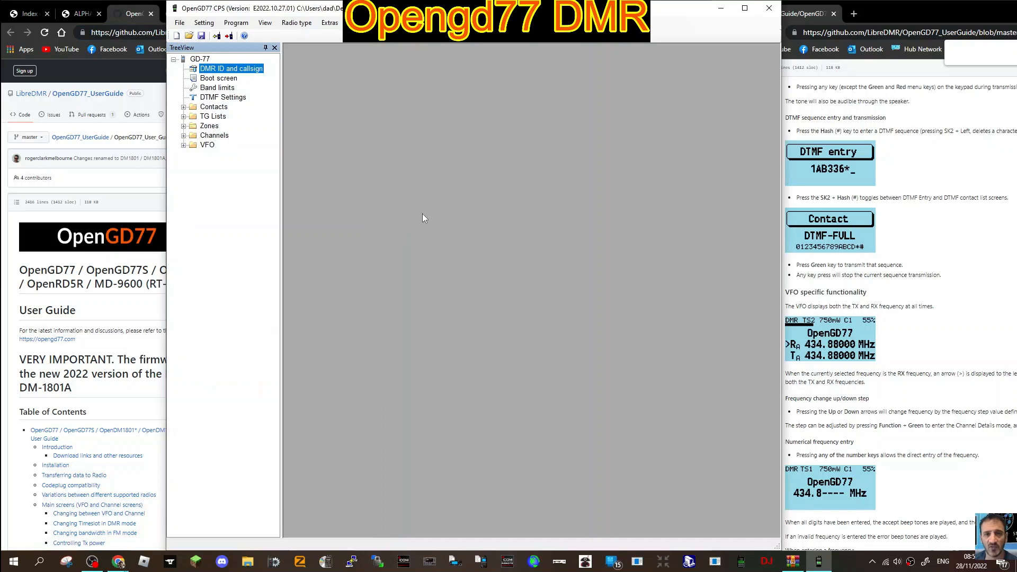
{"action": "mouse_move", "coordinate": [529, 146]}
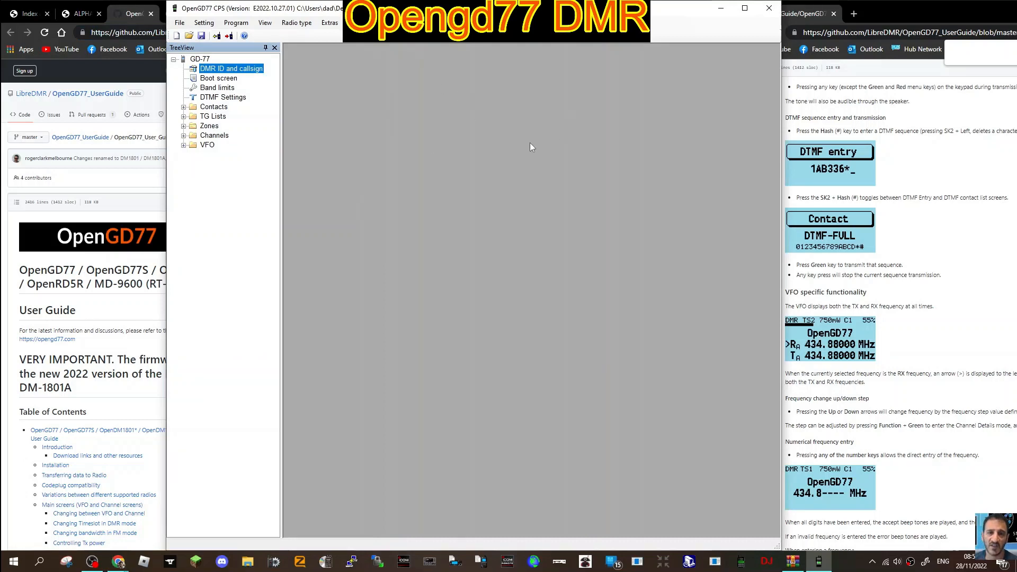
{"action": "mouse_move", "coordinate": [904, 27]}
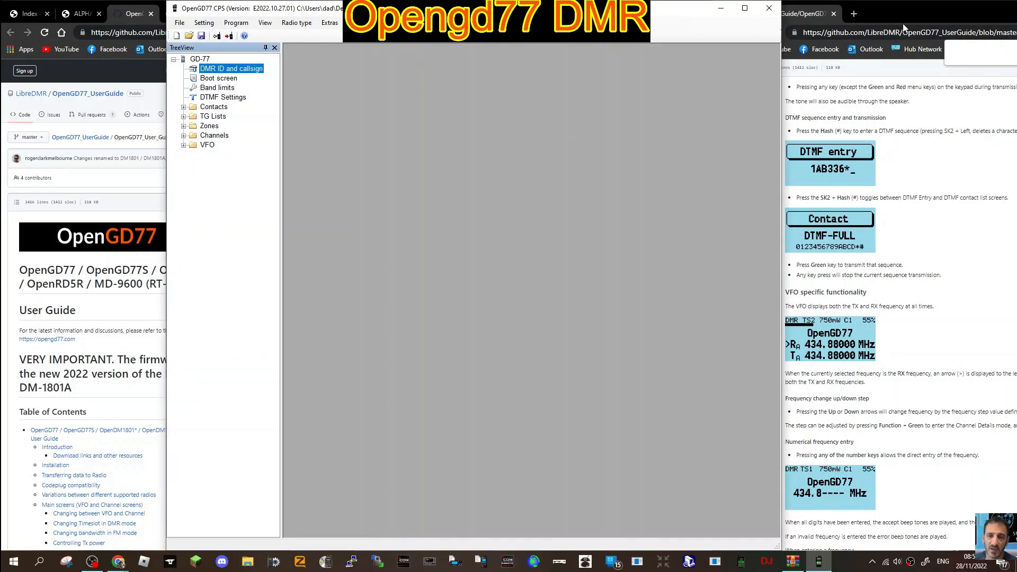
{"action": "mouse_move", "coordinate": [554, 176]}
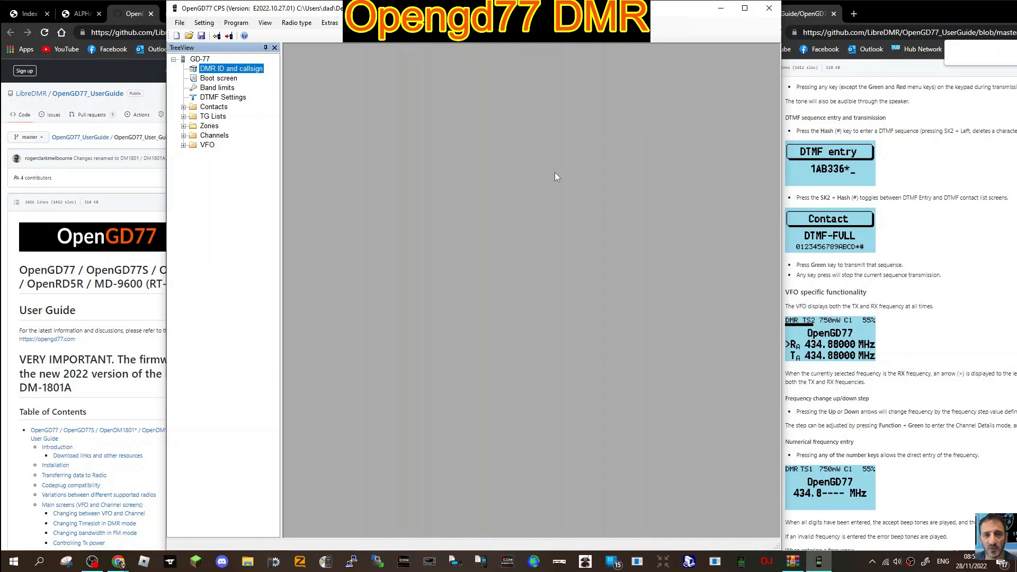
{"action": "mouse_move", "coordinate": [566, 117]}
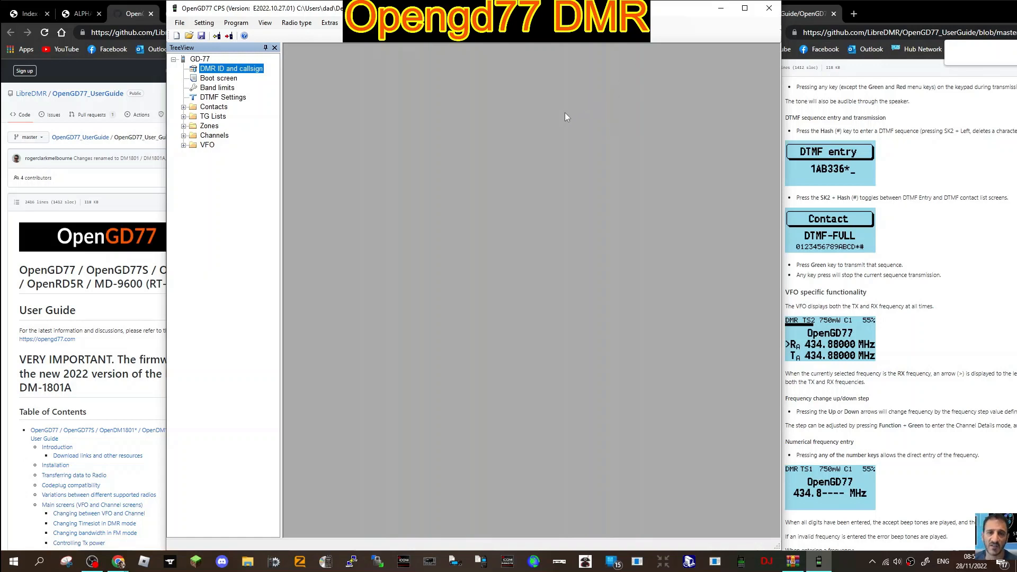
{"action": "mouse_move", "coordinate": [595, 200]}
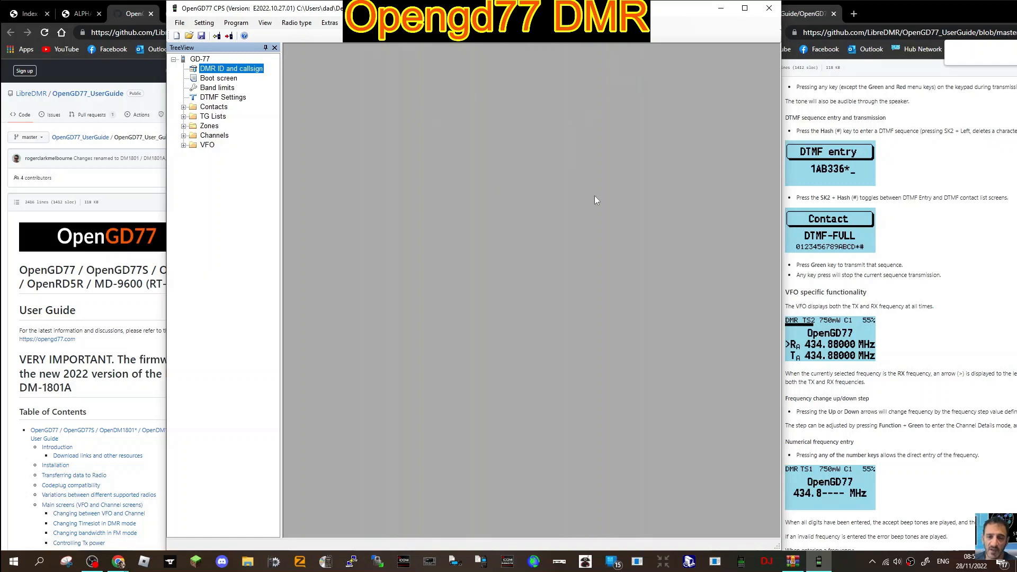
{"action": "mouse_move", "coordinate": [392, 167]}
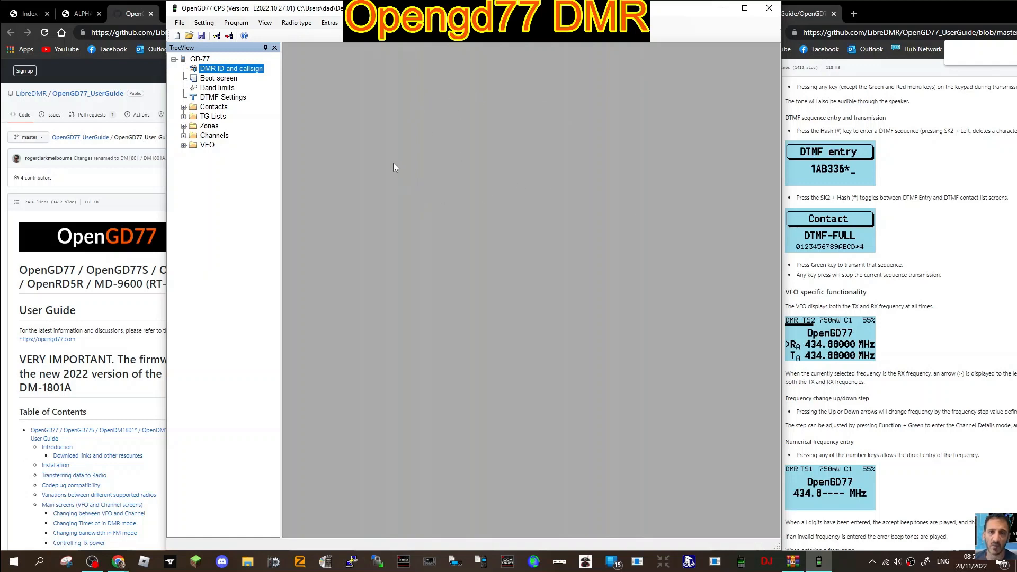
{"action": "mouse_move", "coordinate": [346, 137]}
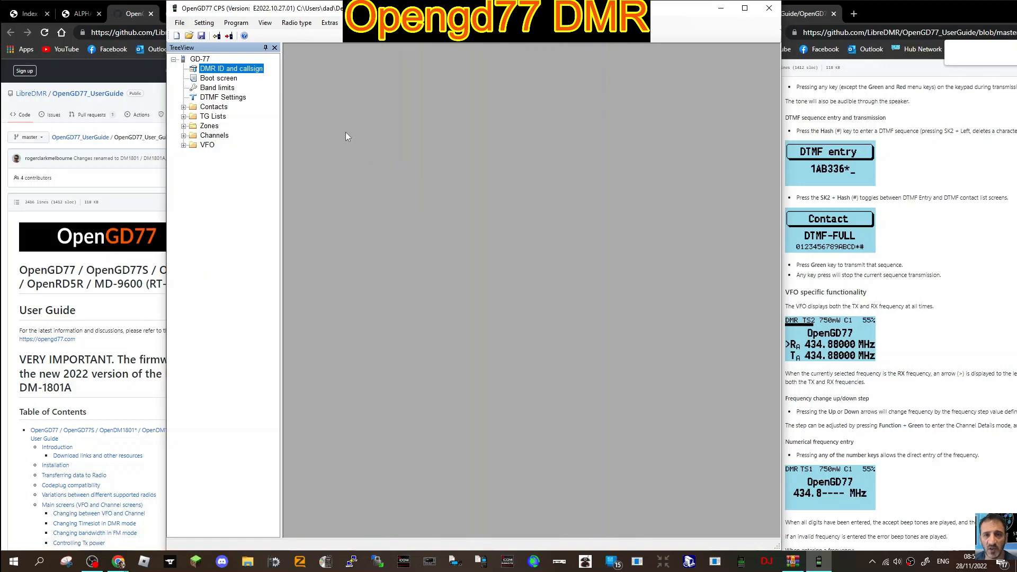
{"action": "mouse_move", "coordinate": [256, 79]}
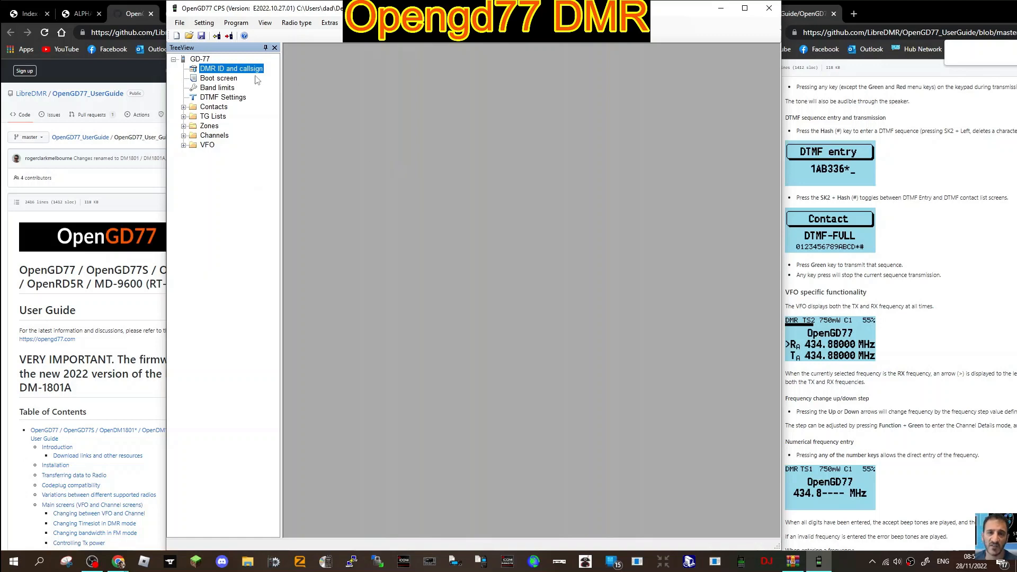
{"action": "mouse_move", "coordinate": [368, 99]}
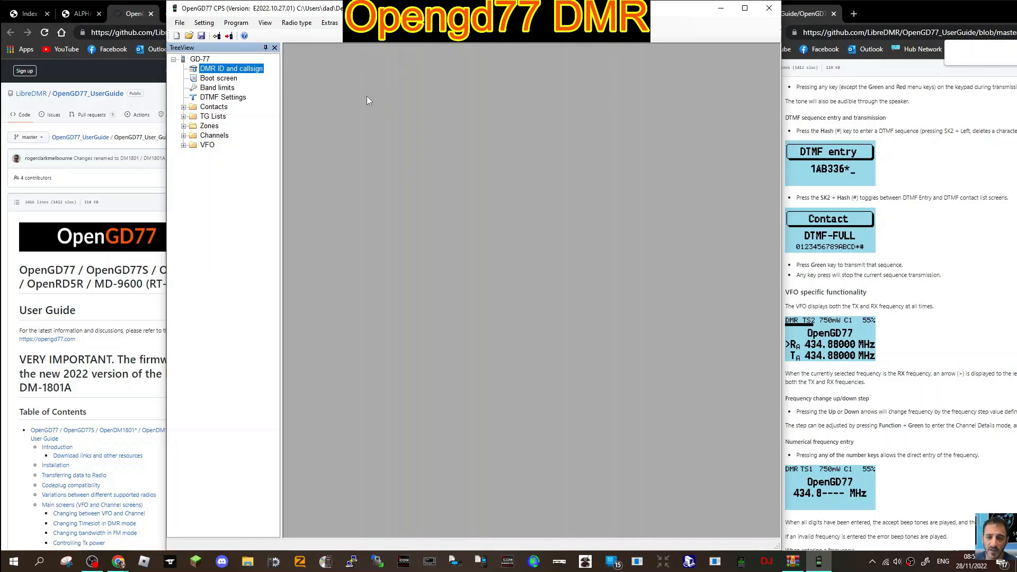
{"action": "mouse_move", "coordinate": [247, 73]}
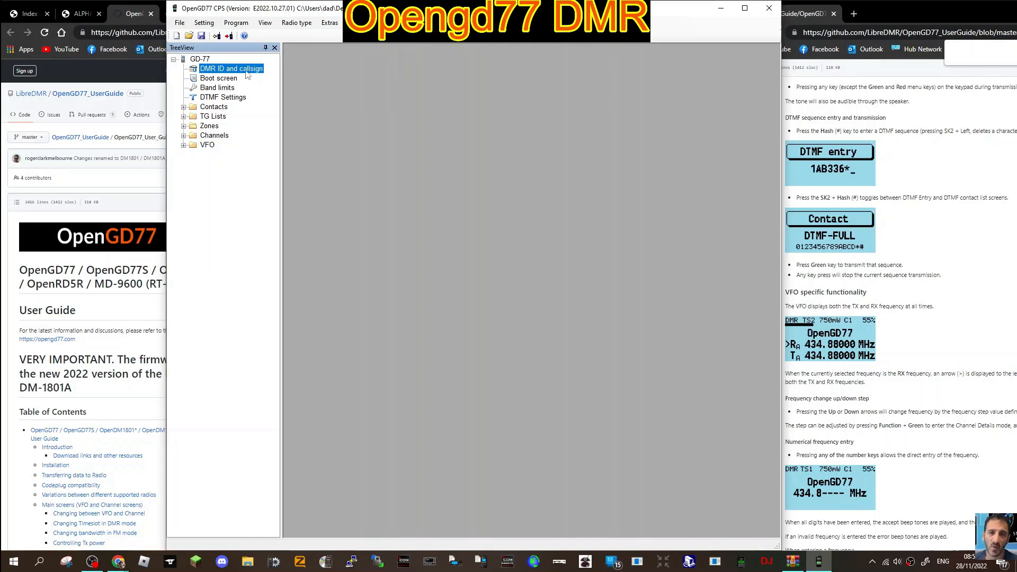
Set the callsign to M0FXB and the radio ID to 2341437 in the DMR ID and callsign dialog
{"action": "double_click", "coordinate": [230, 68]}
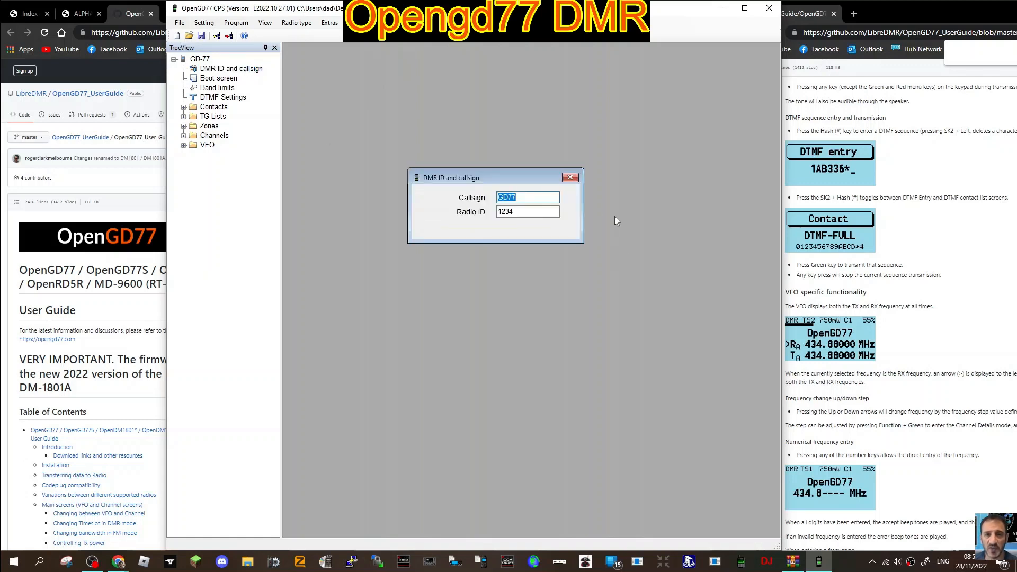
{"action": "type", "text": "M"}
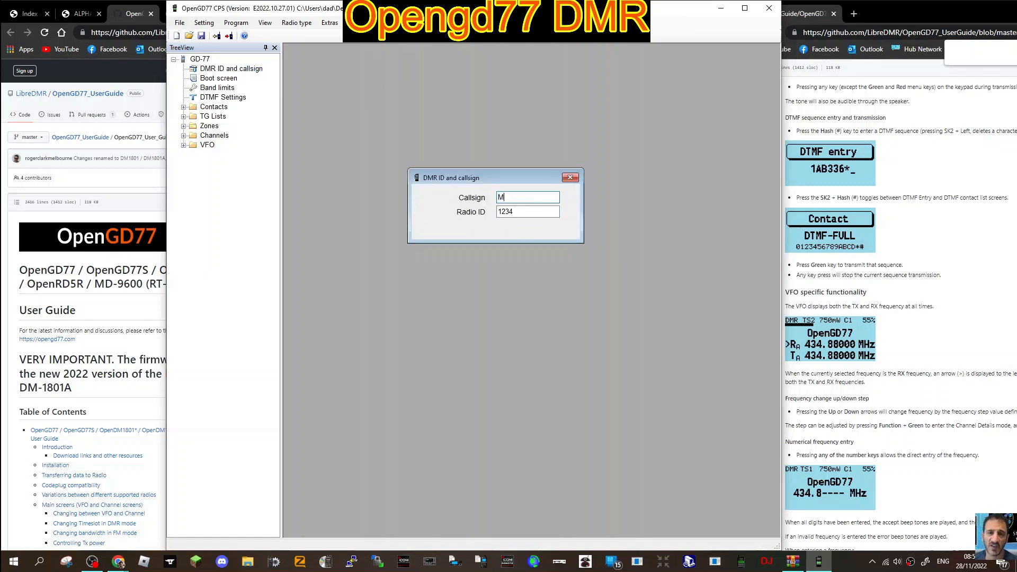
{"action": "type", "text": "0FXB"}
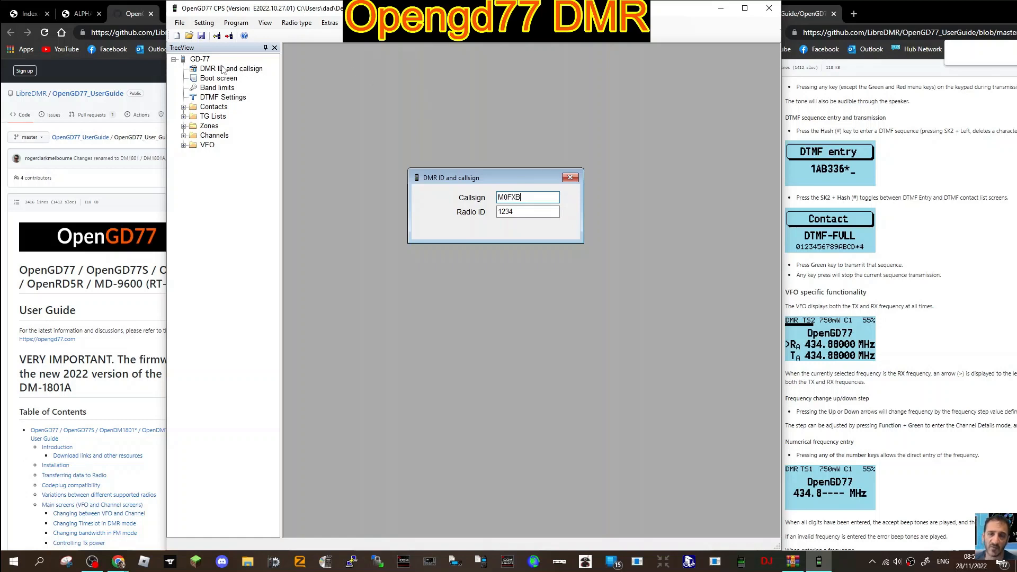
{"action": "left_click", "coordinate": [527, 212]}
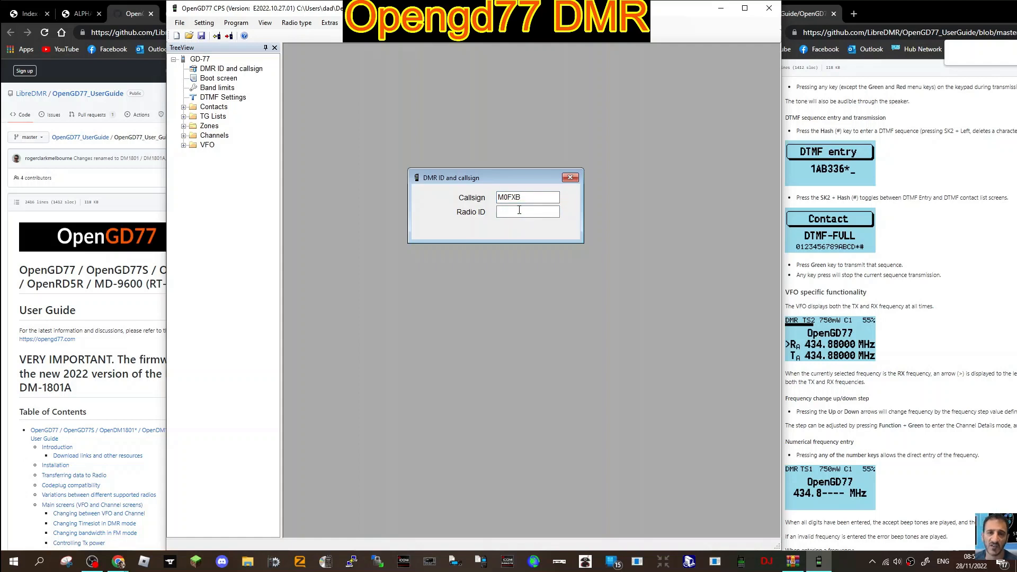
{"action": "type", "text": "2342"}
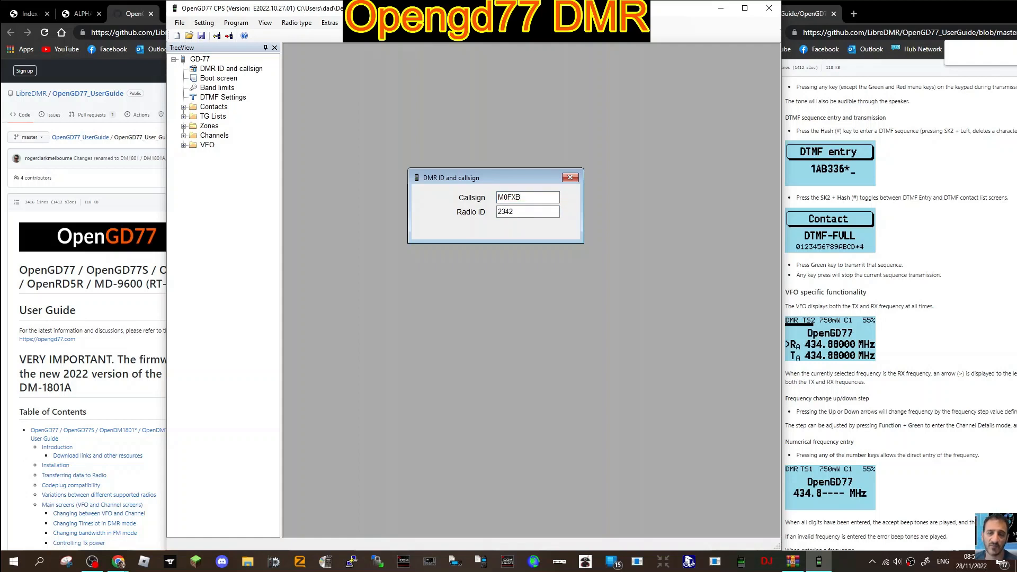
{"action": "key", "text": "Backspace"}
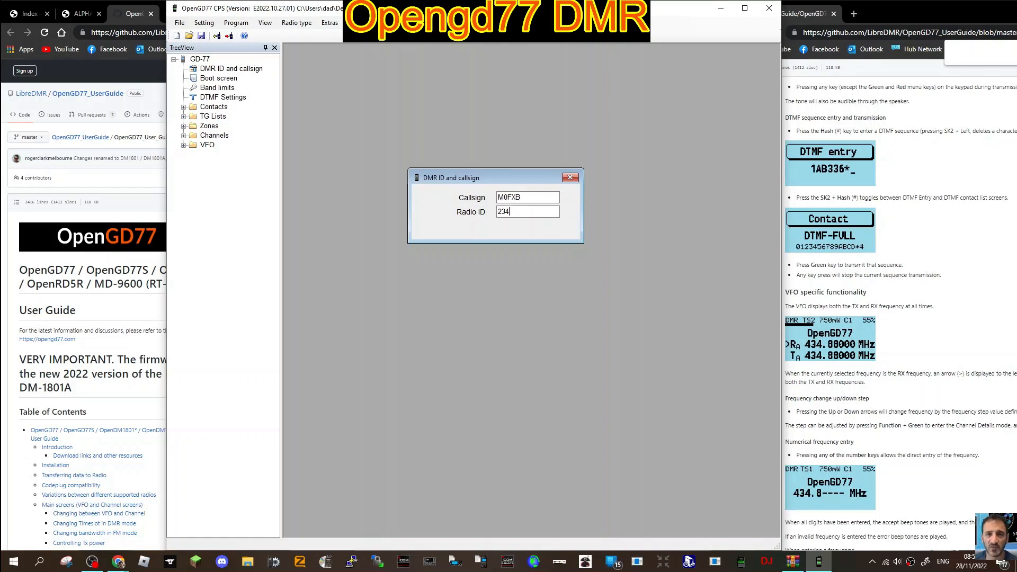
{"action": "type", "text": "1437"}
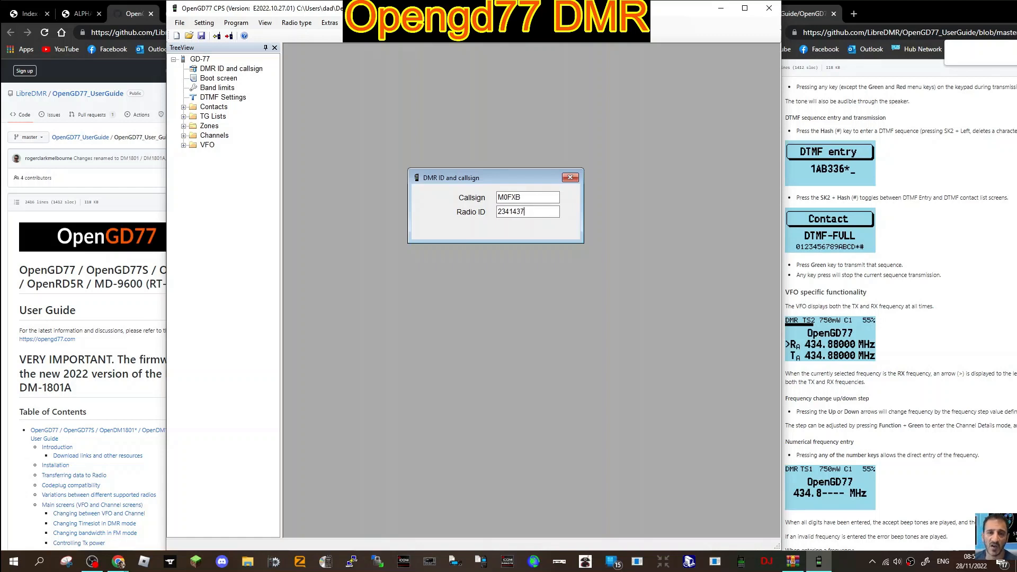
{"action": "left_click", "coordinate": [572, 177]}
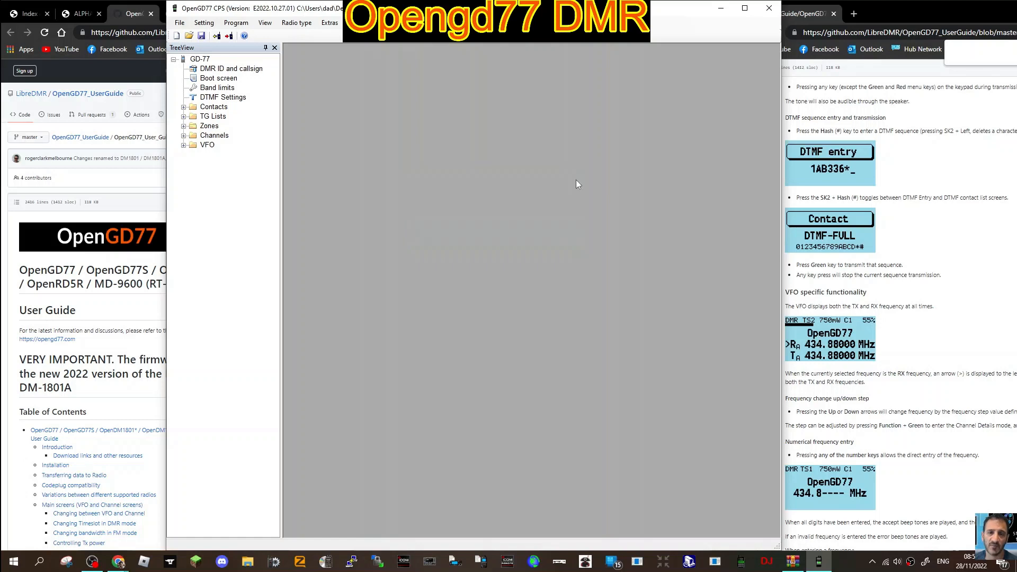
{"action": "mouse_move", "coordinate": [260, 126]}
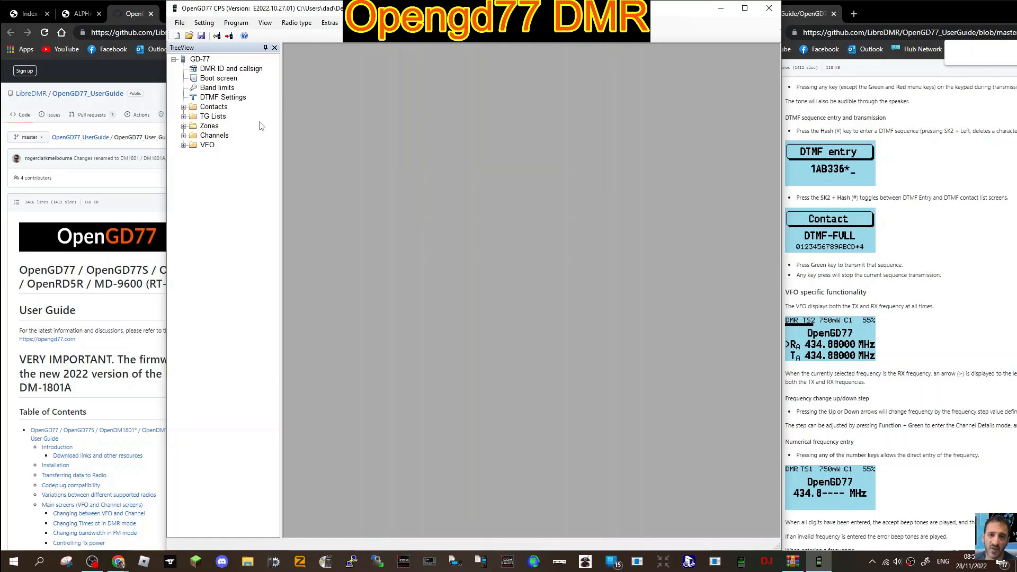
Add a digital contact named CHATDMR with call ID 2350, kept as a Group Call
{"action": "left_click", "coordinate": [214, 106]}
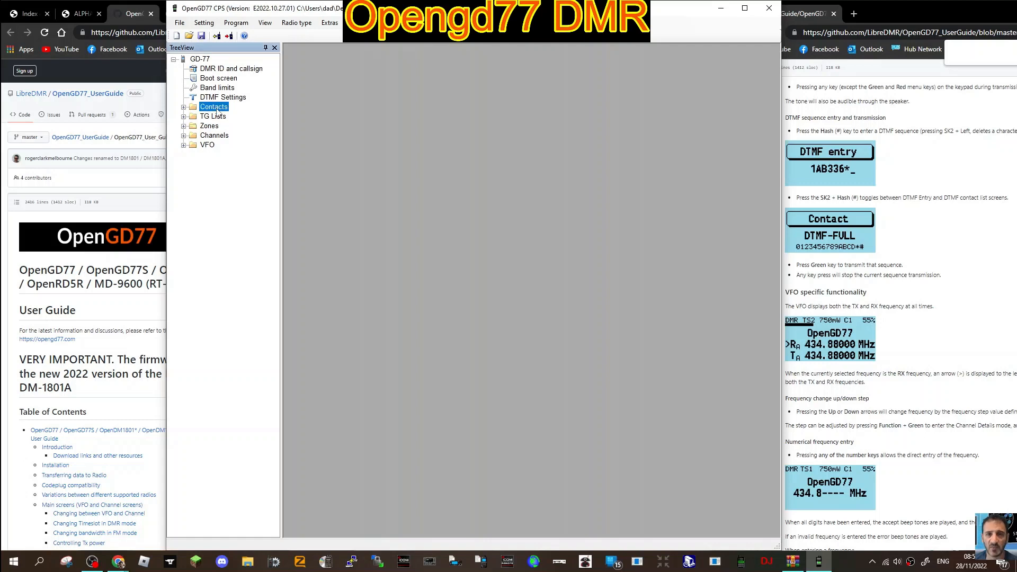
{"action": "double_click", "coordinate": [213, 106]}
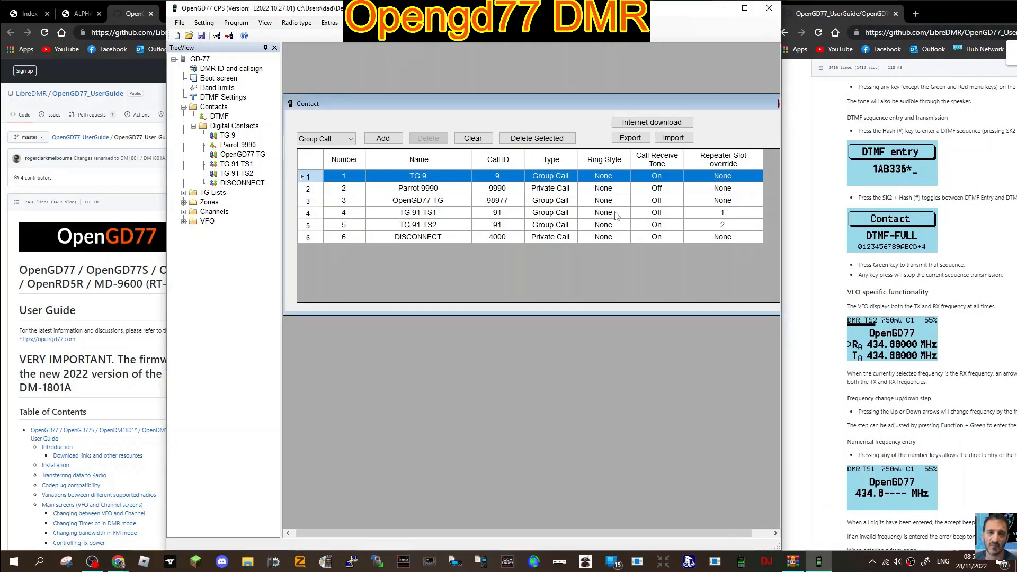
{"action": "mouse_move", "coordinate": [577, 296]}
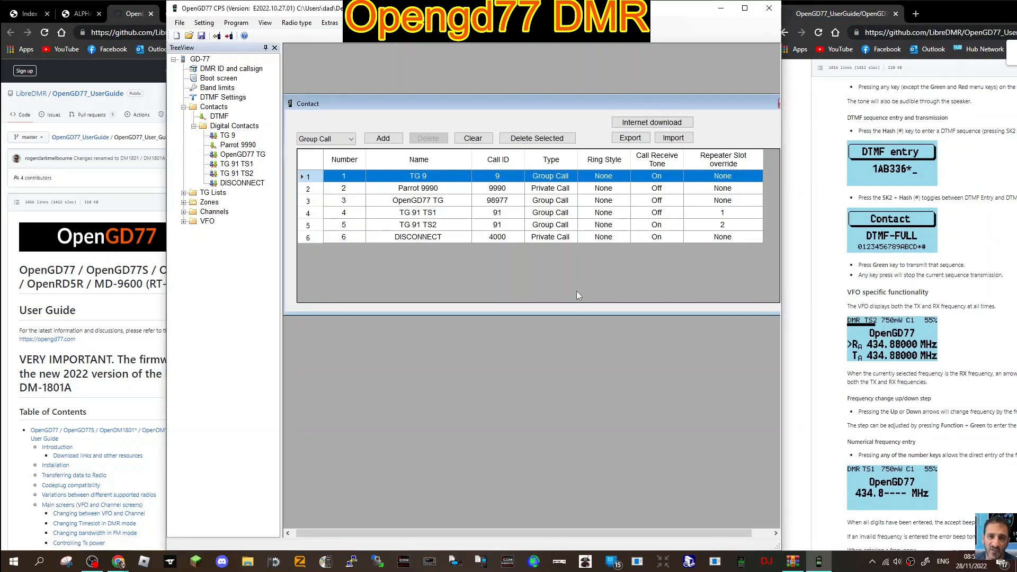
{"action": "mouse_move", "coordinate": [387, 149]}
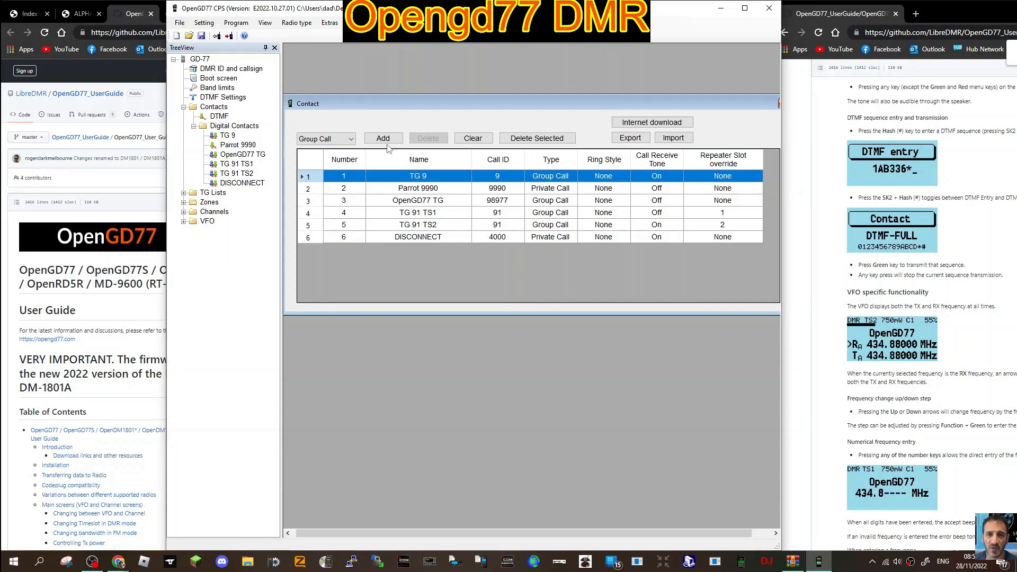
{"action": "left_click", "coordinate": [383, 138]}
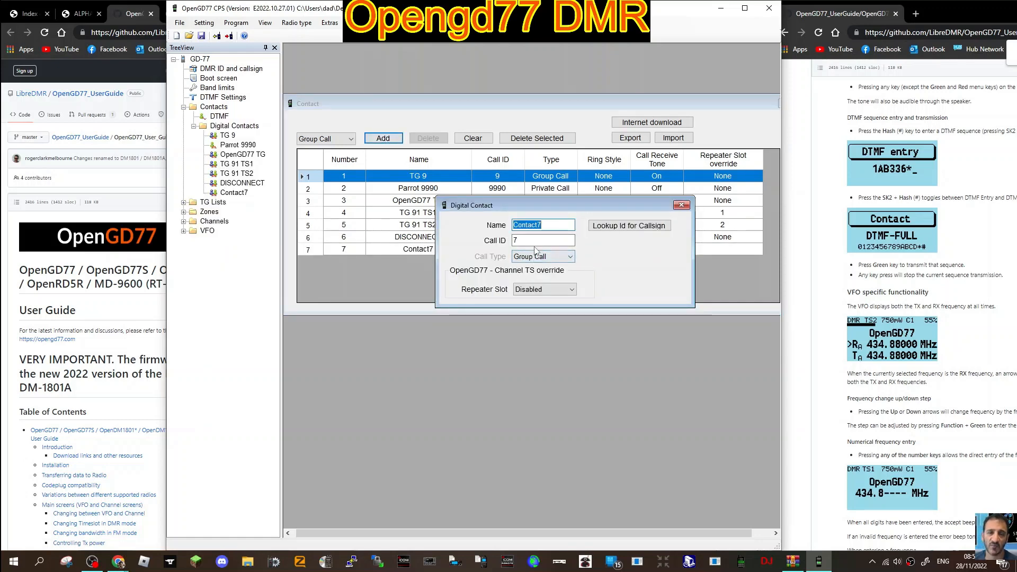
{"action": "type", "text": "CHAT"}
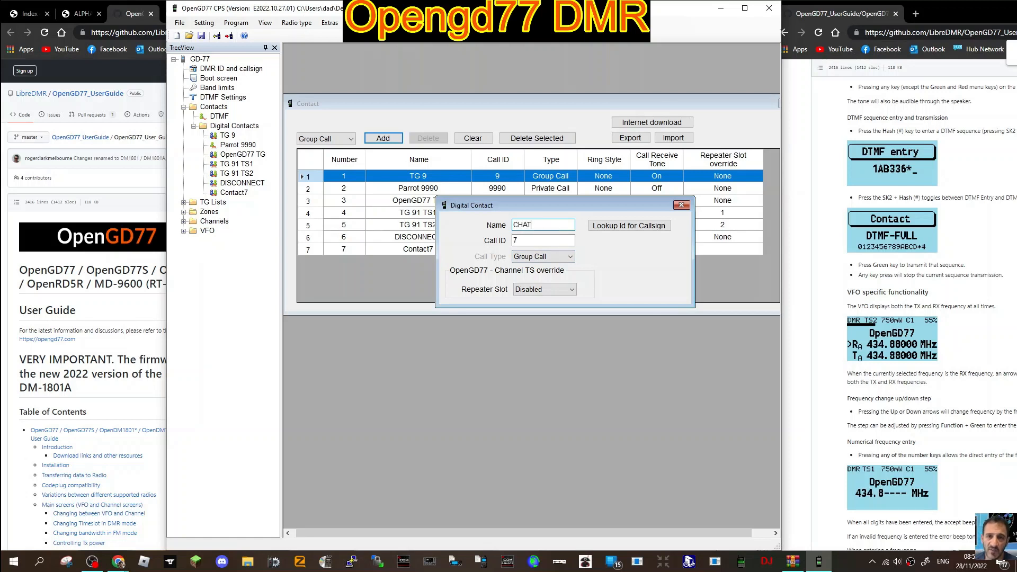
{"action": "type", "text": "DMR"}
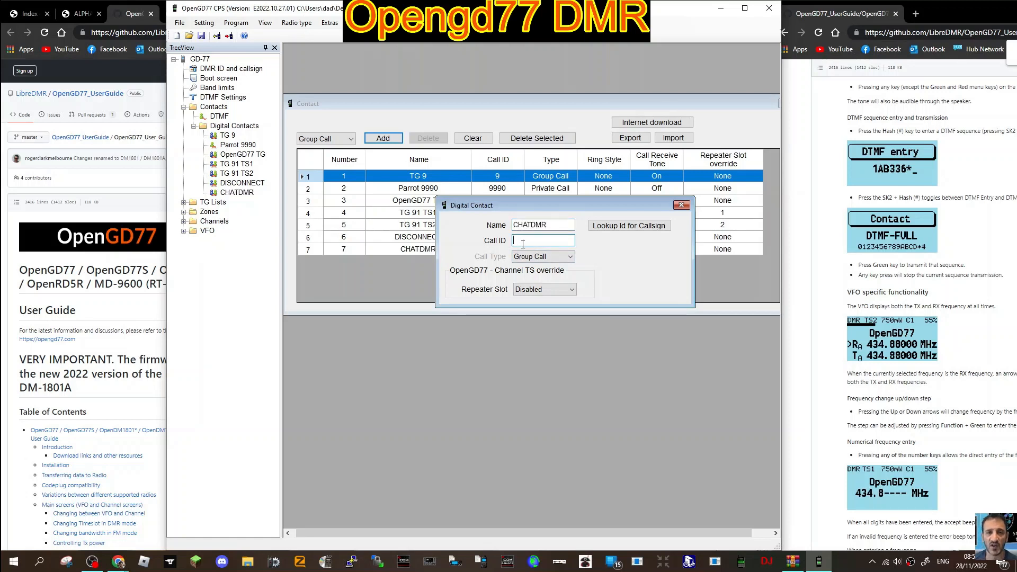
{"action": "type", "text": "2350"}
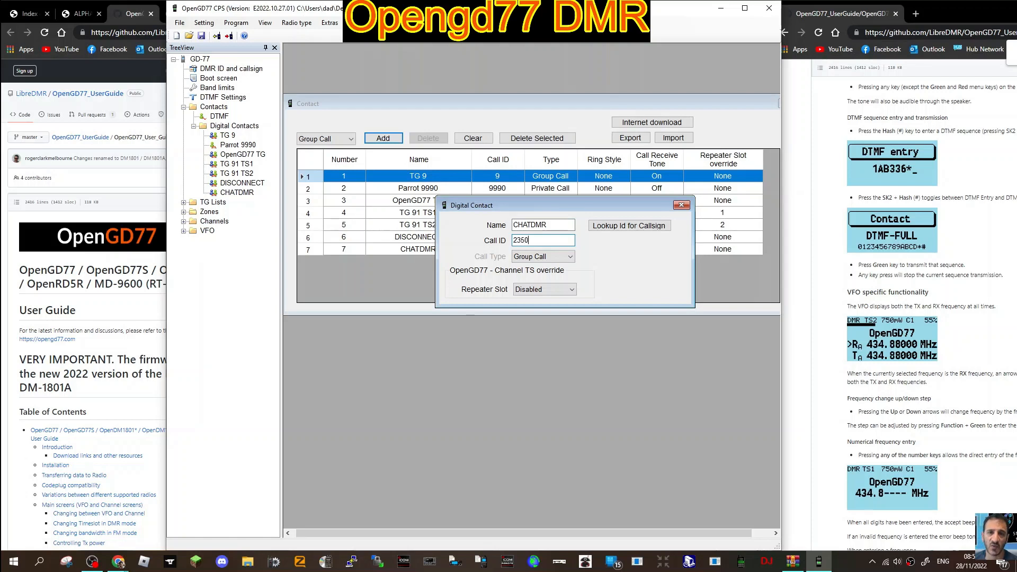
{"action": "left_click", "coordinate": [570, 255]}
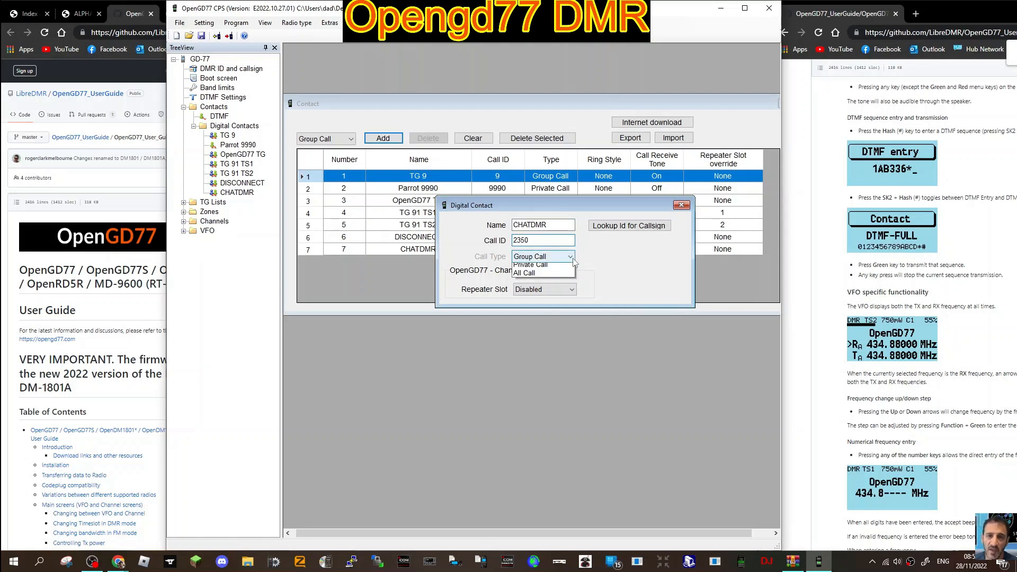
{"action": "left_click", "coordinate": [530, 257]}
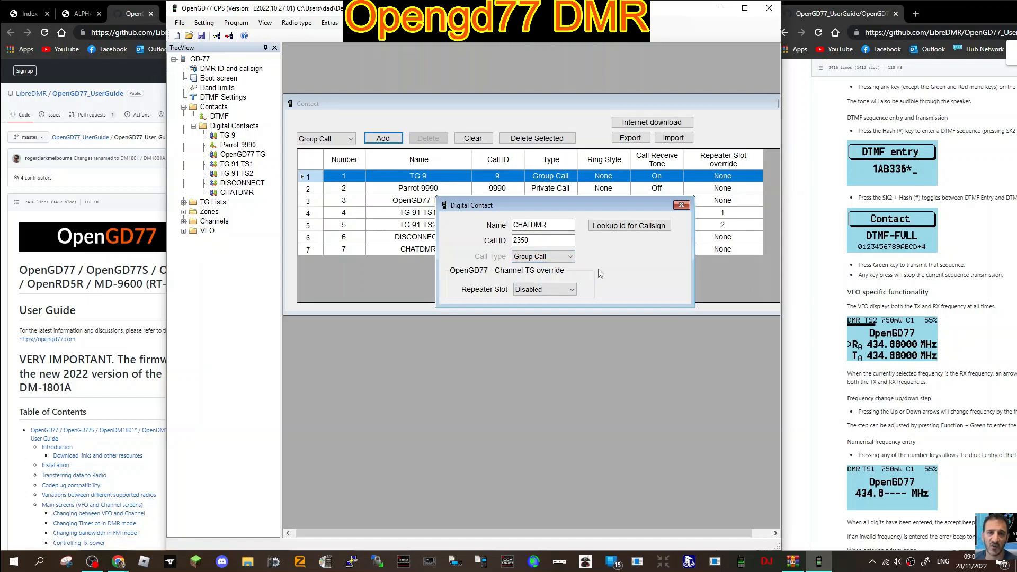
{"action": "mouse_move", "coordinate": [596, 264]}
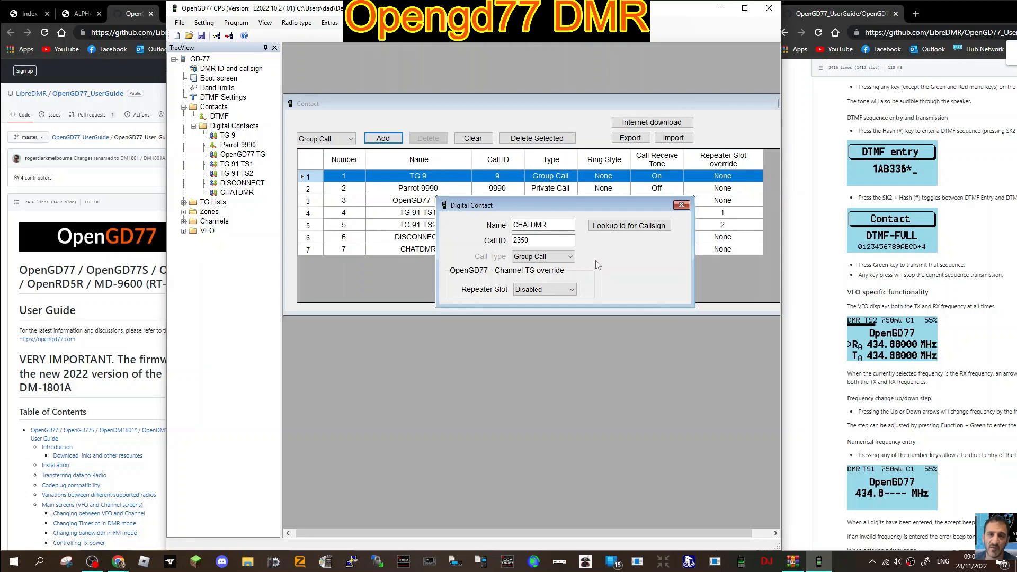
{"action": "mouse_move", "coordinate": [694, 230]}
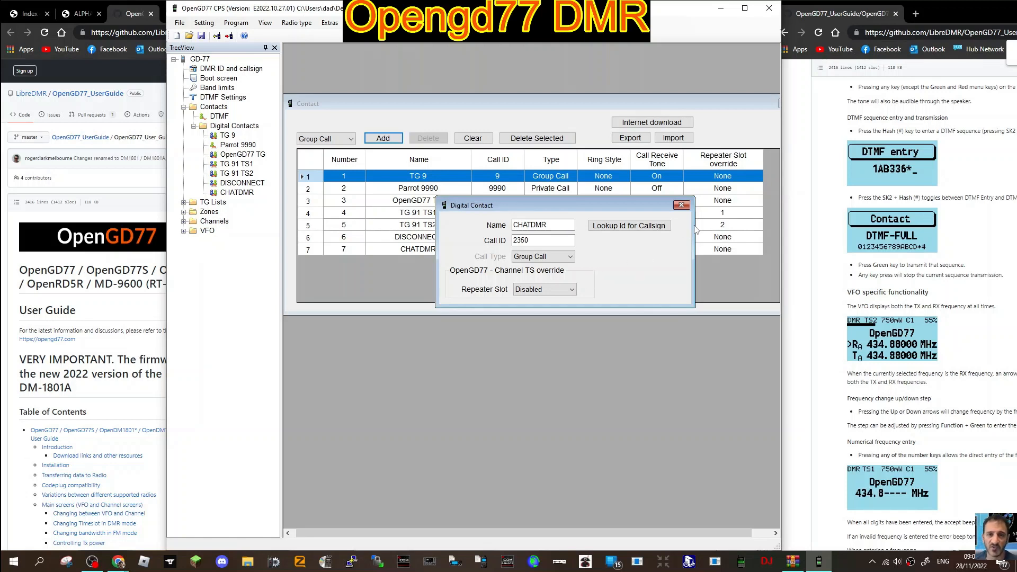
{"action": "mouse_move", "coordinate": [542, 277]}
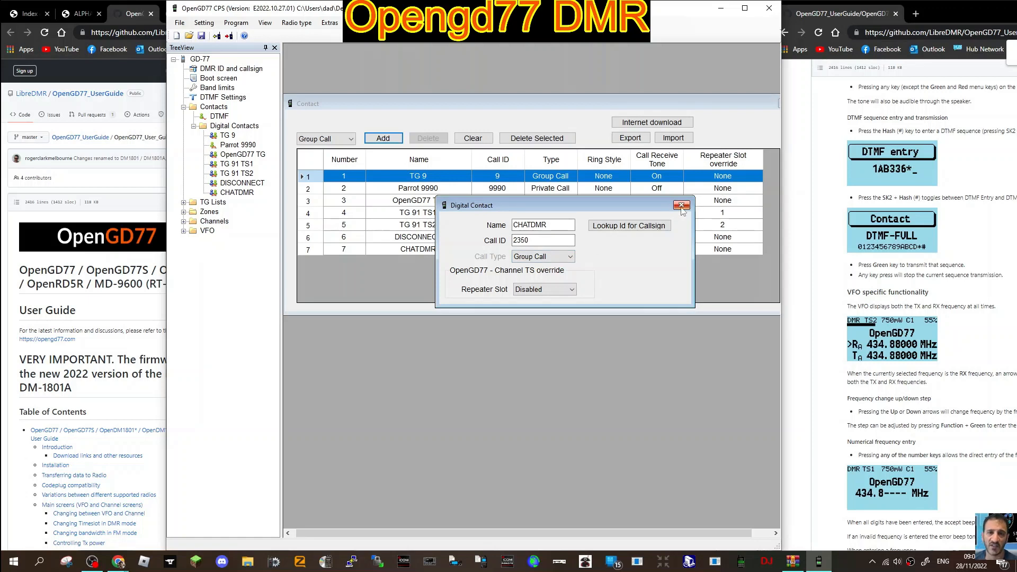
Give the new CHATDMR contact a repeater timeslot override of TS 2
{"action": "left_click", "coordinate": [681, 205]}
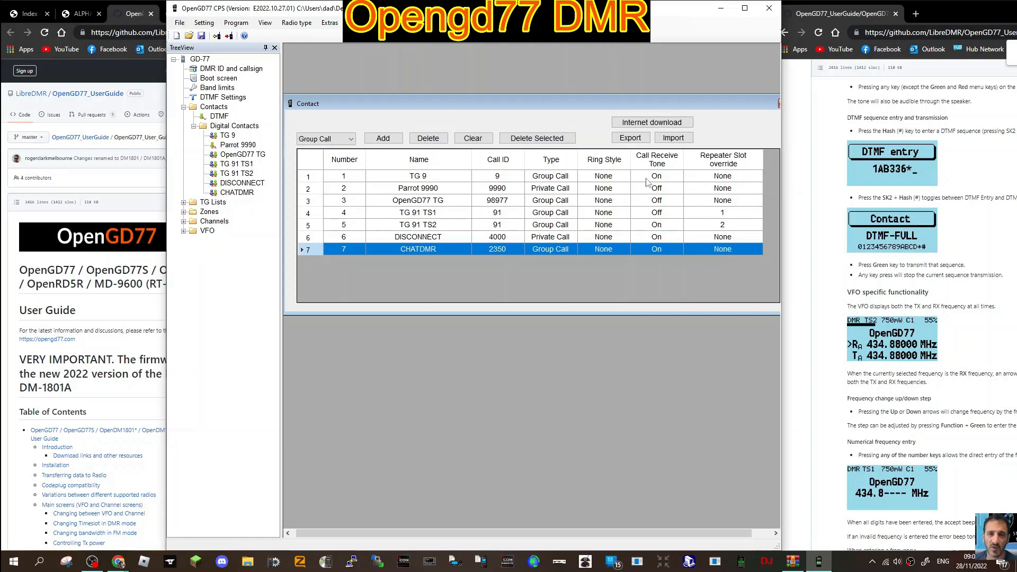
{"action": "mouse_move", "coordinate": [624, 210]}
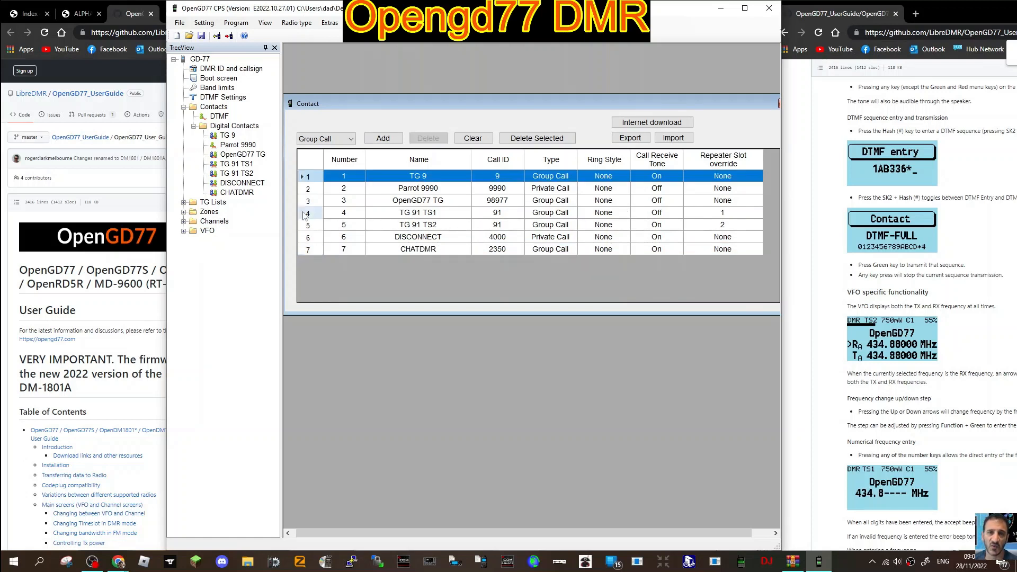
{"action": "double_click", "coordinate": [418, 248]}
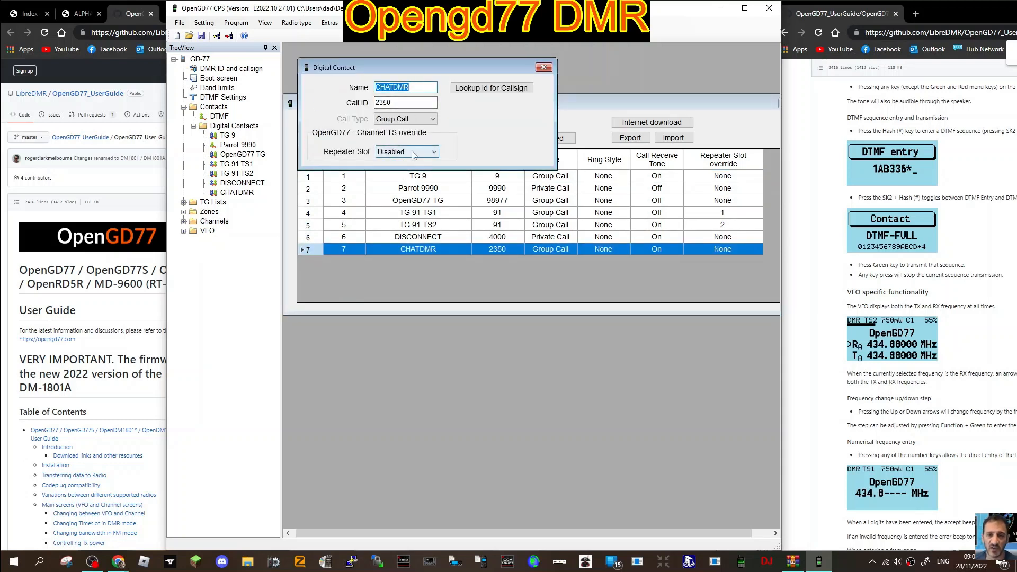
{"action": "left_click", "coordinate": [432, 152]}
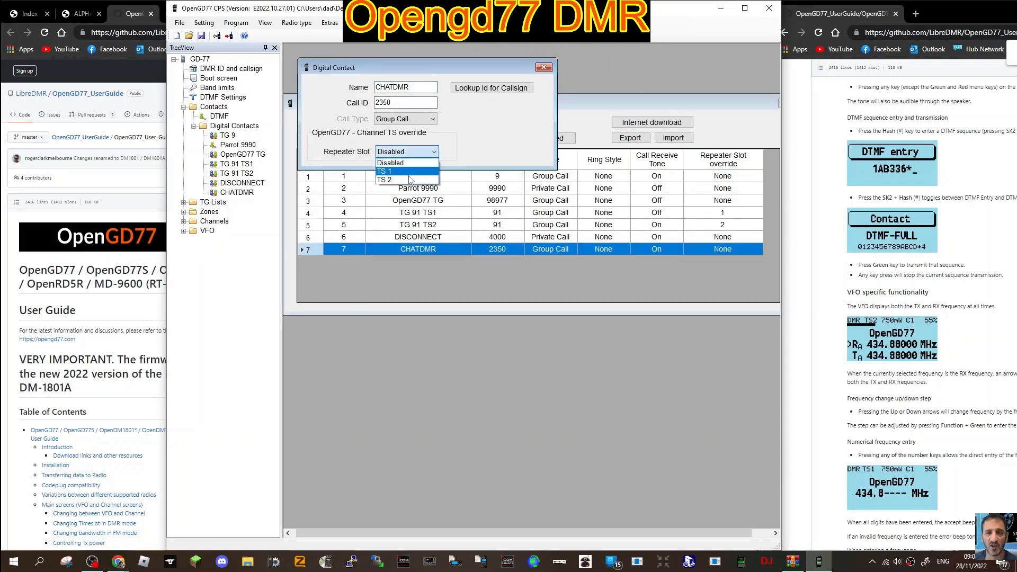
{"action": "left_click", "coordinate": [386, 180]}
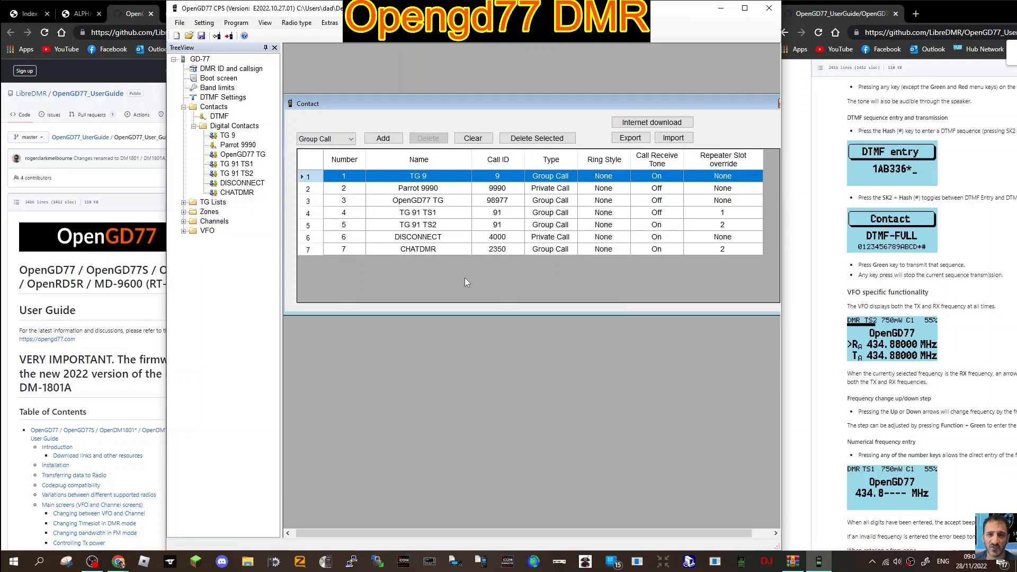
{"action": "mouse_move", "coordinate": [419, 223]}
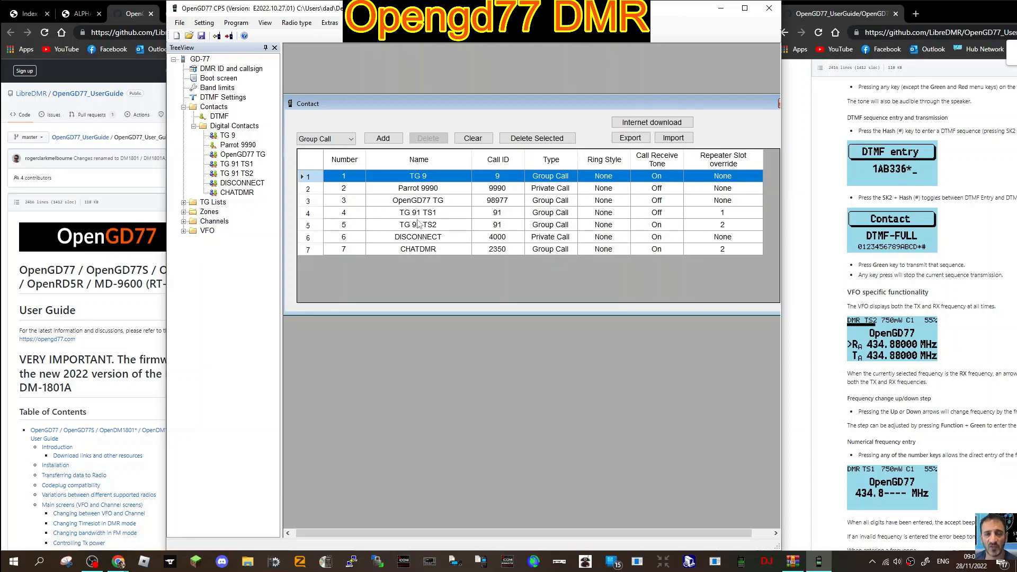
{"action": "mouse_move", "coordinate": [662, 221]}
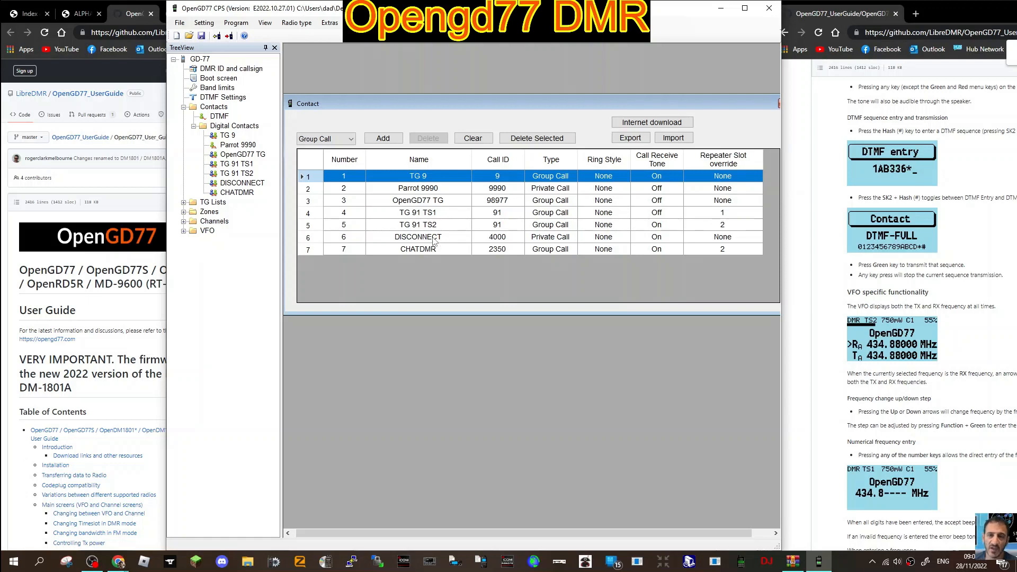
{"action": "mouse_move", "coordinate": [472, 242]}
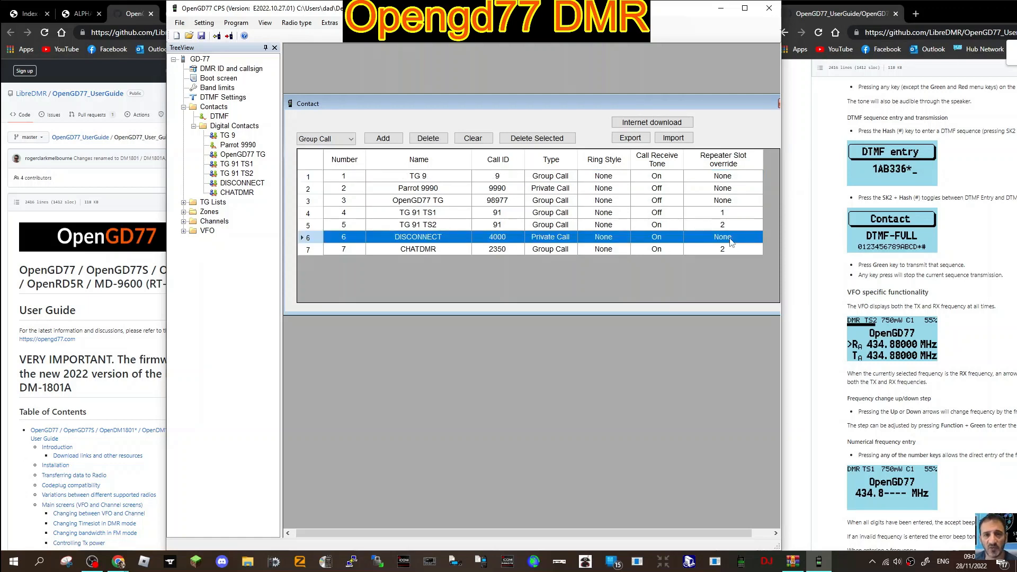
{"action": "mouse_move", "coordinate": [724, 244]}
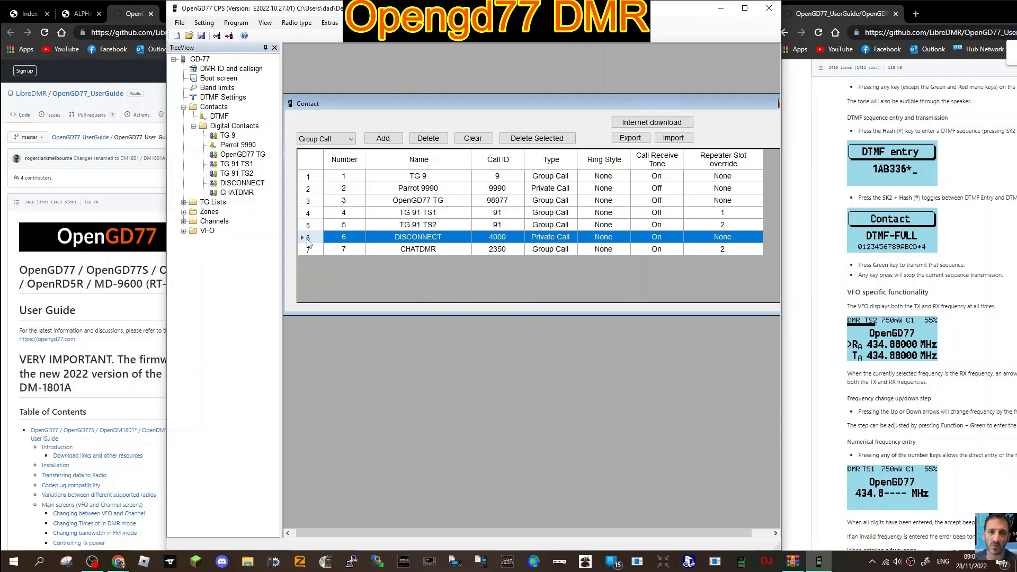
Set the DISCONNECT contact's repeater slot override to TS 1
{"action": "double_click", "coordinate": [418, 236]}
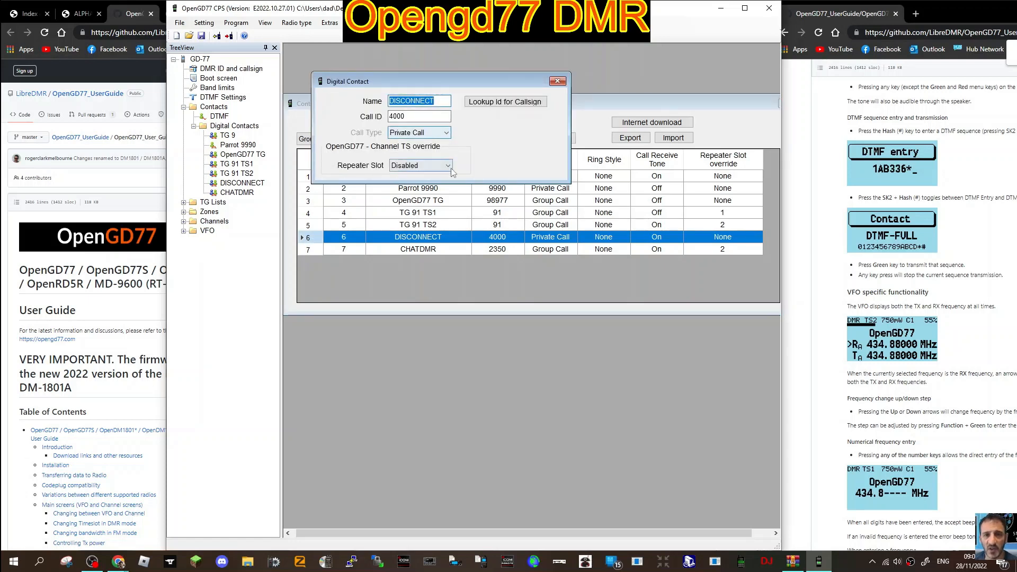
{"action": "left_click", "coordinate": [421, 166]}
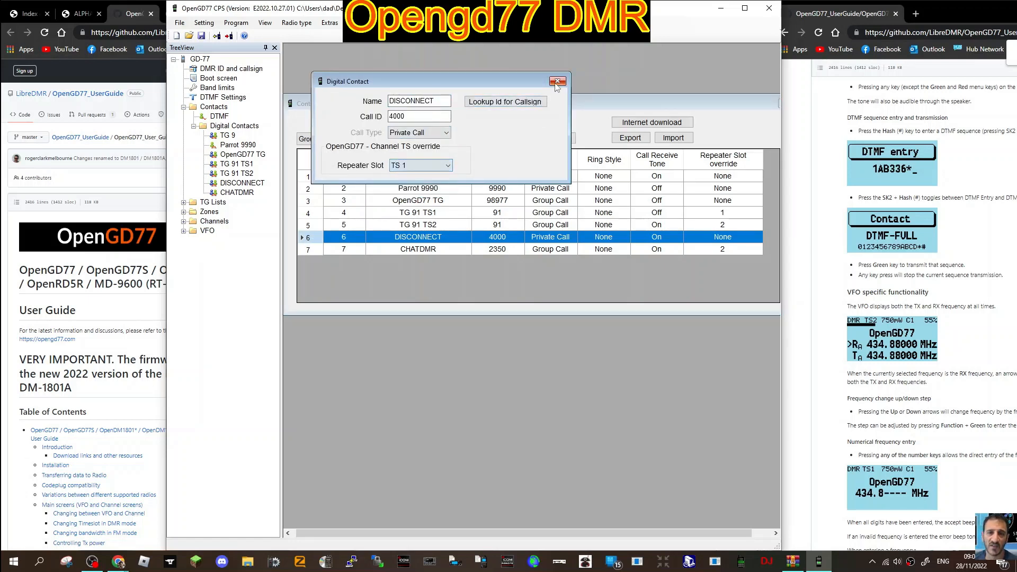
{"action": "left_click", "coordinate": [557, 81]}
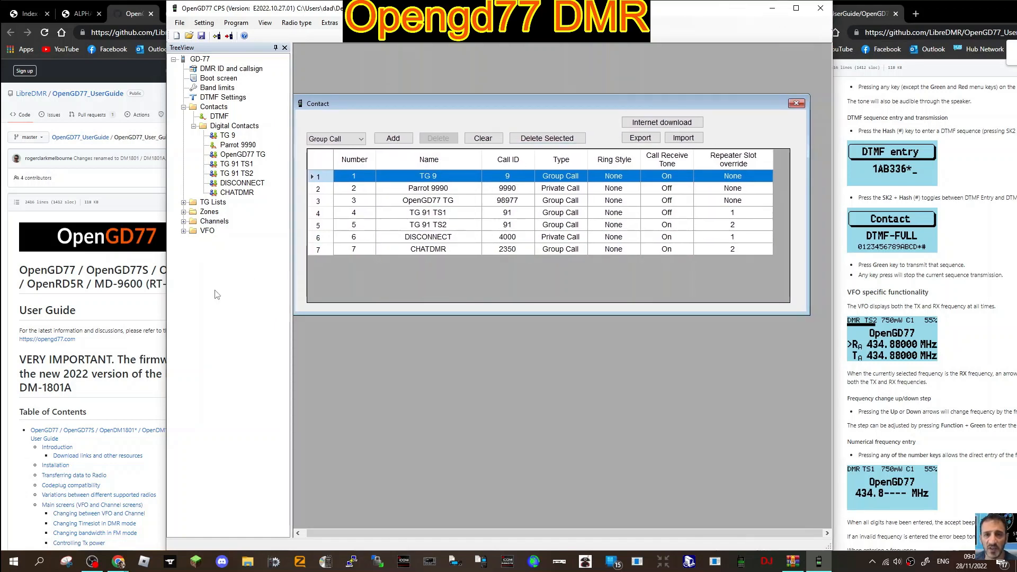
{"action": "mouse_move", "coordinate": [395, 219]}
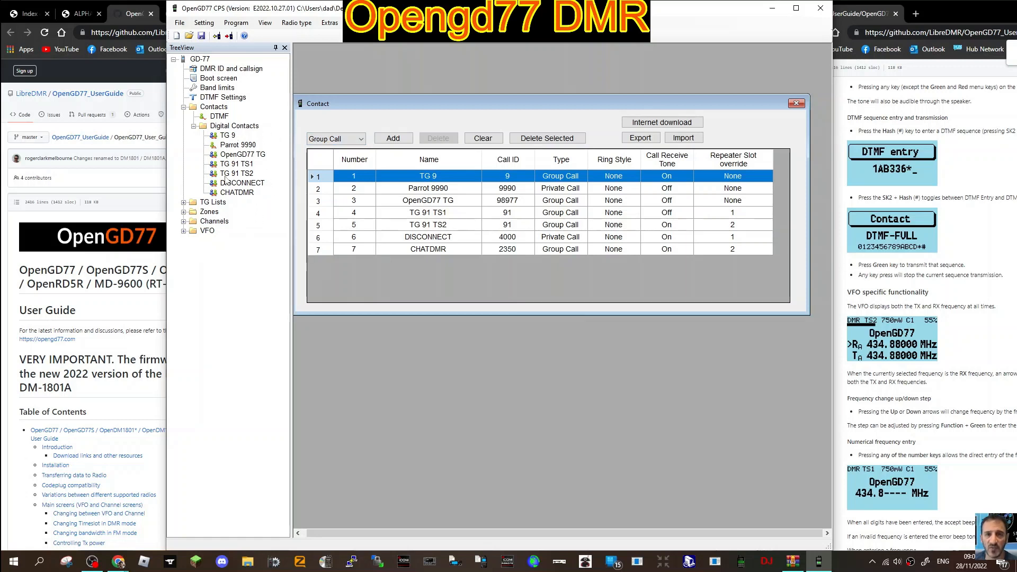
{"action": "mouse_move", "coordinate": [225, 226]}
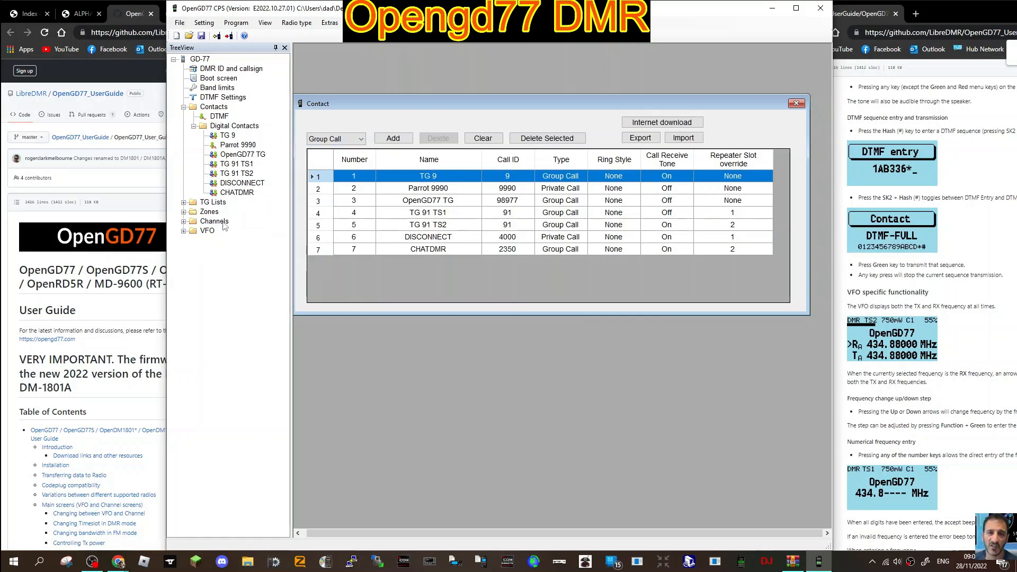
Add a new channel in Digital mode and name it HOTSPOT1
{"action": "left_click", "coordinate": [215, 220]}
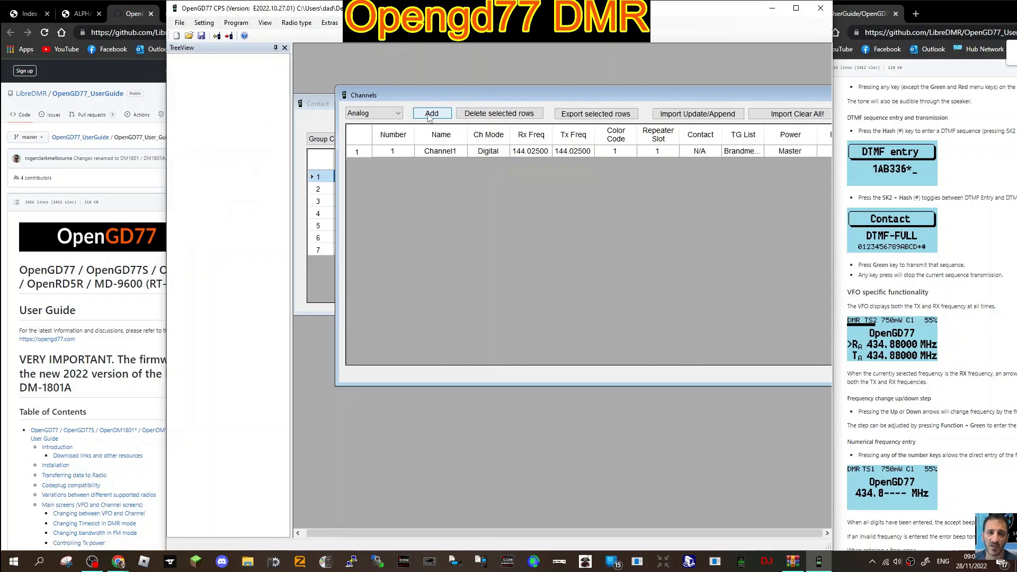
{"action": "left_click", "coordinate": [432, 114]}
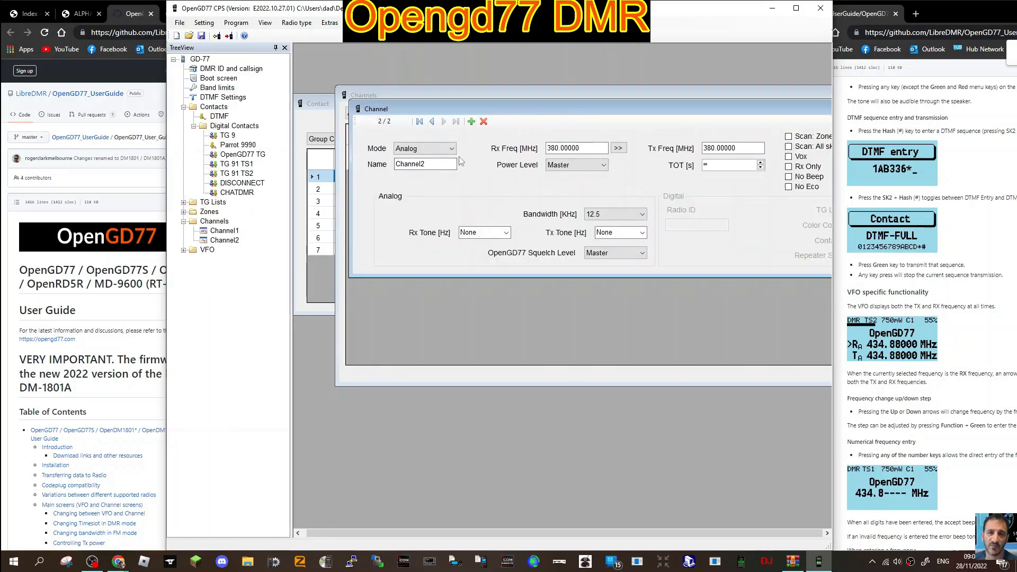
{"action": "left_click", "coordinate": [451, 148]}
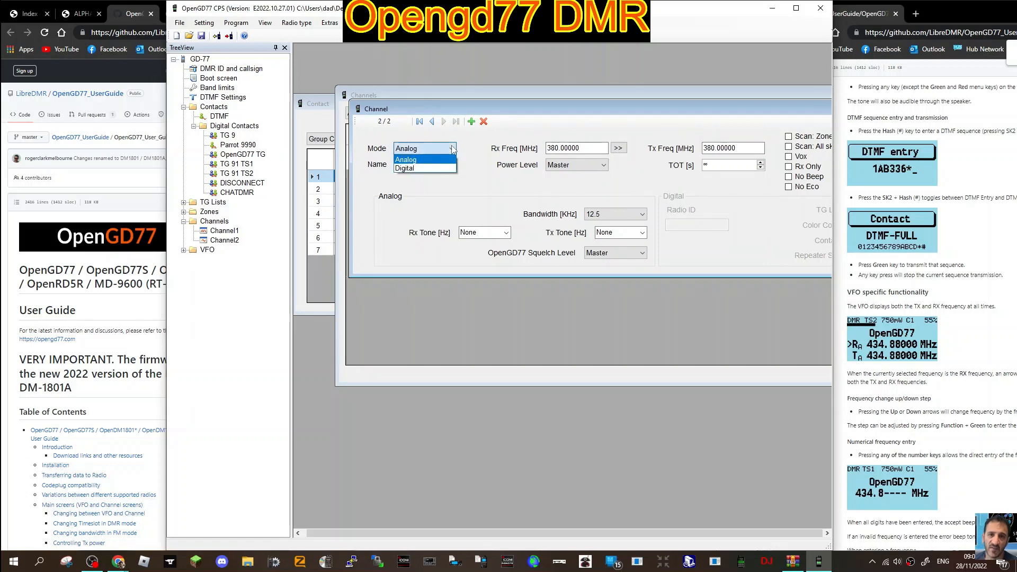
{"action": "left_click", "coordinate": [404, 169]}
{"action": "type", "text": "H"}
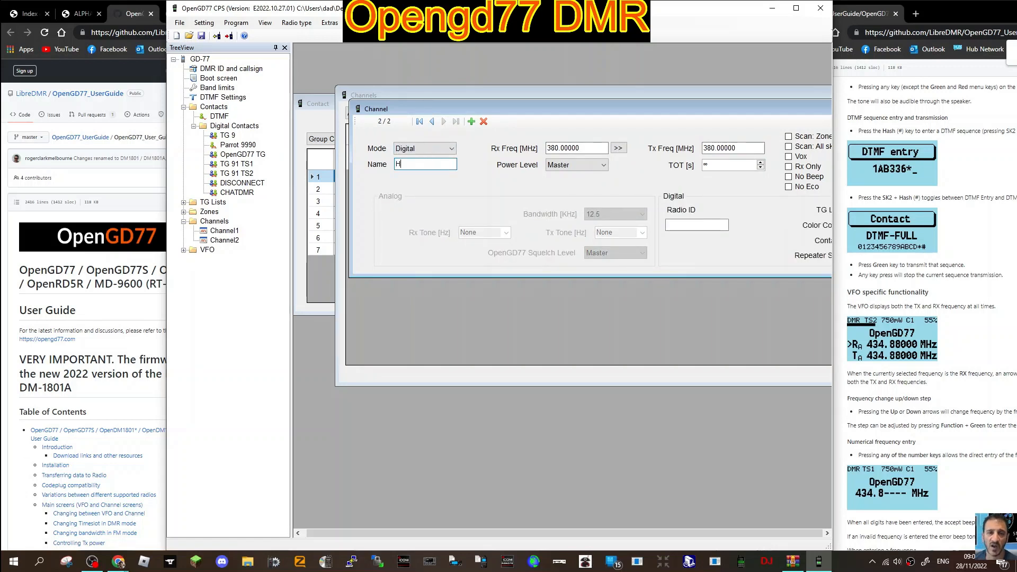
{"action": "type", "text": "OTSP"}
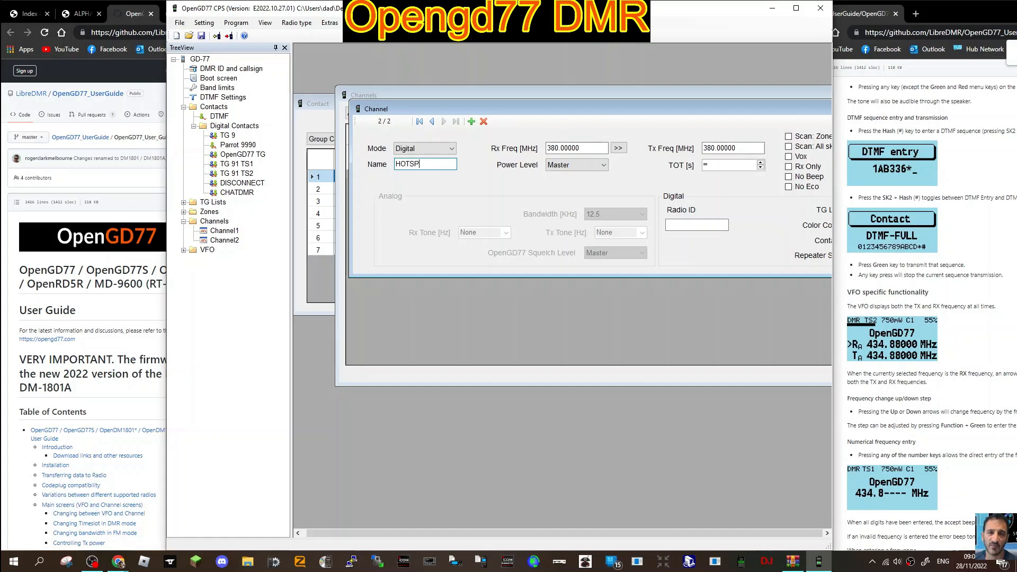
{"action": "type", "text": "OT"}
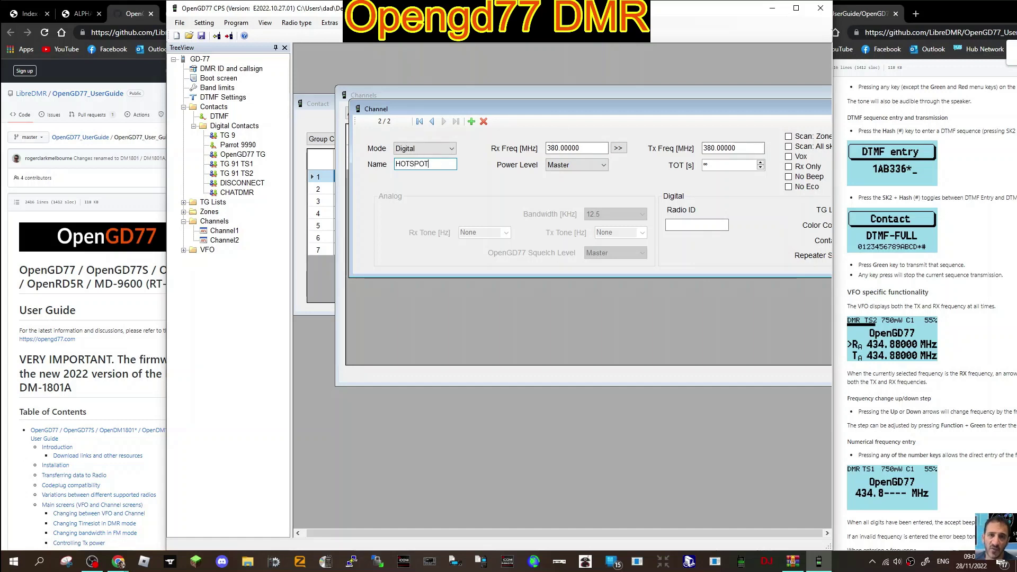
{"action": "type", "text": "1"}
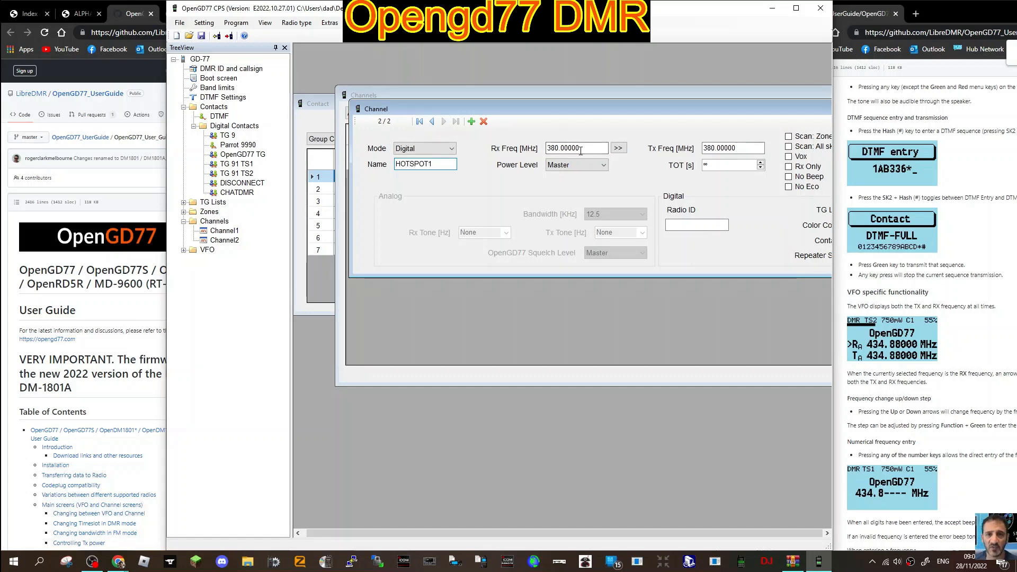
Set HOTSPOT1's receive frequency to 431.55 MHz
{"action": "triple_click", "coordinate": [576, 149]}
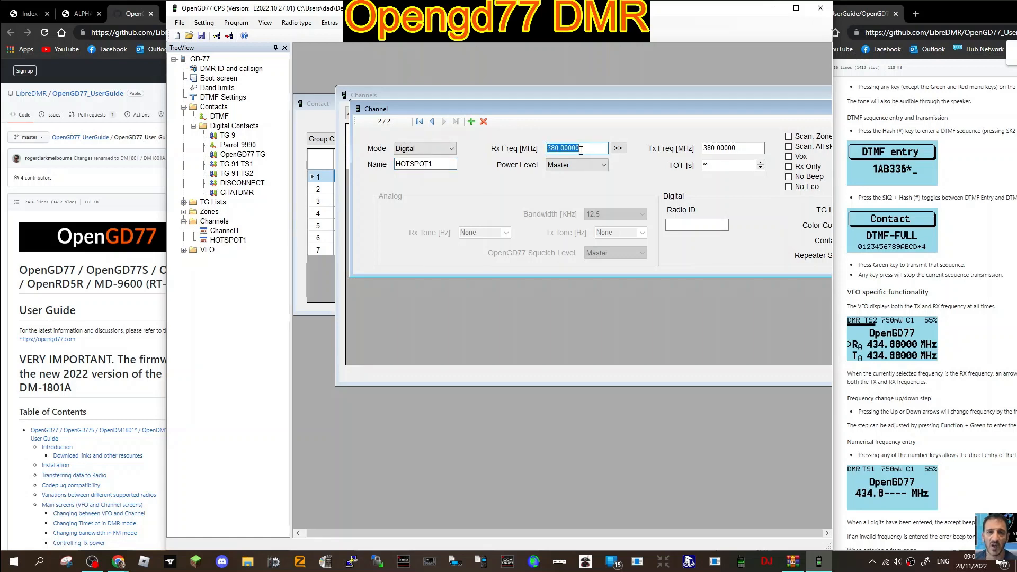
{"action": "type", "text": "4"}
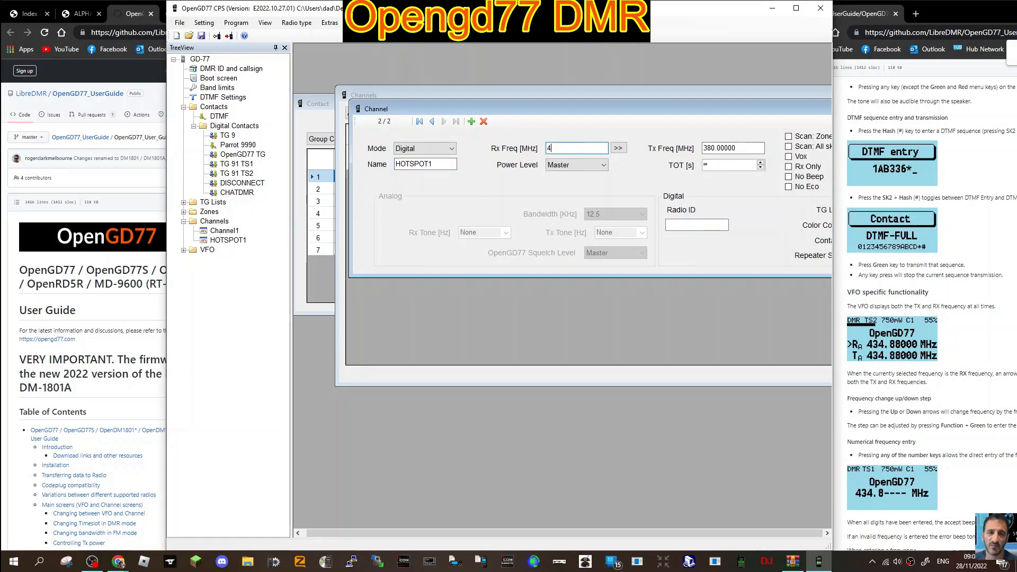
{"action": "type", "text": "31.55"}
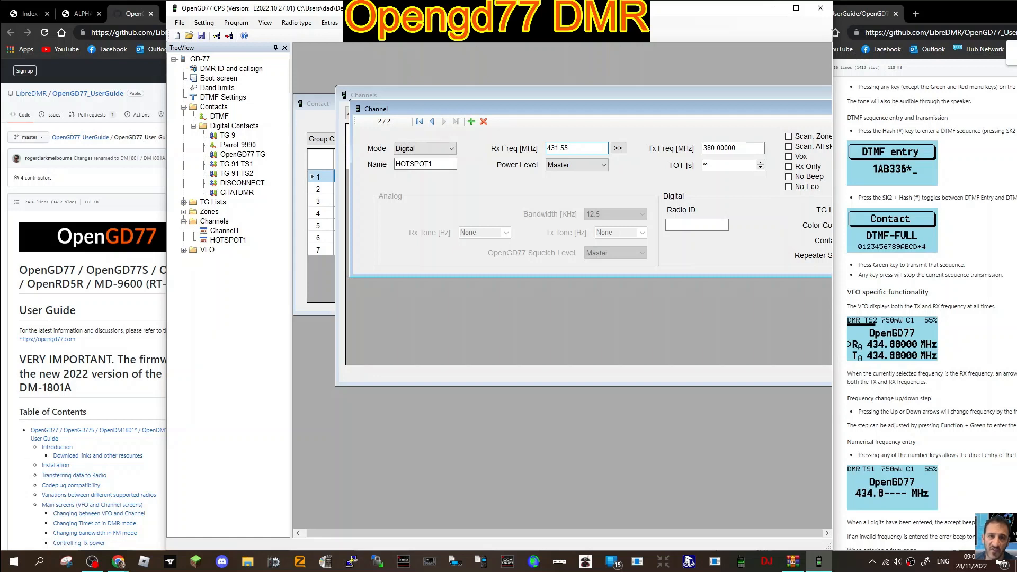
{"action": "left_click", "coordinate": [733, 148]}
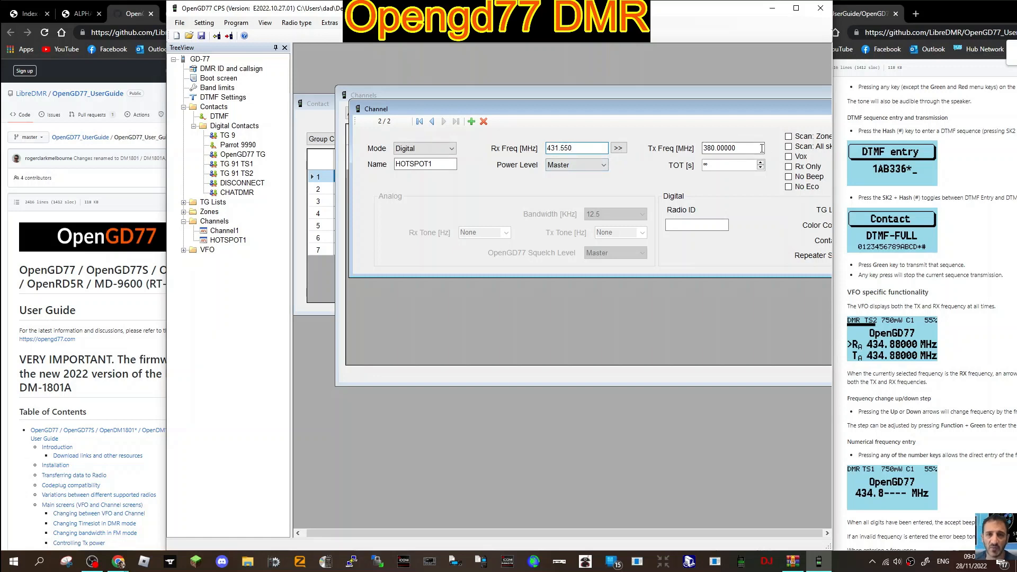
Copy the 431.550 receive frequency to Tx and assign the Brandmeister talkgroup list
{"action": "left_click", "coordinate": [617, 149]}
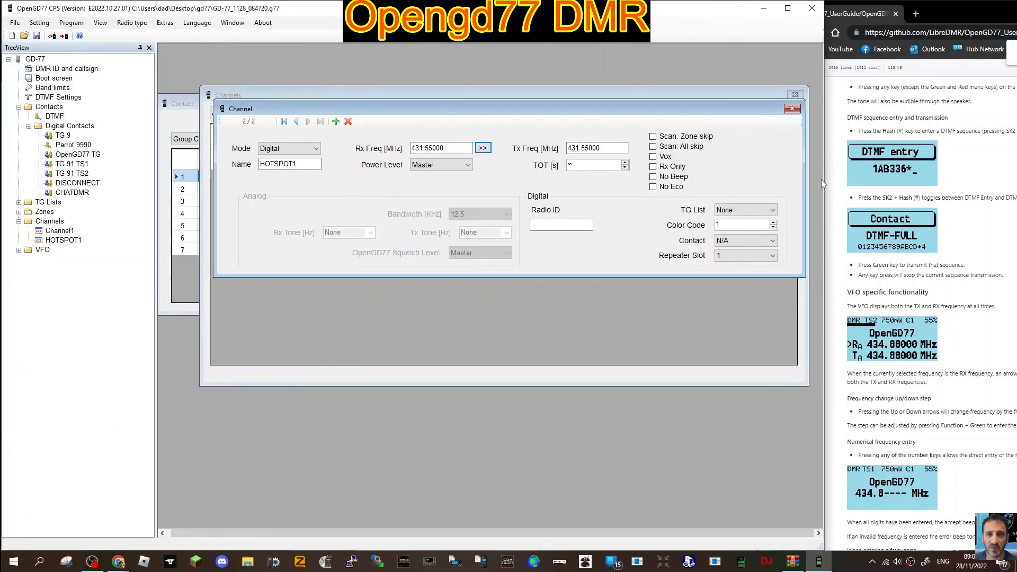
{"action": "left_click", "coordinate": [654, 157]}
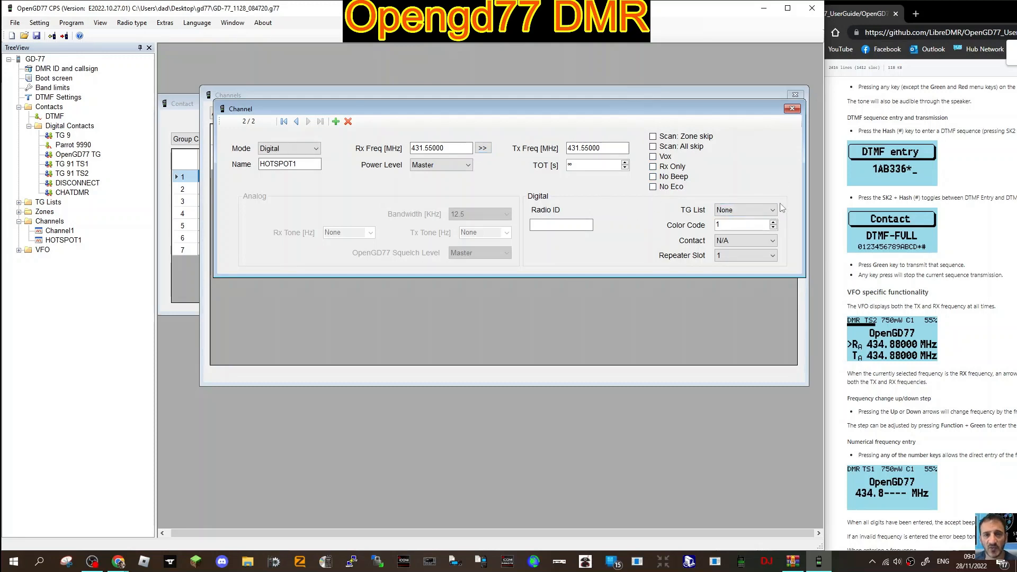
{"action": "left_click", "coordinate": [772, 209]}
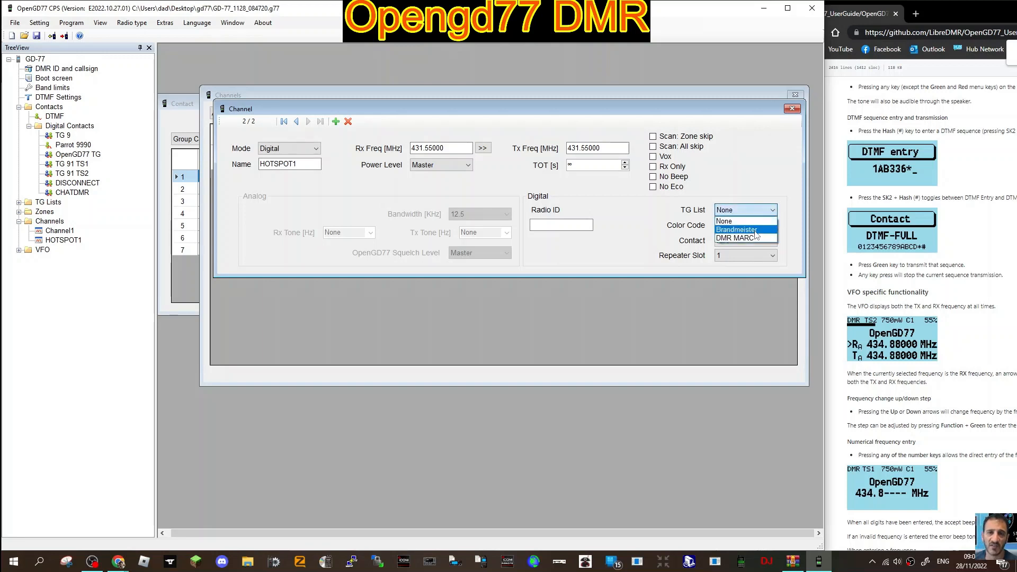
{"action": "left_click", "coordinate": [737, 229]}
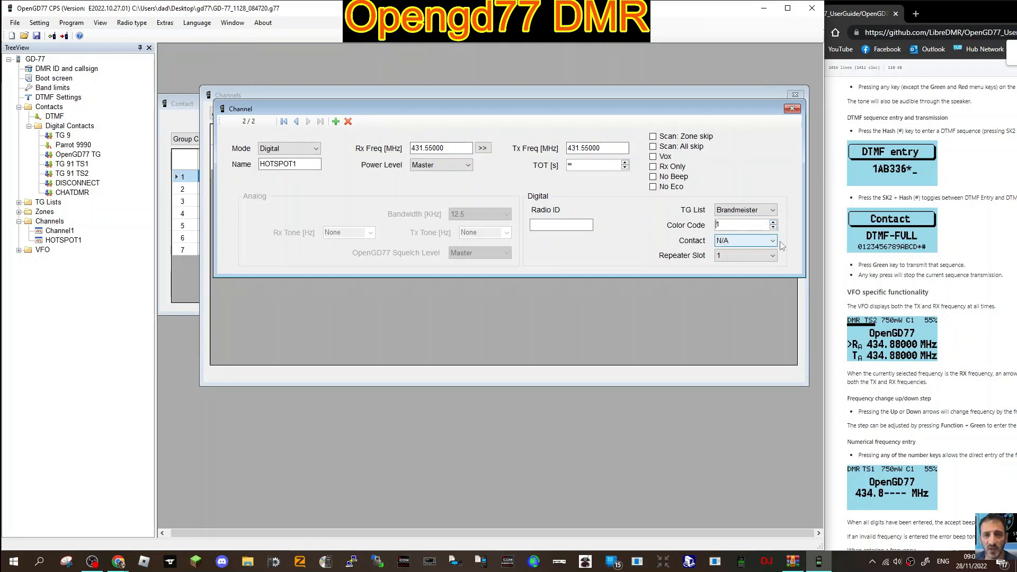
Set the channel contact to TG 91 TS1, repeater slot 2, and begin the radio ID with 23
{"action": "left_click", "coordinate": [772, 241]}
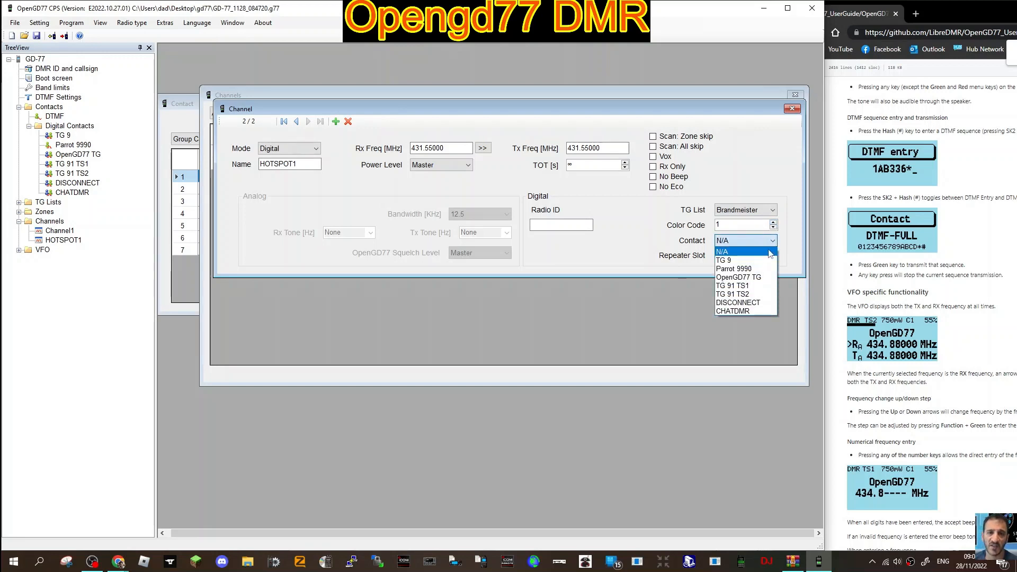
{"action": "mouse_move", "coordinate": [732, 285]}
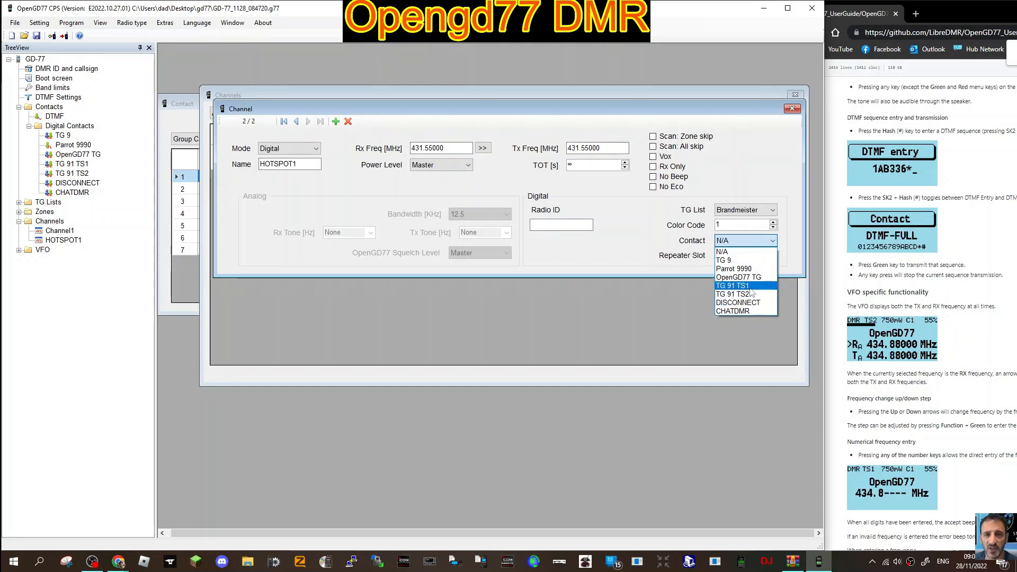
{"action": "left_click", "coordinate": [733, 285]}
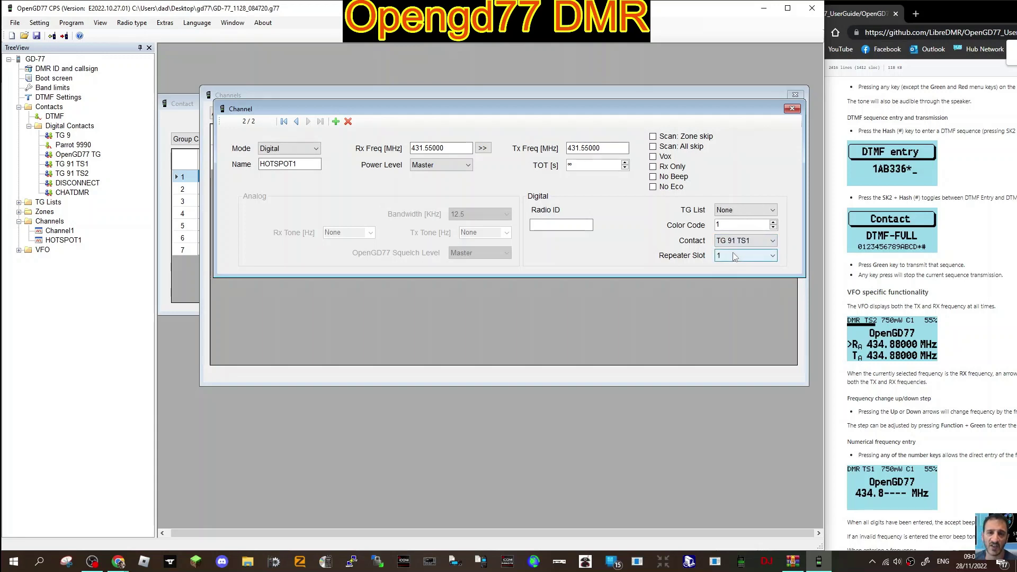
{"action": "left_click", "coordinate": [772, 240]}
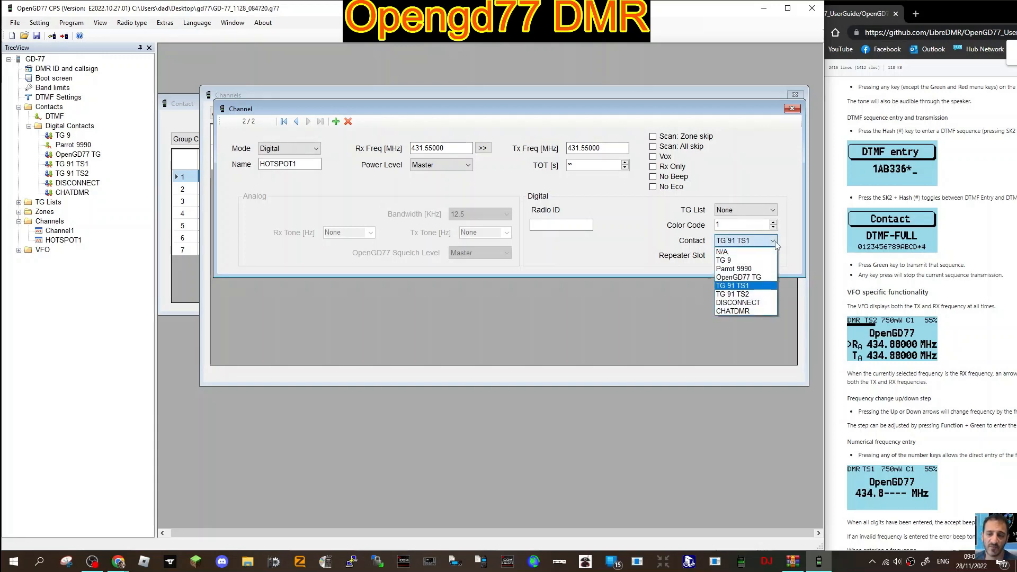
{"action": "left_click", "coordinate": [744, 285]}
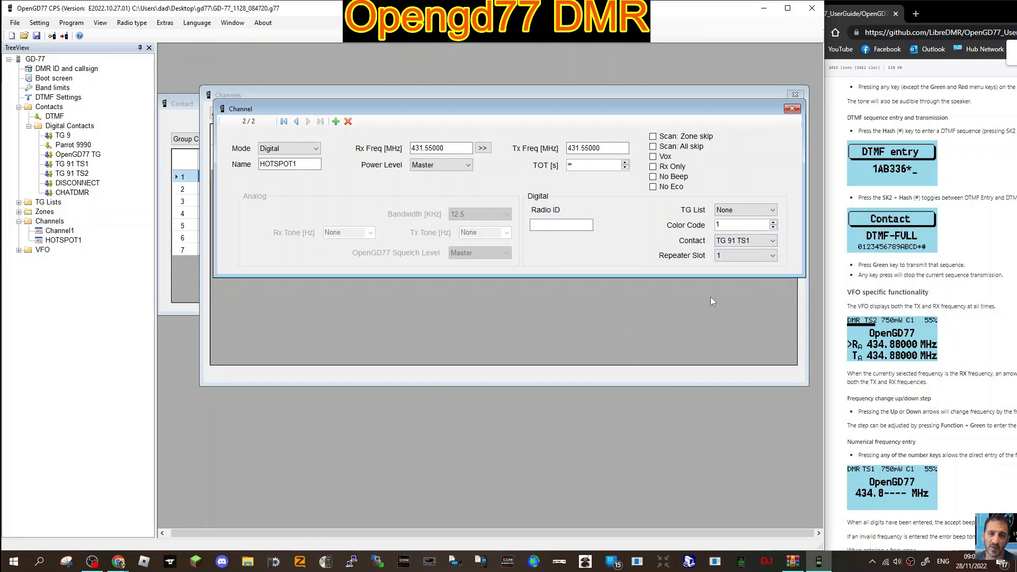
{"action": "mouse_move", "coordinate": [701, 265]}
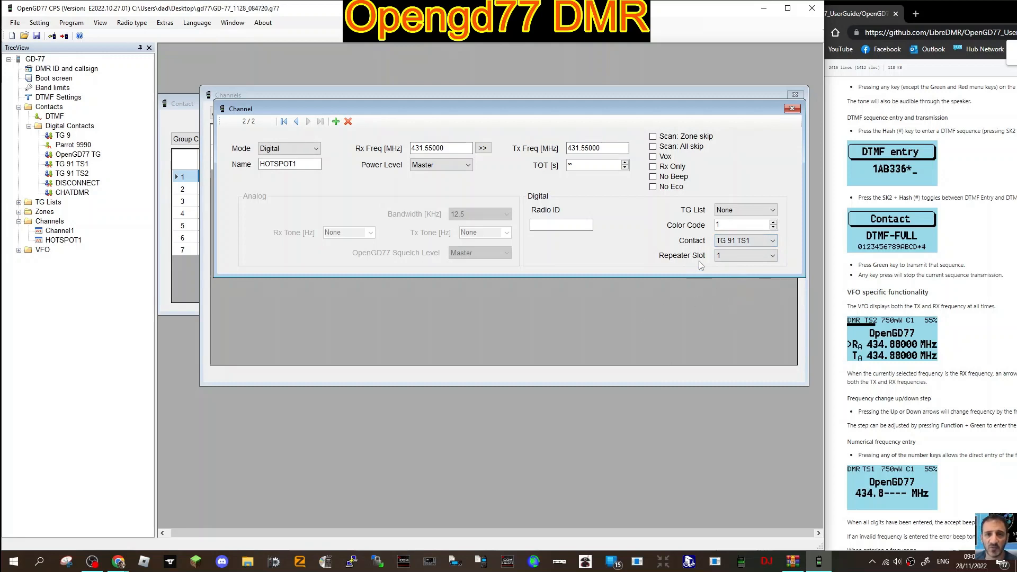
{"action": "left_click", "coordinate": [746, 255]}
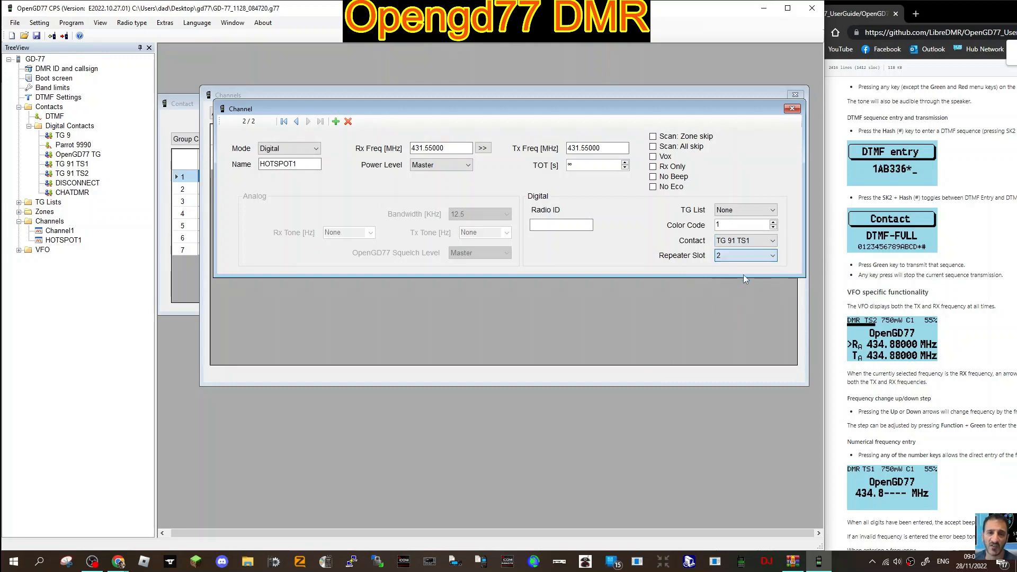
{"action": "left_click", "coordinate": [560, 225]}
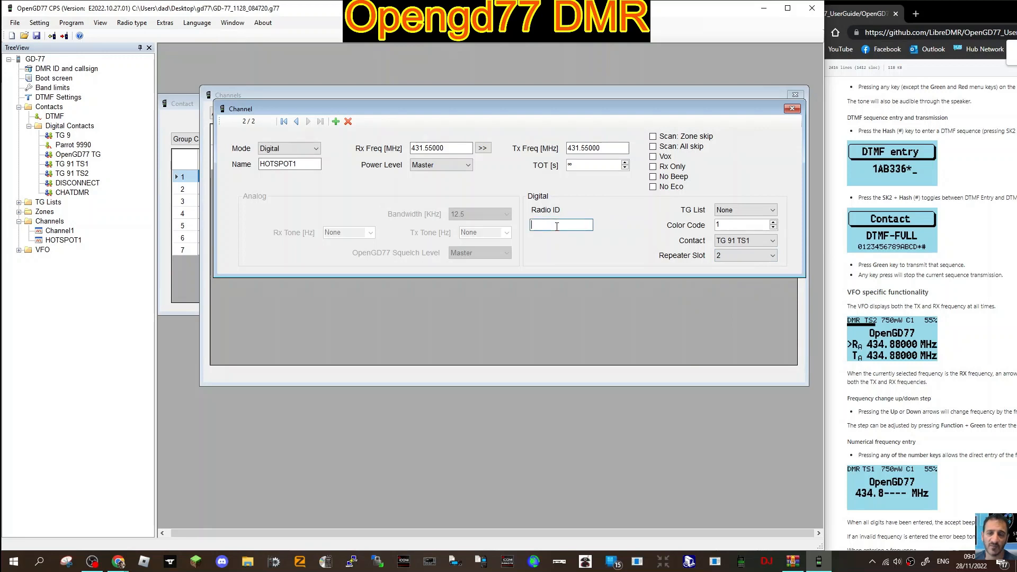
{"action": "type", "text": "2341437"}
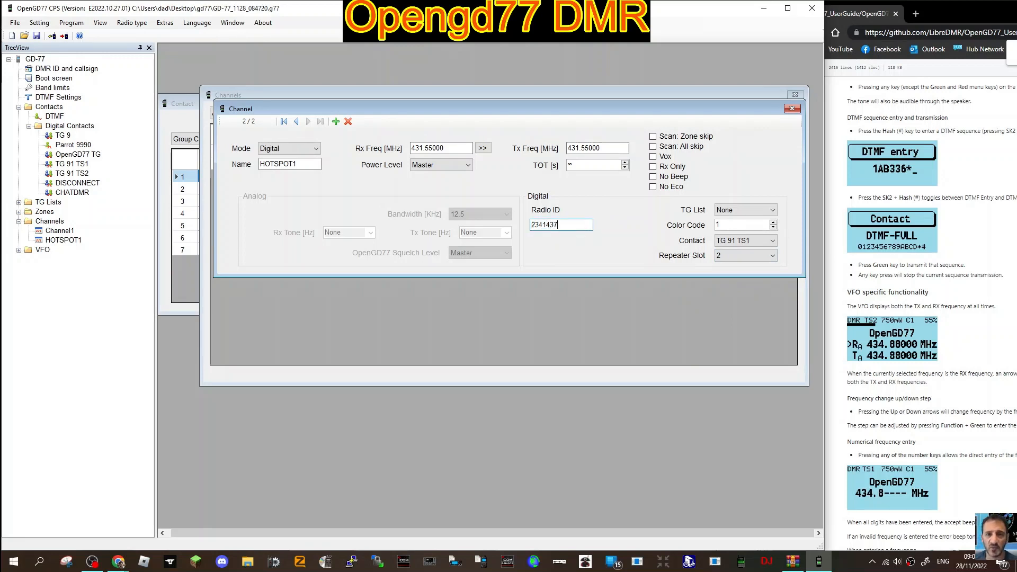
{"action": "mouse_move", "coordinate": [793, 108]}
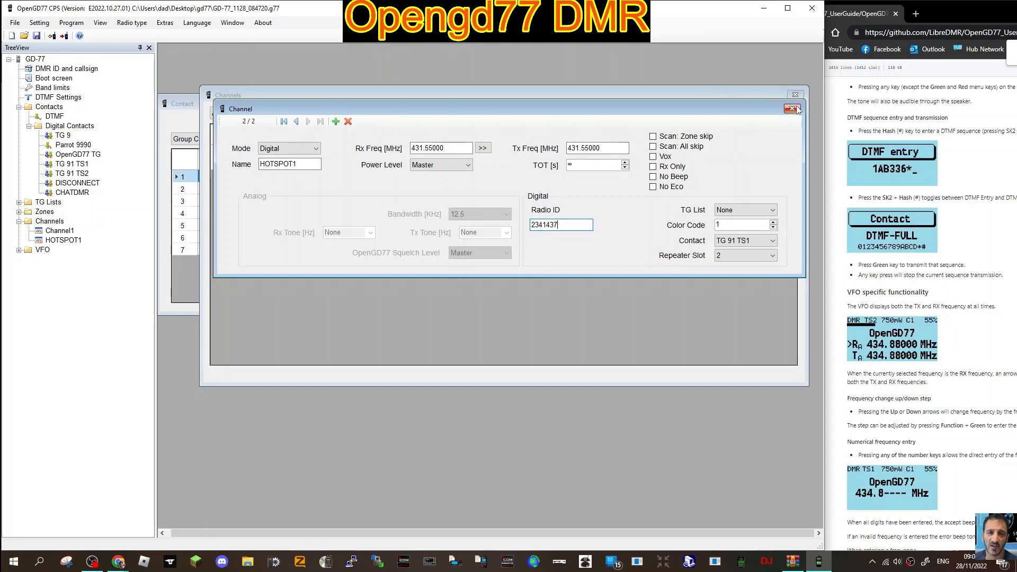
Add an analog channel named GB3WR receiving on 145.6 MHz with the frequency copied to Tx
{"action": "left_click", "coordinate": [792, 108]}
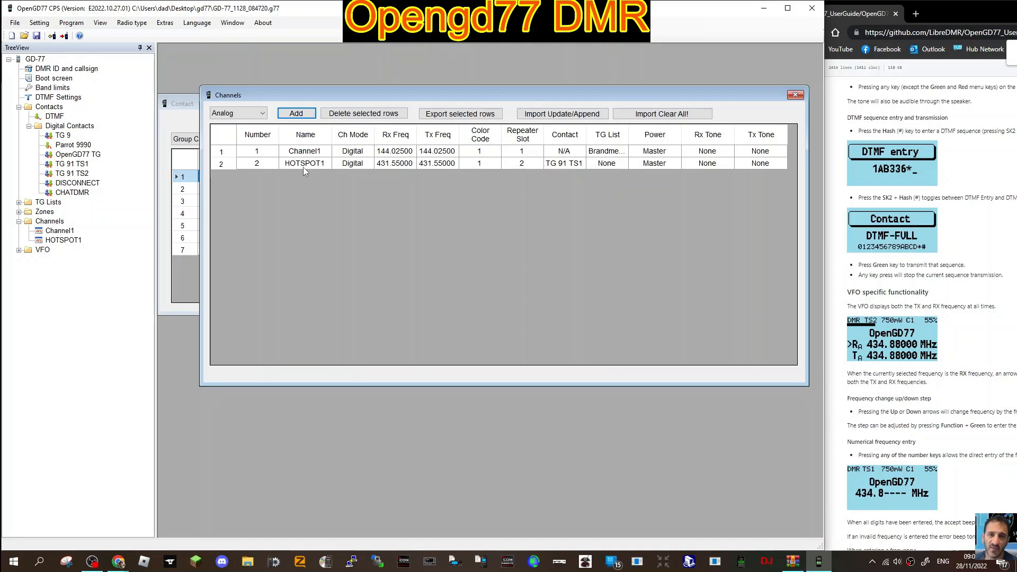
{"action": "mouse_move", "coordinate": [304, 163]}
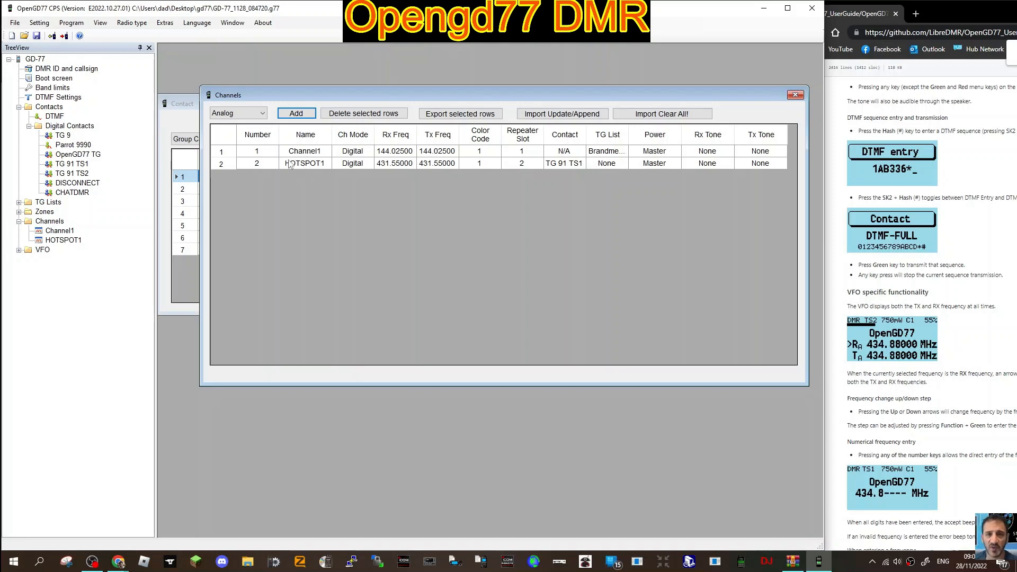
{"action": "left_click", "coordinate": [295, 114]}
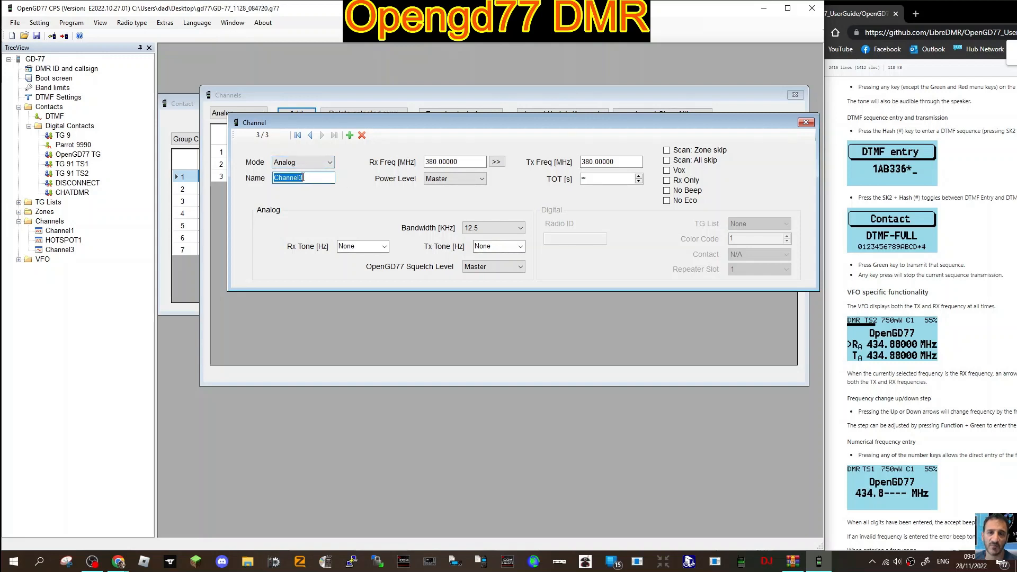
{"action": "type", "text": "GB3"}
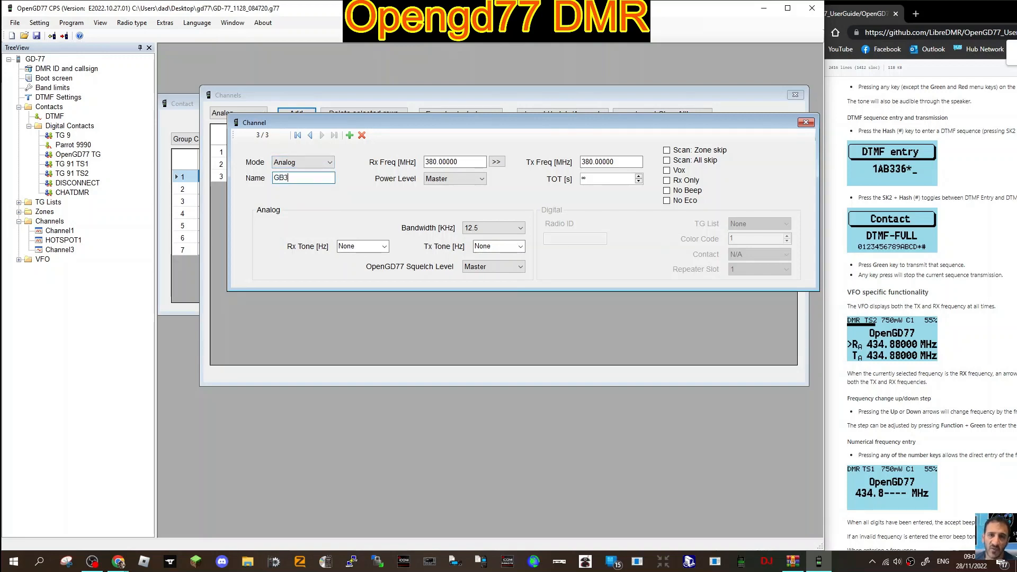
{"action": "type", "text": "WR"}
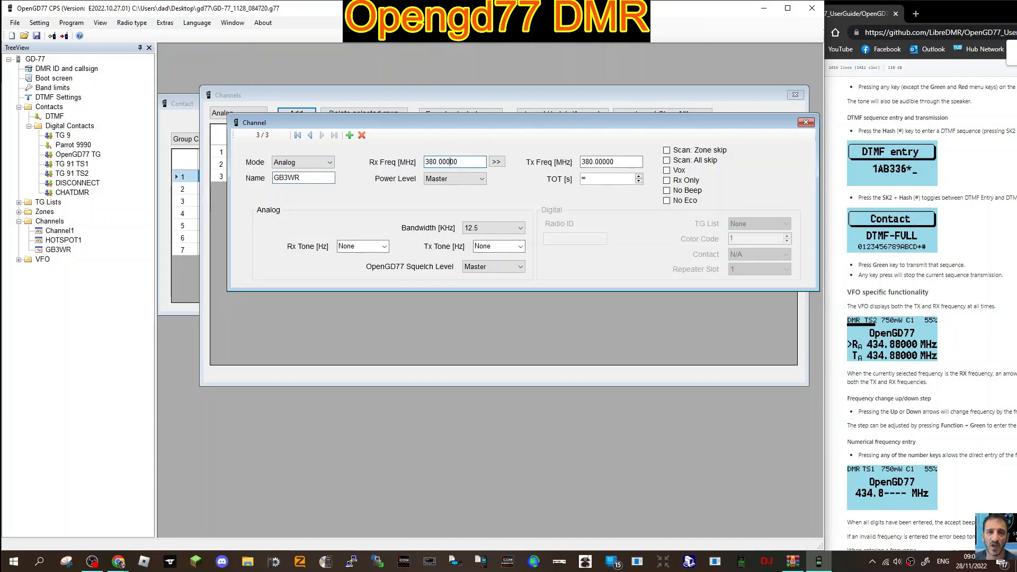
{"action": "triple_click", "coordinate": [454, 161]}
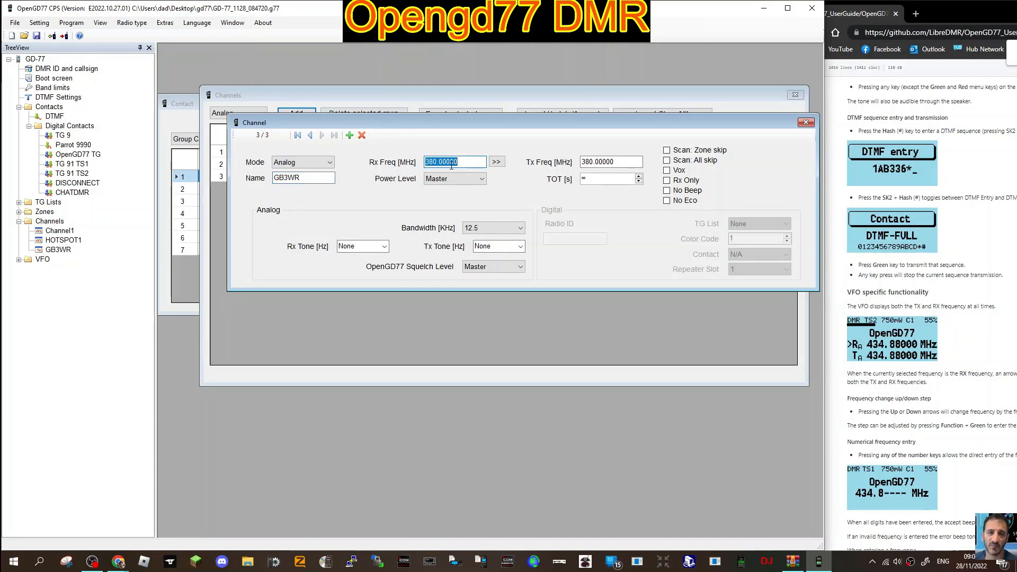
{"action": "type", "text": "145.6000"}
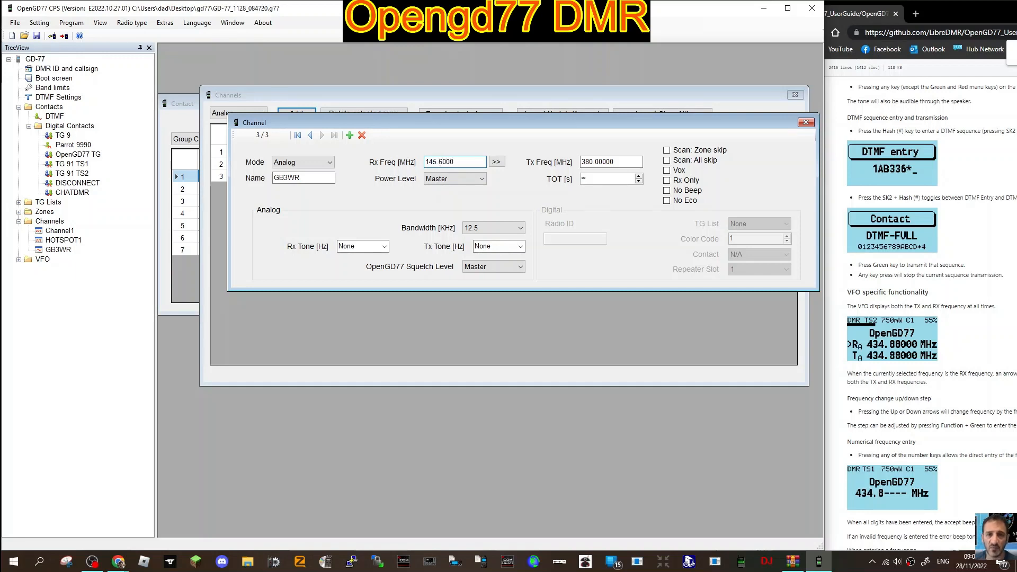
{"action": "left_click", "coordinate": [454, 161]}
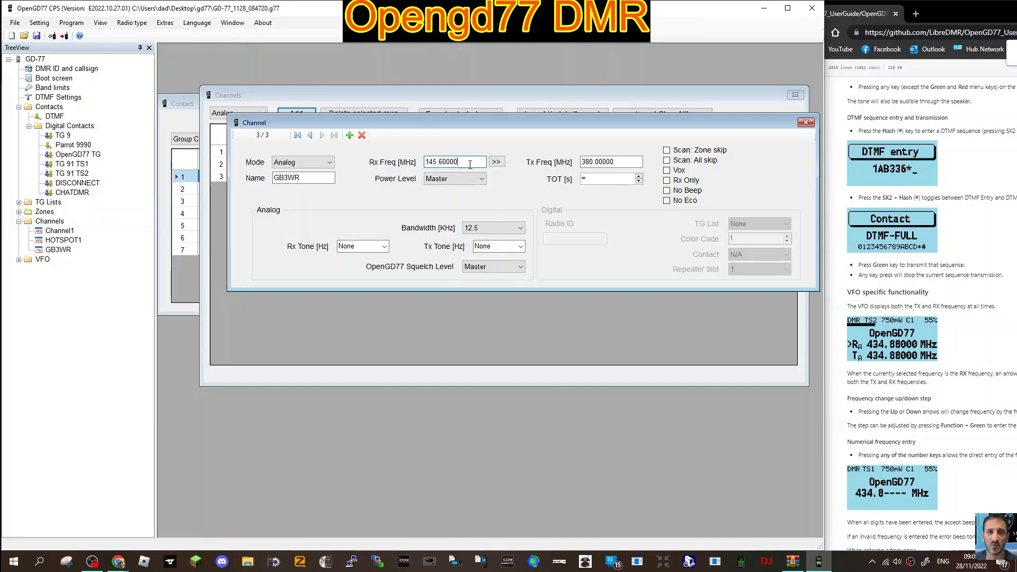
{"action": "left_click", "coordinate": [496, 161]}
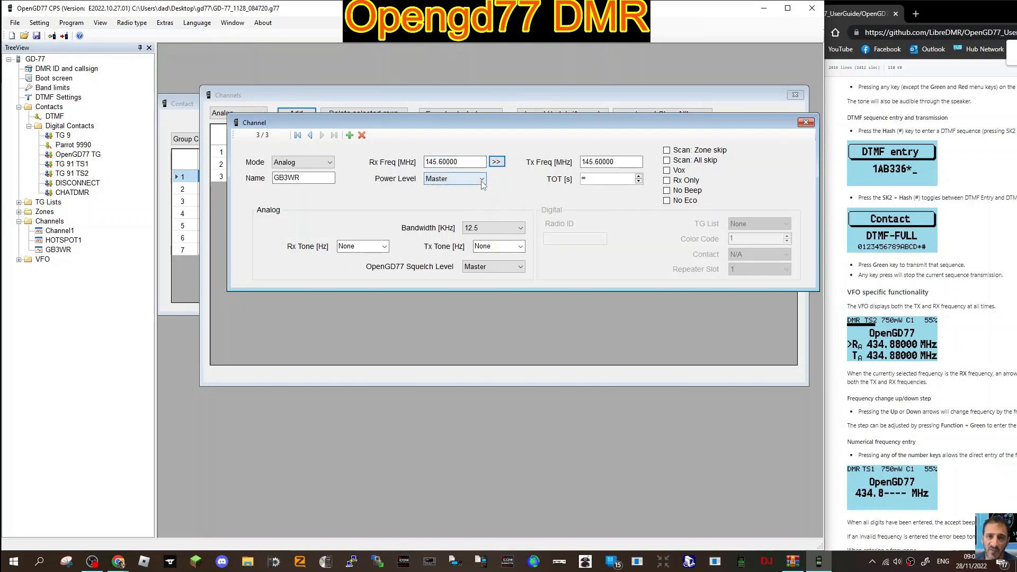
Set GB3WR's power to 1W and its transmit timeout to 270 seconds
{"action": "left_click", "coordinate": [481, 178]}
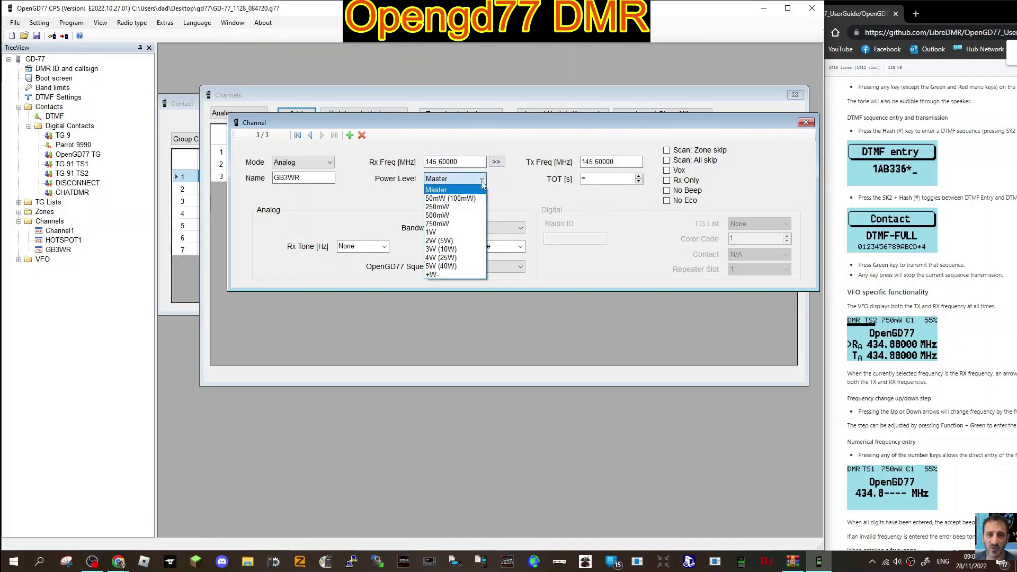
{"action": "left_click", "coordinate": [430, 232]}
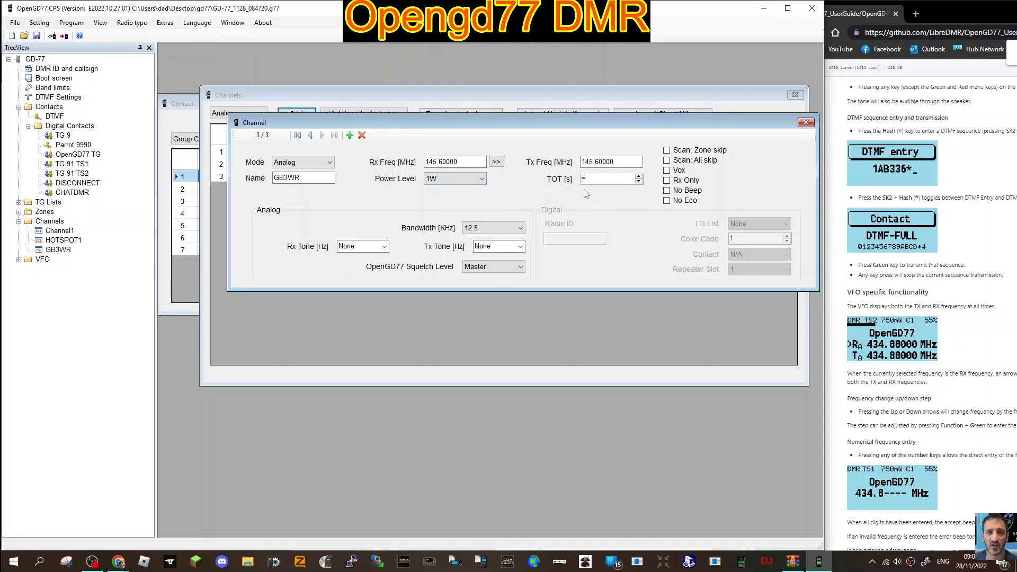
{"action": "left_click", "coordinate": [638, 175]}
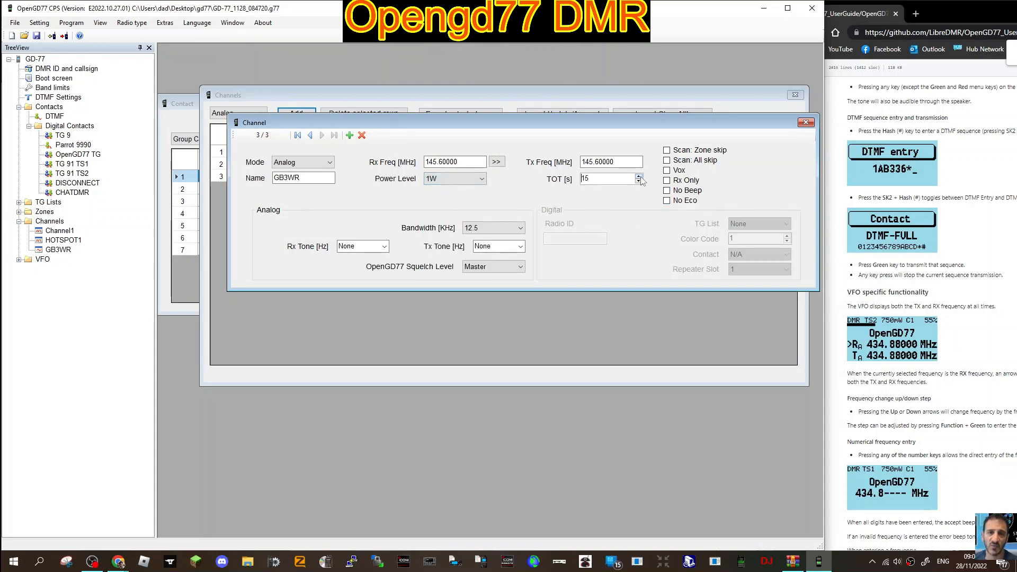
{"action": "left_click", "coordinate": [638, 176]}
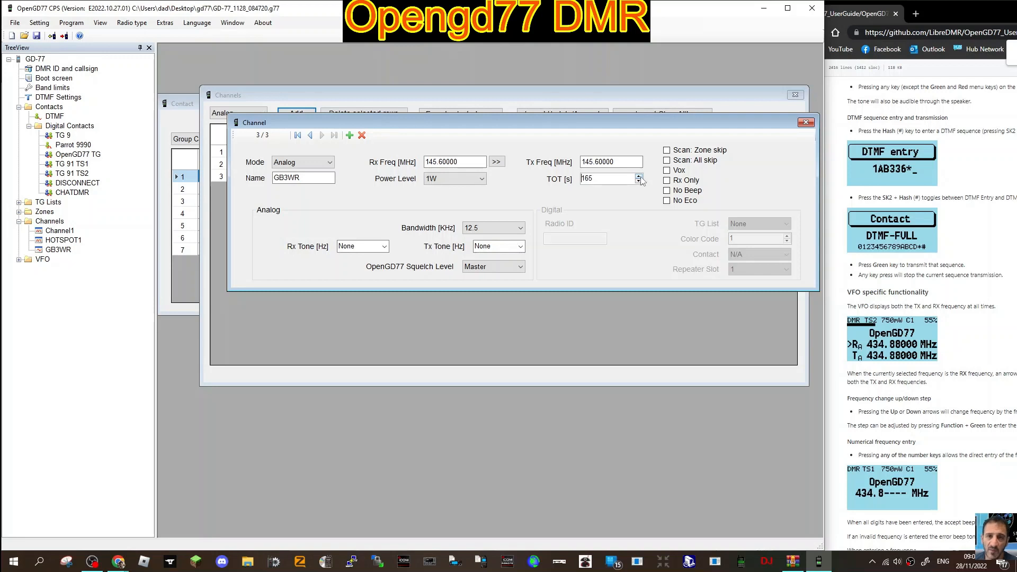
{"action": "left_click", "coordinate": [639, 175]}
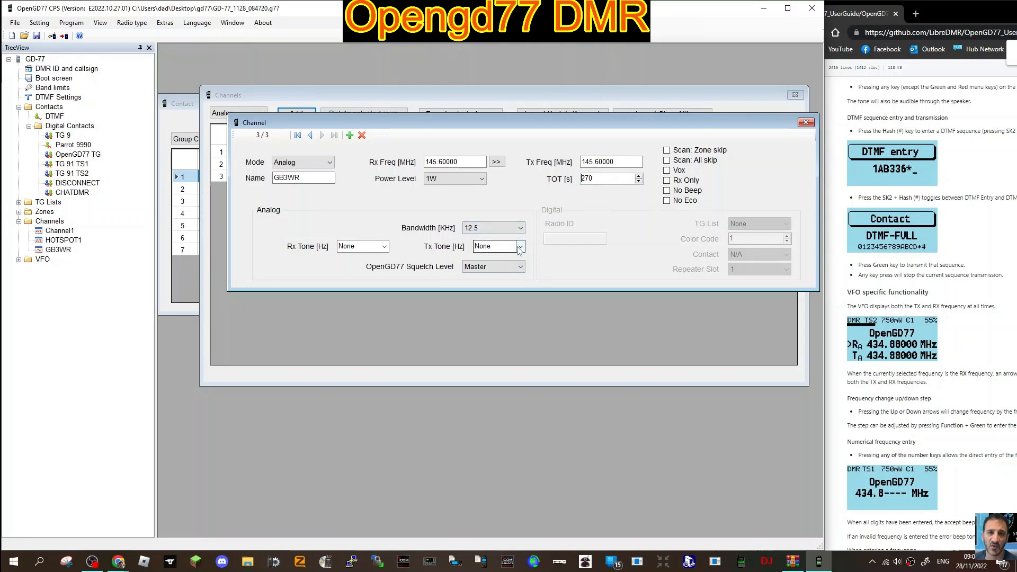
Set a 94.8 Hz transmit tone and edit the Tx frequency for the 145.0 repeater offset
{"action": "left_click", "coordinate": [518, 246]}
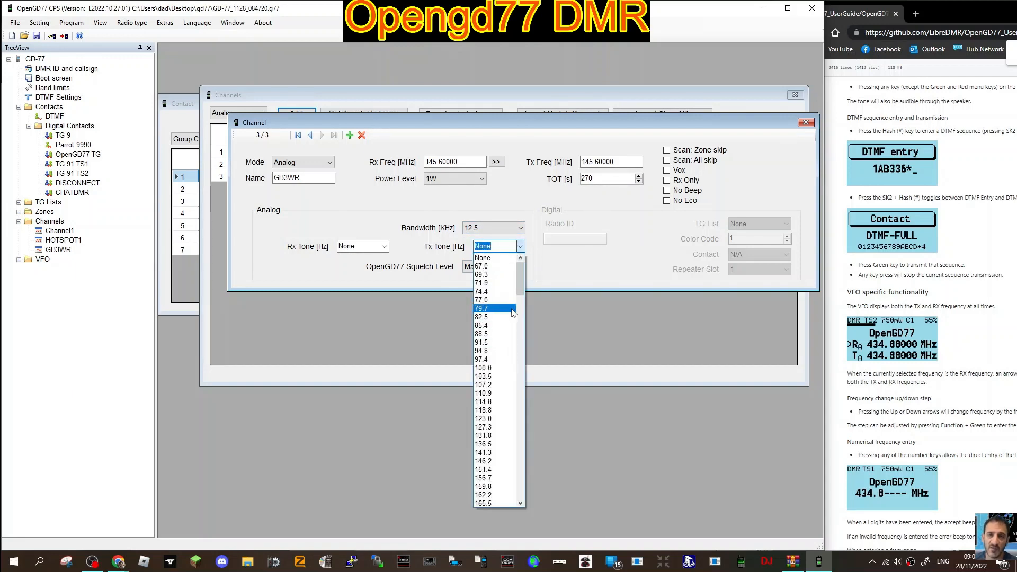
{"action": "left_click", "coordinate": [482, 351]}
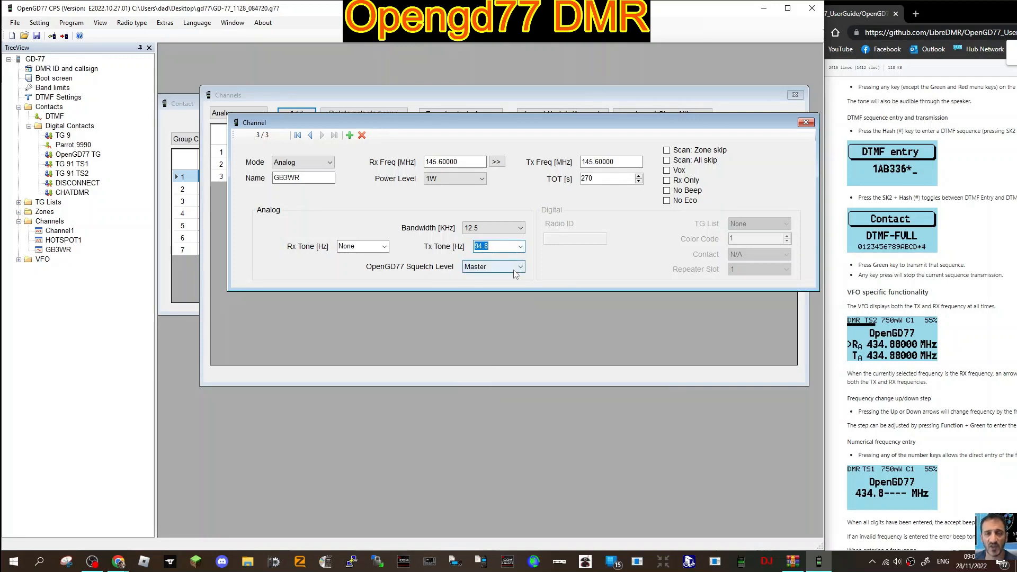
{"action": "left_click", "coordinate": [520, 266]}
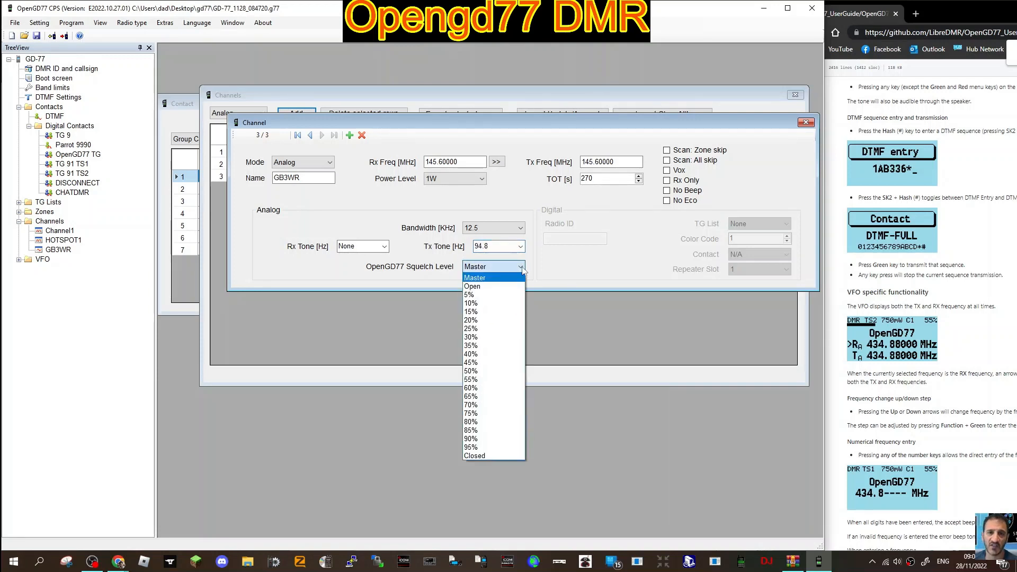
{"action": "scroll", "scroll_direction": "down", "scroll_amount": 3}
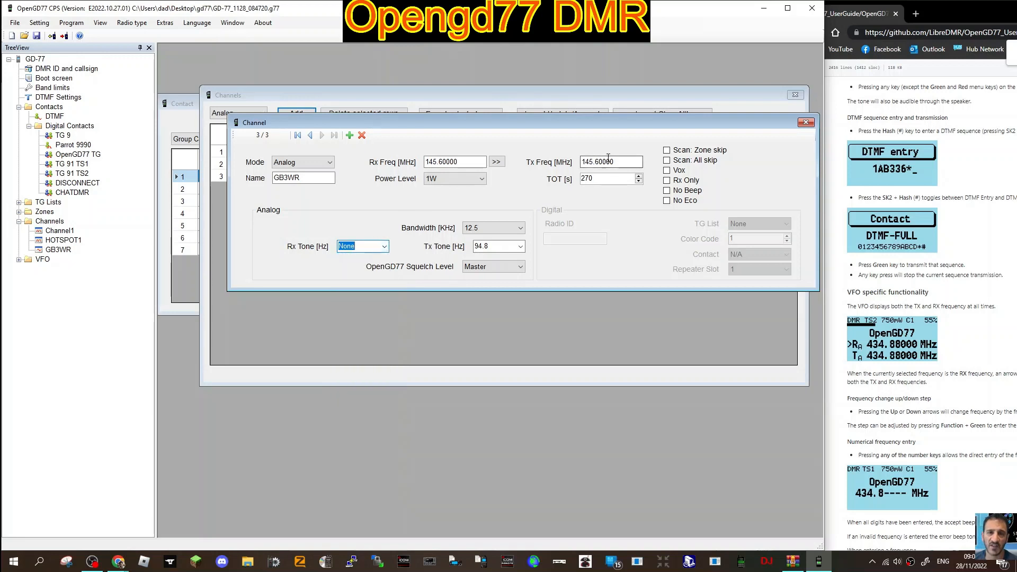
{"action": "left_click", "coordinate": [610, 161]}
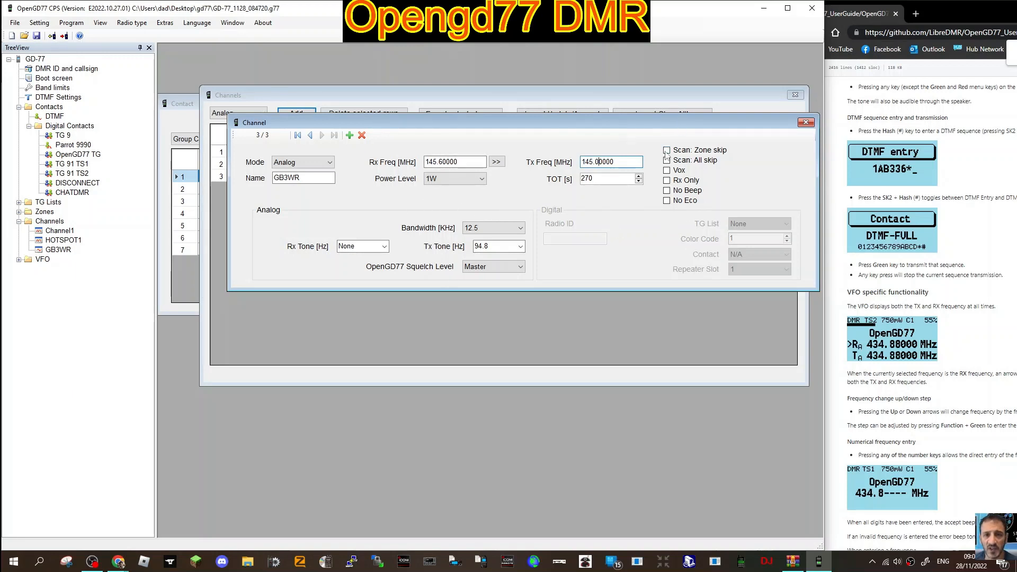
{"action": "mouse_move", "coordinate": [599, 235]}
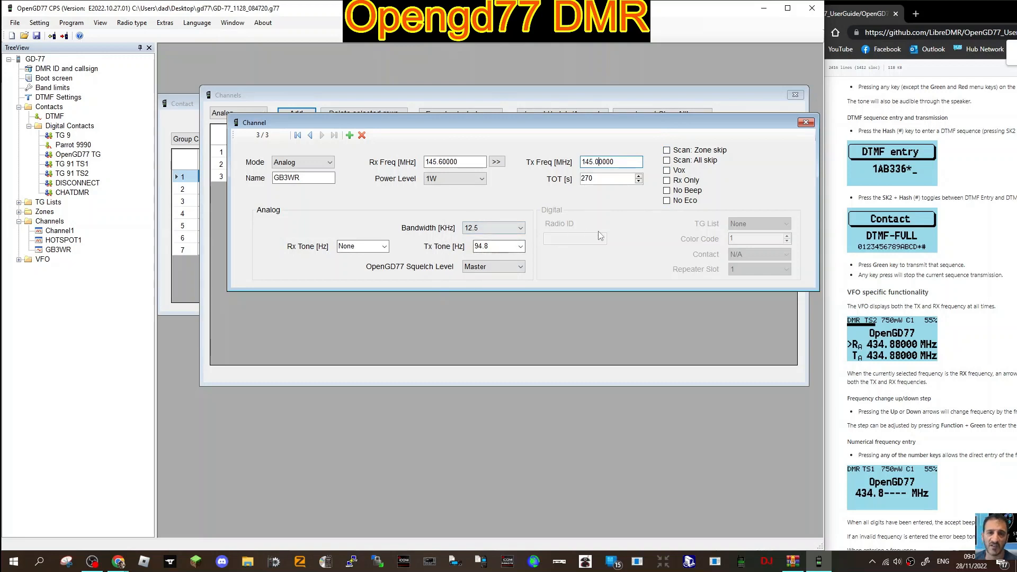
{"action": "mouse_move", "coordinate": [813, 135]}
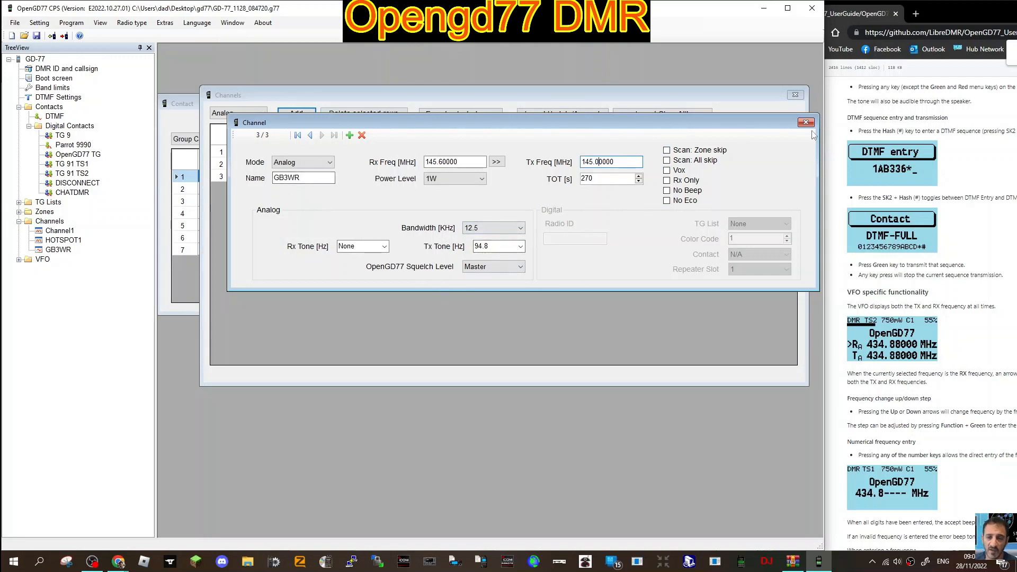
Reopen HOTSPOT1, raise its timeout to 300 s and choose the Brandmeister talkgroup list
{"action": "left_click", "coordinate": [806, 122]}
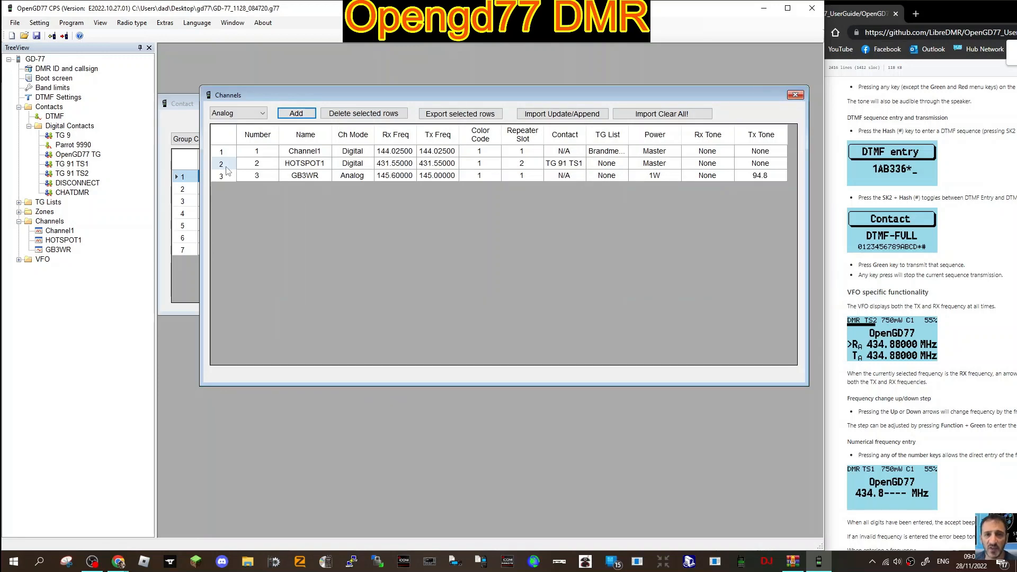
{"action": "double_click", "coordinate": [304, 163]}
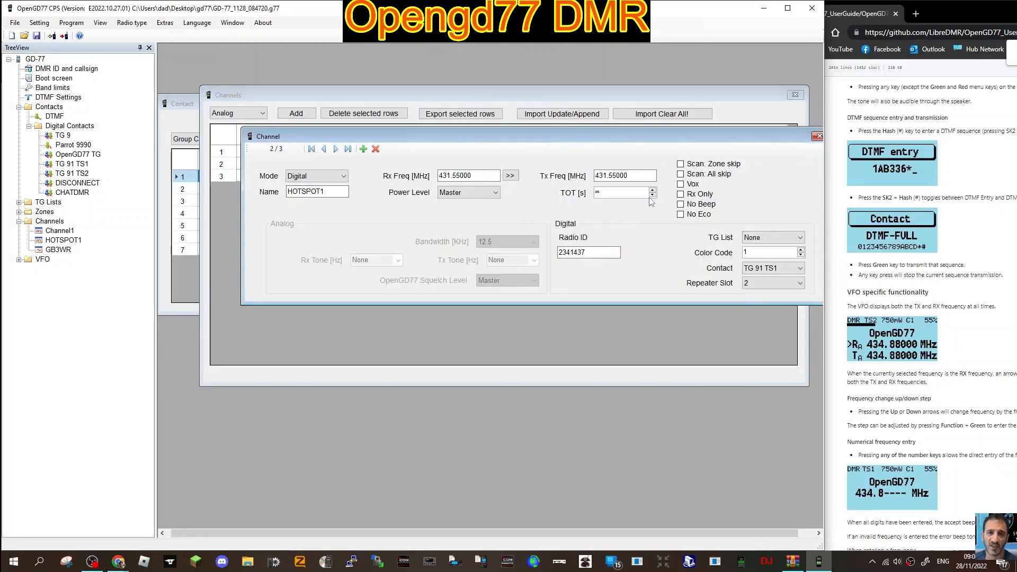
{"action": "left_click", "coordinate": [653, 195]}
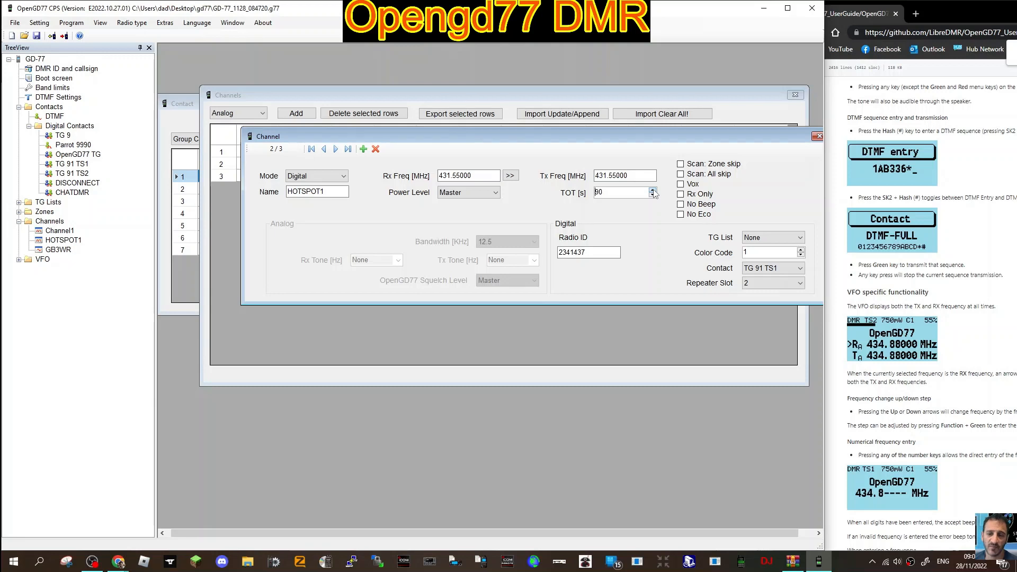
{"action": "left_click", "coordinate": [653, 189]}
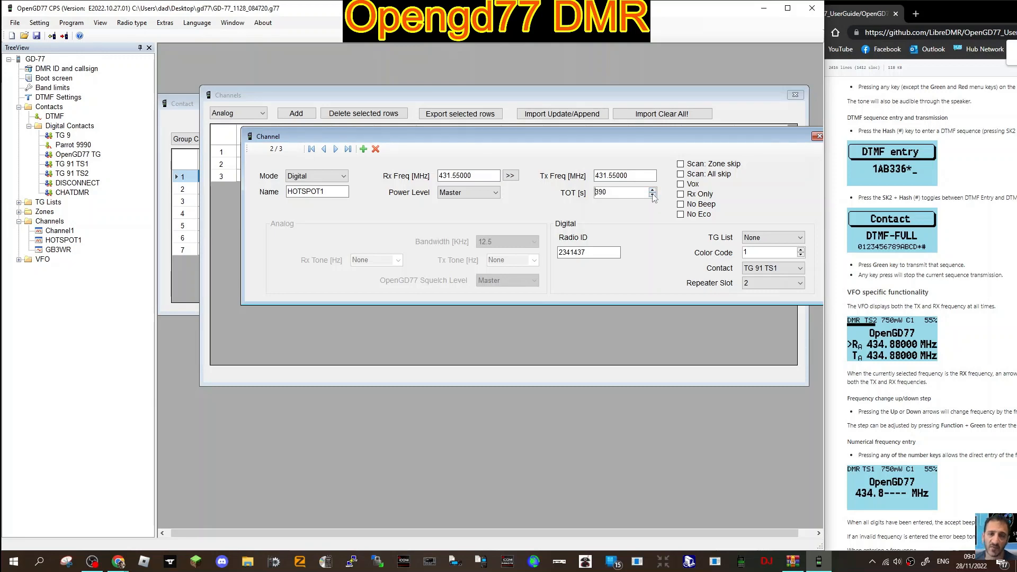
{"action": "left_click", "coordinate": [654, 195]}
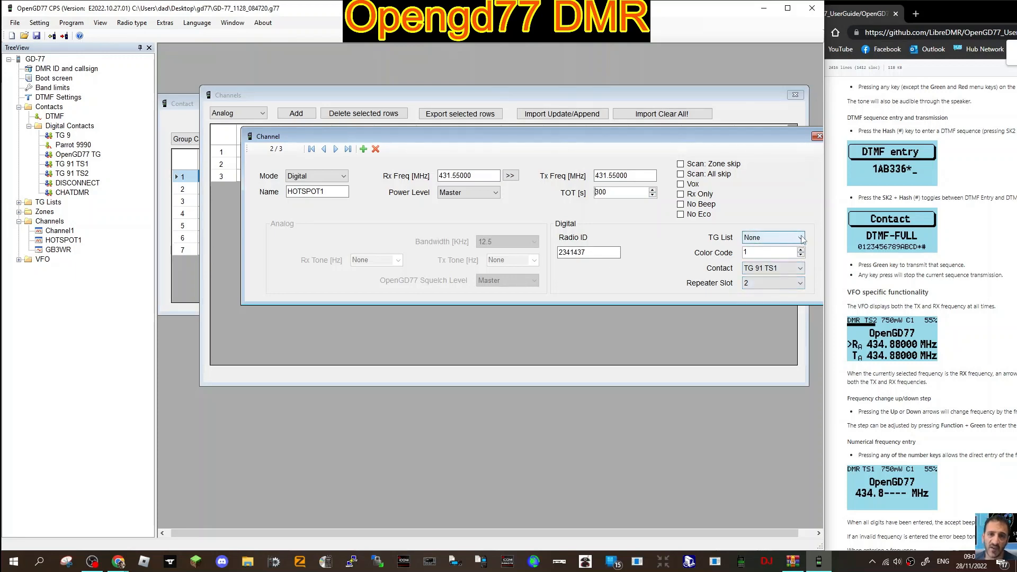
{"action": "left_click", "coordinate": [769, 236]}
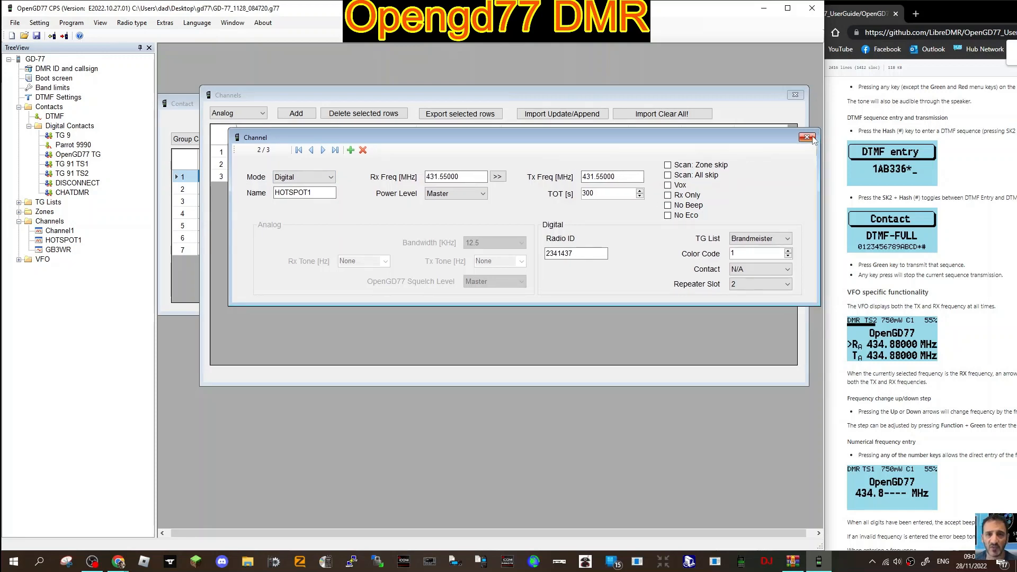
Add Channel4 from the Channels context menu as a copy of HOTSPOT1 on 431.550 and name it CHAT1
{"action": "left_click", "coordinate": [807, 138]}
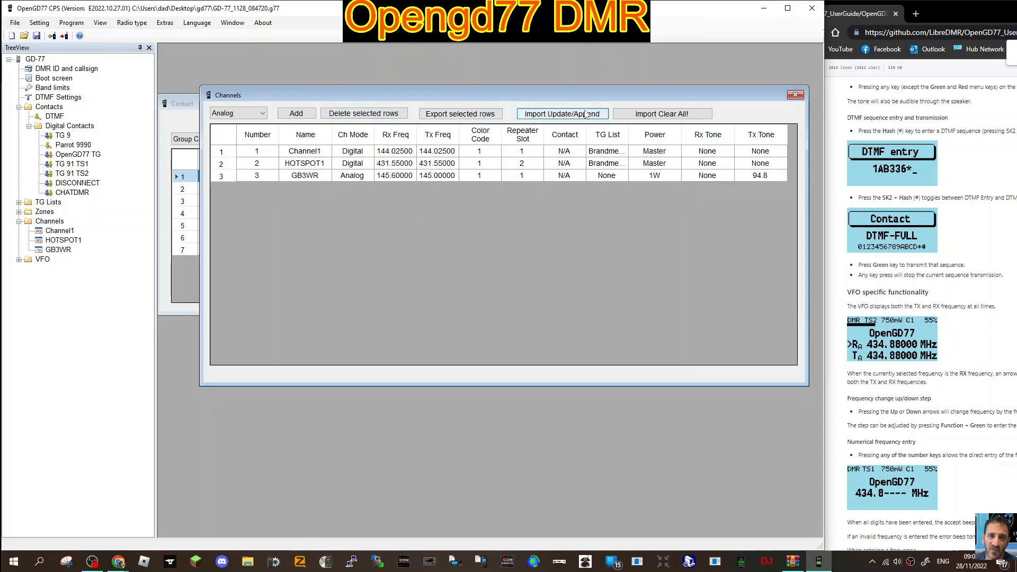
{"action": "mouse_move", "coordinate": [823, 105]}
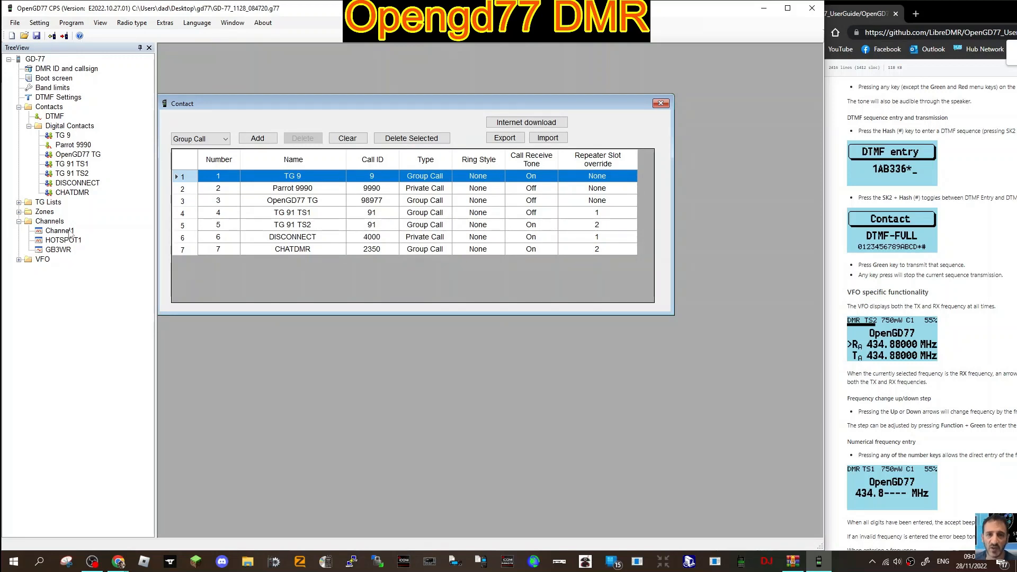
{"action": "right_click", "coordinate": [58, 230]}
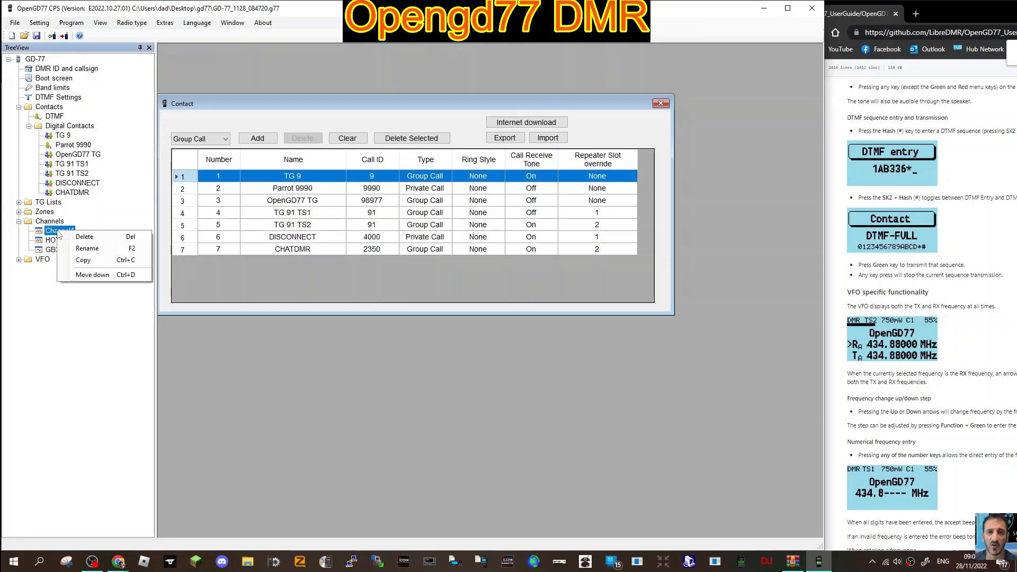
{"action": "mouse_move", "coordinate": [88, 253]}
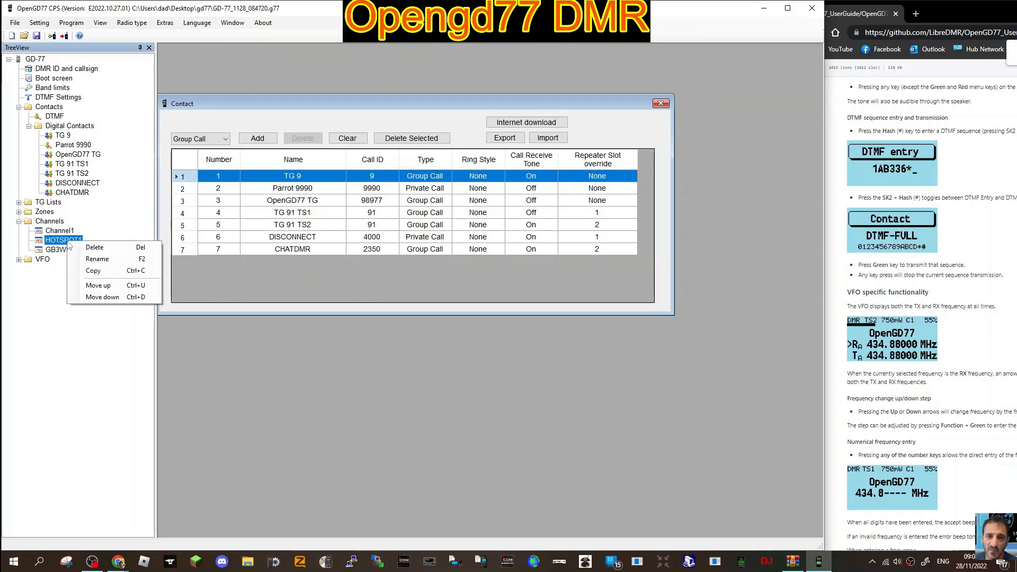
{"action": "mouse_move", "coordinate": [98, 285]}
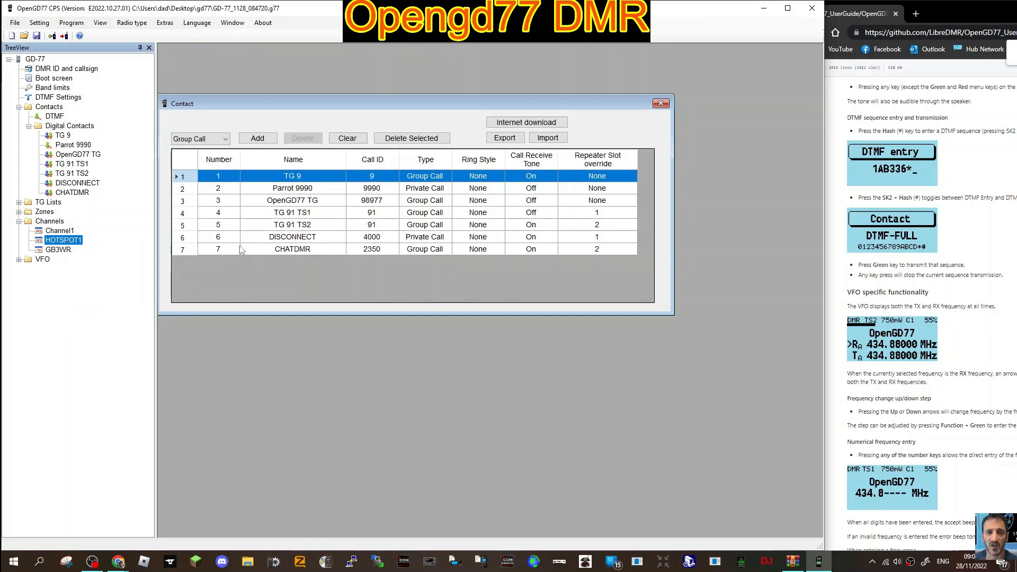
{"action": "left_click", "coordinate": [293, 248]}
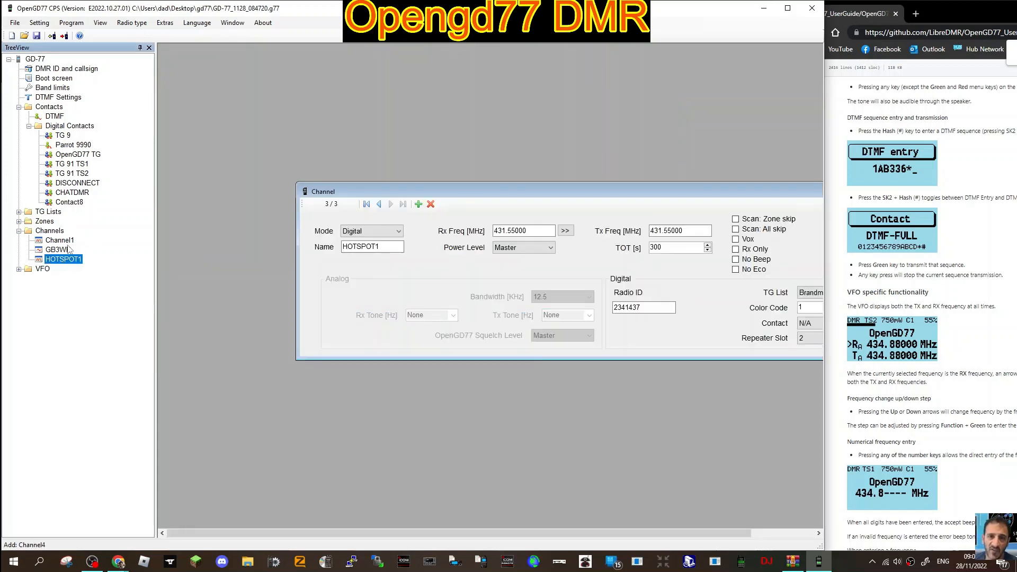
{"action": "right_click", "coordinate": [64, 258]}
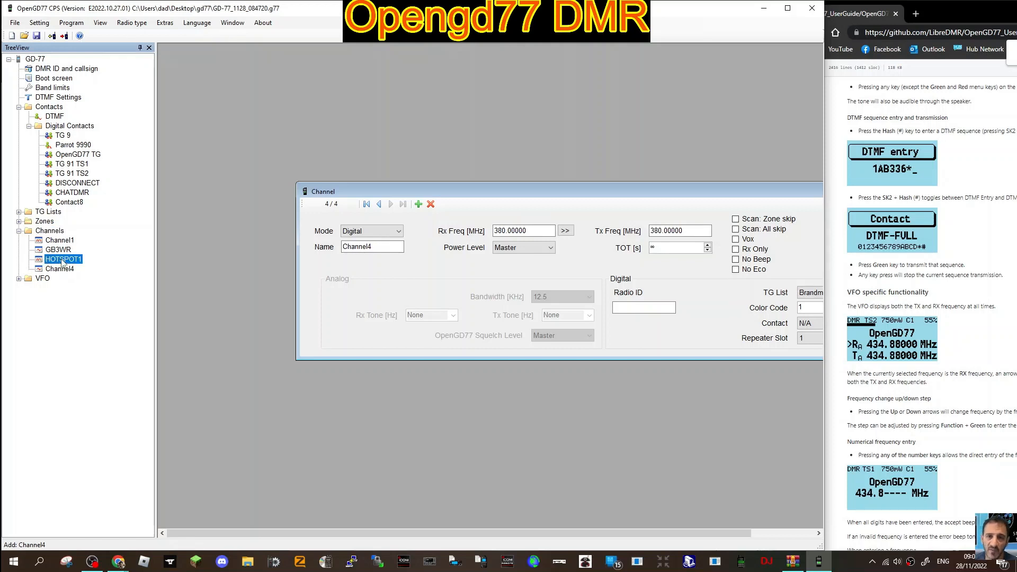
{"action": "right_click", "coordinate": [63, 259]}
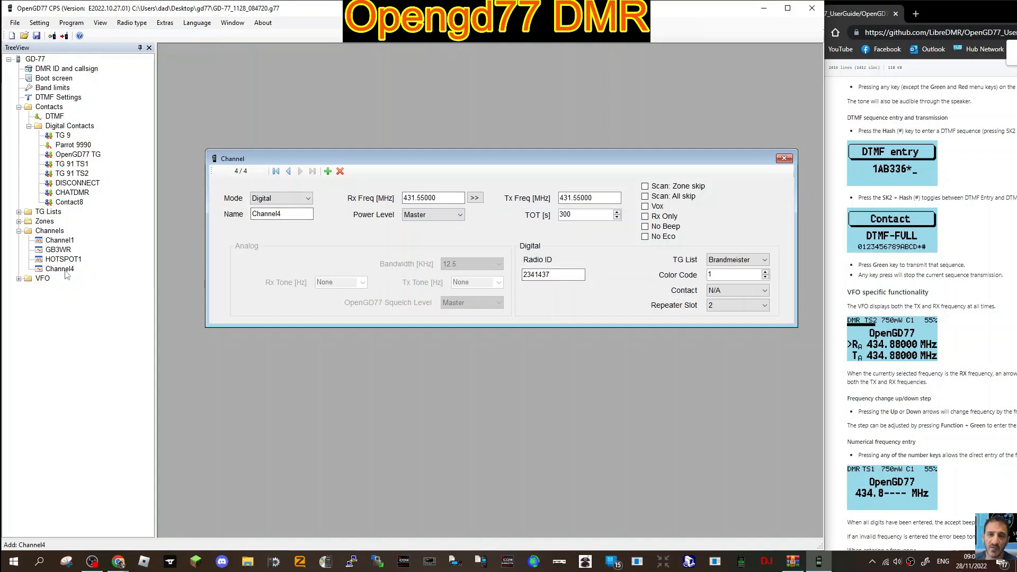
{"action": "right_click", "coordinate": [61, 268]}
{"action": "type", "text": "CHAT1"}
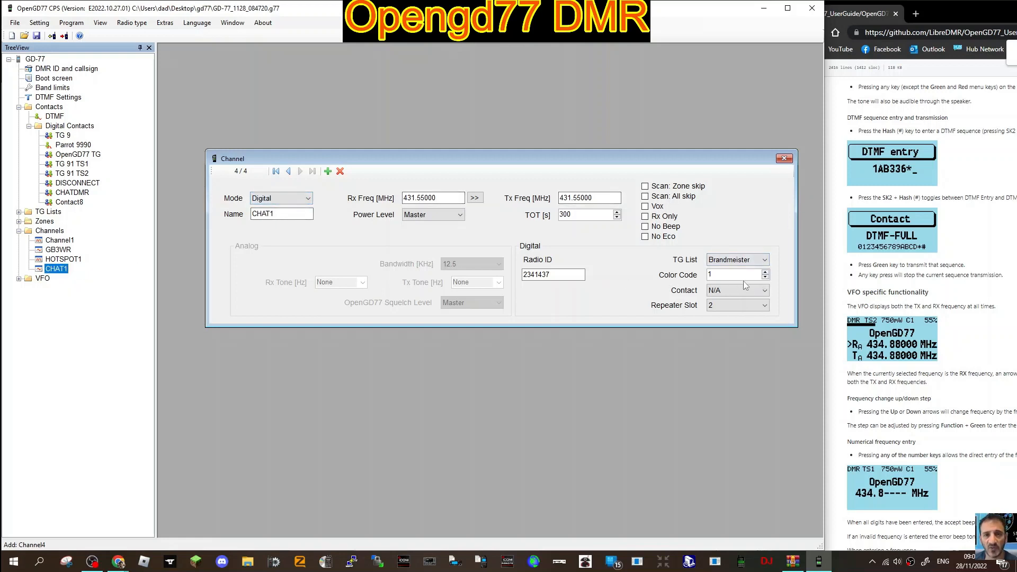
{"action": "mouse_move", "coordinate": [602, 189]}
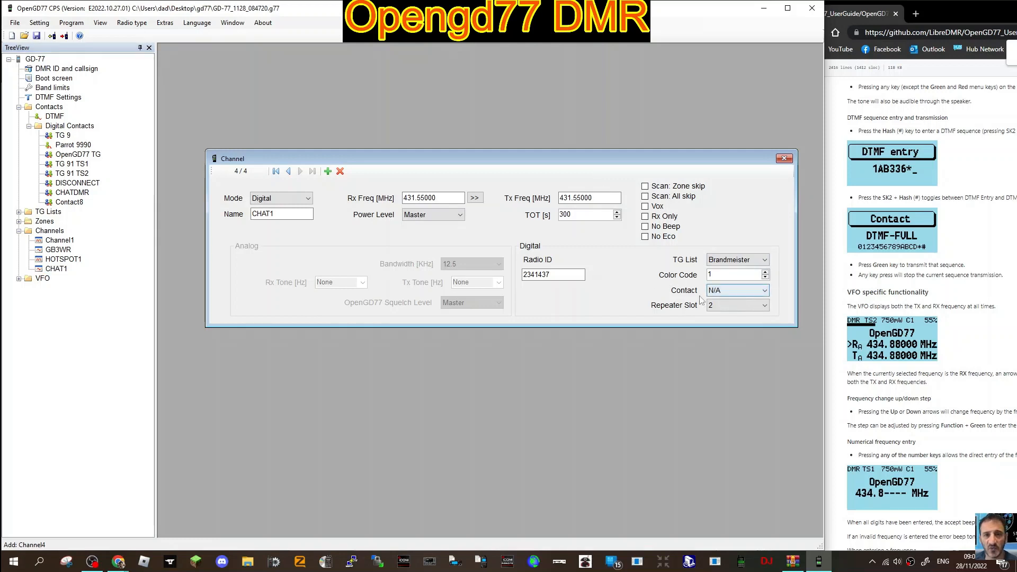
{"action": "left_click", "coordinate": [765, 291]}
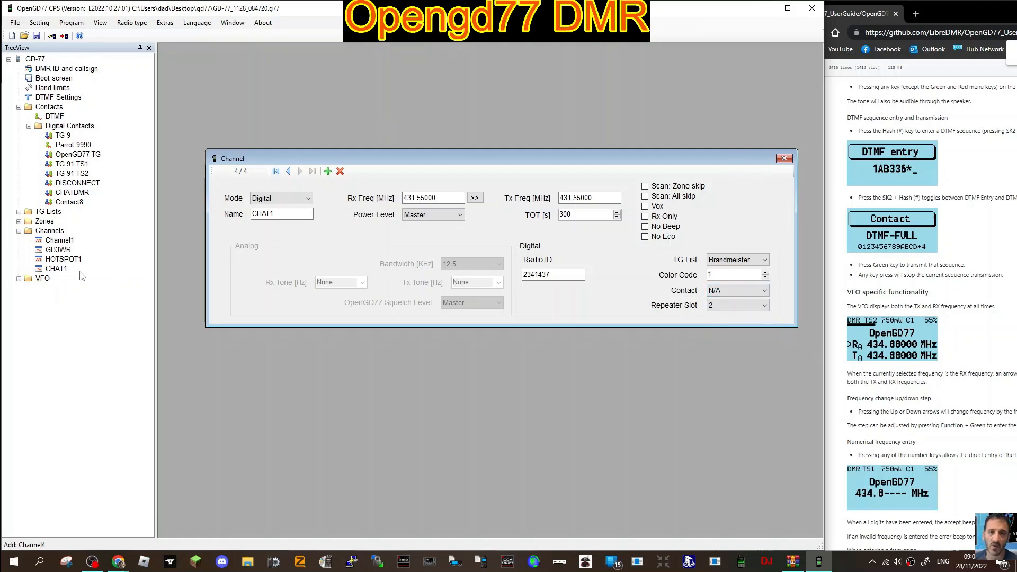
Start a new entry in the Digital Contacts table
{"action": "left_click", "coordinate": [70, 125]}
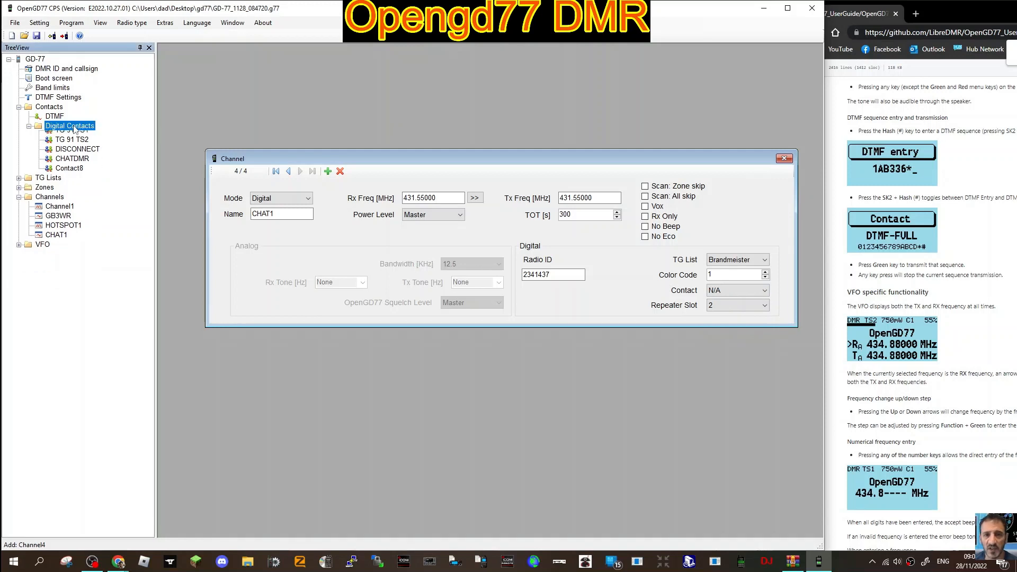
{"action": "double_click", "coordinate": [70, 126]}
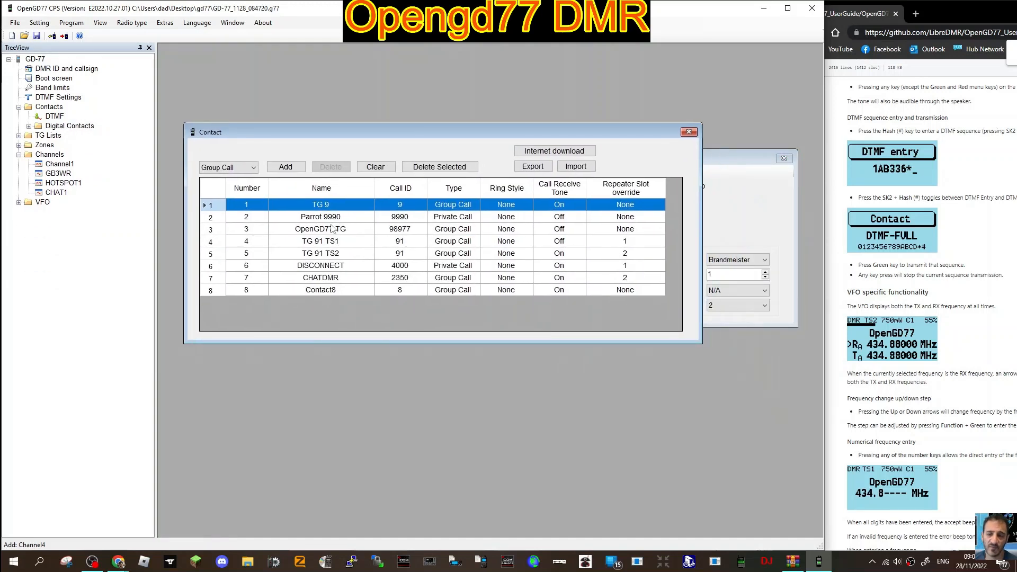
{"action": "left_click", "coordinate": [285, 166]}
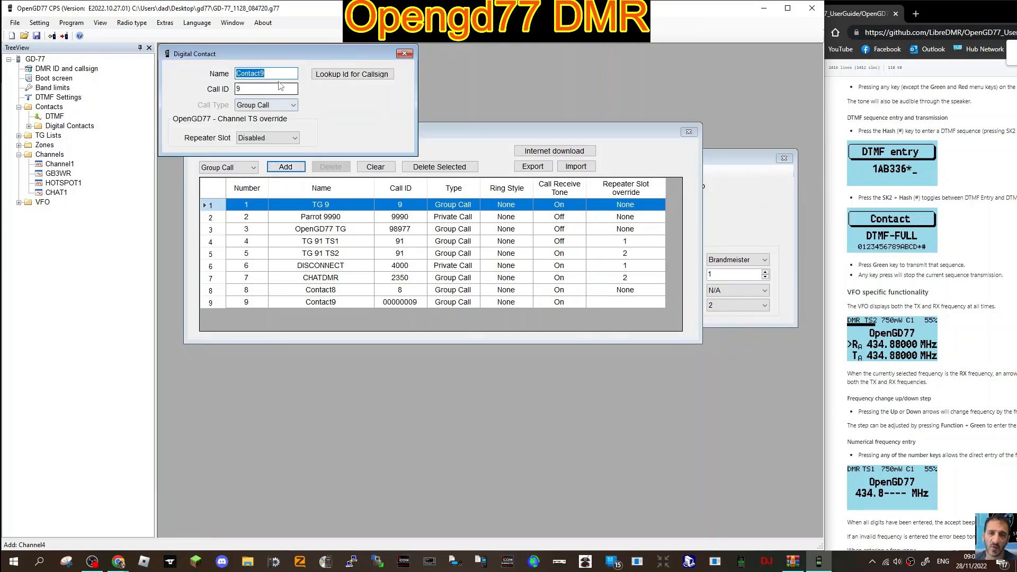
Create group contact CHAT1 with call ID 2351 on timeslot TS 2 and confirm it
{"action": "type", "text": "CHAT"}
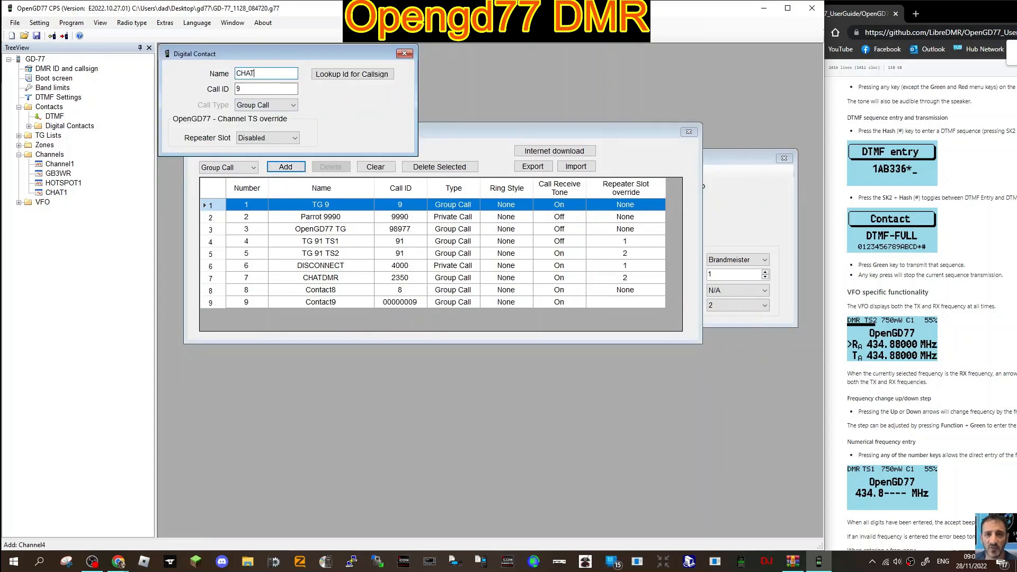
{"action": "type", "text": "1"}
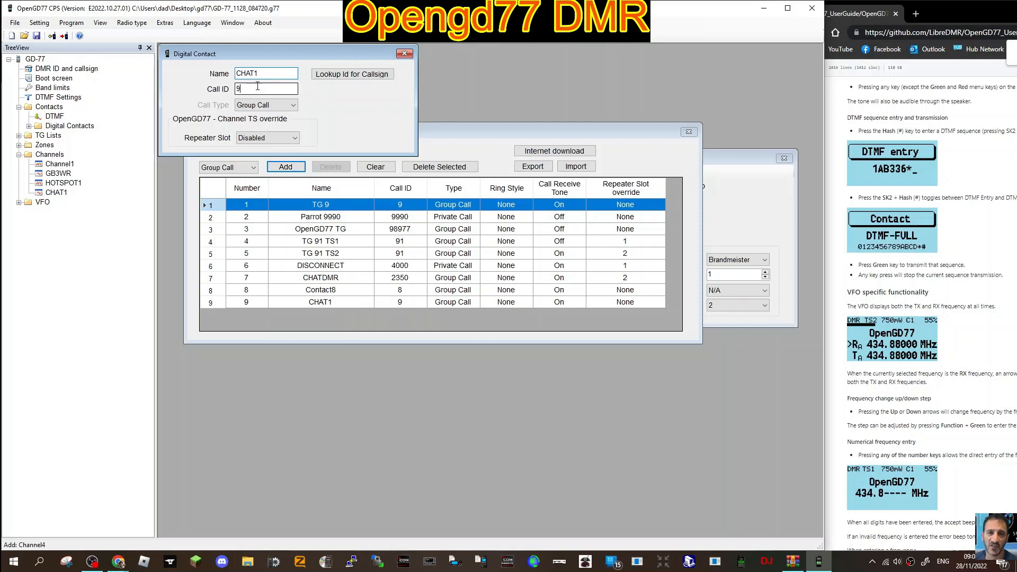
{"action": "type", "text": "23"}
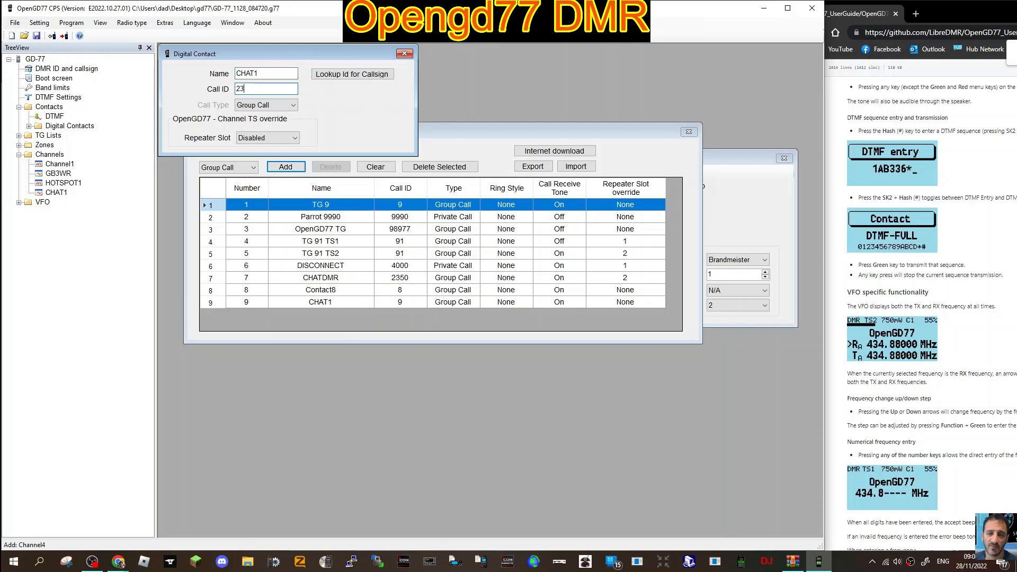
{"action": "type", "text": "51"}
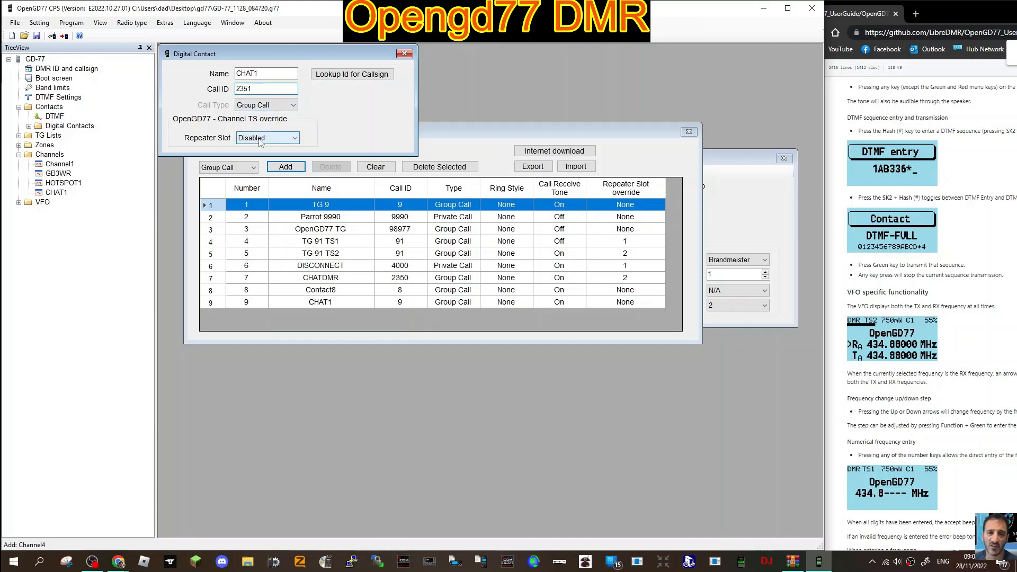
{"action": "left_click", "coordinate": [293, 138]}
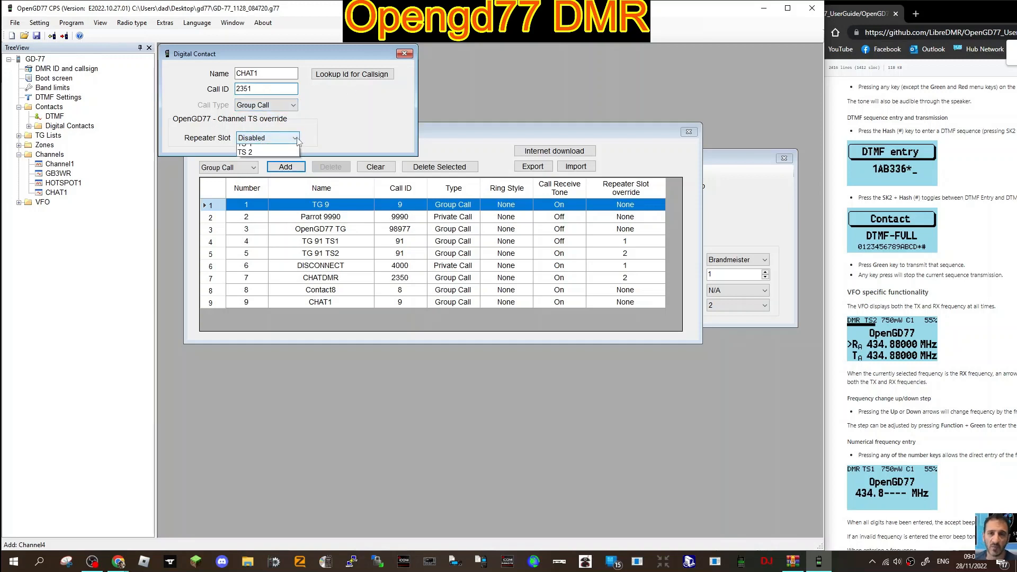
{"action": "left_click", "coordinate": [247, 152]}
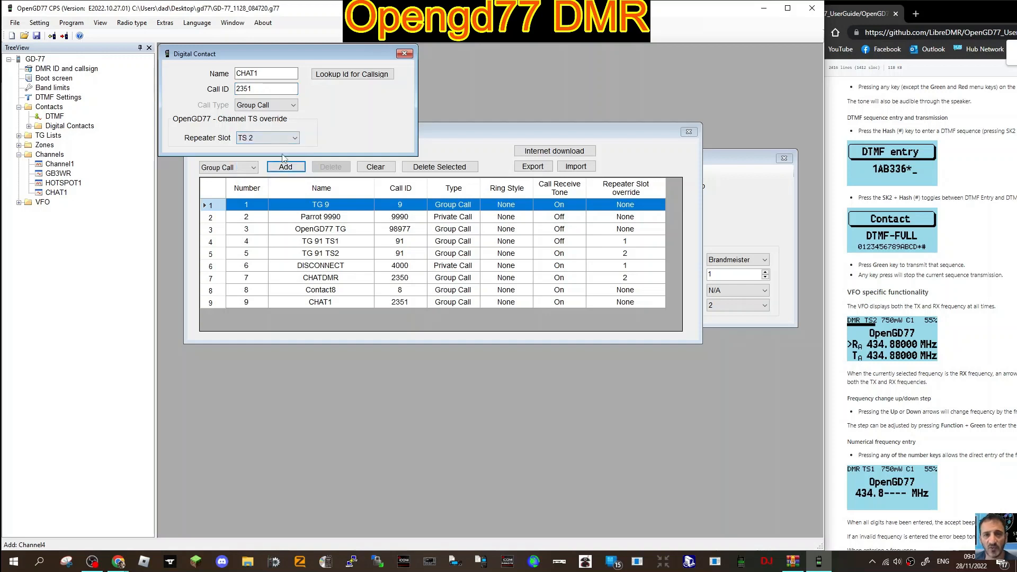
{"action": "left_click", "coordinate": [400, 53]}
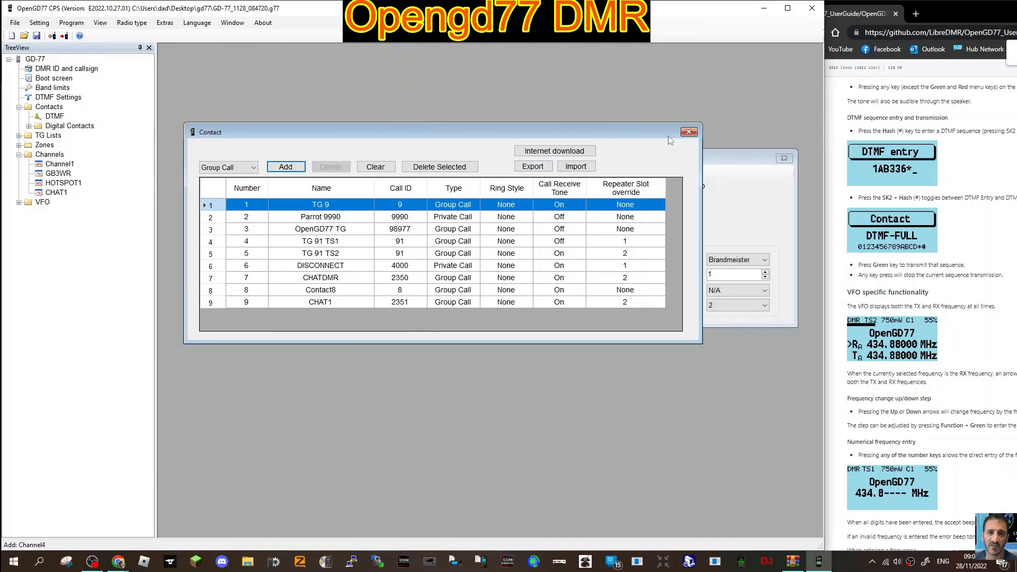
Assign the CHAT1 contact to the CHAT1 channel and close its editor
{"action": "left_click", "coordinate": [689, 132]}
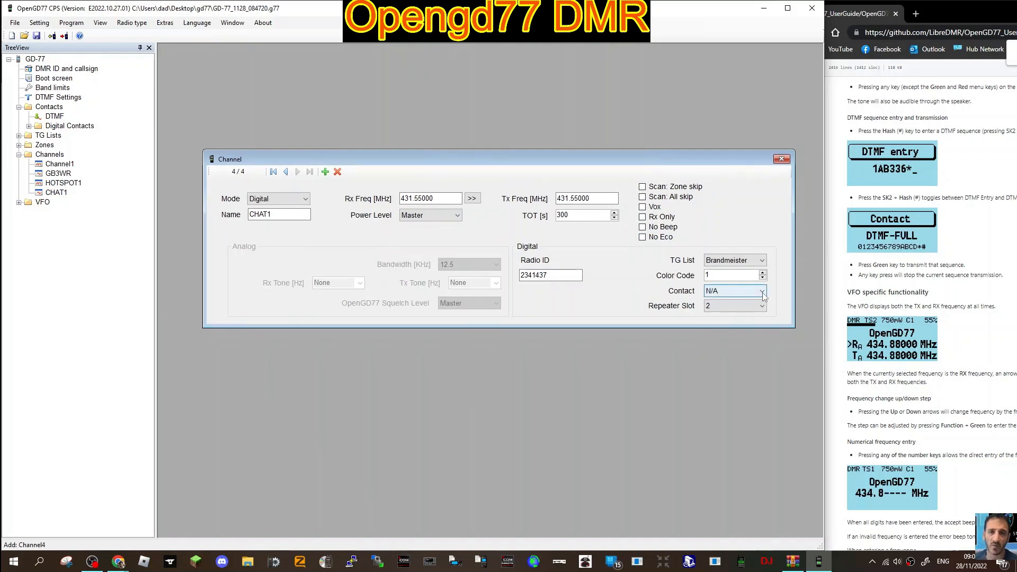
{"action": "left_click", "coordinate": [763, 291]}
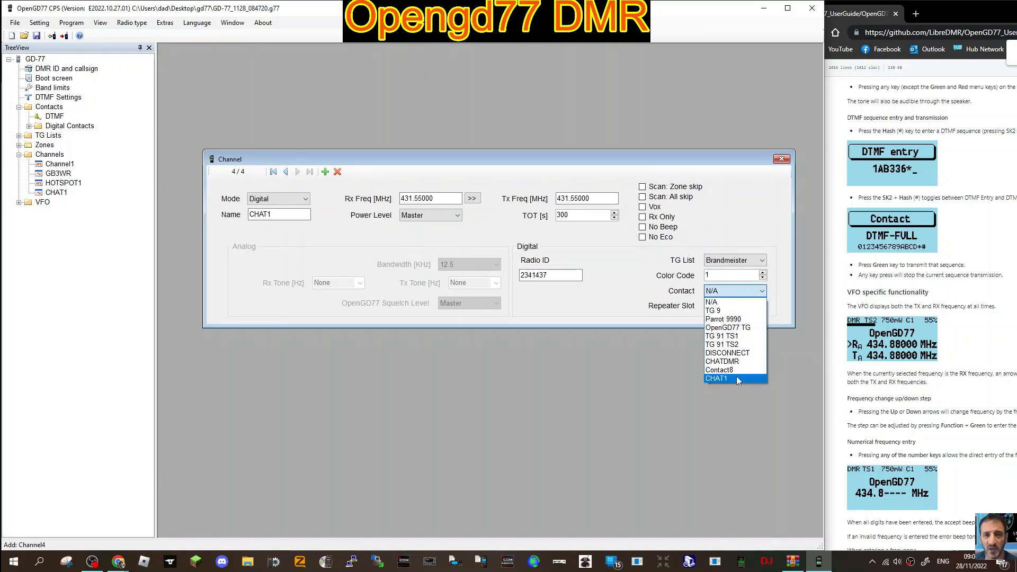
{"action": "left_click", "coordinate": [715, 378]}
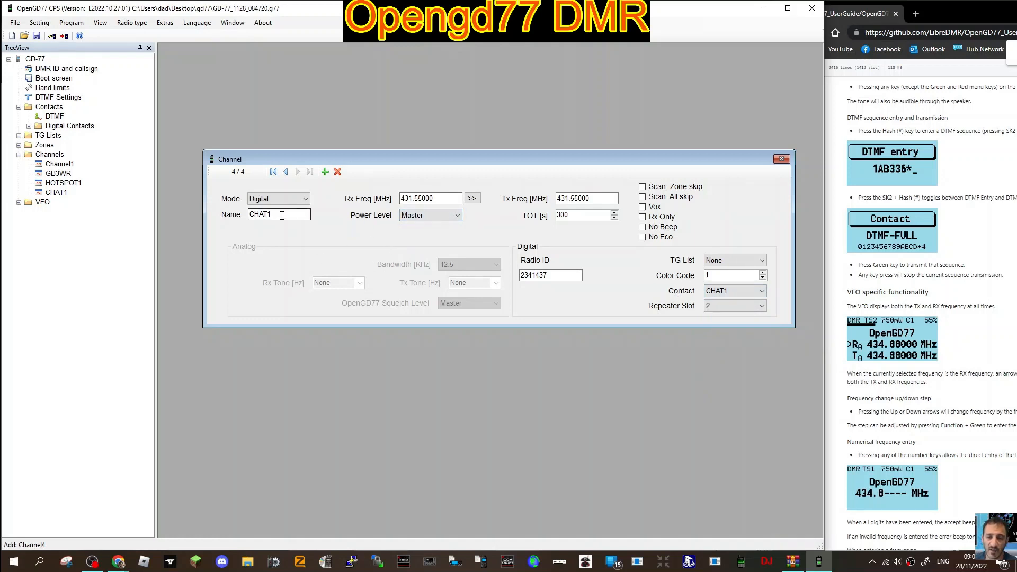
{"action": "left_click", "coordinate": [780, 158]}
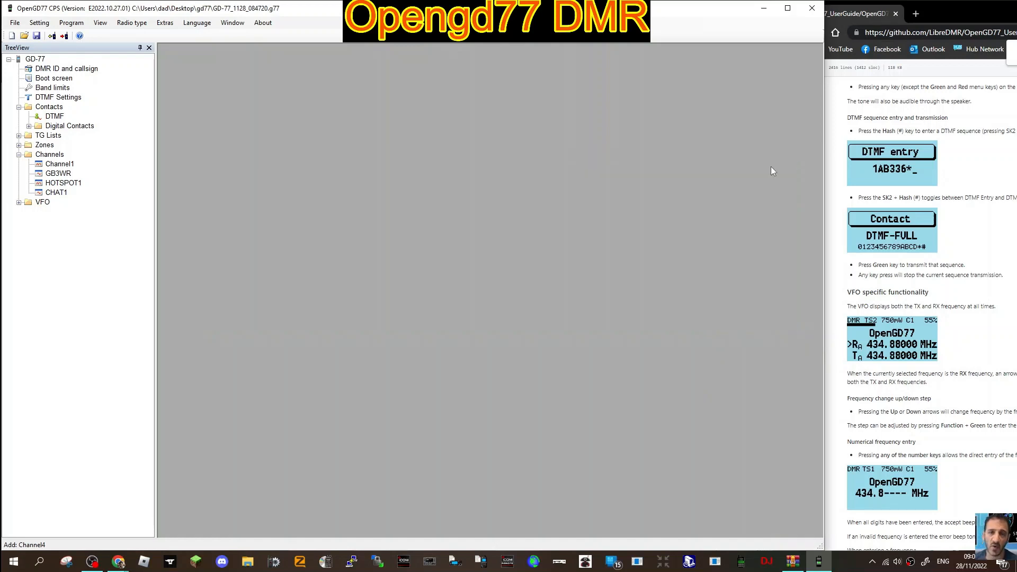
{"action": "mouse_move", "coordinate": [221, 121]}
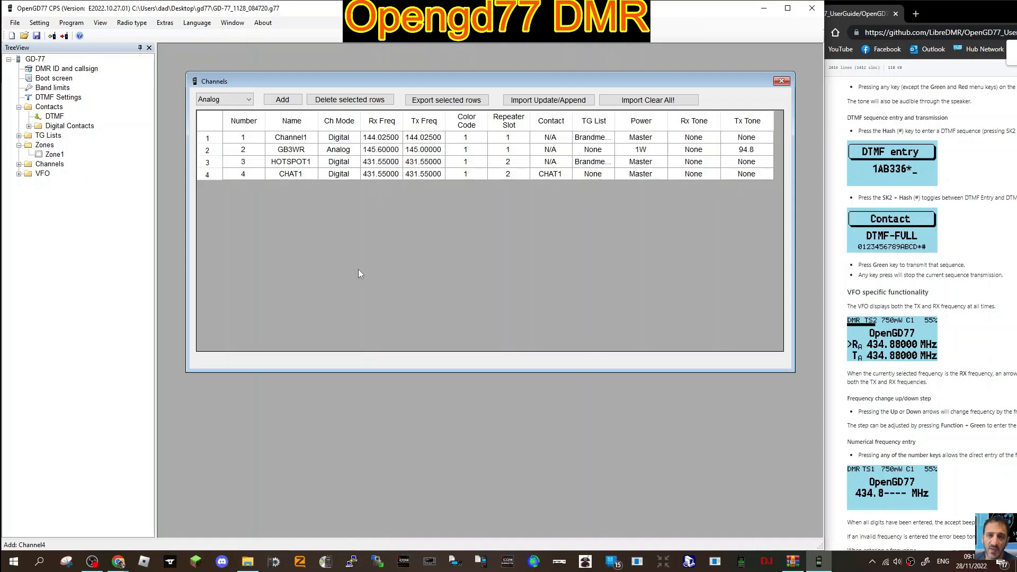
{"action": "mouse_move", "coordinate": [171, 279]}
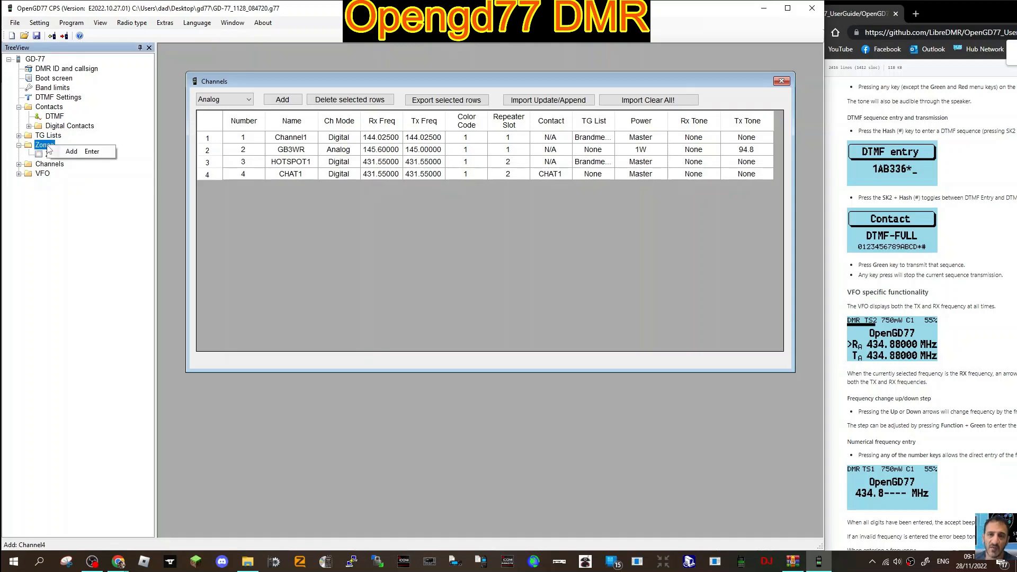
Add a second and third zone to the zones list
{"action": "left_click", "coordinate": [71, 152]}
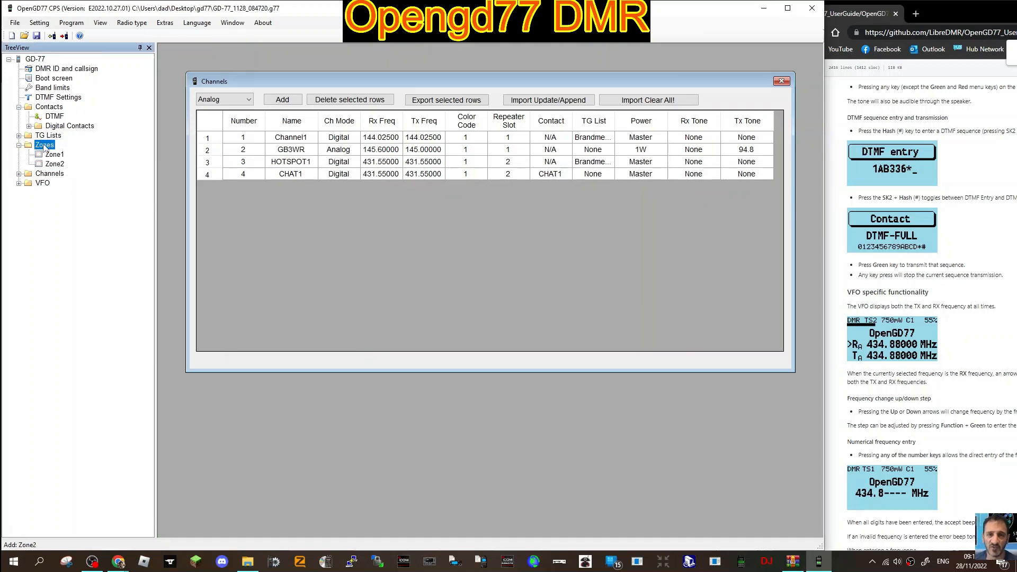
{"action": "right_click", "coordinate": [43, 144]}
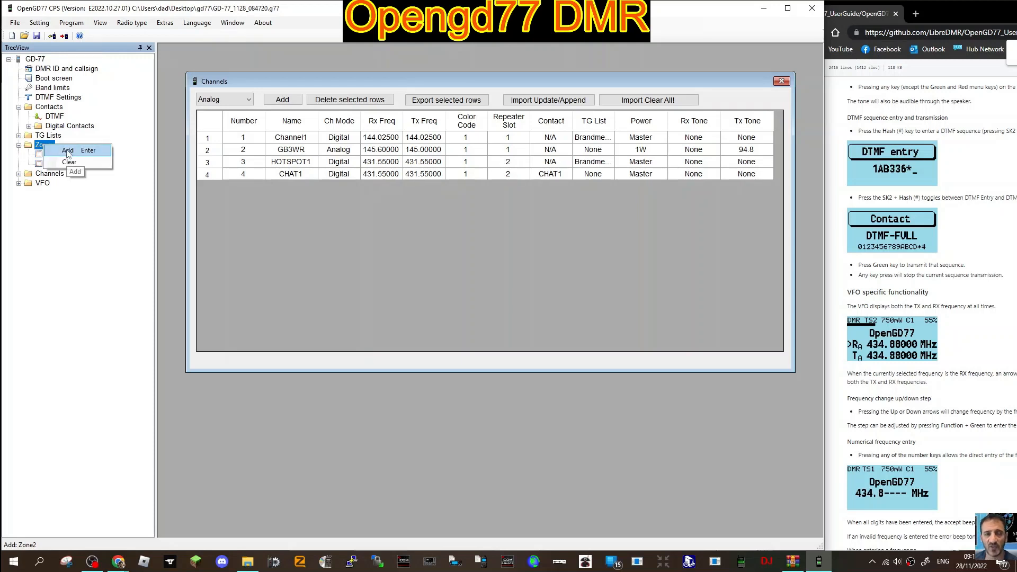
{"action": "left_click", "coordinate": [67, 150]}
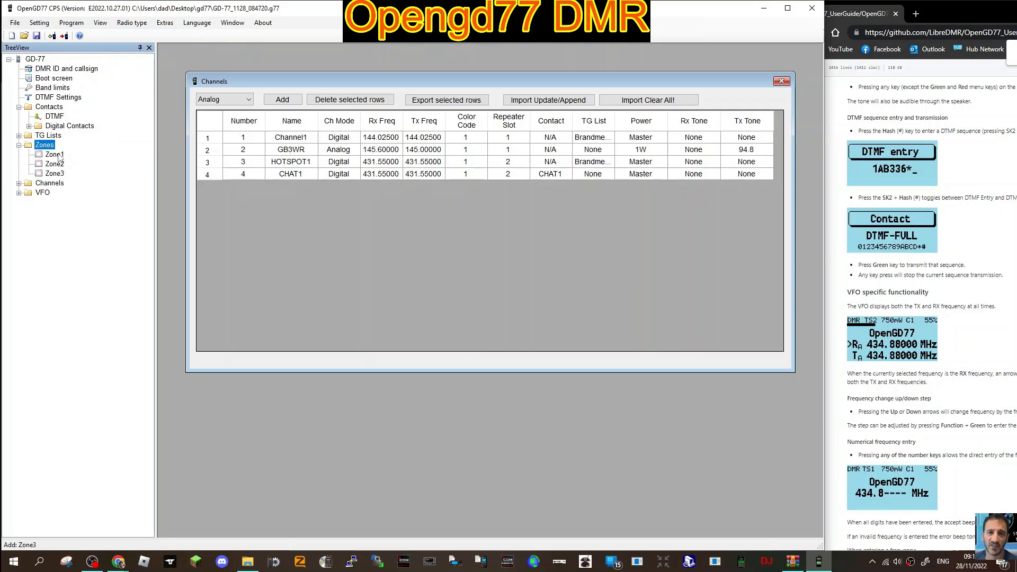
Rename Zone1 to ANALOGUE REP and make GB3WR a member alongside Channel1
{"action": "double_click", "coordinate": [54, 153]}
{"action": "type", "text": "A"}
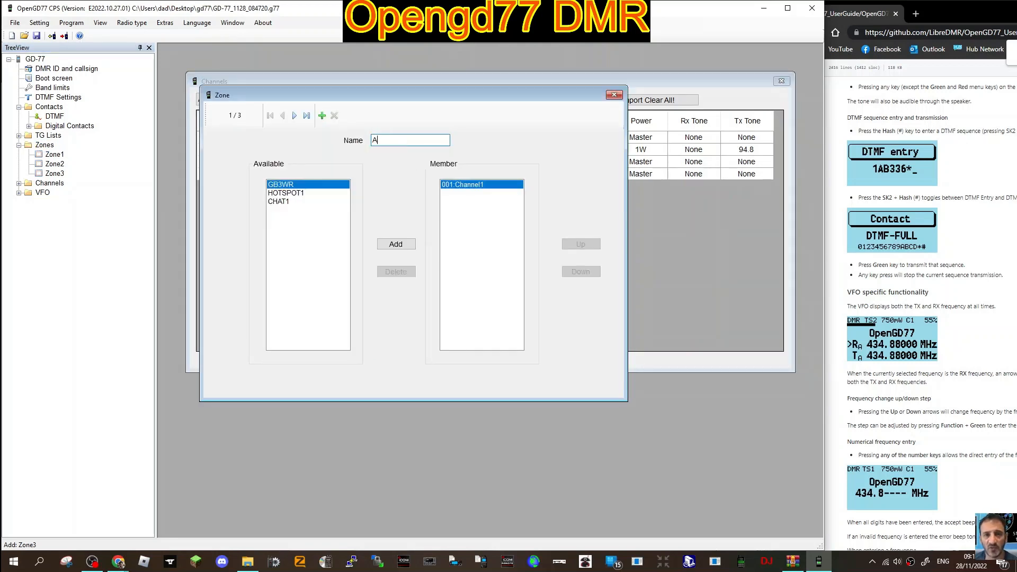
{"action": "type", "text": "NALOGUE RE"}
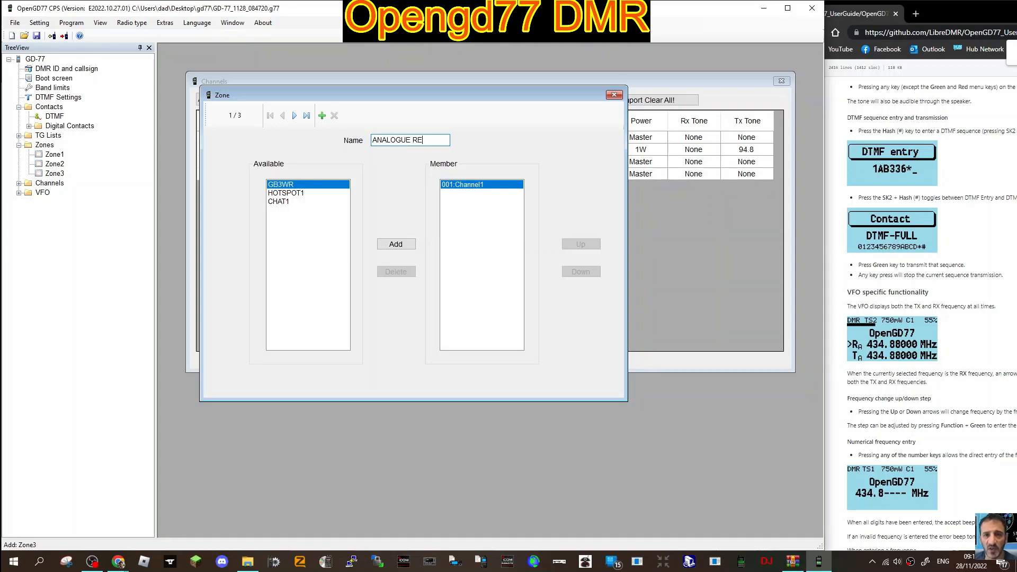
{"action": "type", "text": "P"}
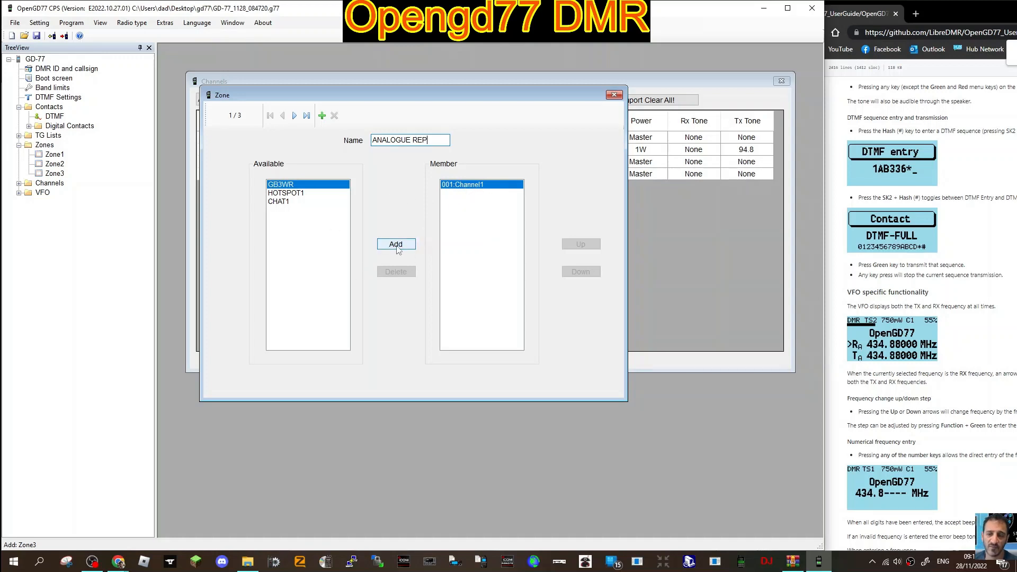
{"action": "left_click", "coordinate": [395, 244]}
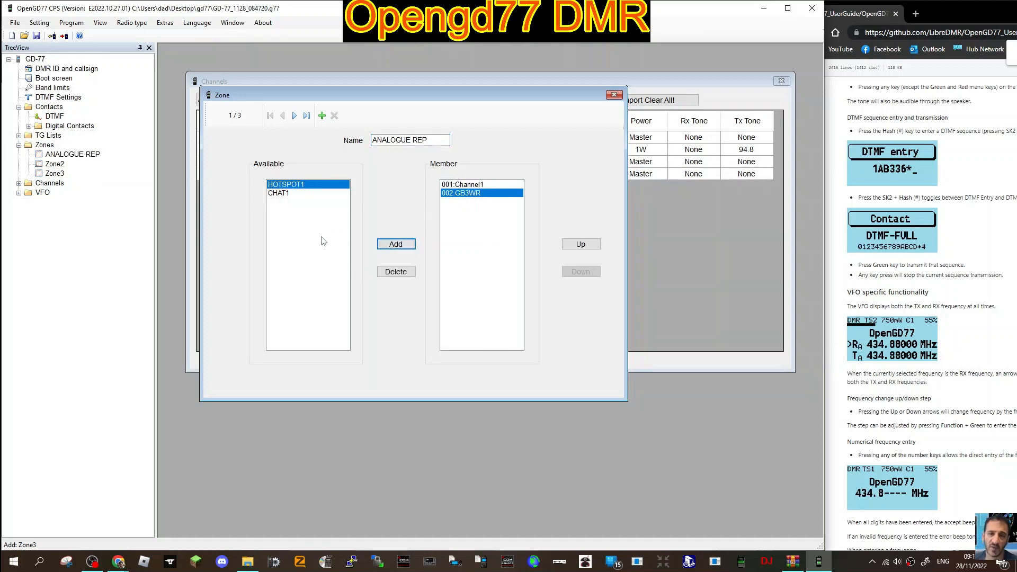
{"action": "mouse_move", "coordinate": [301, 215]}
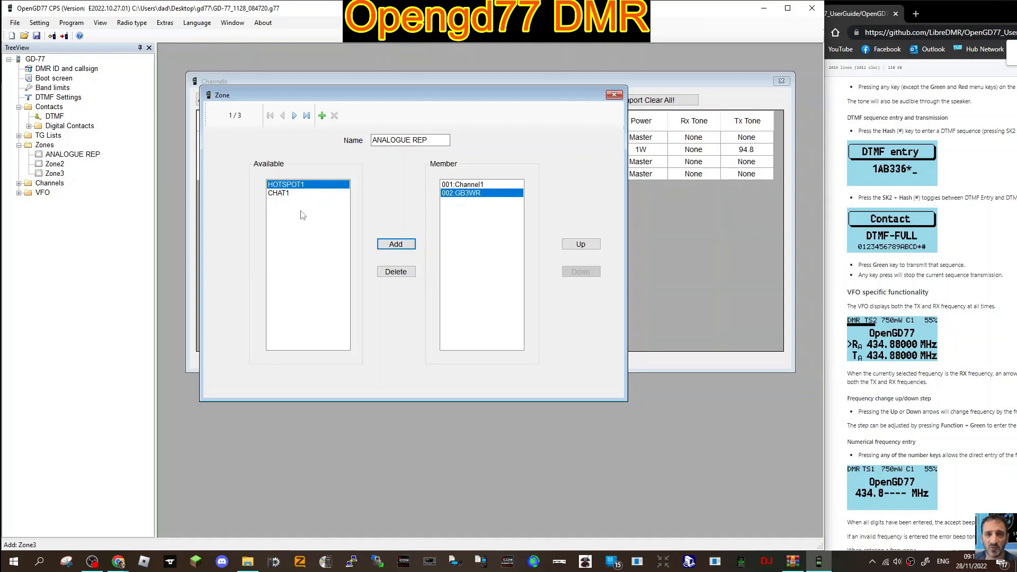
{"action": "mouse_move", "coordinate": [308, 285]}
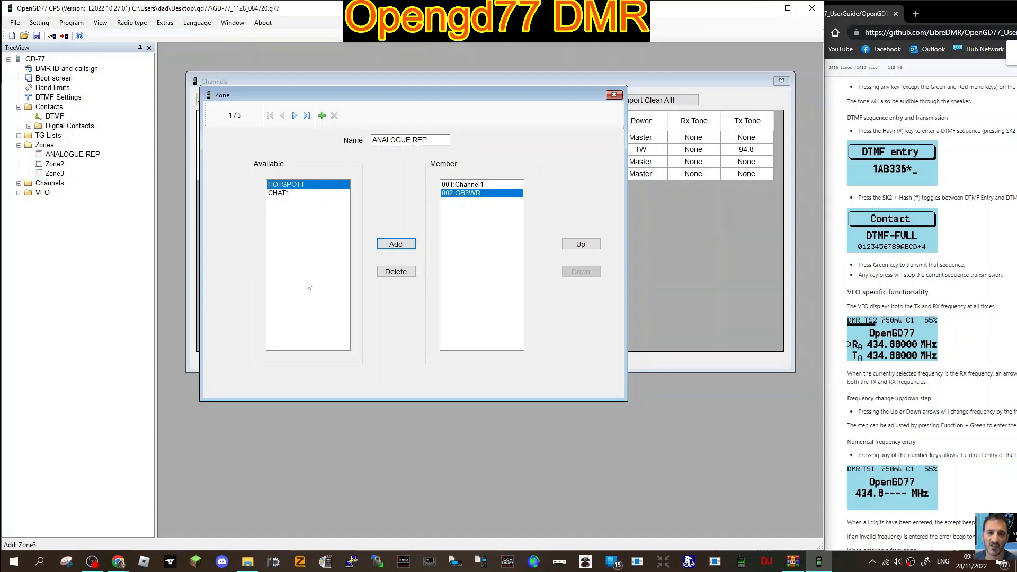
{"action": "mouse_move", "coordinate": [299, 210]}
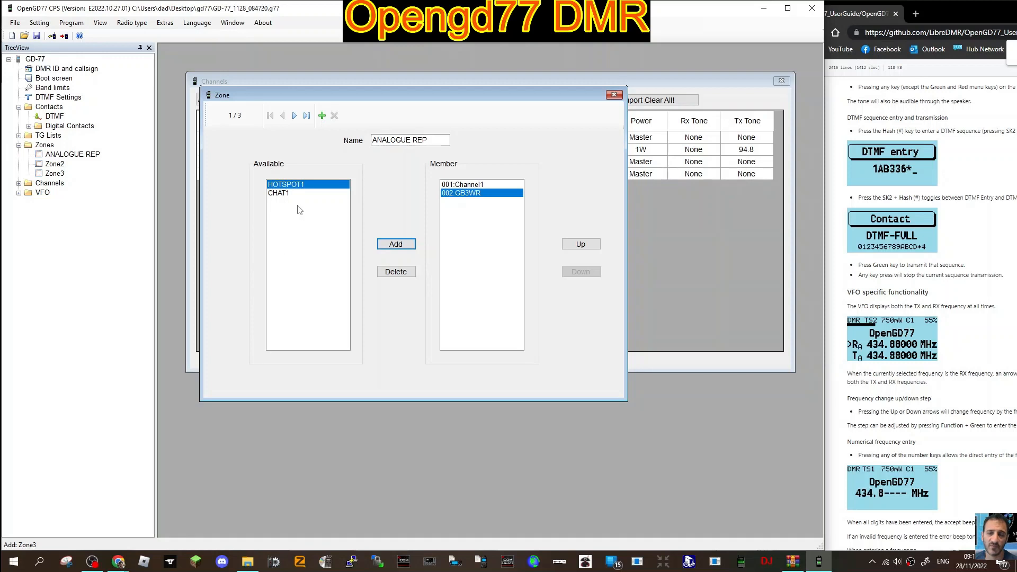
{"action": "mouse_move", "coordinate": [292, 227]}
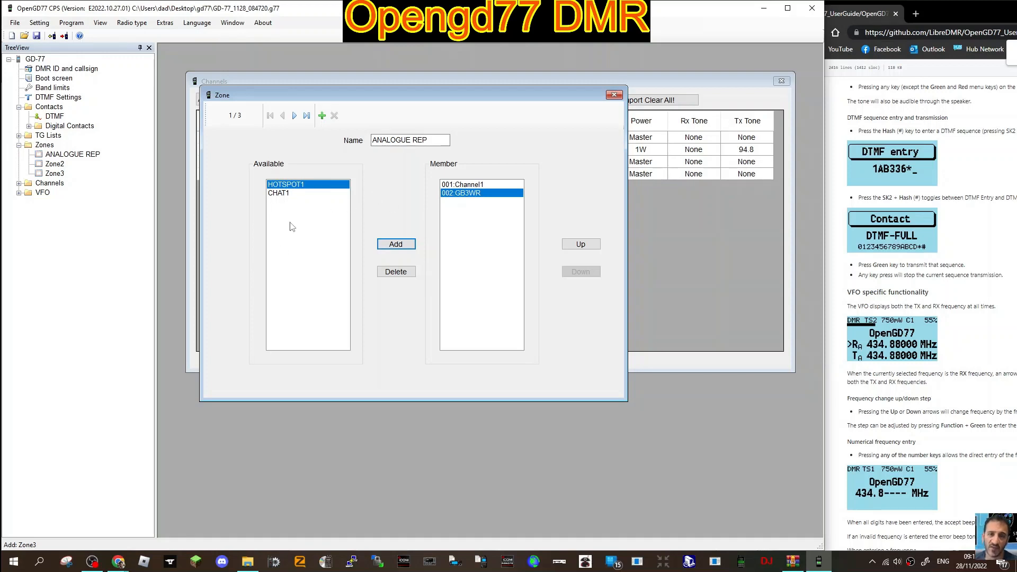
{"action": "mouse_move", "coordinate": [291, 275]}
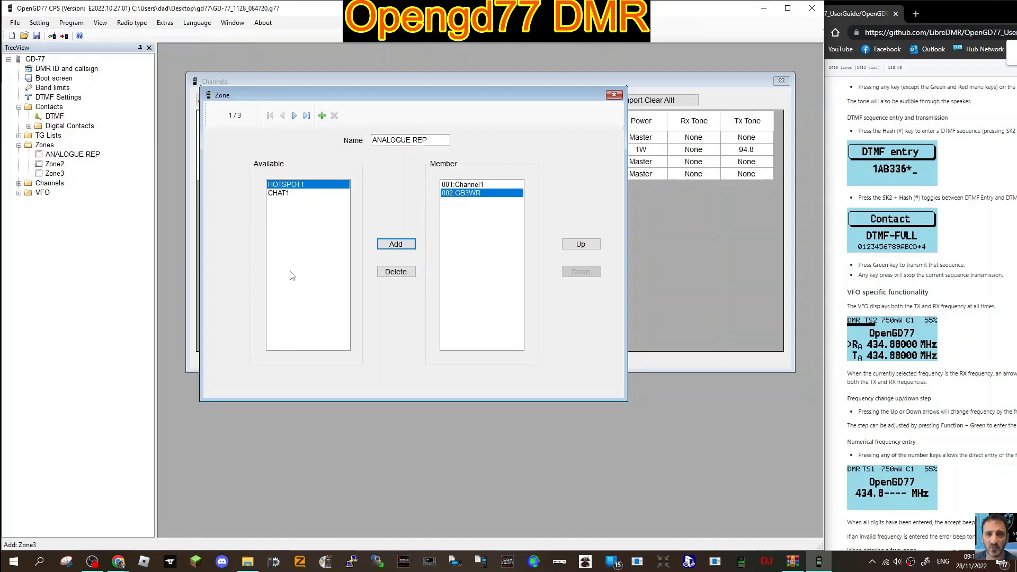
{"action": "mouse_move", "coordinate": [261, 209]}
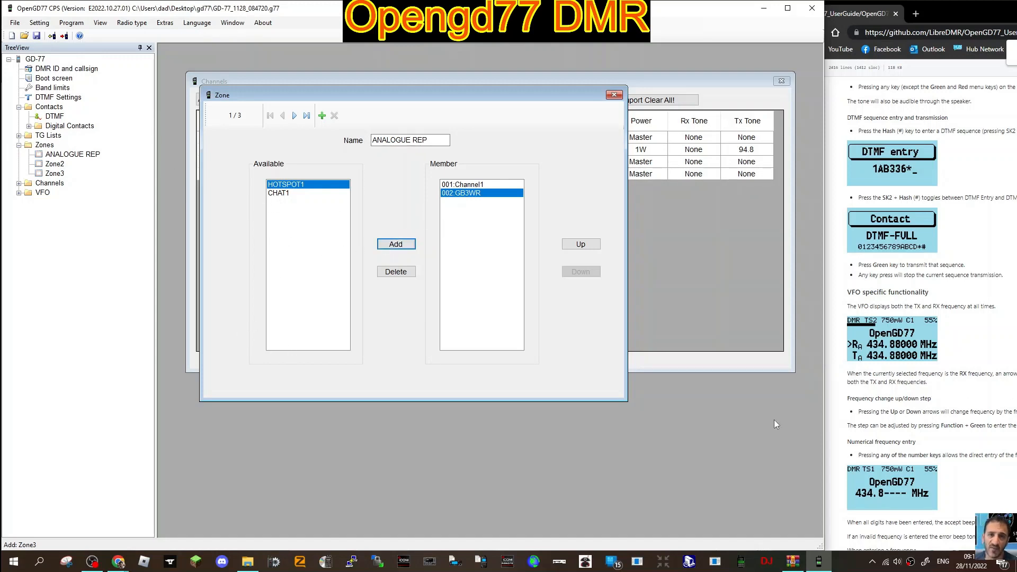
{"action": "mouse_move", "coordinate": [519, 257]}
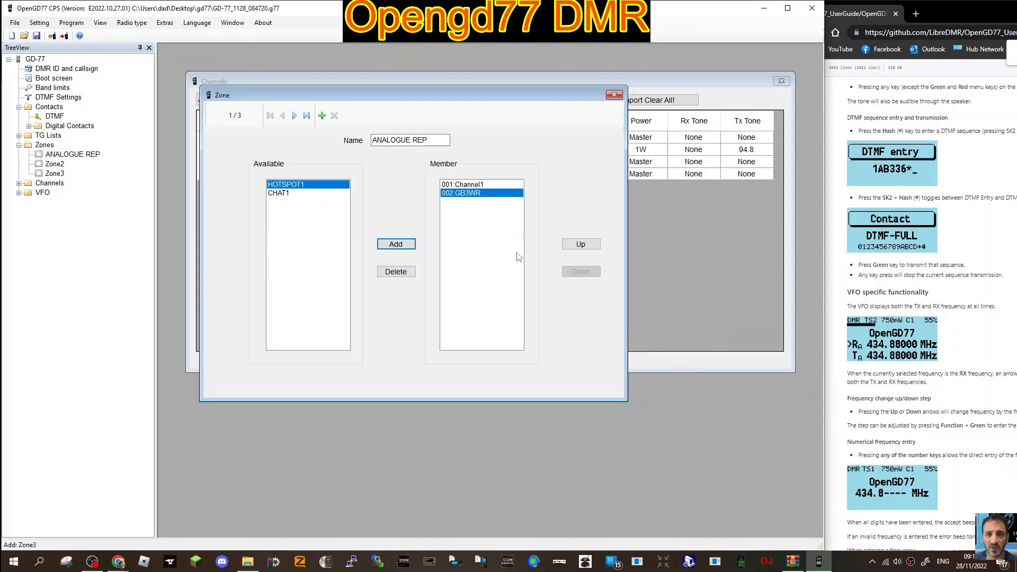
{"action": "mouse_move", "coordinate": [486, 216]}
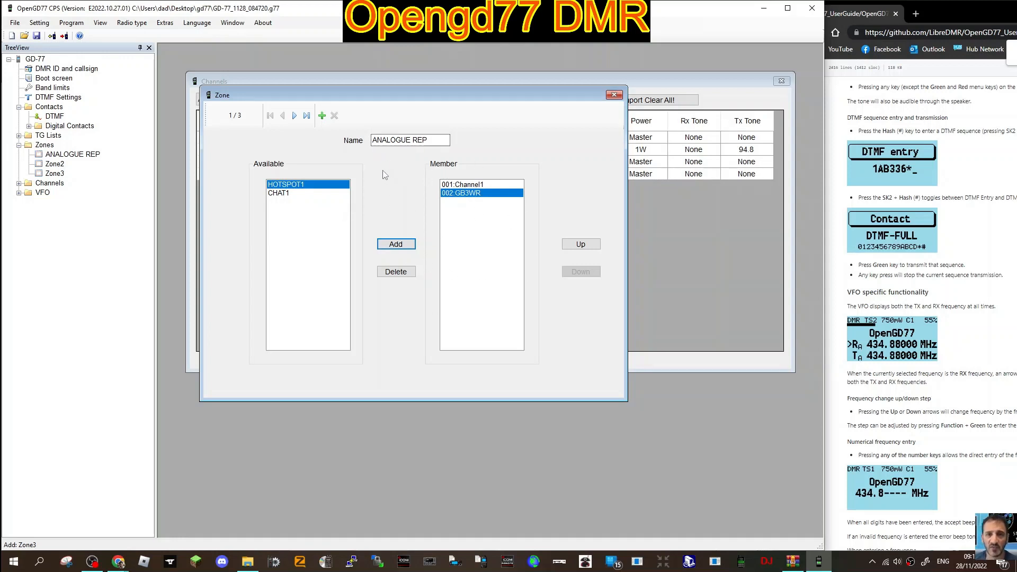
{"action": "mouse_move", "coordinate": [427, 229]}
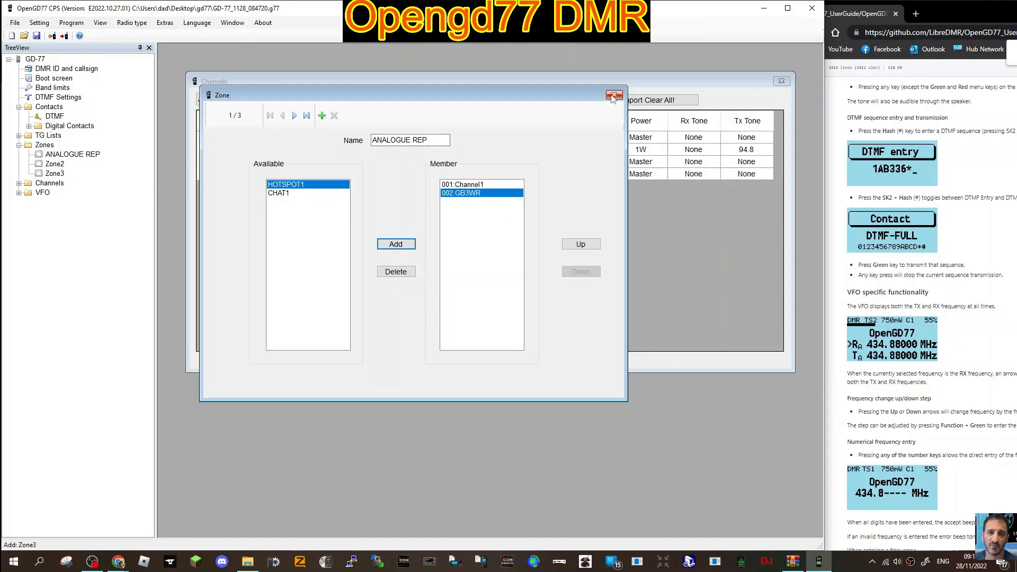
{"action": "left_click", "coordinate": [613, 94]}
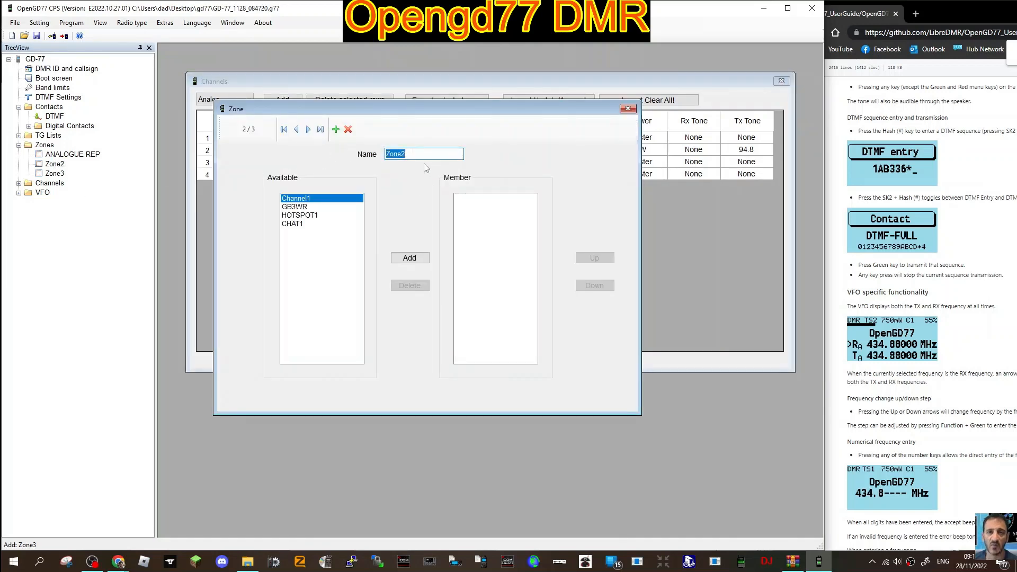
Rename the second zone to HOTSPOTS and add the HOTSPOT1 channel to it
{"action": "type", "text": "HOTSPO"}
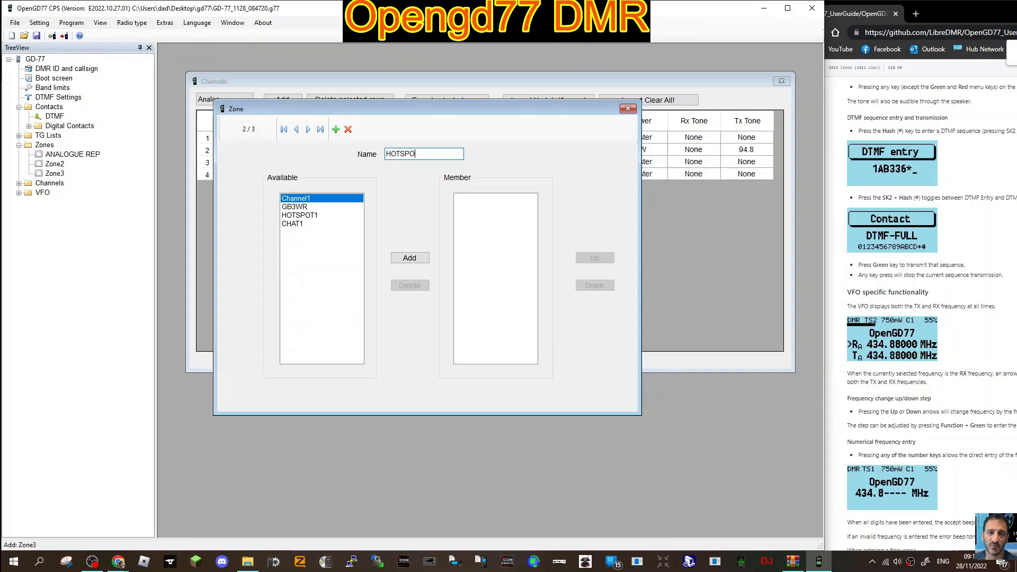
{"action": "type", "text": "TS"}
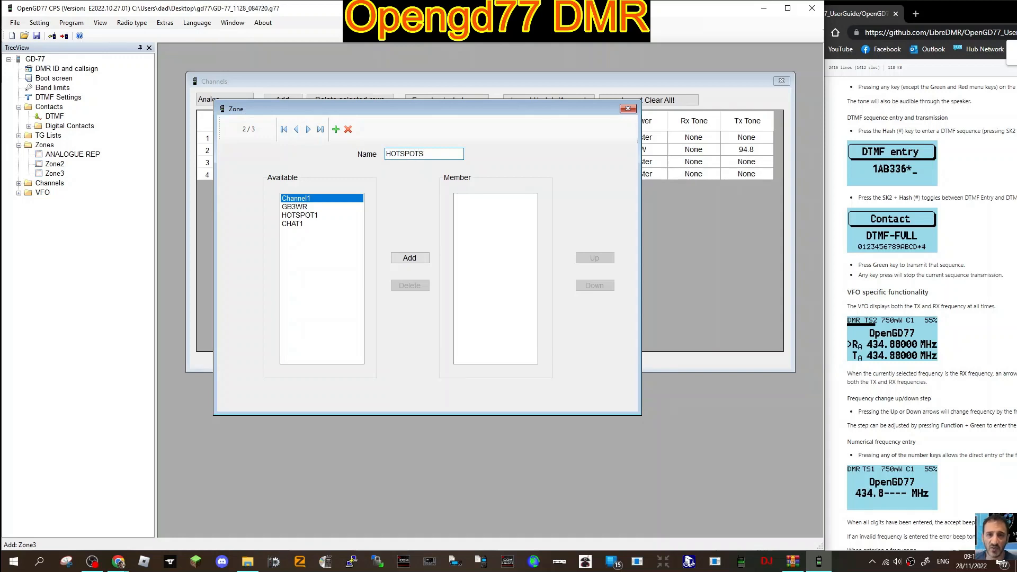
{"action": "left_click", "coordinate": [423, 154]}
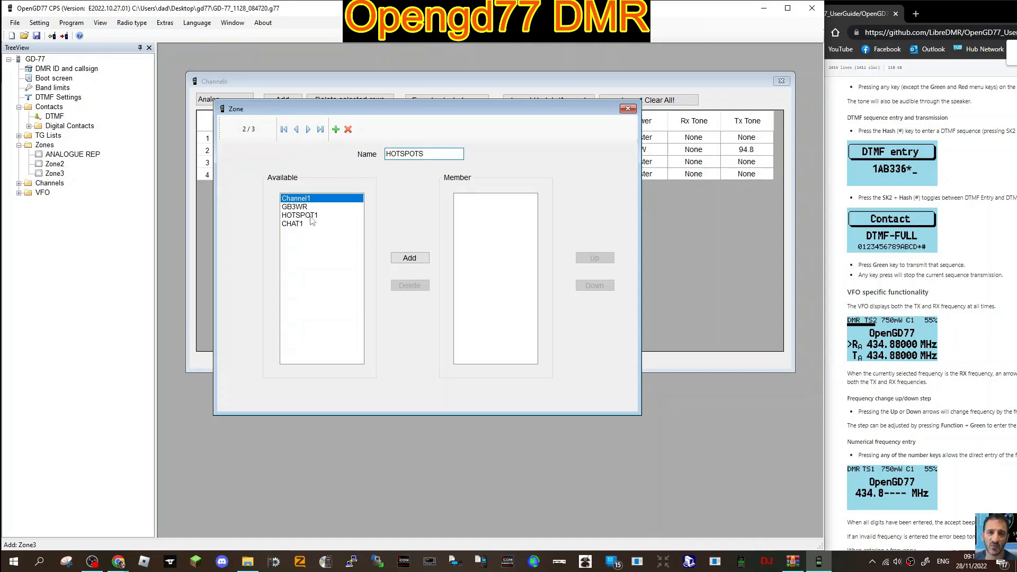
{"action": "left_click", "coordinate": [409, 258]}
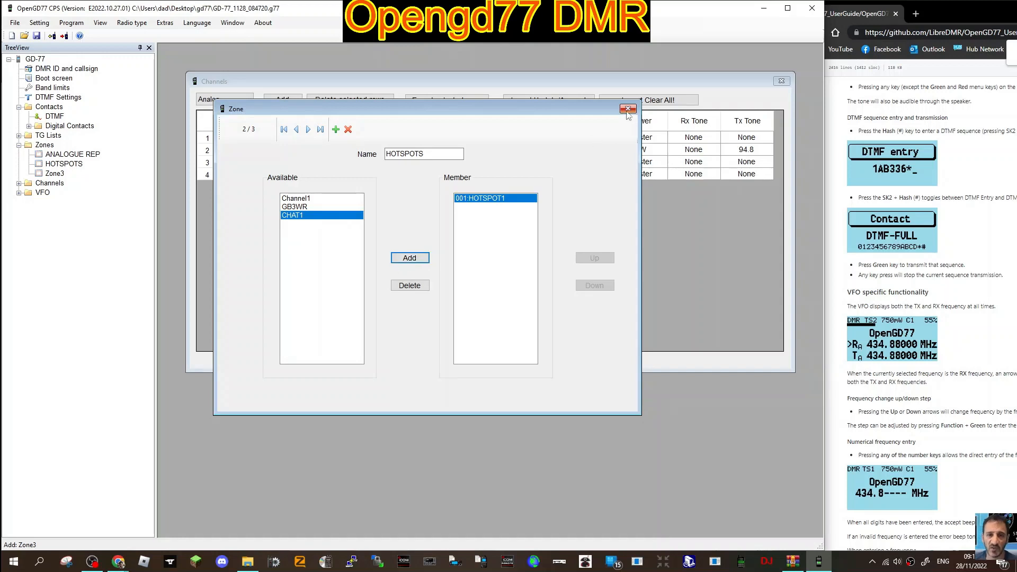
{"action": "left_click", "coordinate": [626, 108]}
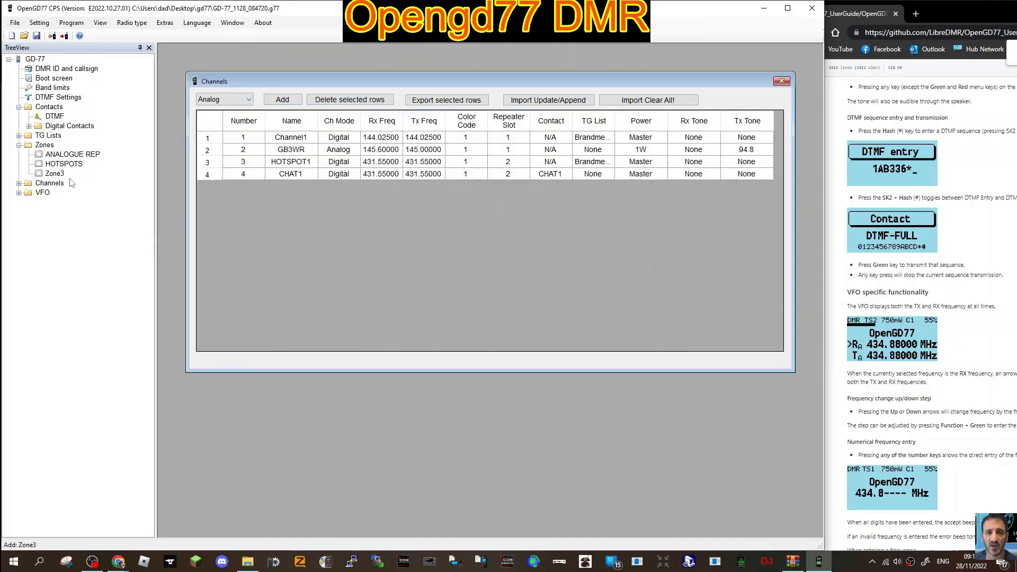
Rename the third zone to 70CM, then return to the Channels section
{"action": "double_click", "coordinate": [54, 173]}
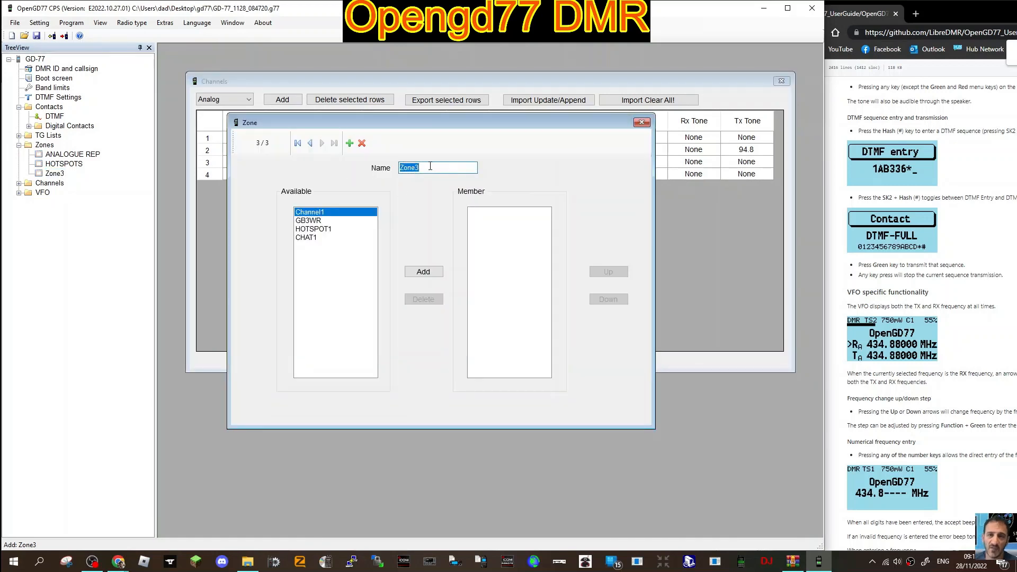
{"action": "type", "text": "70C"}
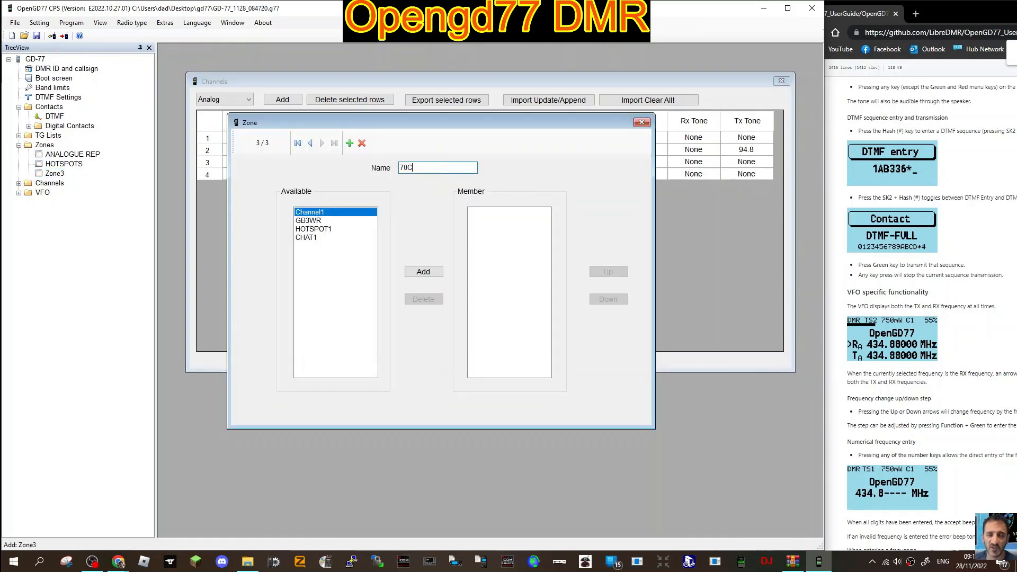
{"action": "type", "text": "M"}
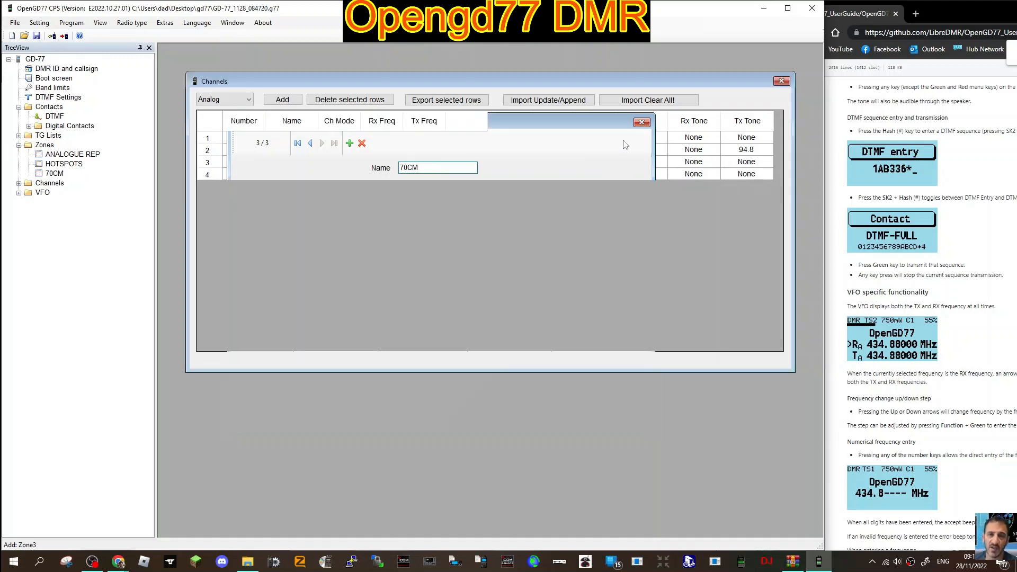
{"action": "left_click", "coordinate": [642, 122]}
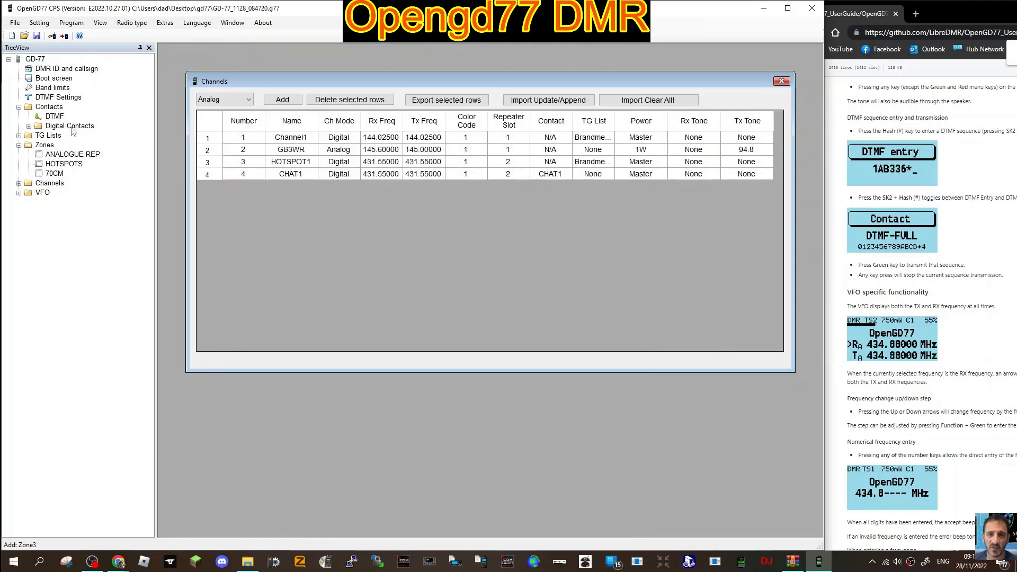
{"action": "mouse_move", "coordinate": [57, 148]}
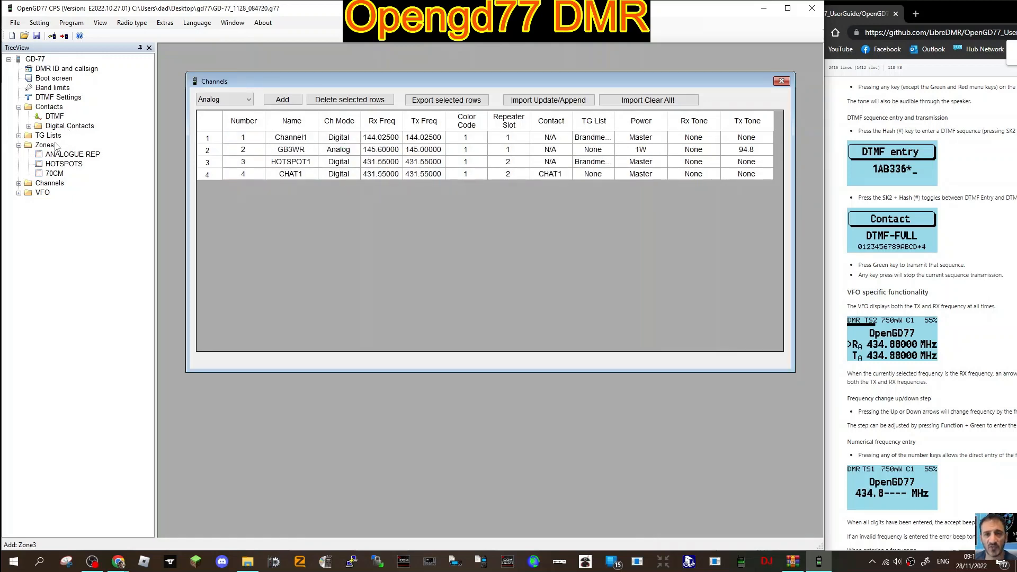
{"action": "left_click", "coordinate": [224, 98]}
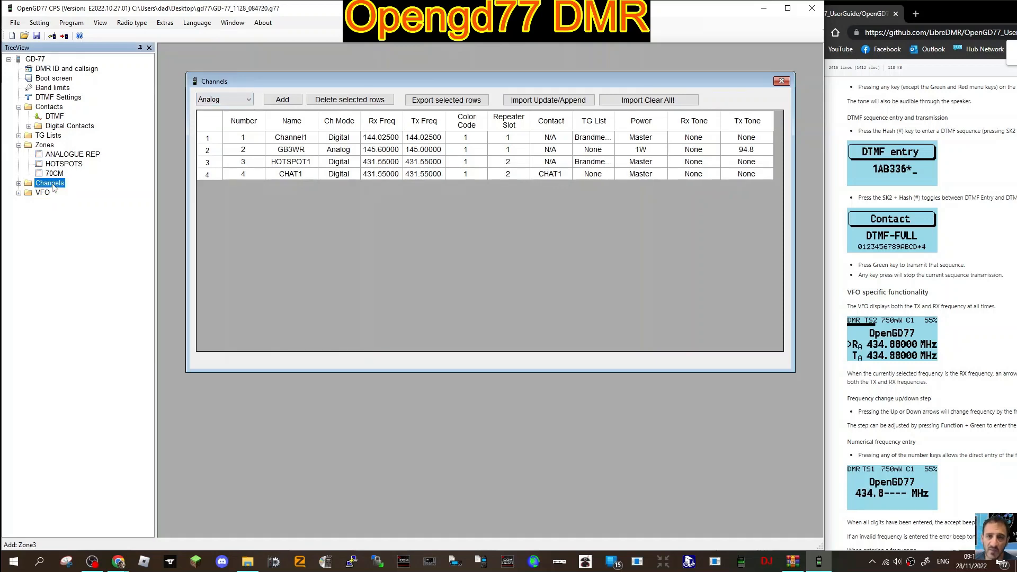
Create a fifth analog channel GB3FI with receive 430.925 and transmit 438.525 MHz
{"action": "left_click", "coordinate": [19, 182]}
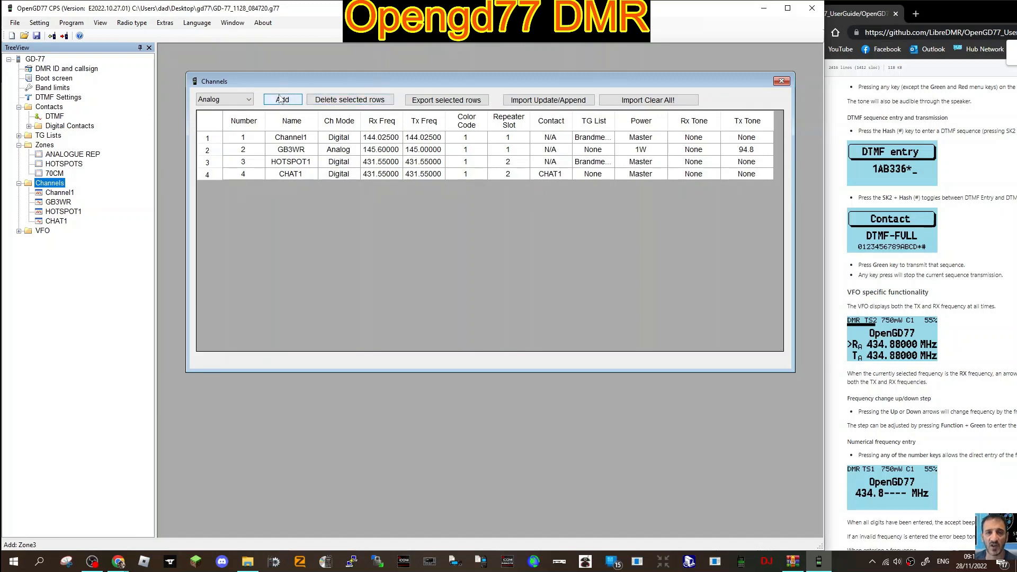
{"action": "left_click", "coordinate": [281, 100]}
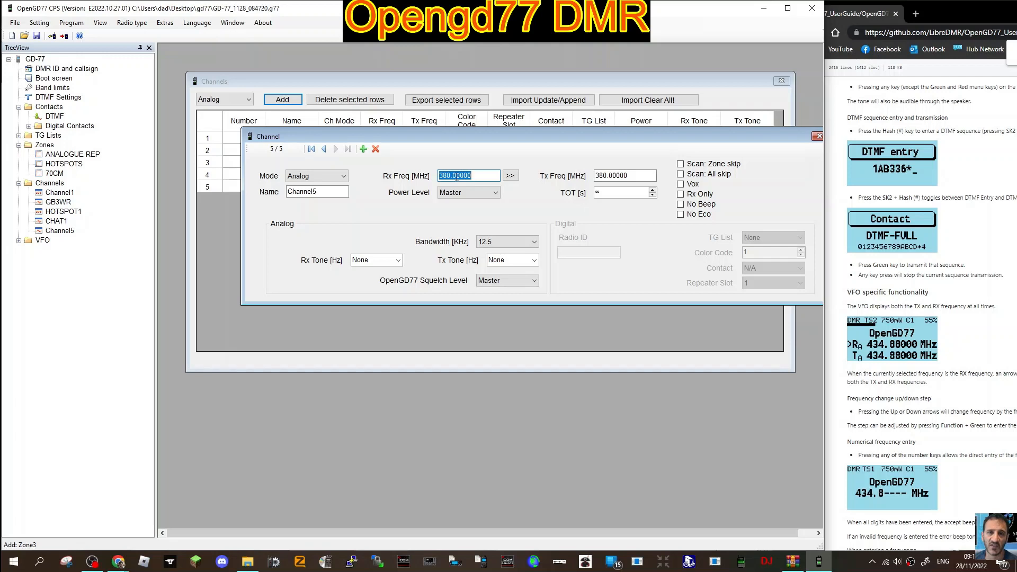
{"action": "type", "text": "43"}
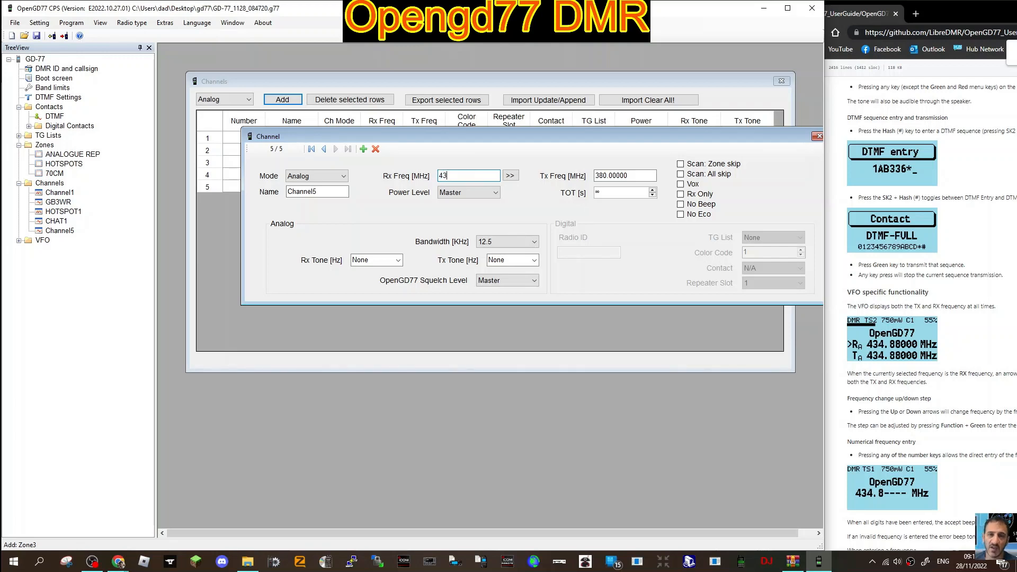
{"action": "type", "text": "0.825"}
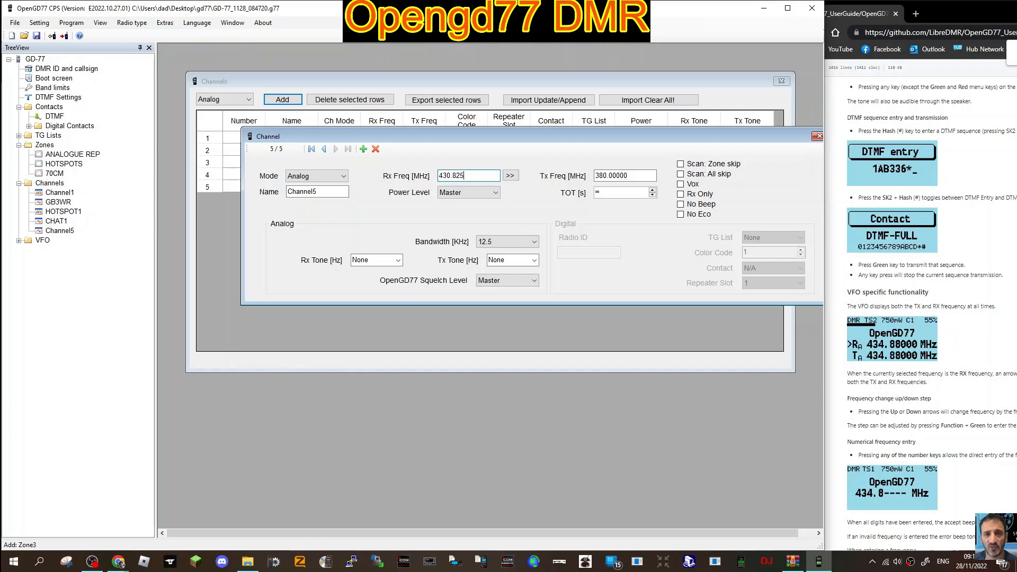
{"action": "left_click", "coordinate": [511, 175]}
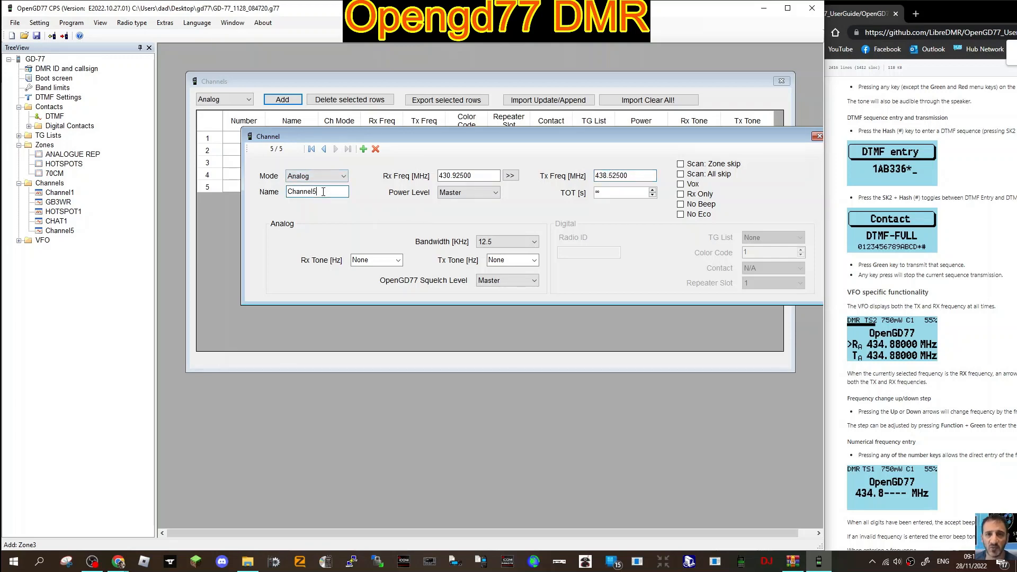
{"action": "type", "text": "GB3FI"}
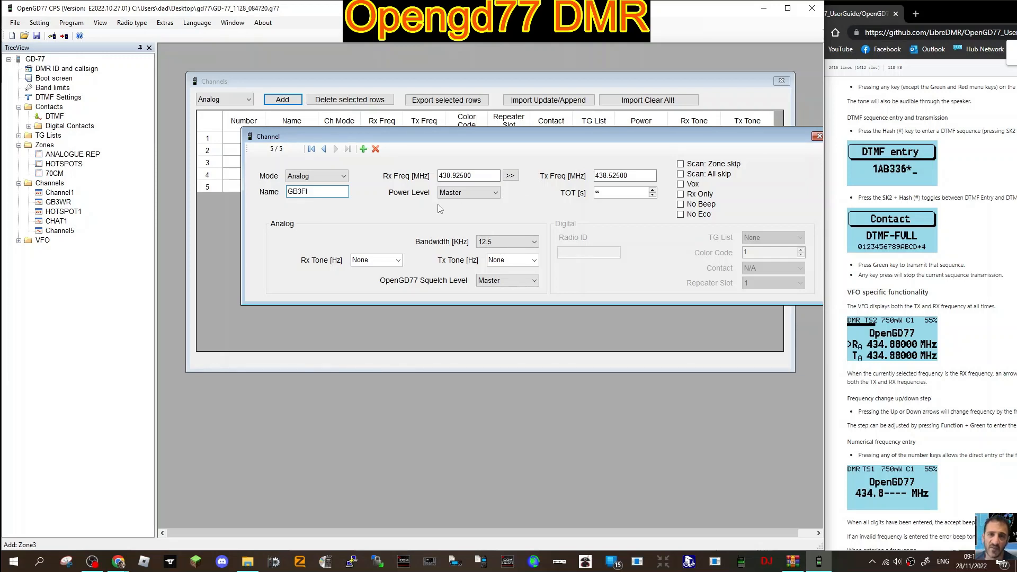
Set GB3FI power to 3W, raise the transmit timeout and choose a 77.0 Hz transmit tone
{"action": "left_click", "coordinate": [495, 191]}
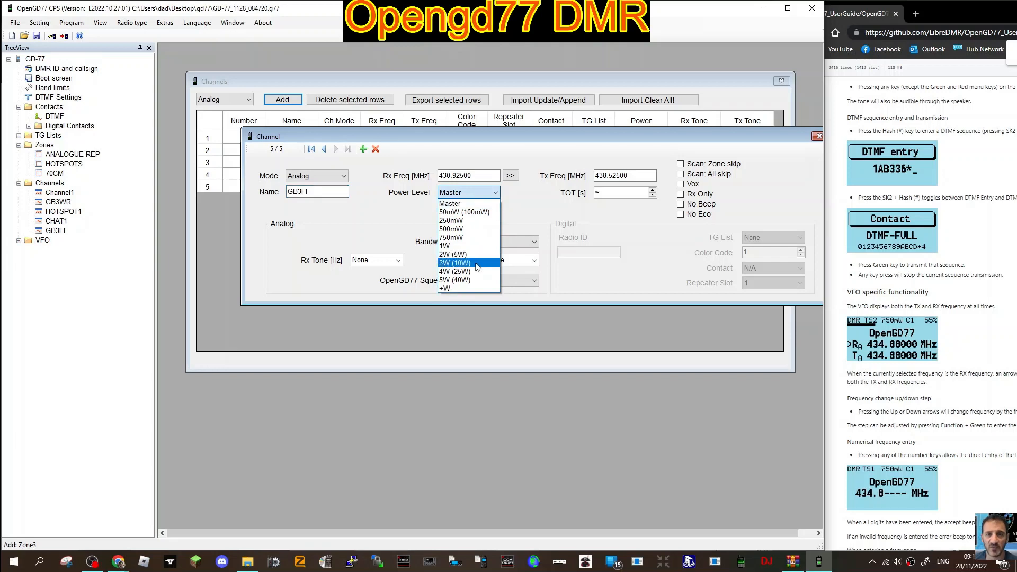
{"action": "left_click", "coordinate": [455, 262]}
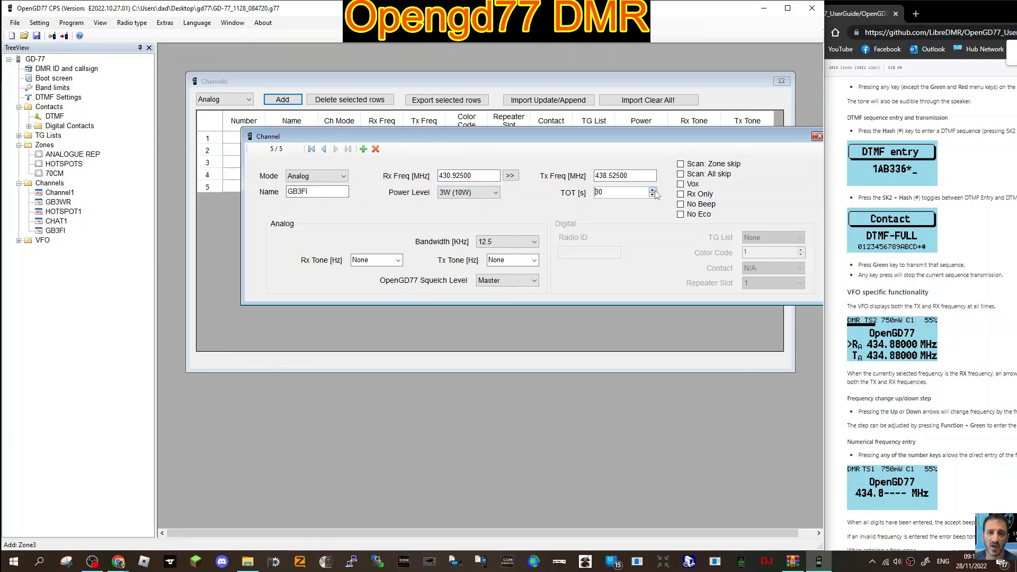
{"action": "left_click", "coordinate": [654, 189]}
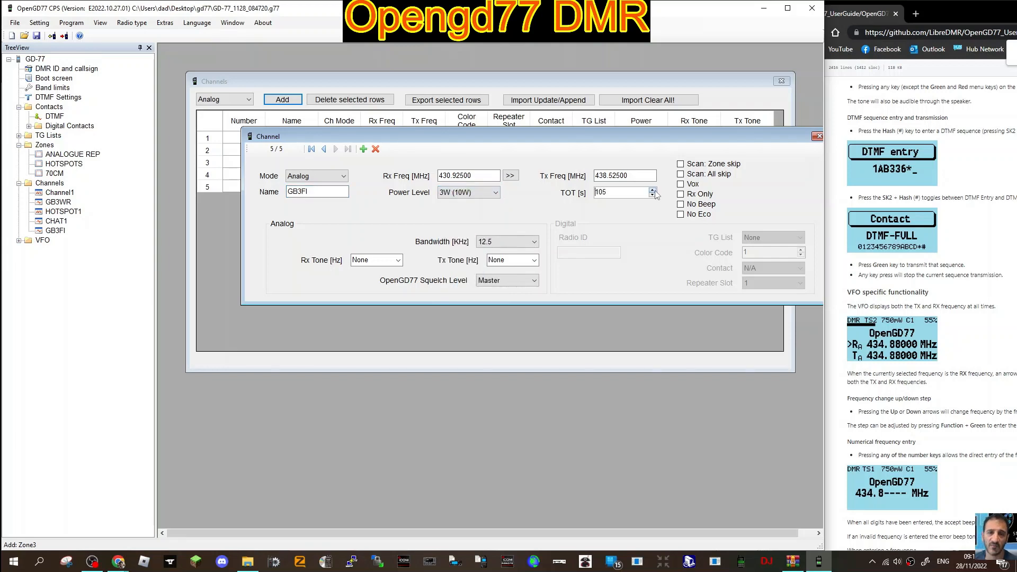
{"action": "left_click", "coordinate": [654, 188]}
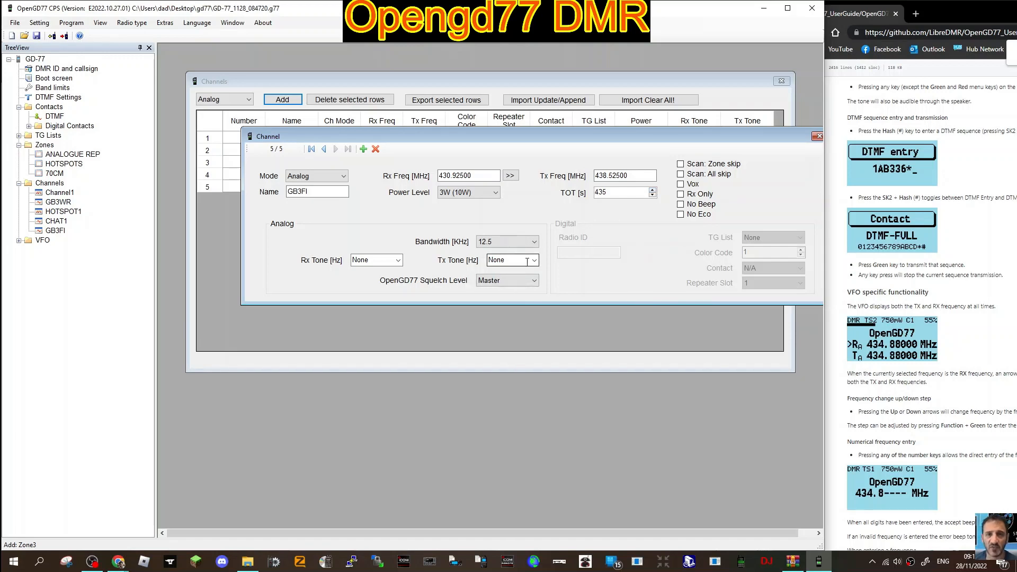
{"action": "left_click", "coordinate": [533, 259]}
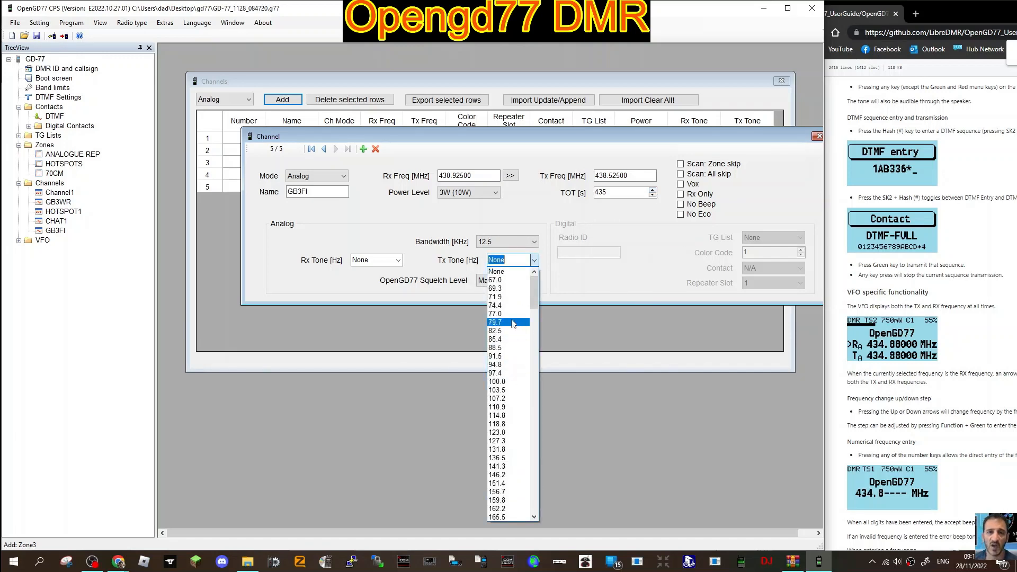
{"action": "left_click", "coordinate": [497, 313]}
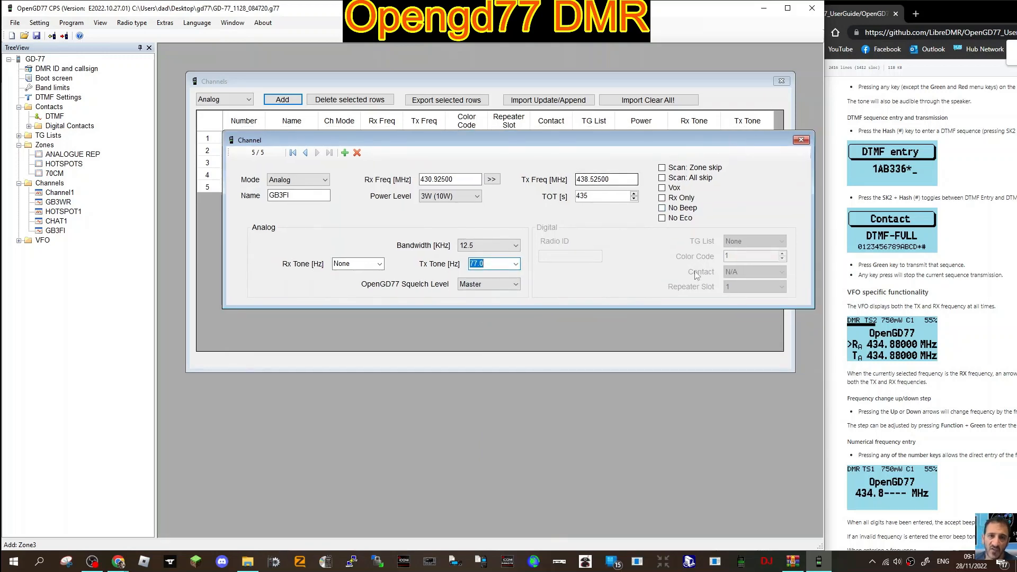
{"action": "mouse_move", "coordinate": [792, 175]}
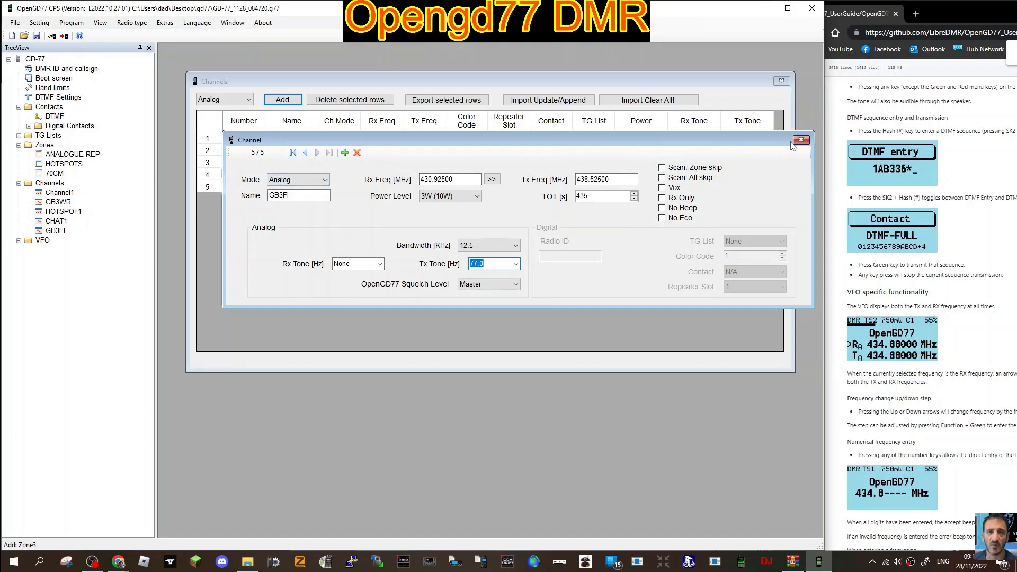
Add the GB3FI channel as a member of the 70CM zone
{"action": "left_click", "coordinate": [801, 140]}
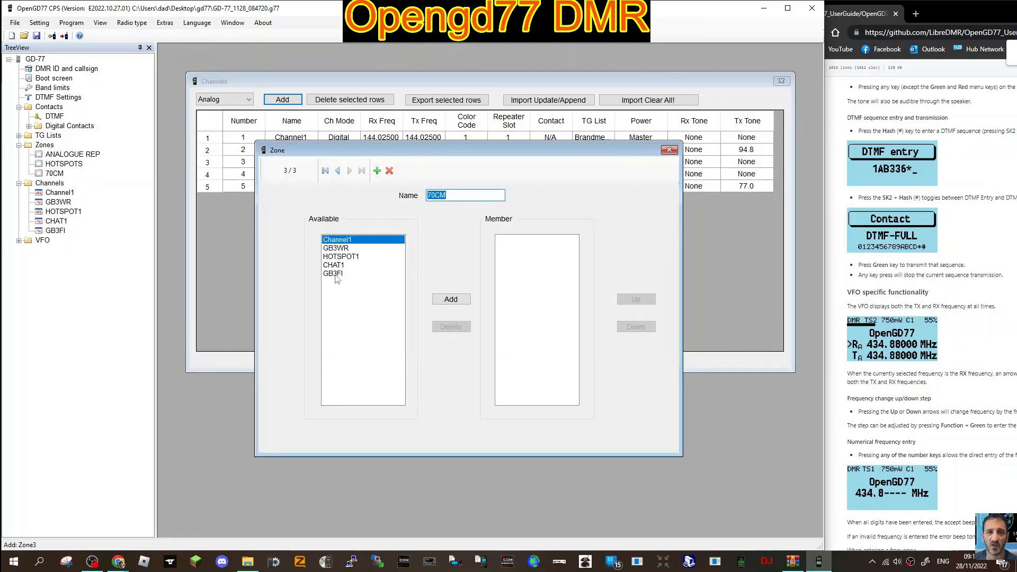
{"action": "left_click", "coordinate": [332, 273]}
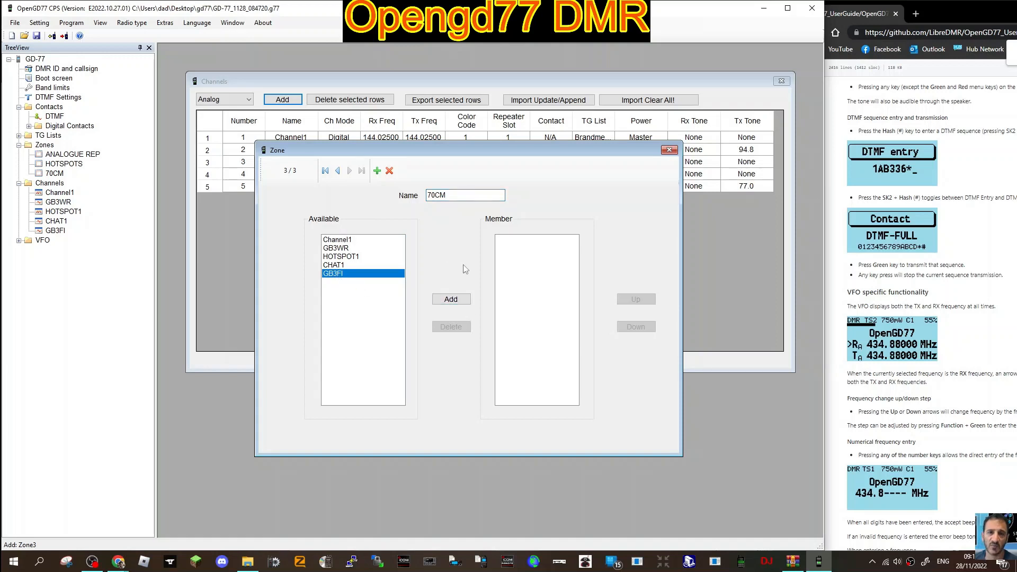
{"action": "left_click", "coordinate": [451, 299]}
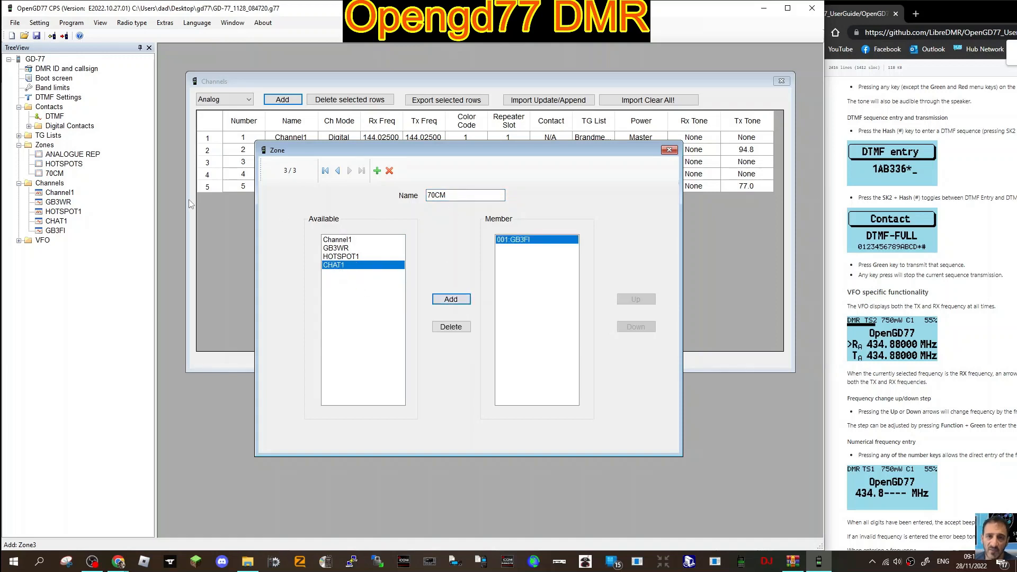
{"action": "left_click", "coordinate": [670, 149]}
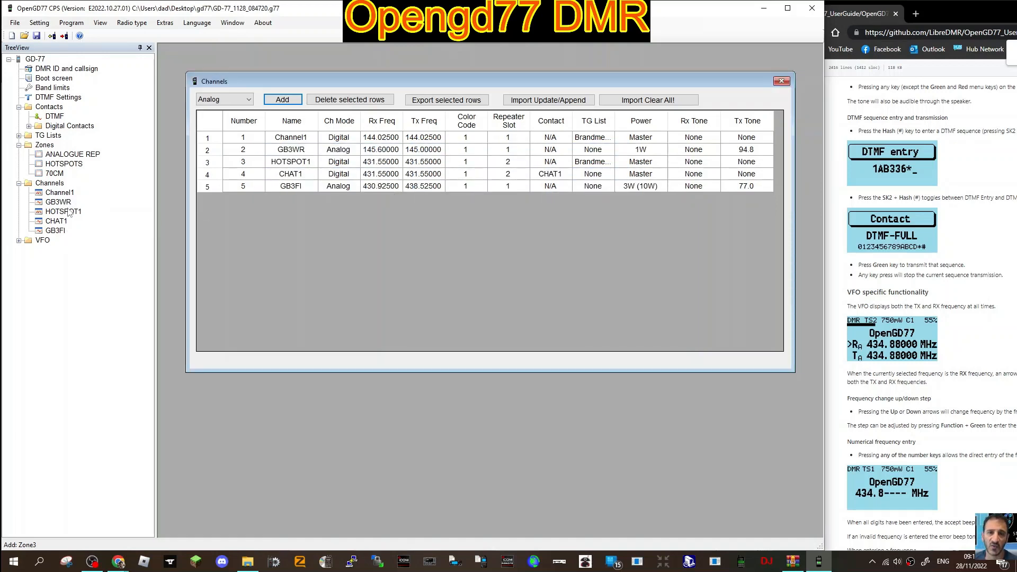
{"action": "mouse_move", "coordinate": [94, 148]}
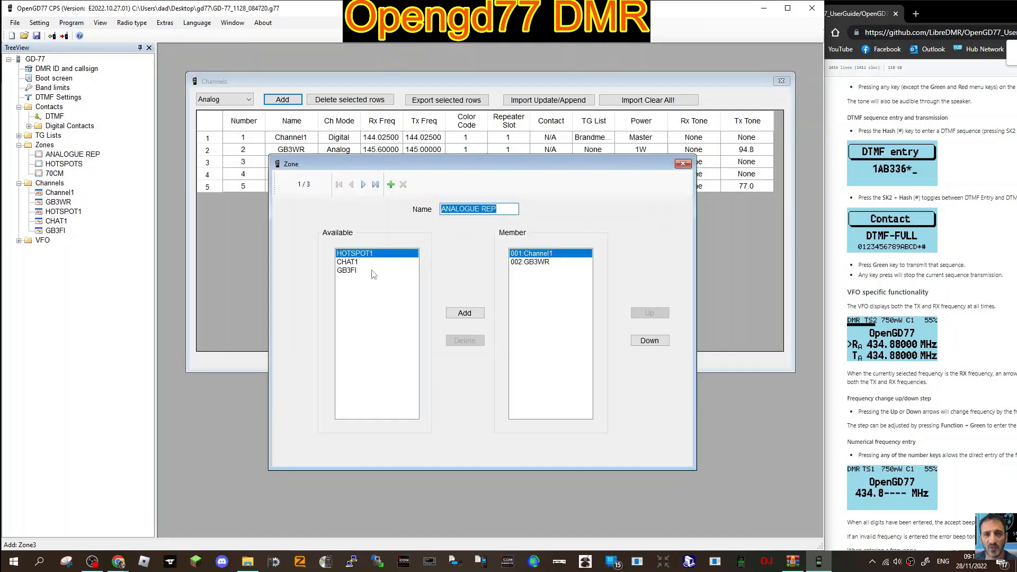
Add the GB3FI channel to the ANALOGUE REP zone as well
{"action": "left_click", "coordinate": [346, 270]}
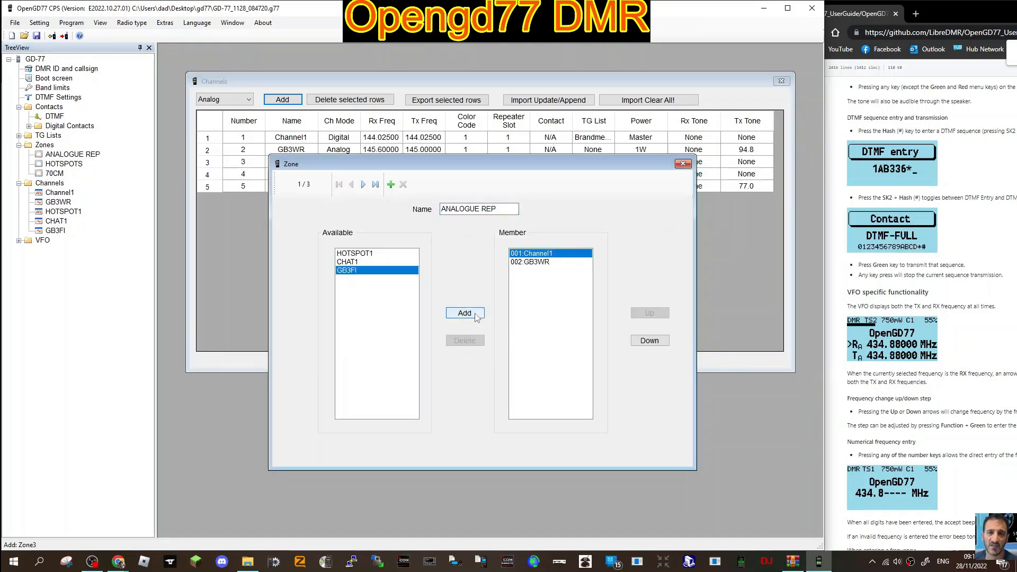
{"action": "left_click", "coordinate": [682, 163]}
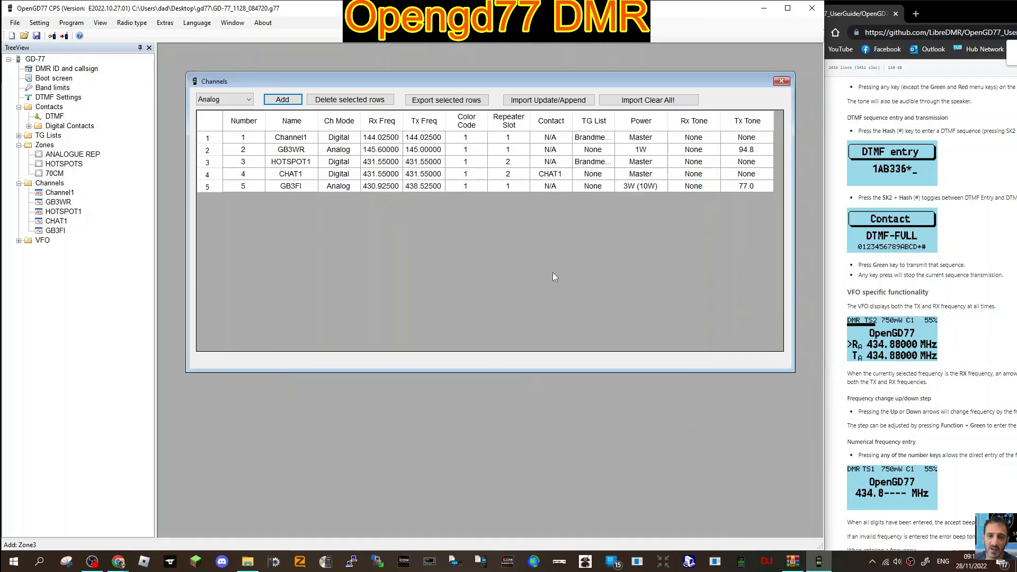
{"action": "mouse_move", "coordinate": [633, 221]}
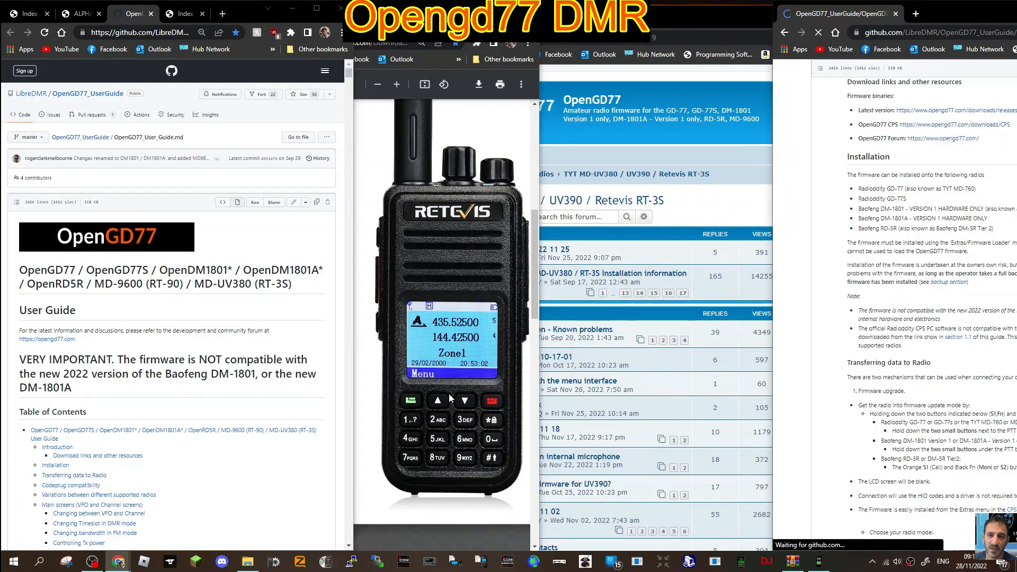
Scroll the OpenGD77 User Guide page in Chrome beside the Zone1 radio image
{"action": "scroll", "scroll_direction": "down", "scroll_amount": 3}
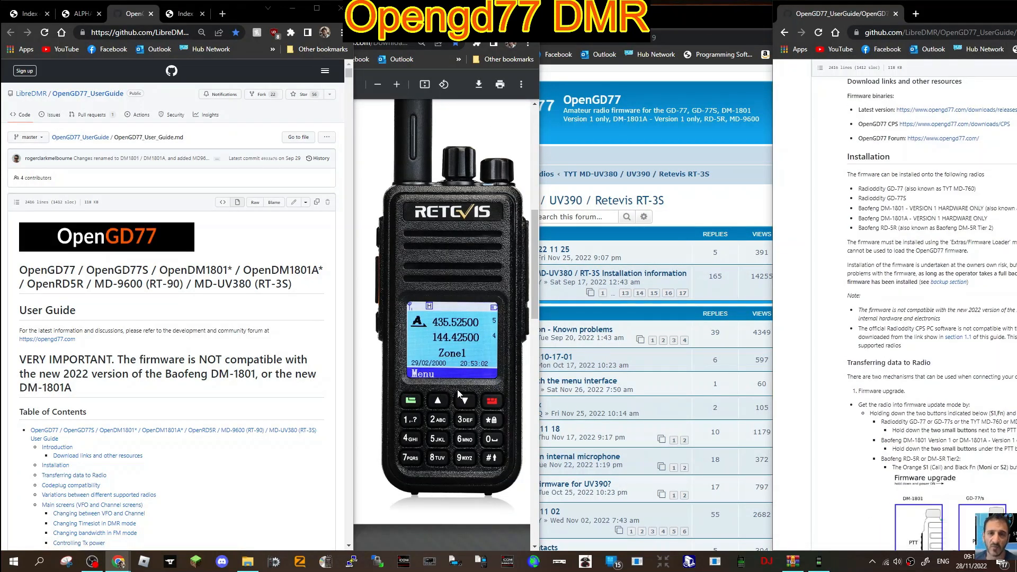
{"action": "mouse_move", "coordinate": [512, 393]}
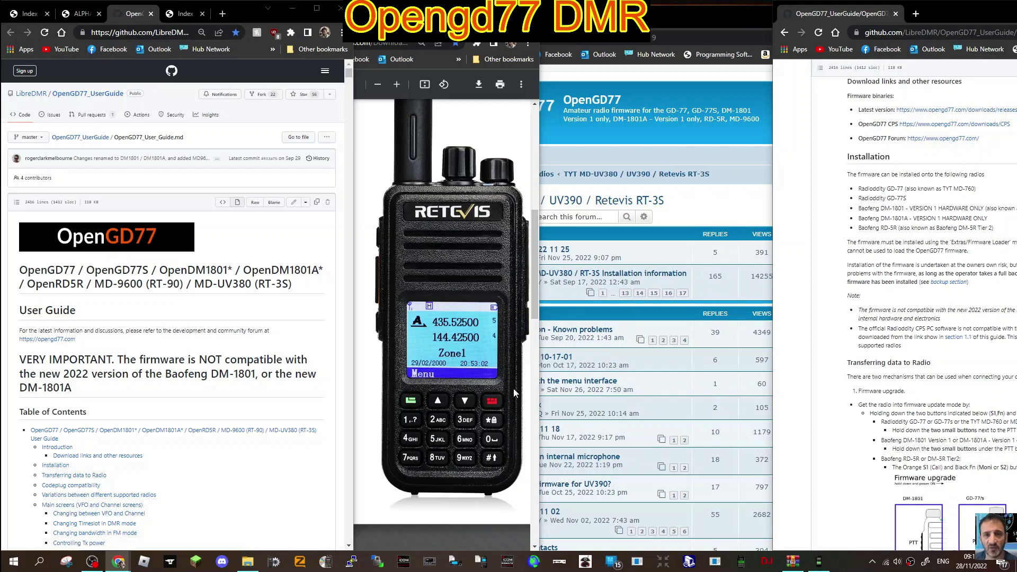
{"action": "mouse_move", "coordinate": [438, 404]}
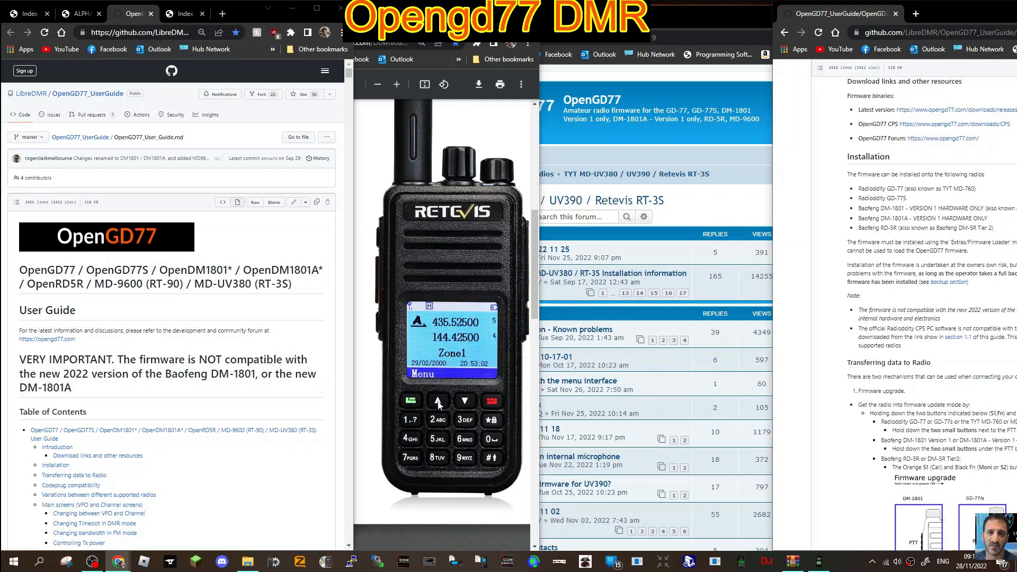
{"action": "mouse_move", "coordinate": [481, 373]}
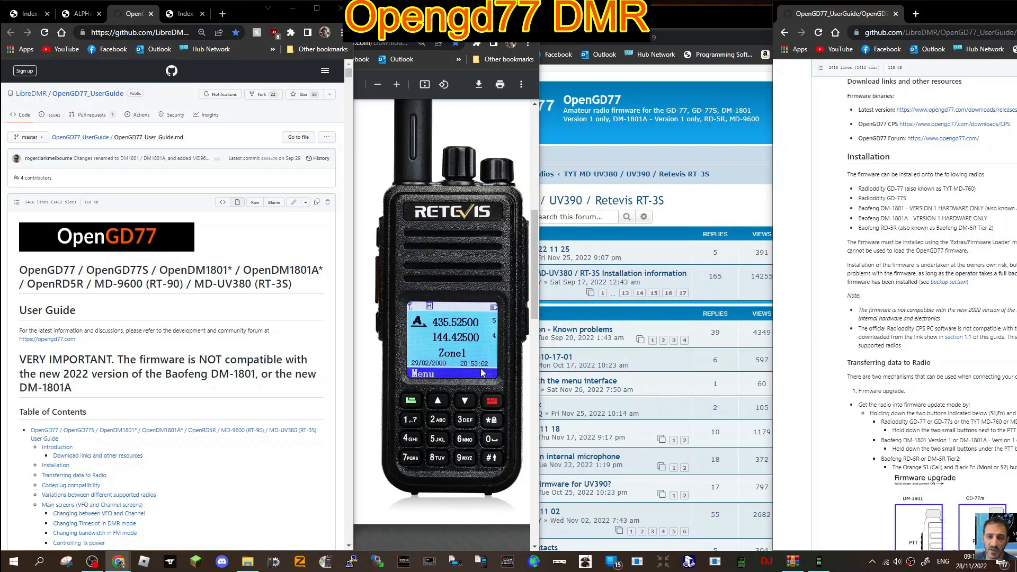
{"action": "mouse_move", "coordinate": [483, 174]}
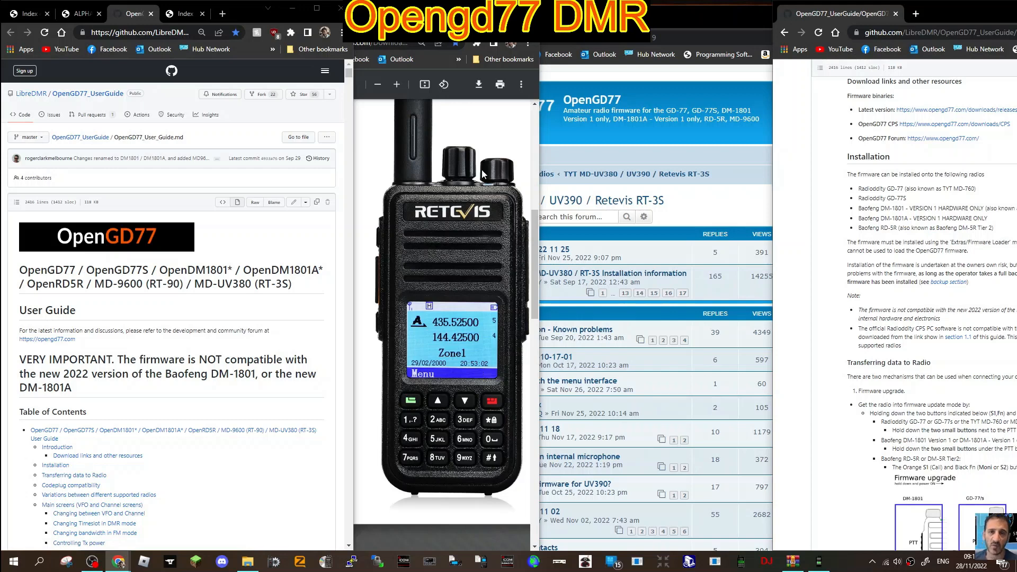
{"action": "mouse_move", "coordinate": [467, 149]}
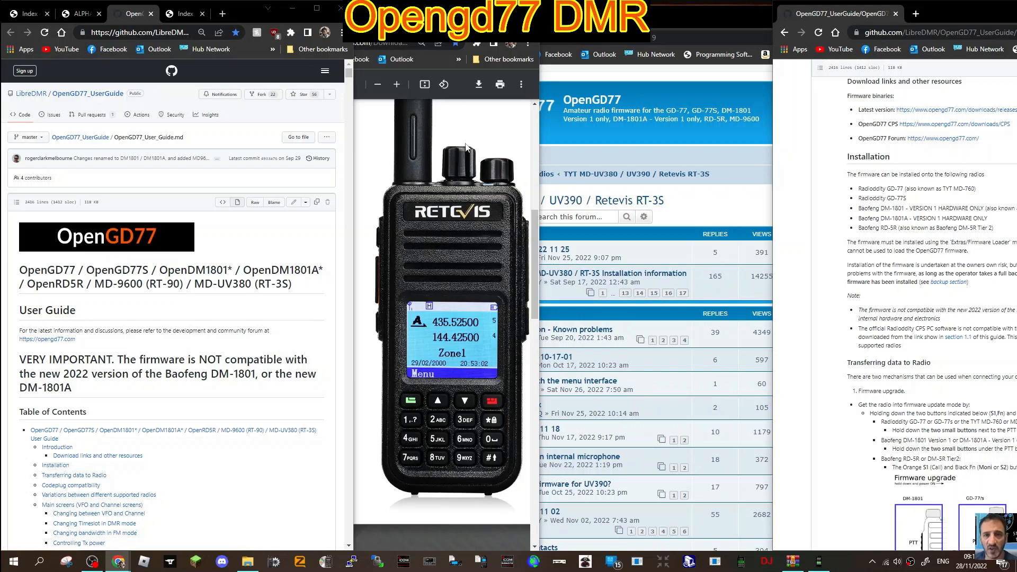
{"action": "mouse_move", "coordinate": [457, 164]}
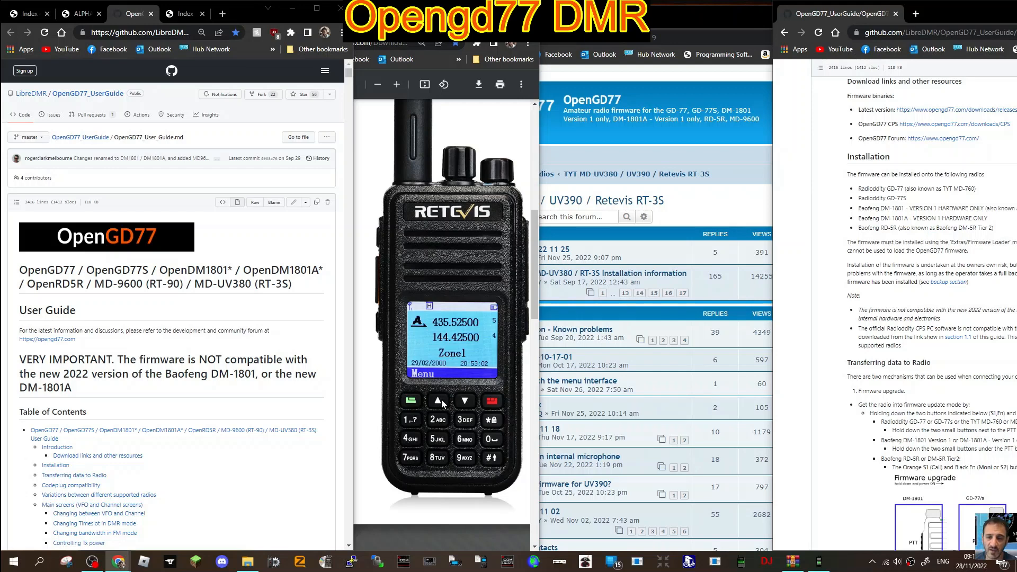
{"action": "mouse_move", "coordinate": [458, 308]}
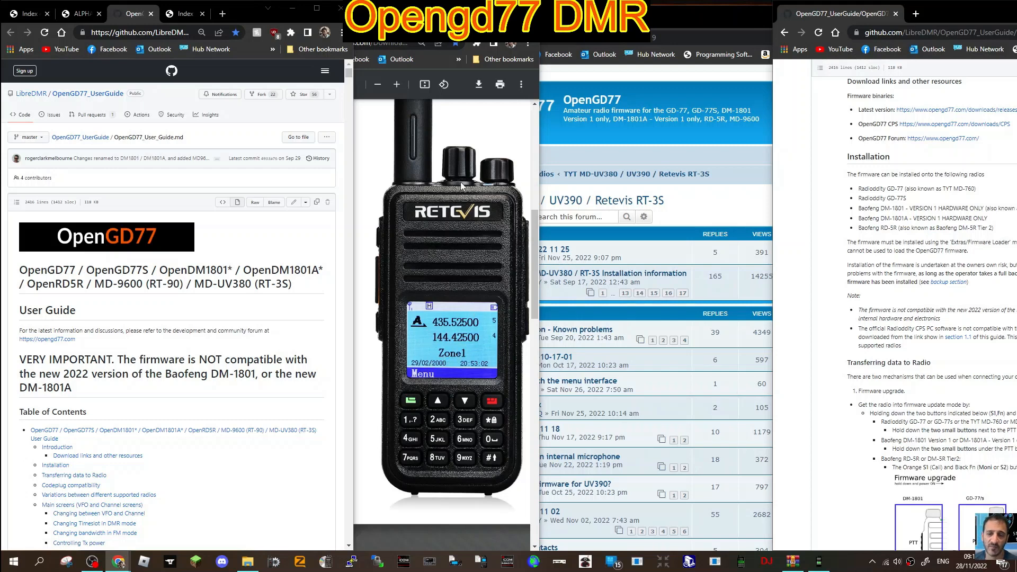
{"action": "mouse_move", "coordinate": [483, 165]}
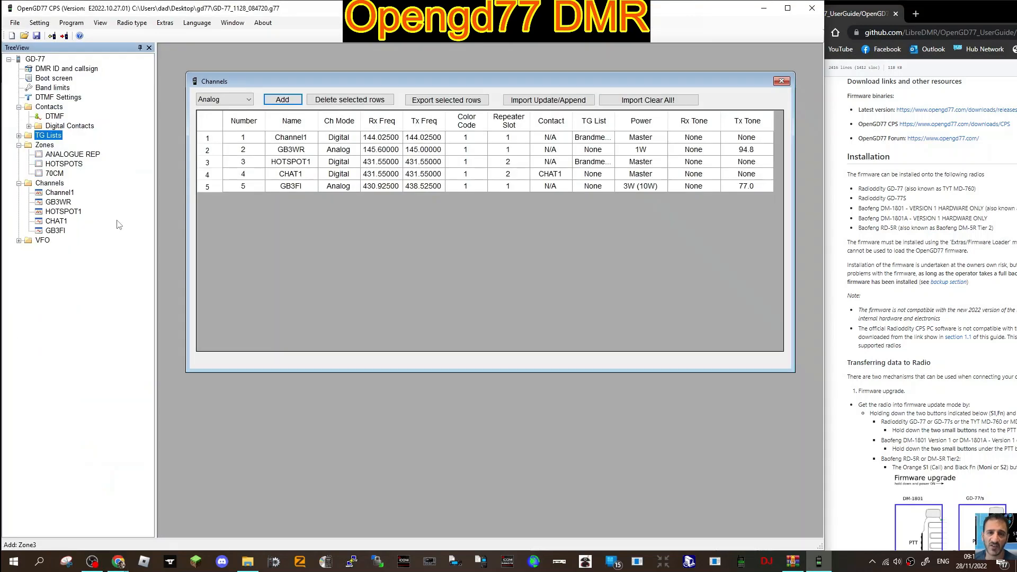
{"action": "mouse_move", "coordinate": [52, 141]}
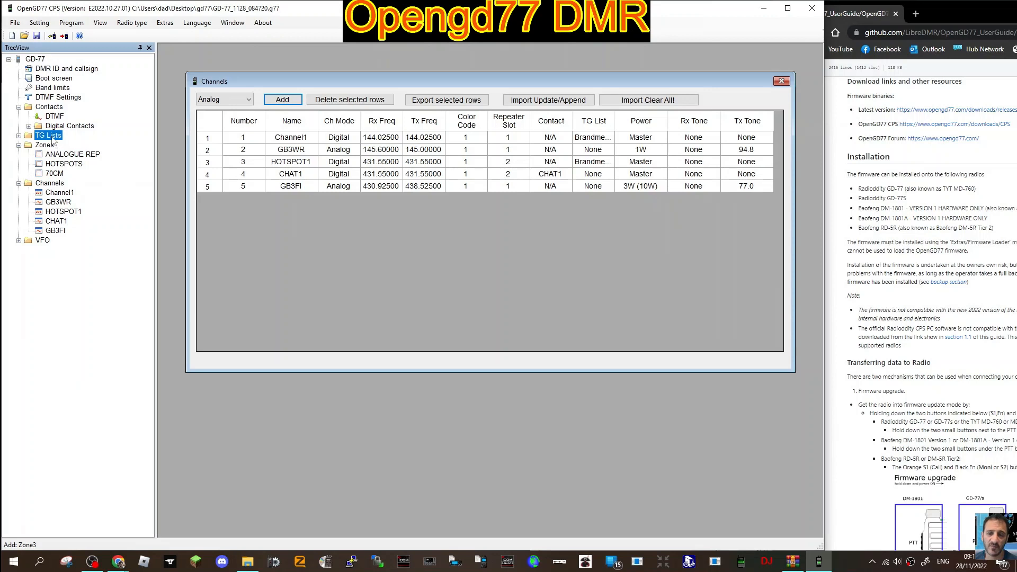
{"action": "left_click", "coordinate": [26, 135]}
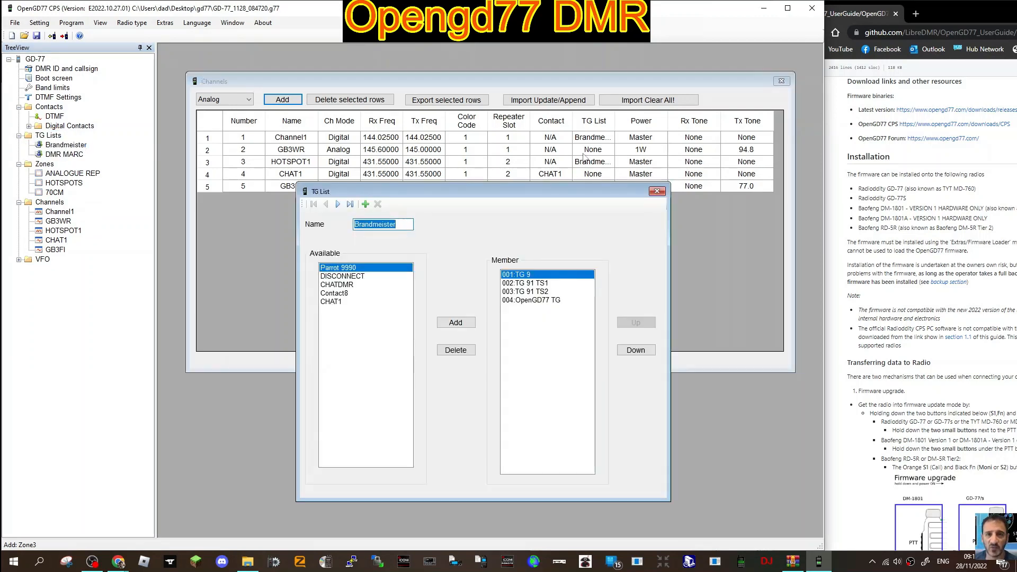
{"action": "left_click", "coordinate": [656, 191]}
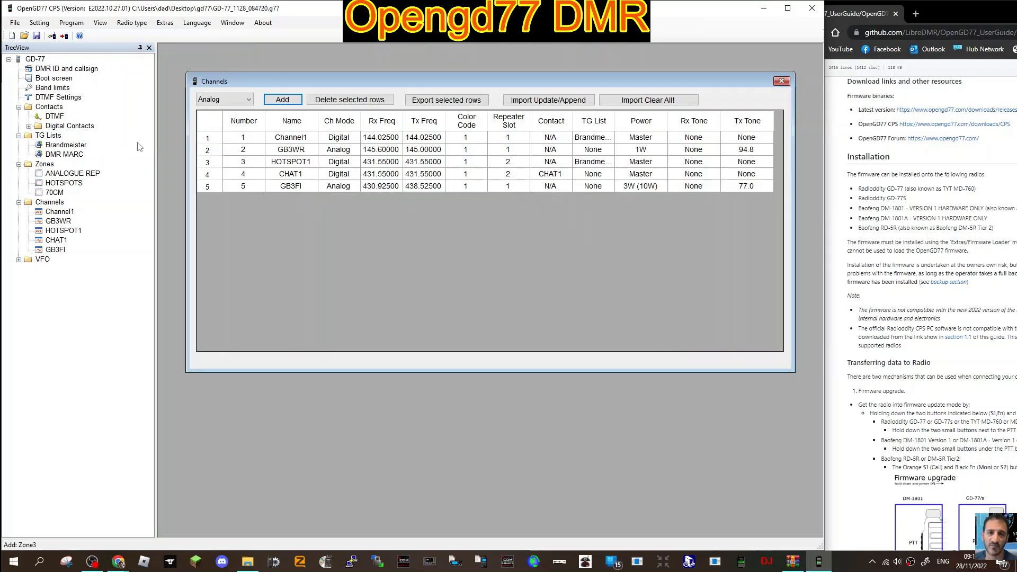
{"action": "mouse_move", "coordinate": [106, 91]}
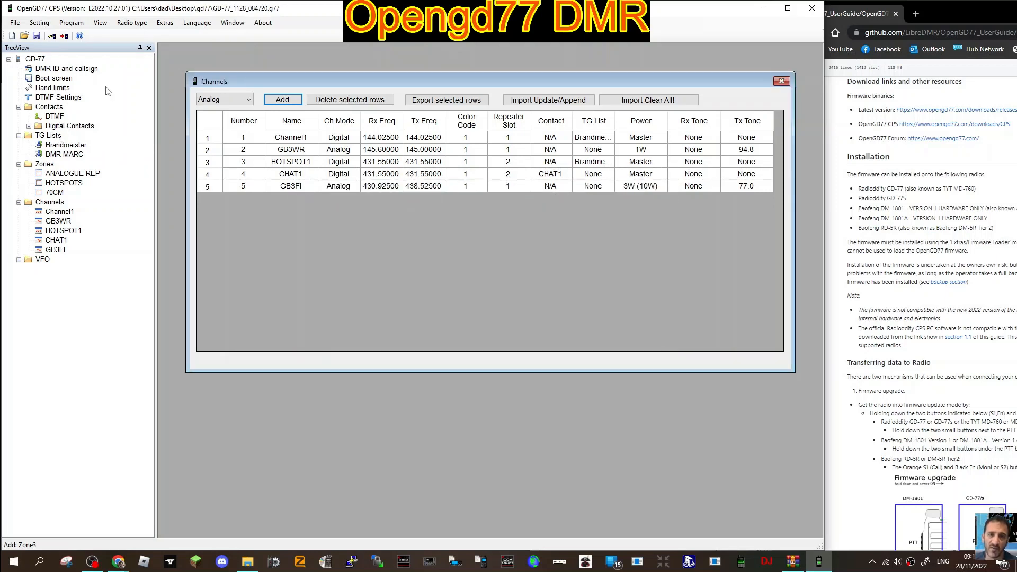
{"action": "left_click", "coordinate": [57, 97]}
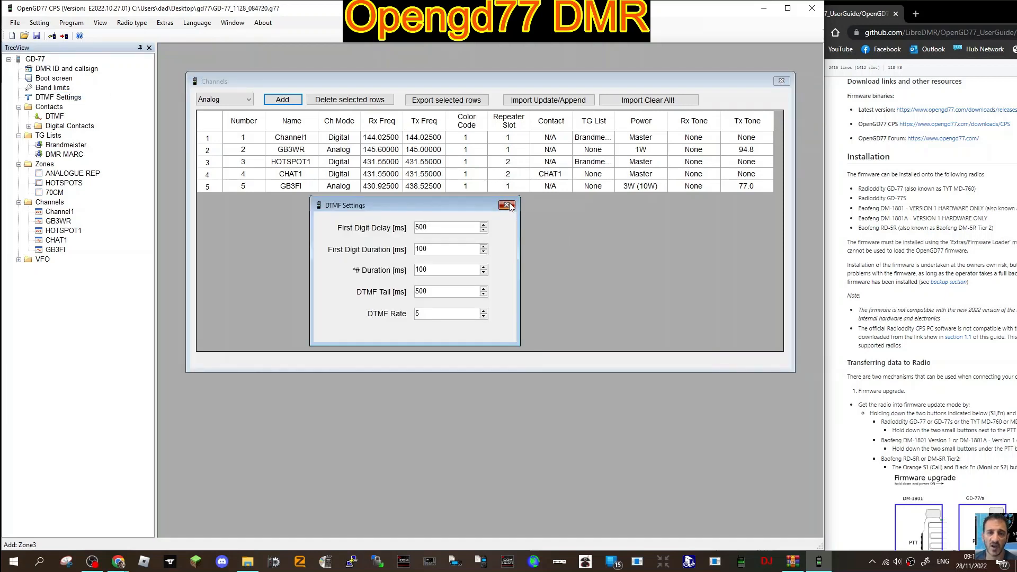
{"action": "left_click", "coordinate": [508, 205]}
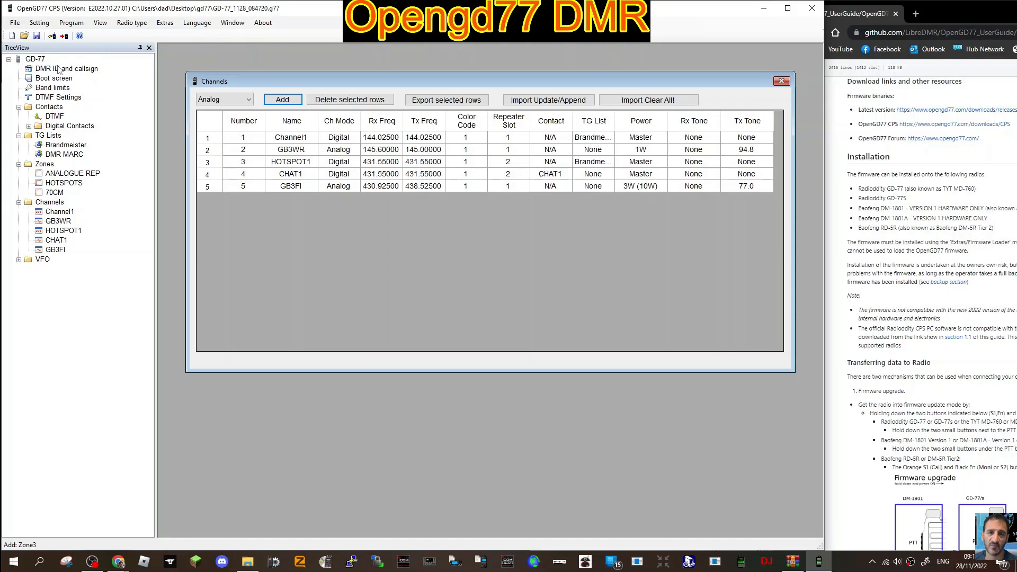
{"action": "left_click", "coordinate": [54, 77]}
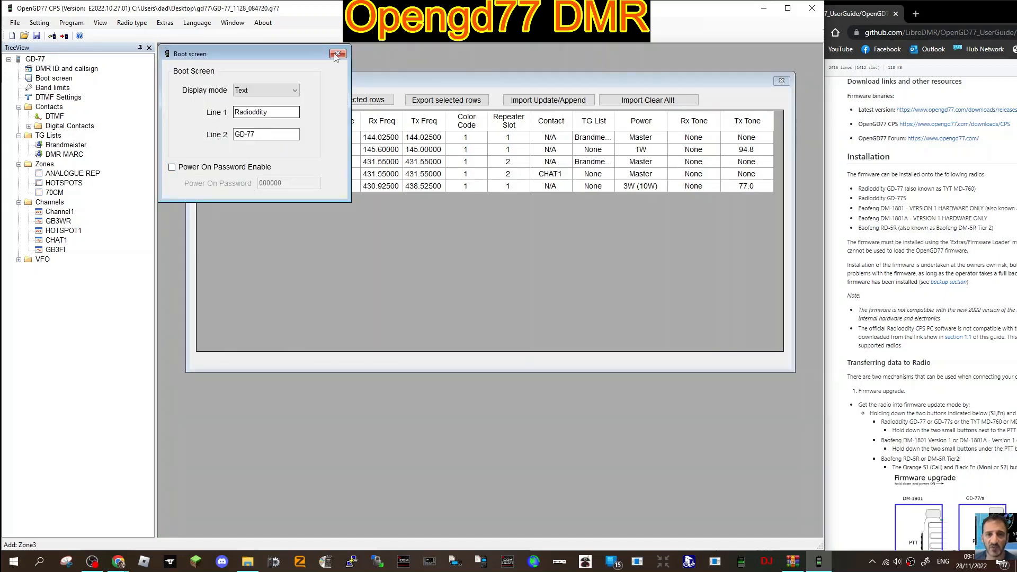
{"action": "left_click", "coordinate": [336, 54]}
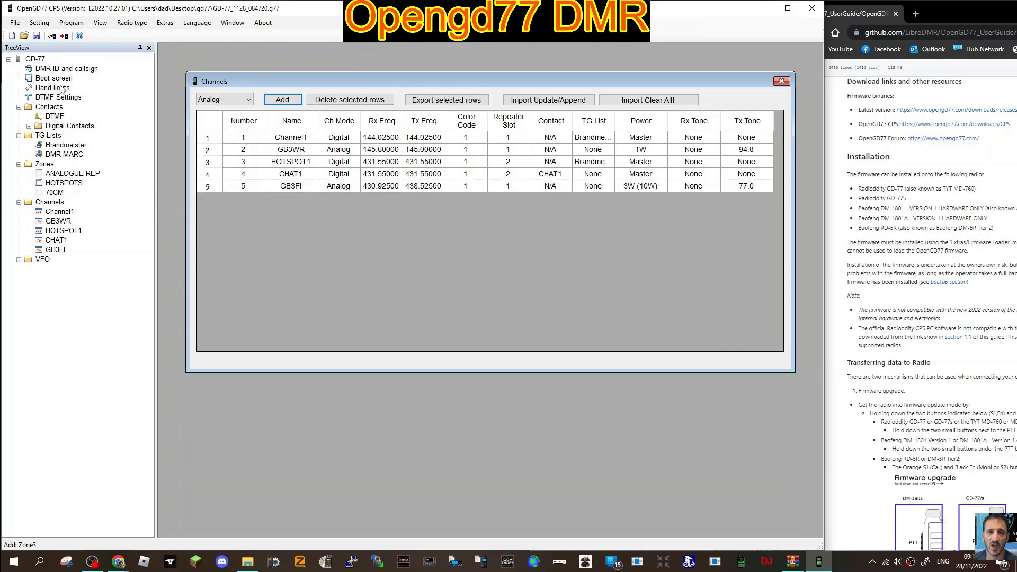
{"action": "left_click", "coordinate": [50, 88]}
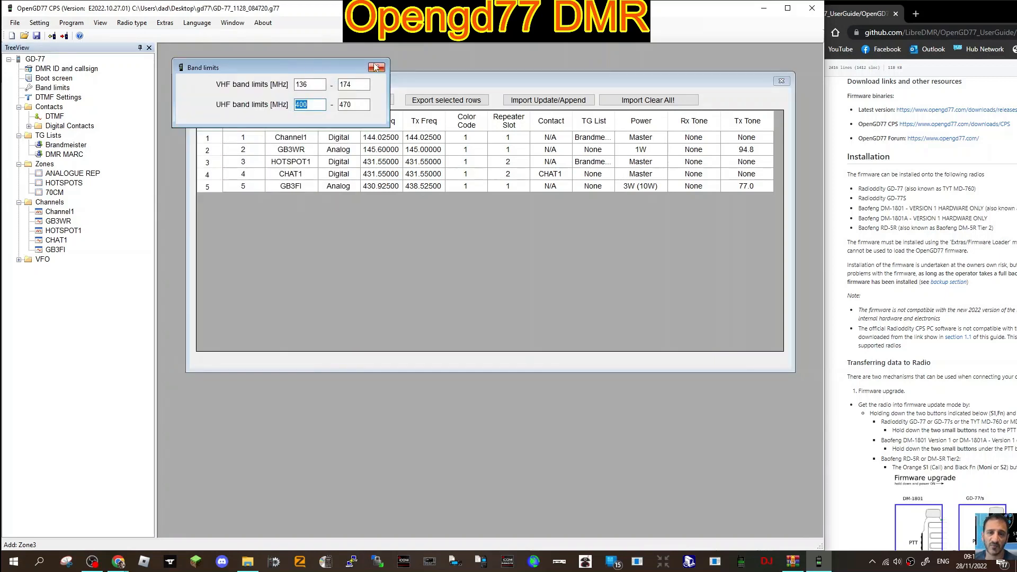
{"action": "left_click", "coordinate": [377, 66]}
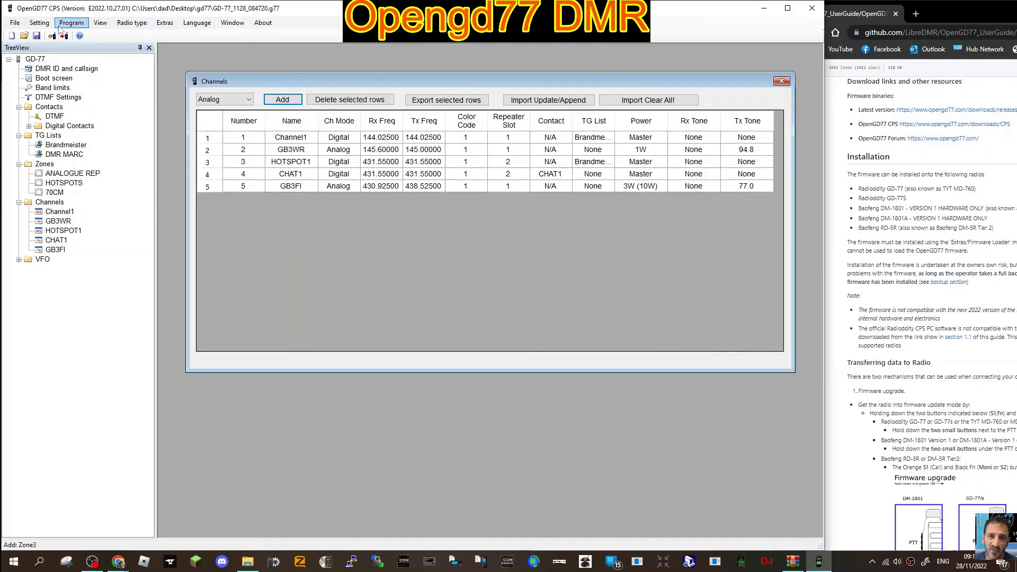
Browse the settings sections, zone options, File, Program and Radio type menus
{"action": "left_click", "coordinate": [39, 23]}
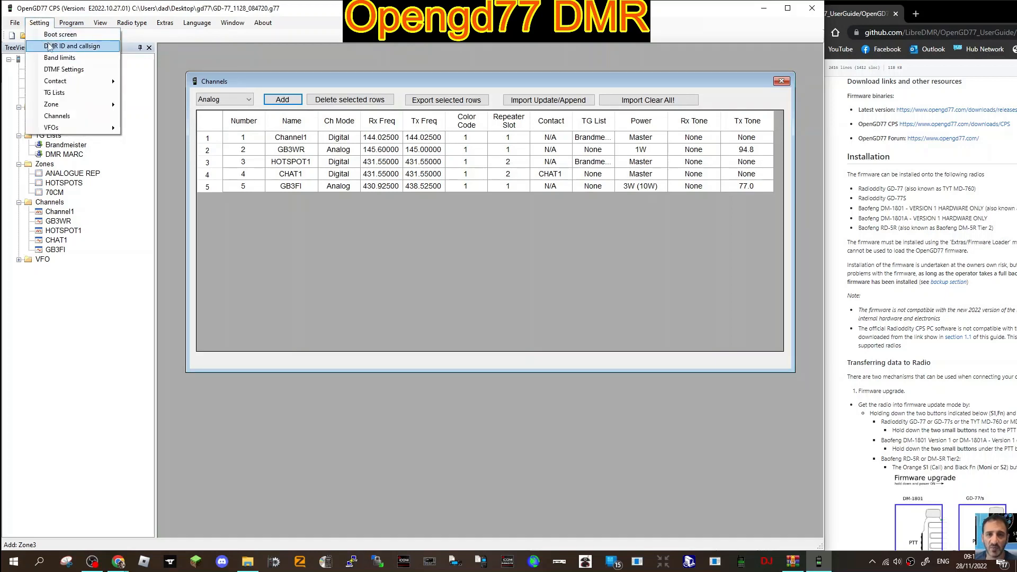
{"action": "left_click", "coordinate": [55, 80]}
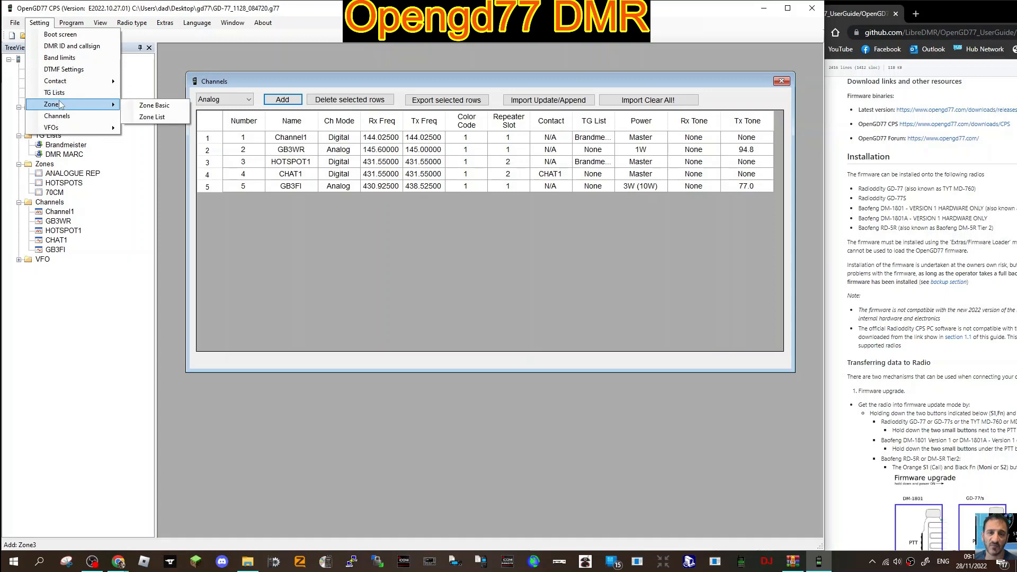
{"action": "left_click", "coordinate": [14, 22]}
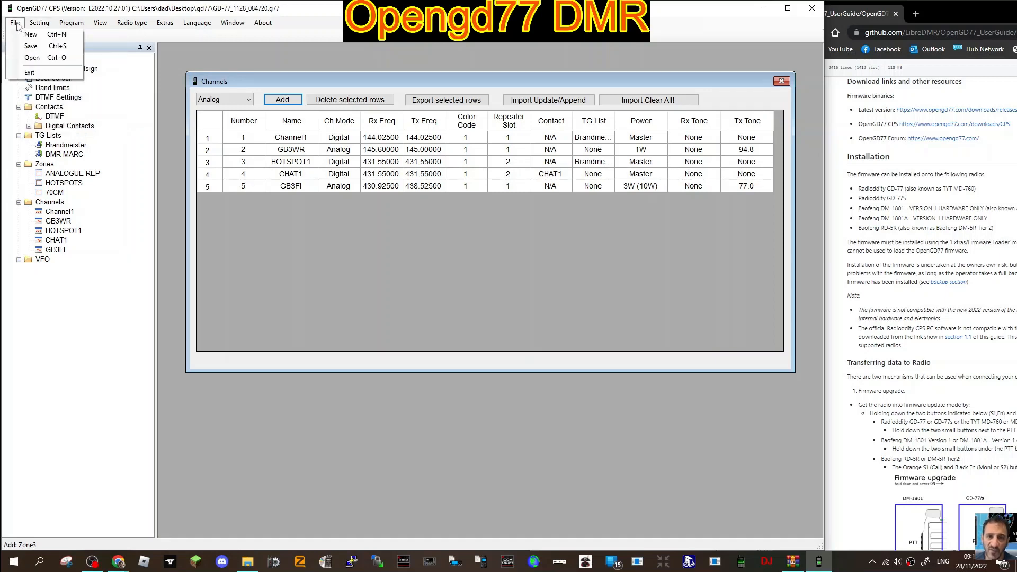
{"action": "left_click", "coordinate": [71, 22]}
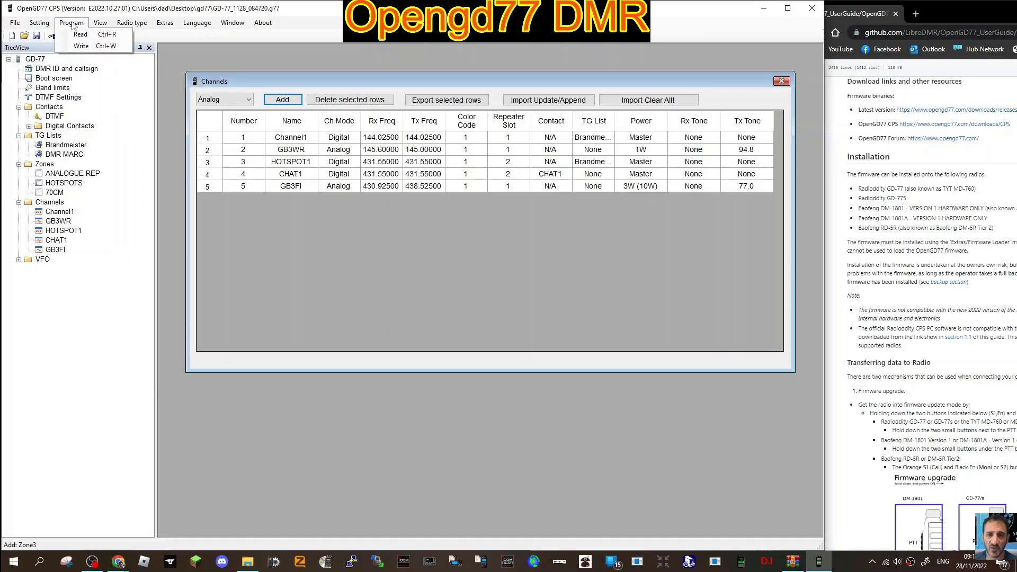
{"action": "left_click", "coordinate": [132, 22]}
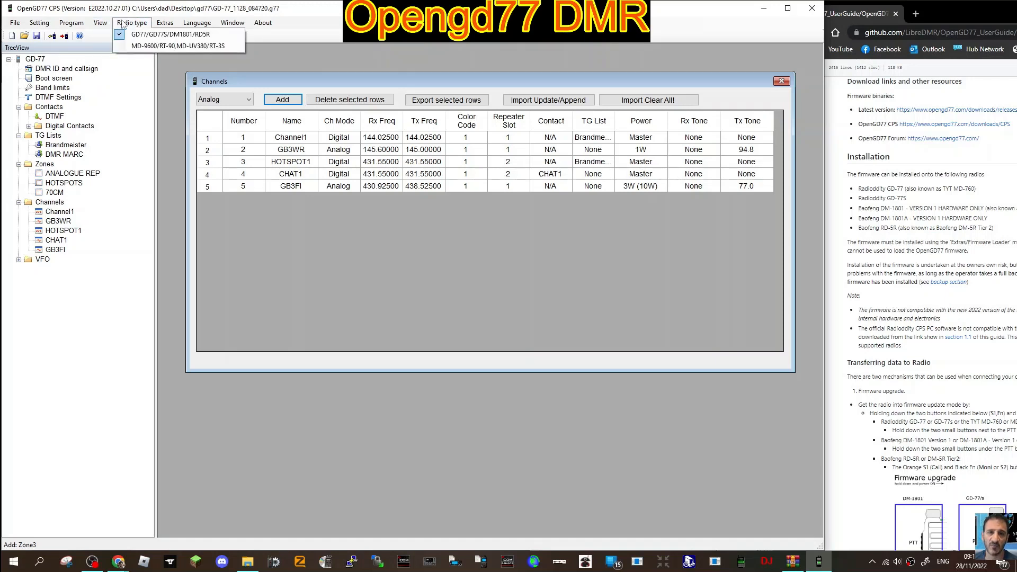
{"action": "mouse_move", "coordinate": [180, 46]}
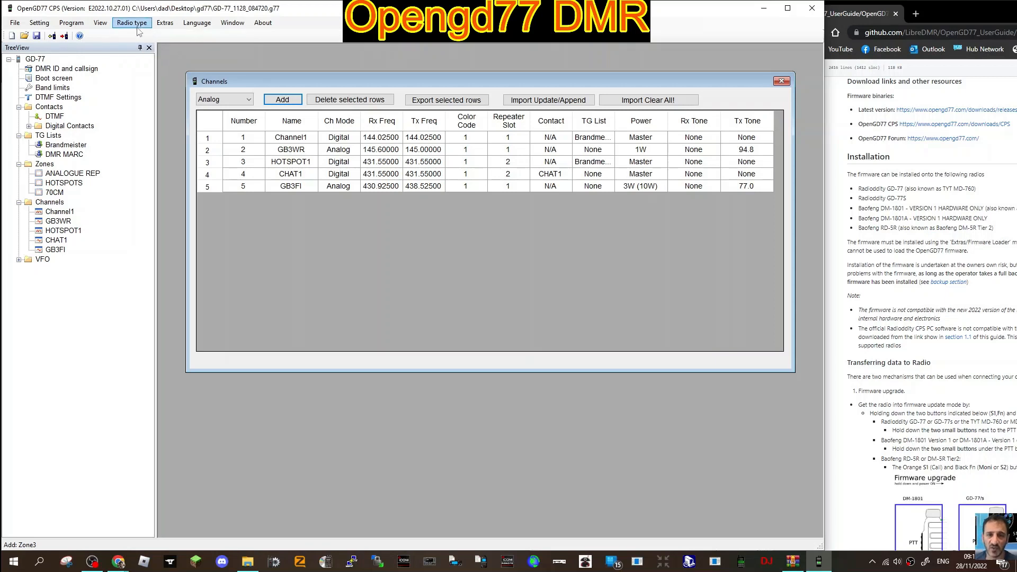
{"action": "left_click", "coordinate": [131, 22]}
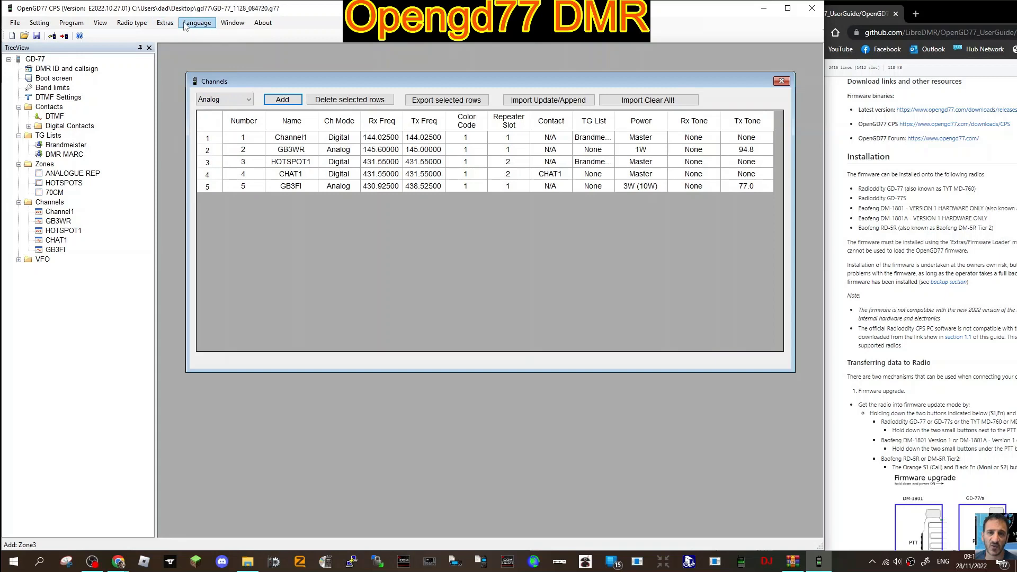
{"action": "mouse_move", "coordinate": [263, 22]}
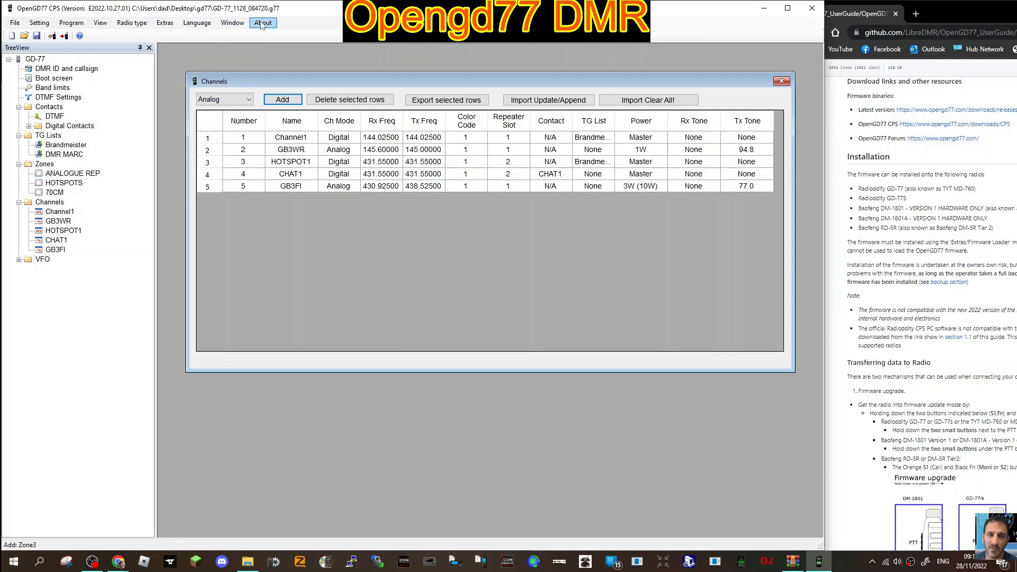
View the About box, Language list and Extras menu with the firmware loaders
{"action": "left_click", "coordinate": [263, 23]}
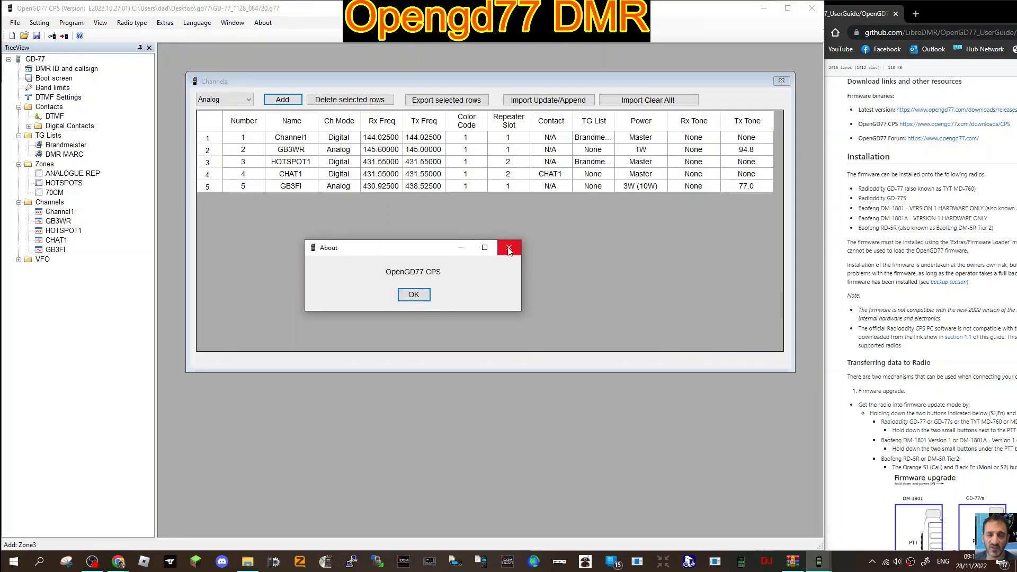
{"action": "left_click", "coordinate": [233, 23]}
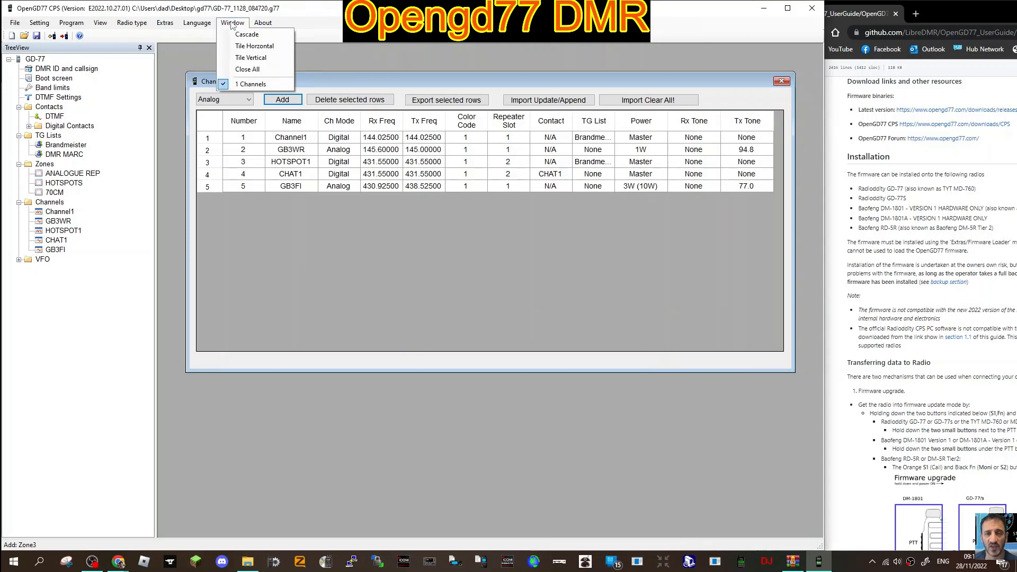
{"action": "left_click", "coordinate": [197, 22]}
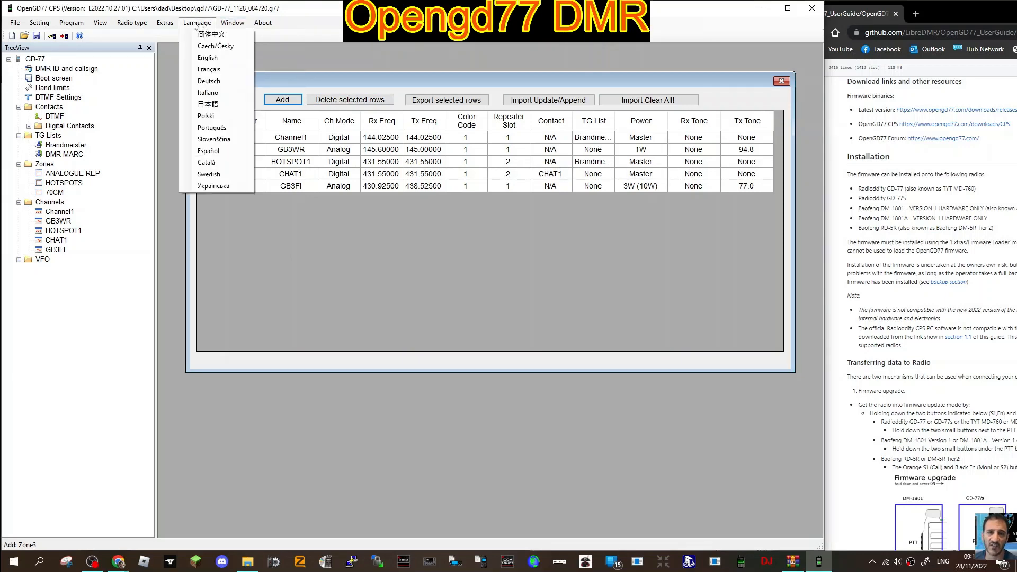
{"action": "left_click", "coordinate": [164, 22]}
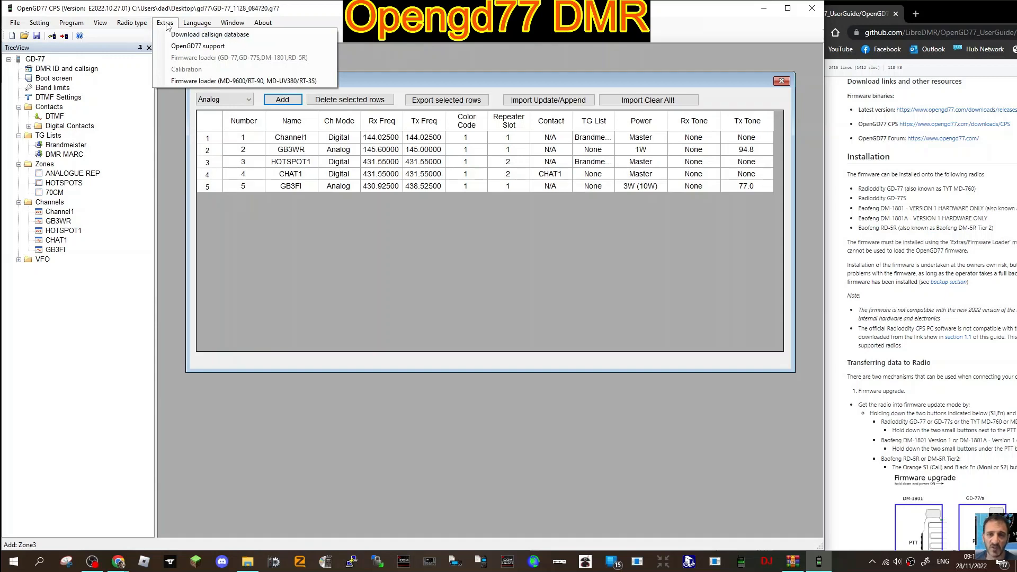
{"action": "left_click", "coordinate": [244, 80]}
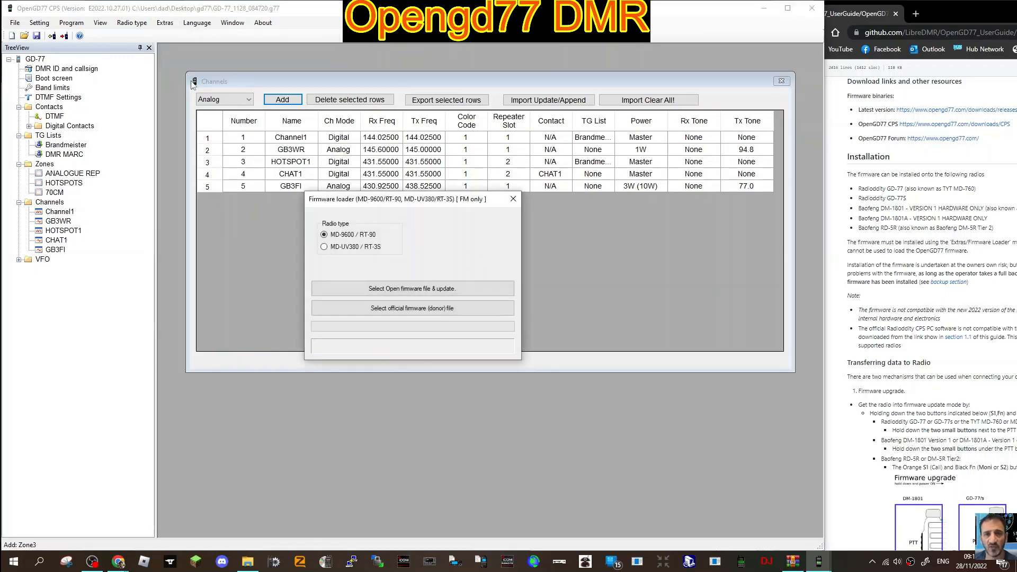
{"action": "mouse_move", "coordinate": [483, 271]}
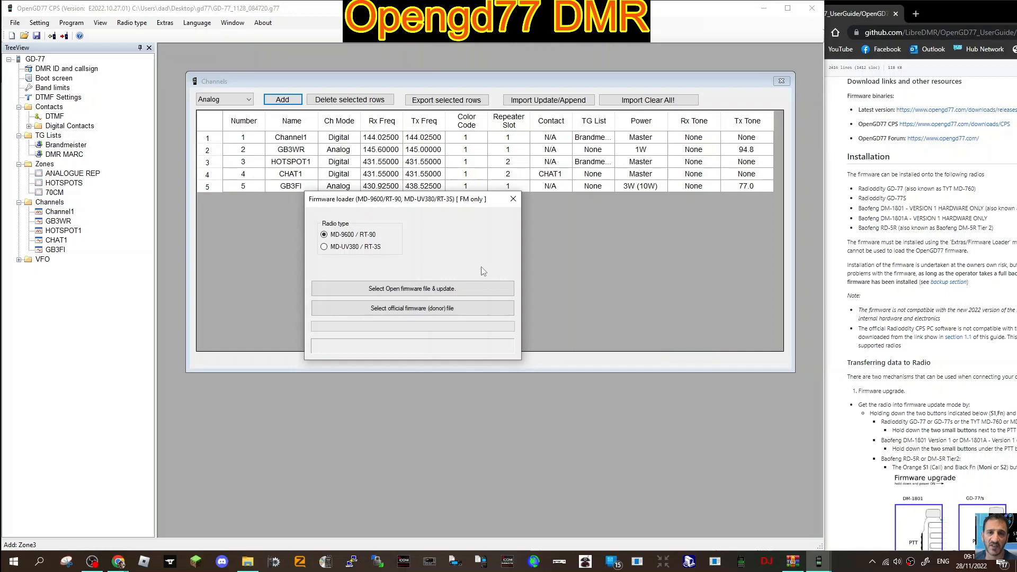
{"action": "mouse_move", "coordinate": [440, 280]}
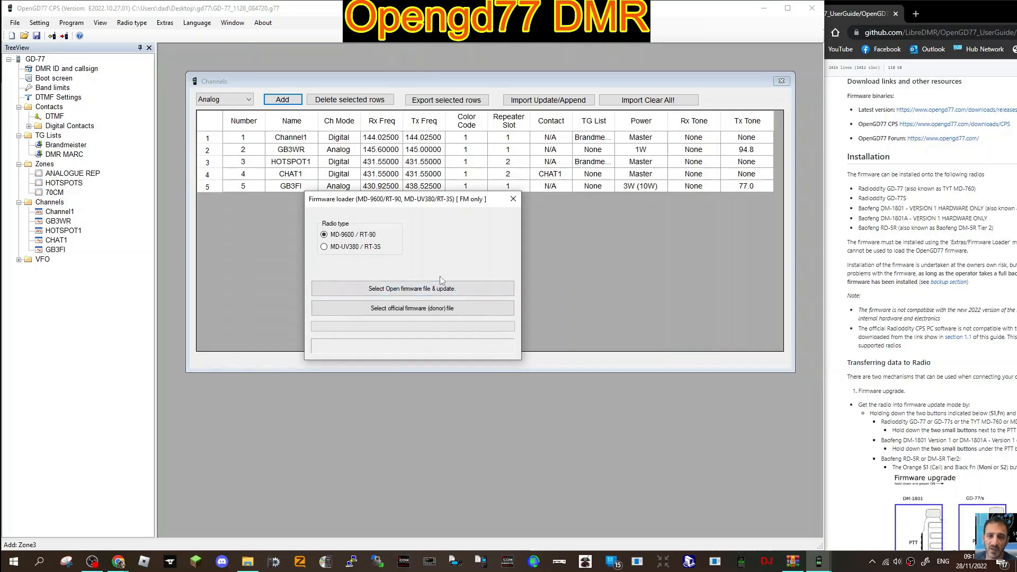
{"action": "mouse_move", "coordinate": [383, 260]}
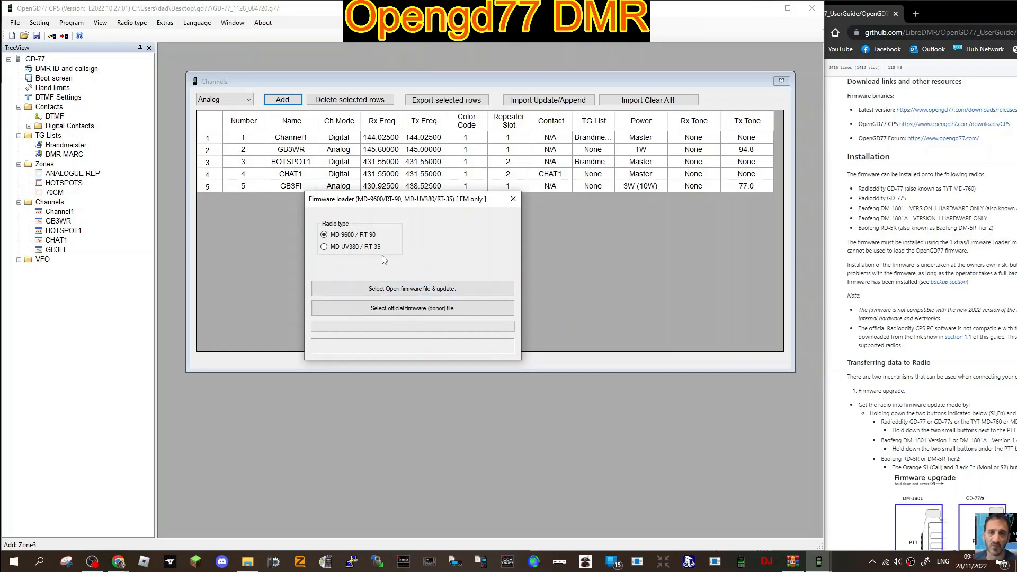
{"action": "left_click", "coordinate": [324, 247]}
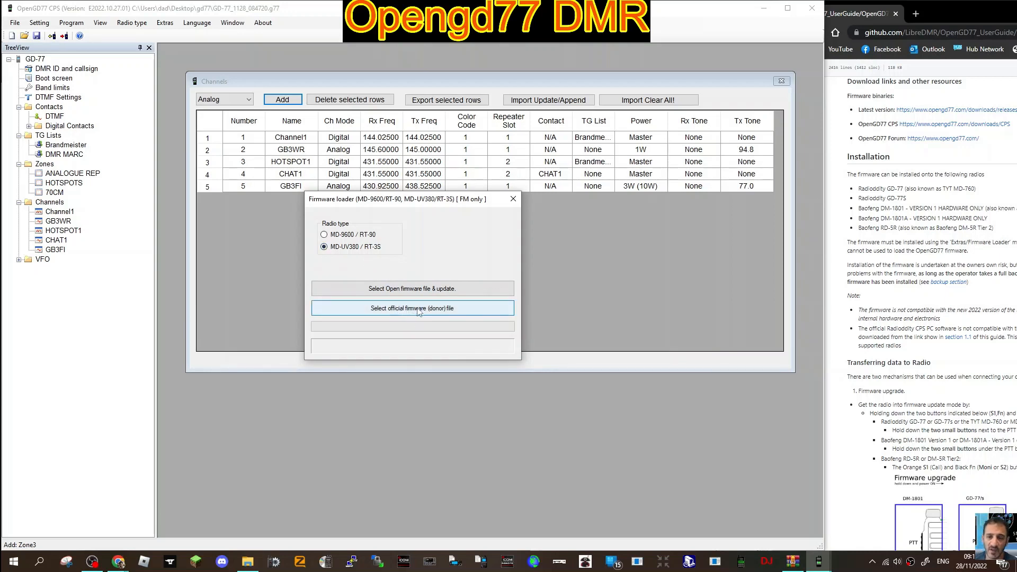
{"action": "mouse_move", "coordinate": [464, 228]}
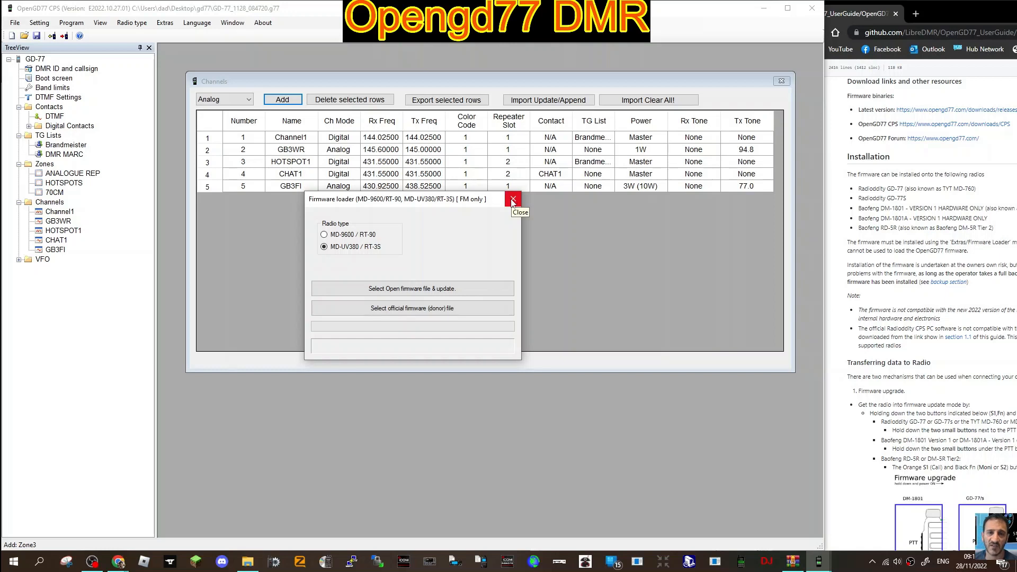
{"action": "left_click", "coordinate": [513, 200]}
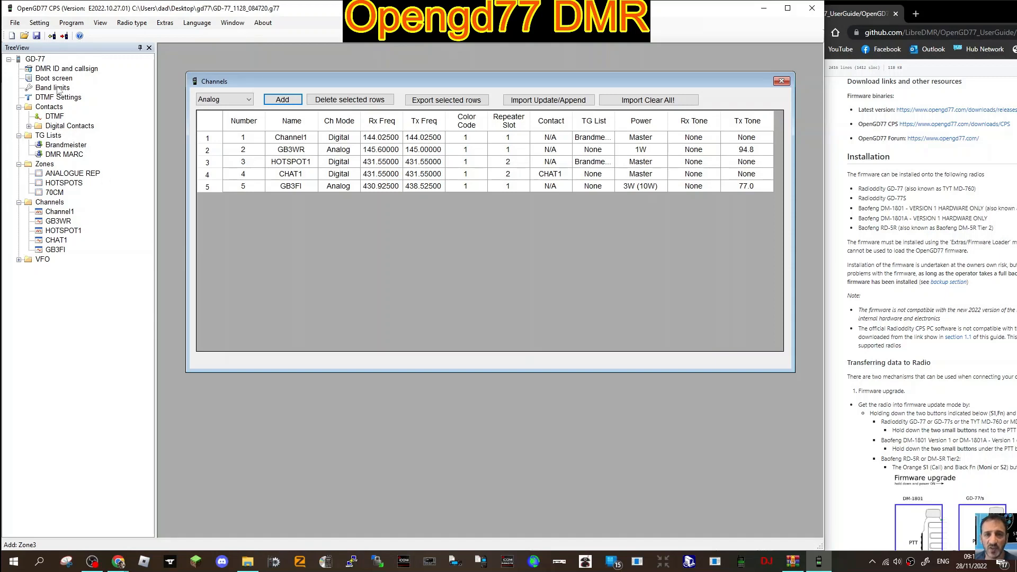
{"action": "mouse_move", "coordinate": [319, 190]}
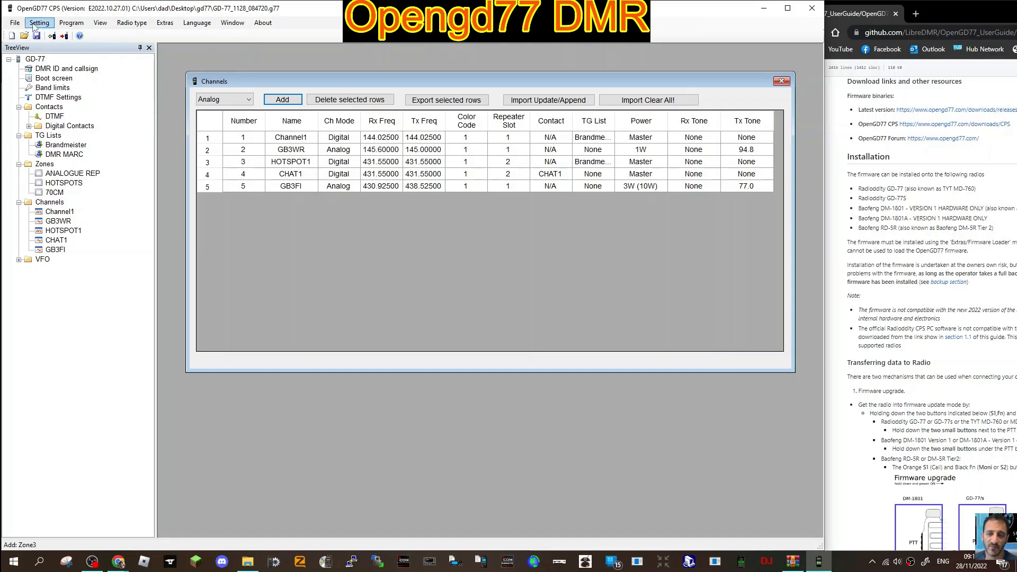
Show the Program menu's read and write to radio commands
{"action": "left_click", "coordinate": [71, 22]}
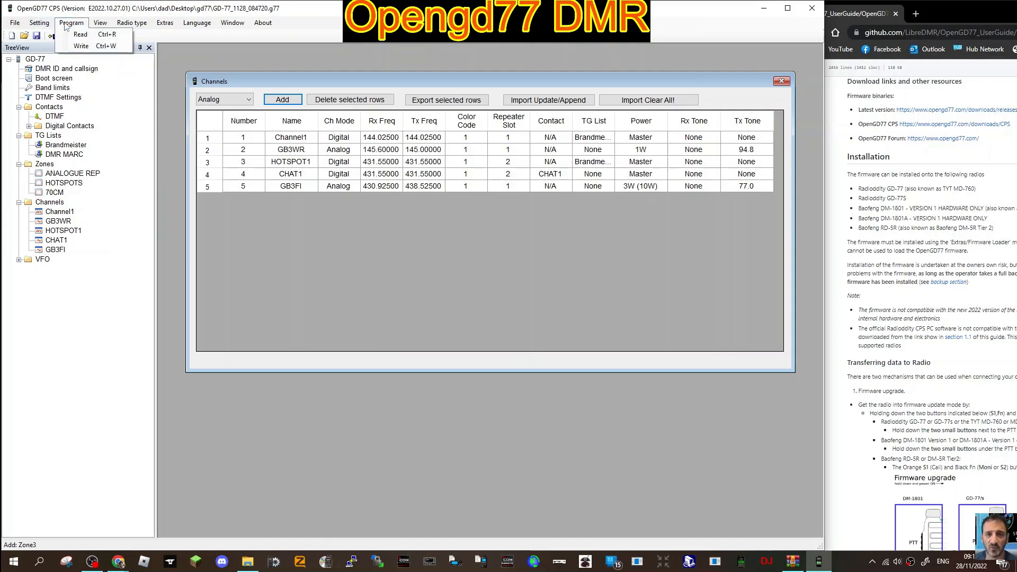
{"action": "mouse_move", "coordinate": [81, 46]}
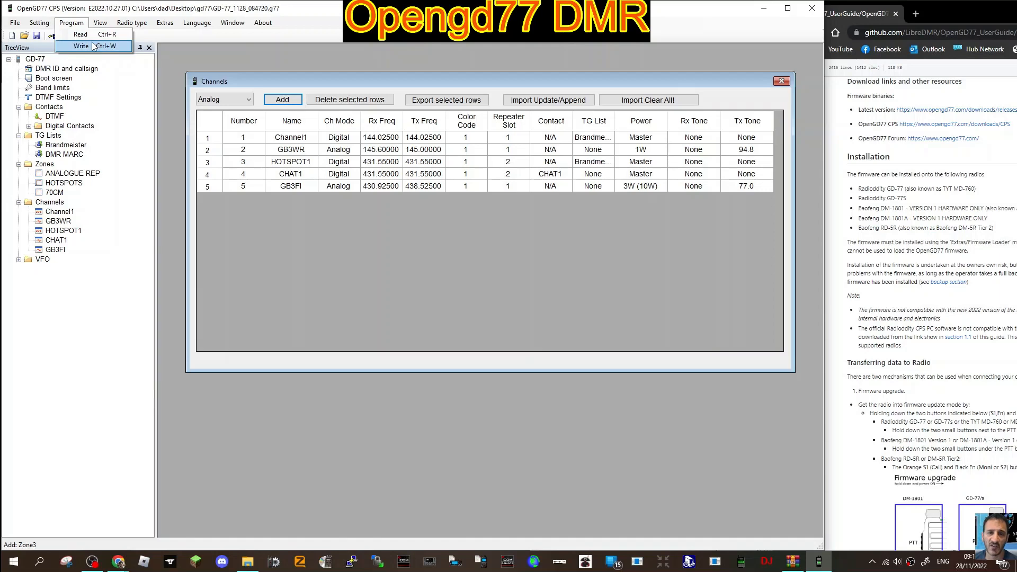
{"action": "mouse_move", "coordinate": [709, 272]}
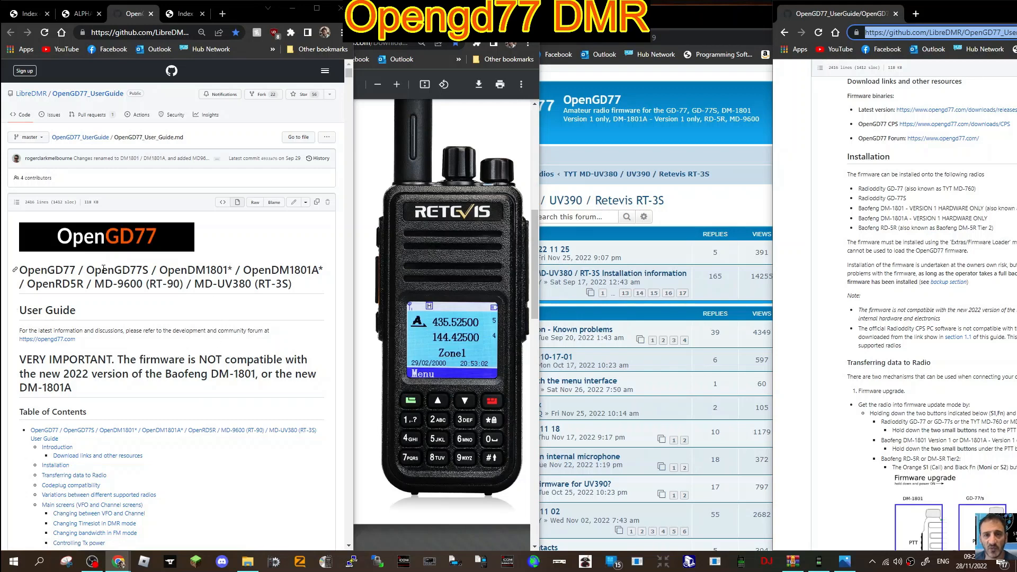
{"action": "mouse_move", "coordinate": [299, 31]}
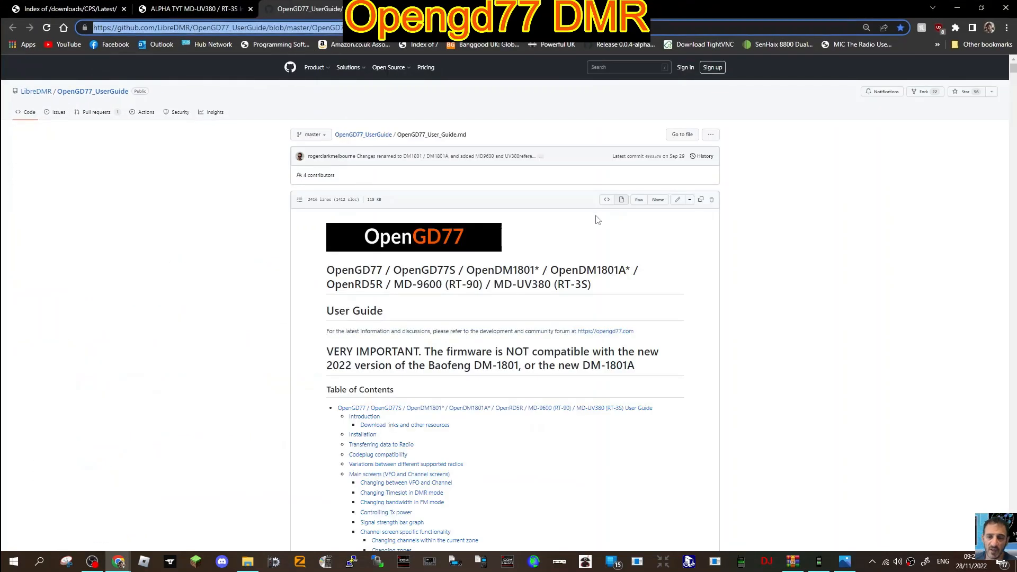
Scroll the user guide, view the CPS downloads index, then the OpenGD77 Facebook group page
{"action": "scroll", "scroll_direction": "down", "scroll_amount": 3}
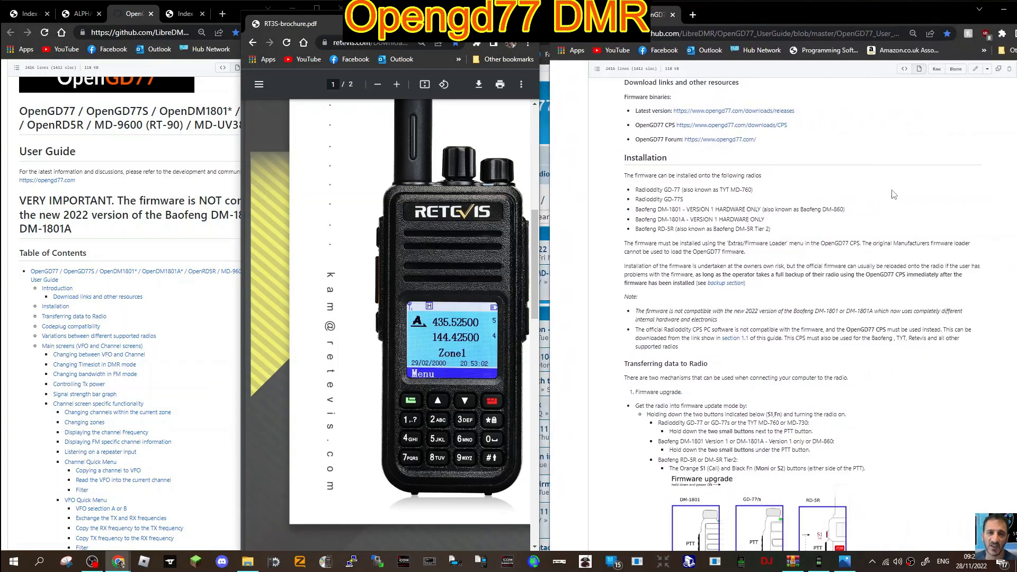
{"action": "scroll", "scroll_direction": "down", "scroll_amount": 3}
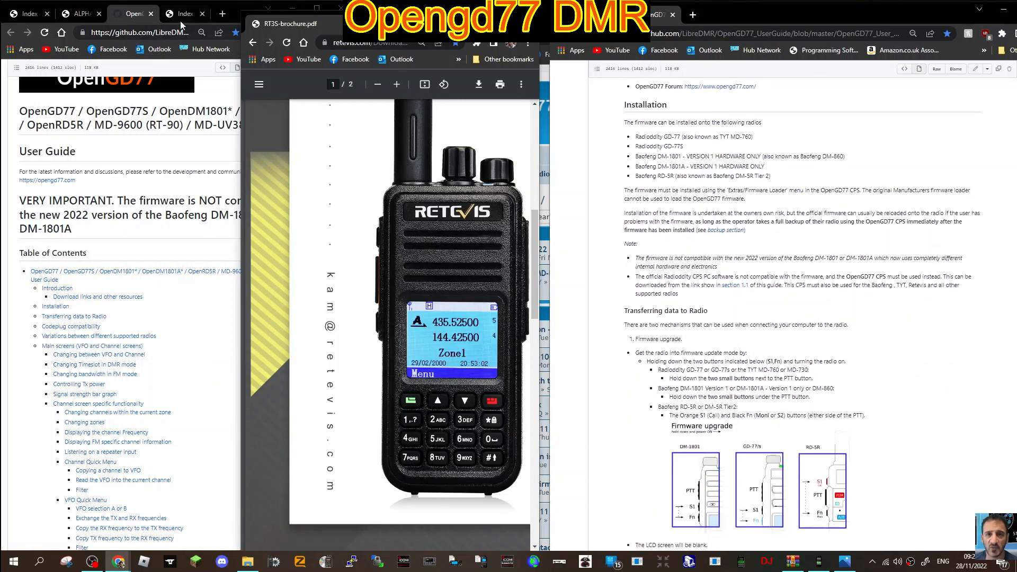
{"action": "left_click", "coordinate": [184, 13]}
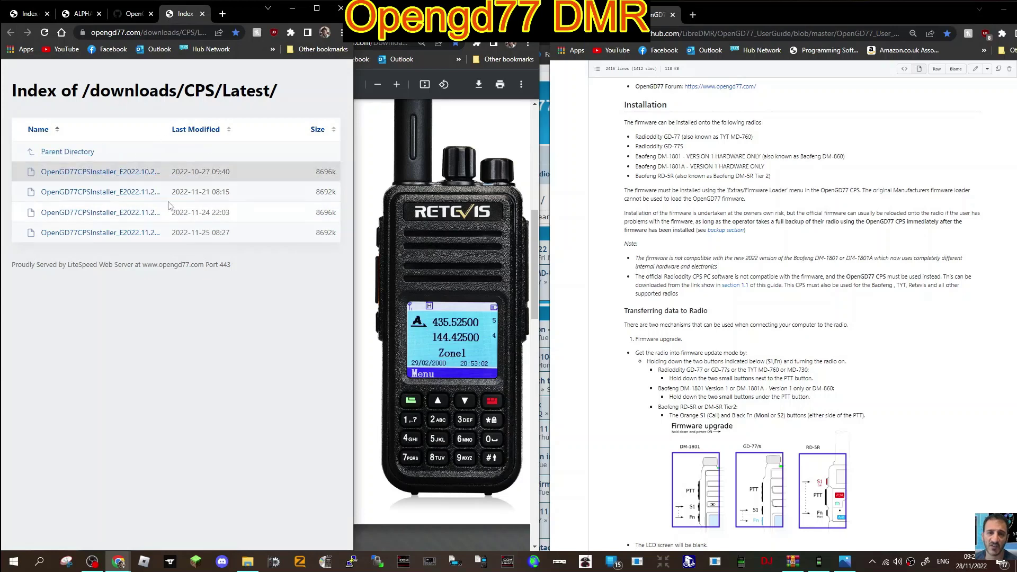
{"action": "mouse_move", "coordinate": [326, 296]}
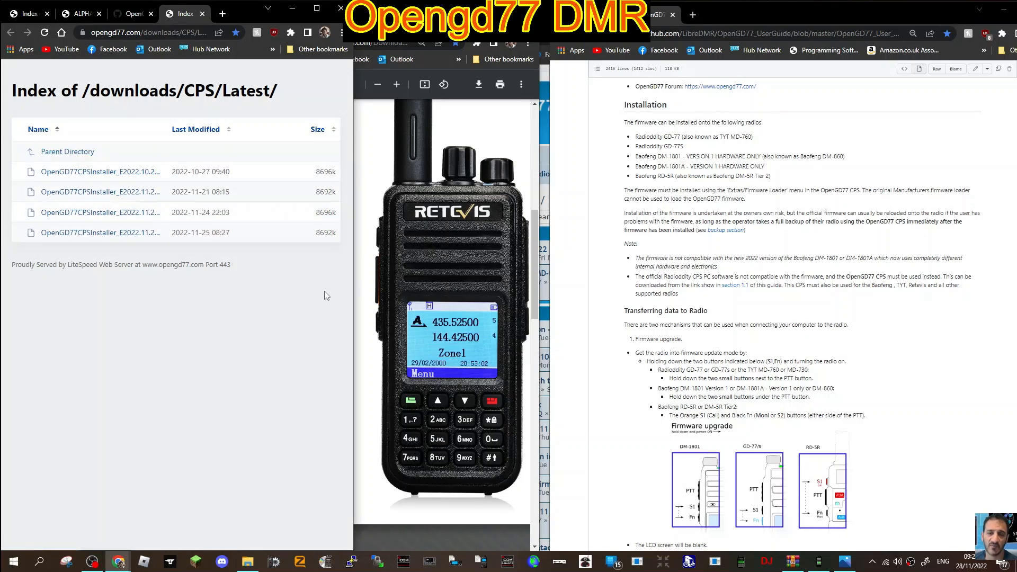
{"action": "left_click", "coordinate": [189, 9]}
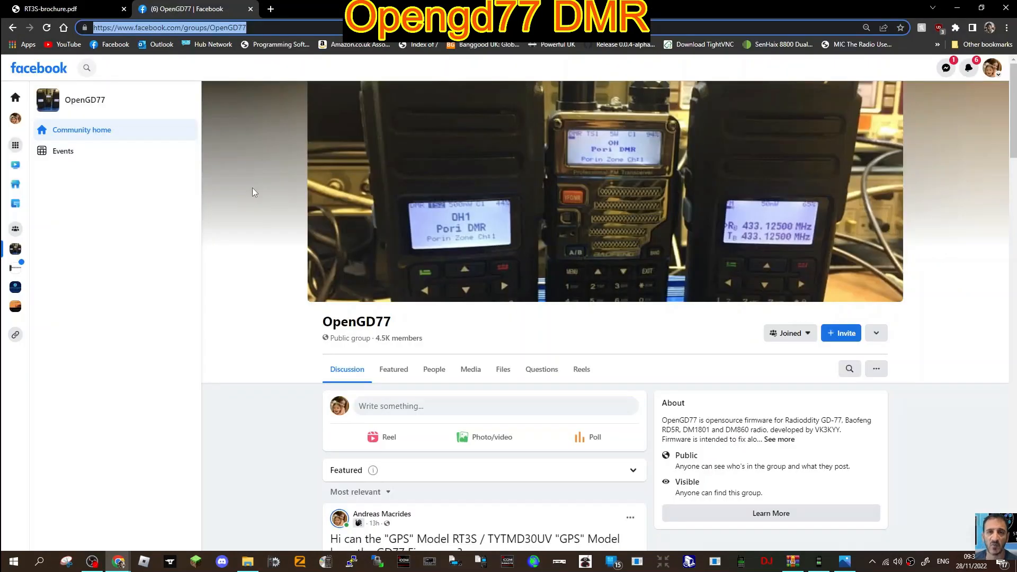